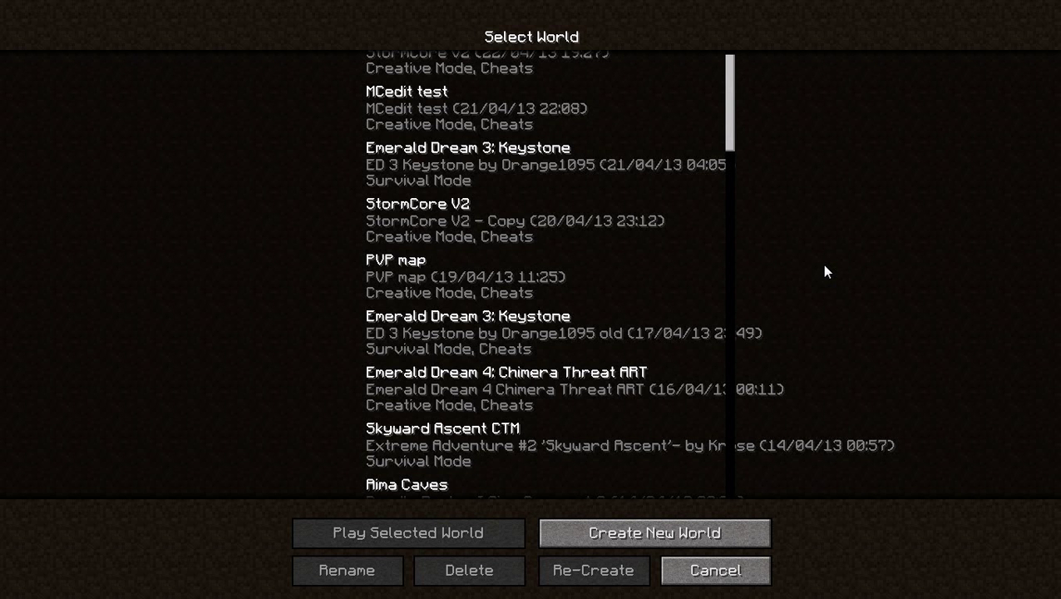
pyautogui.moveTo(734, 481)
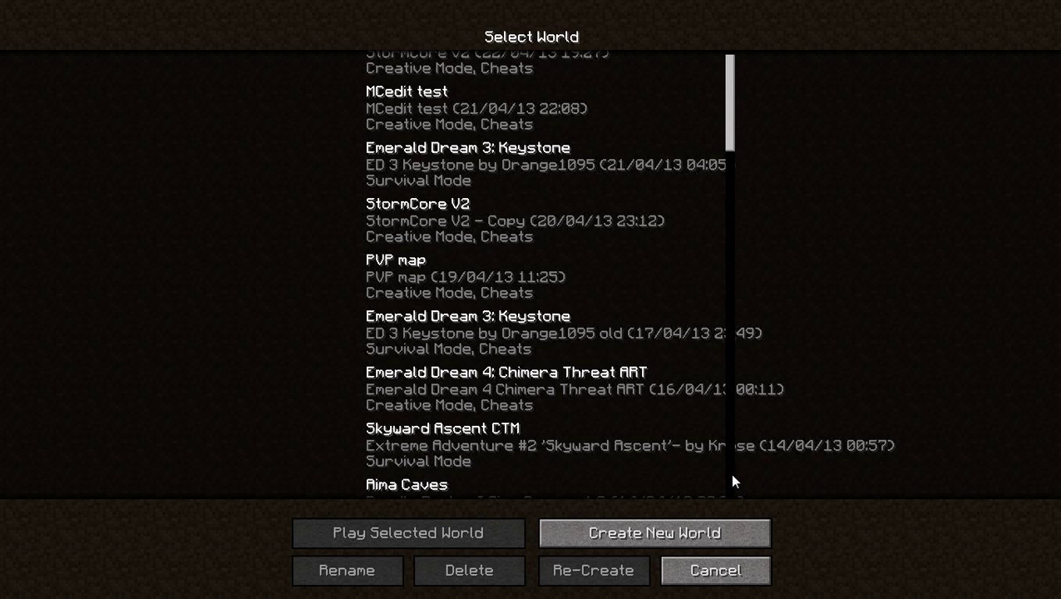
# Create a new world named 'Mapmaking Tutorial' with Creative game mode
pyautogui.click(650, 532)
pyautogui.write('M')
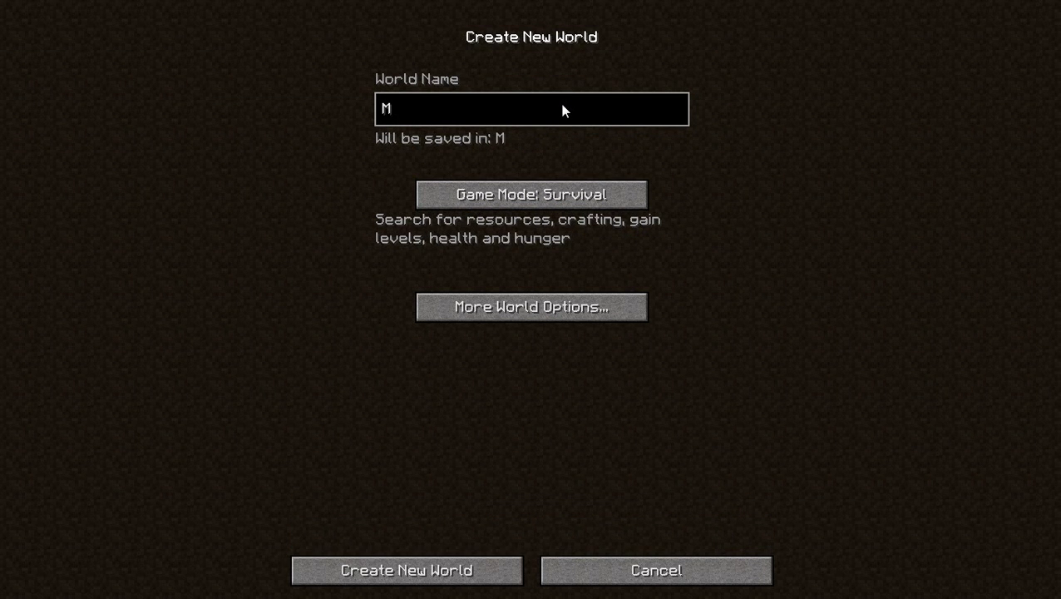
pyautogui.press('Backspace')
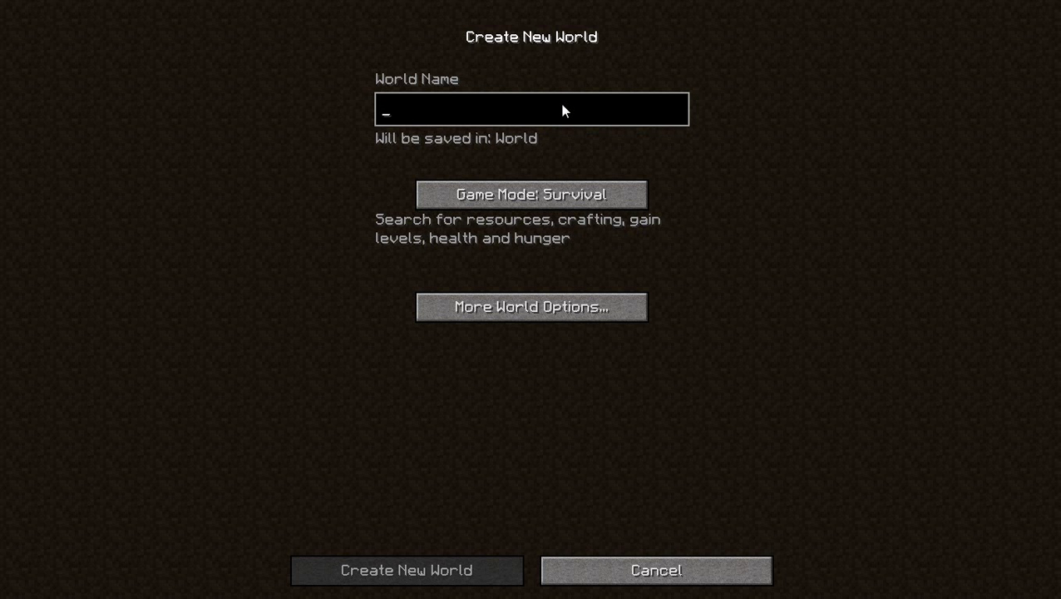
pyautogui.write('Map')
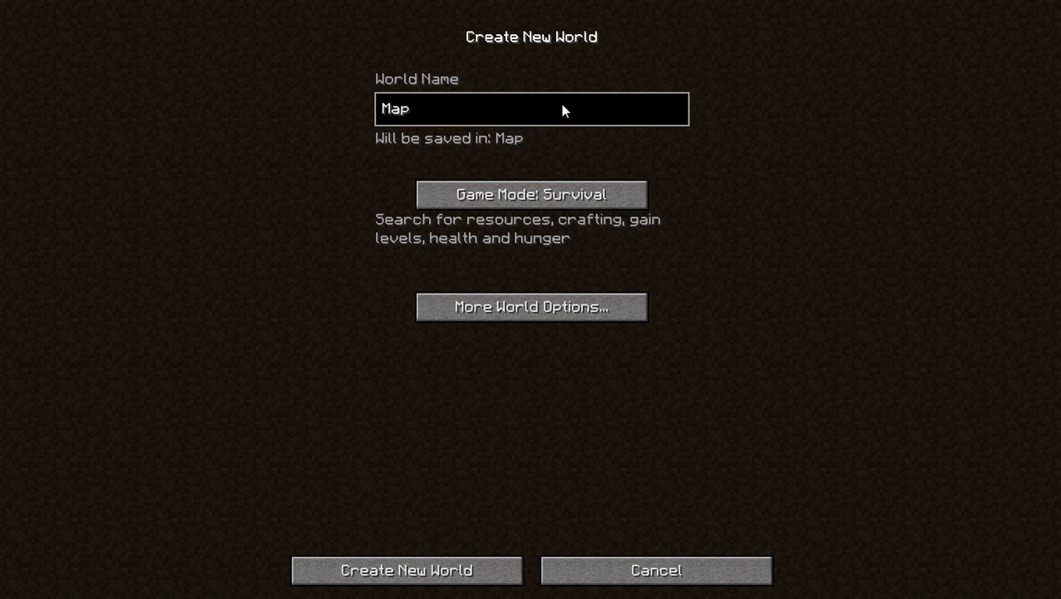
pyautogui.write('making Tu')
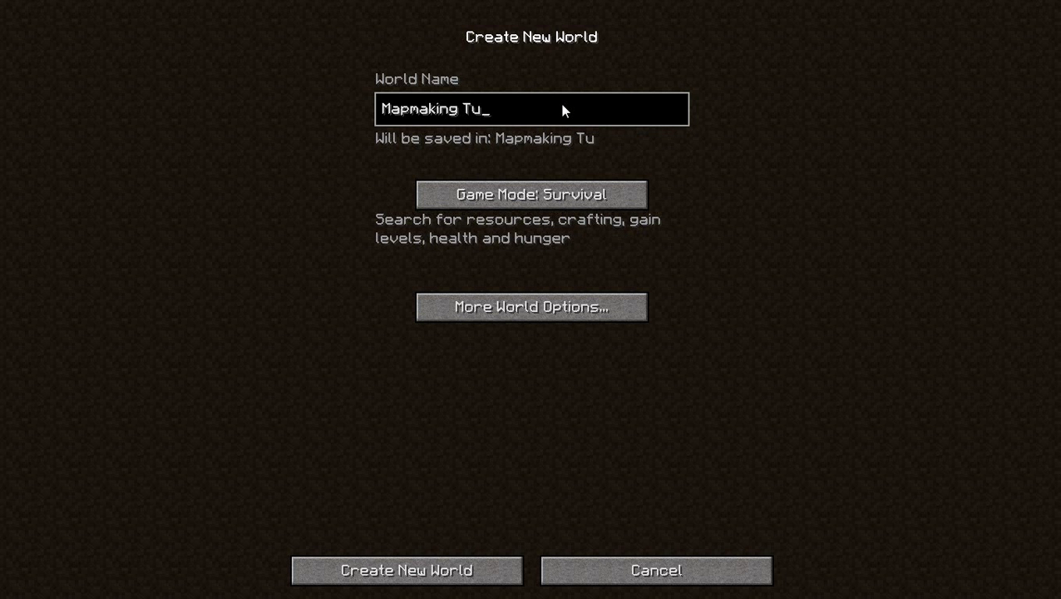
pyautogui.write('torial')
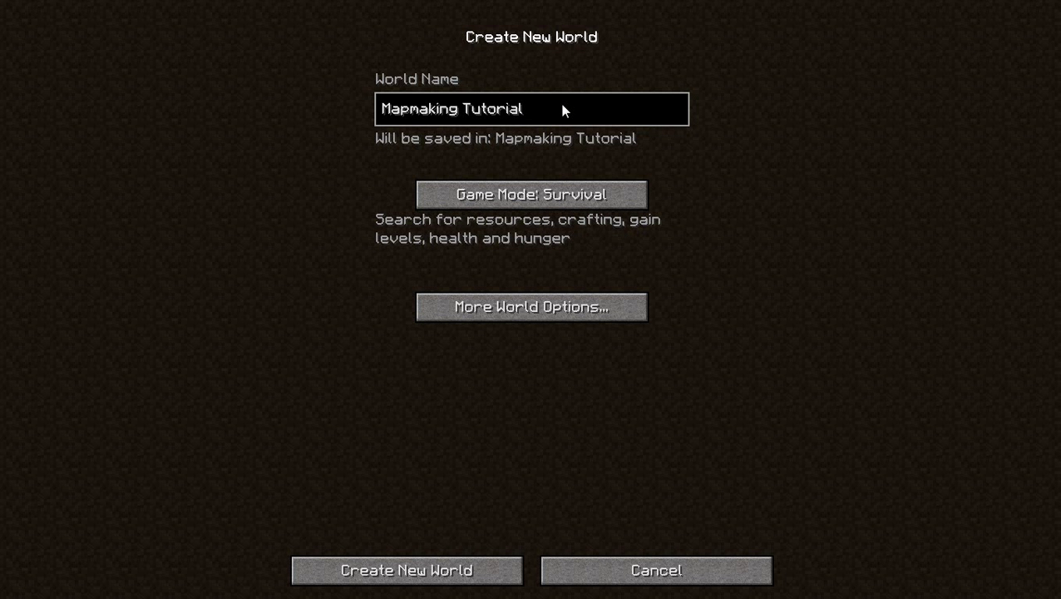
pyautogui.click(531, 195)
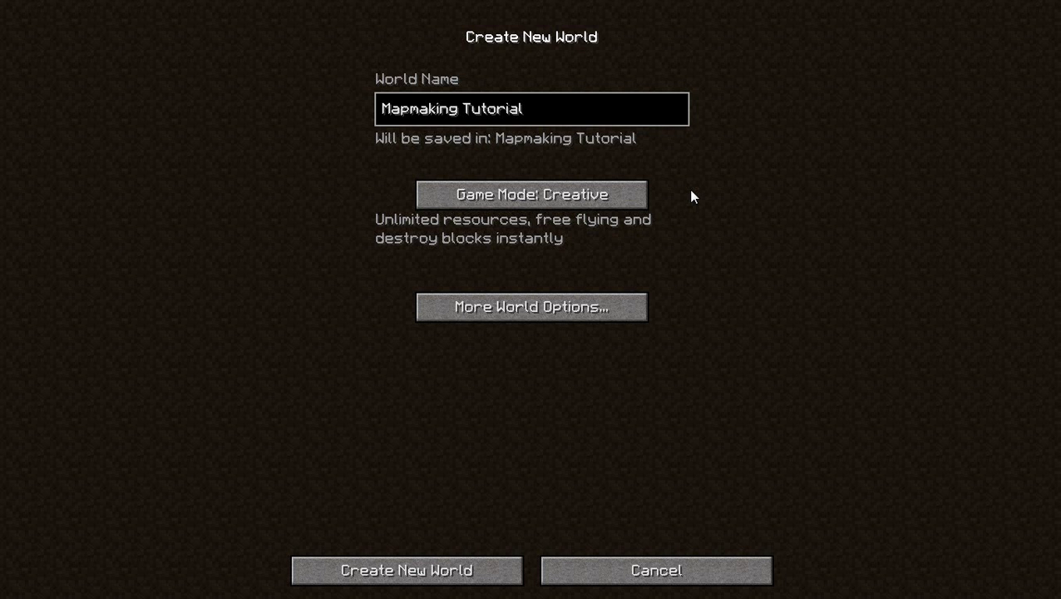
# In More World Options, set world type to Superflat and turn structure generation off
pyautogui.click(531, 307)
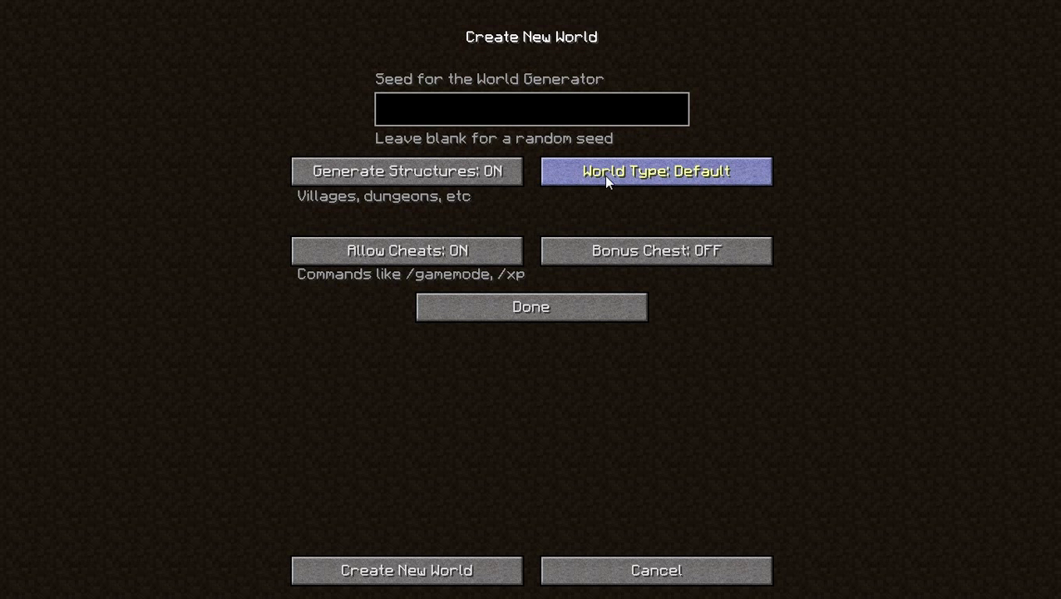
pyautogui.click(655, 171)
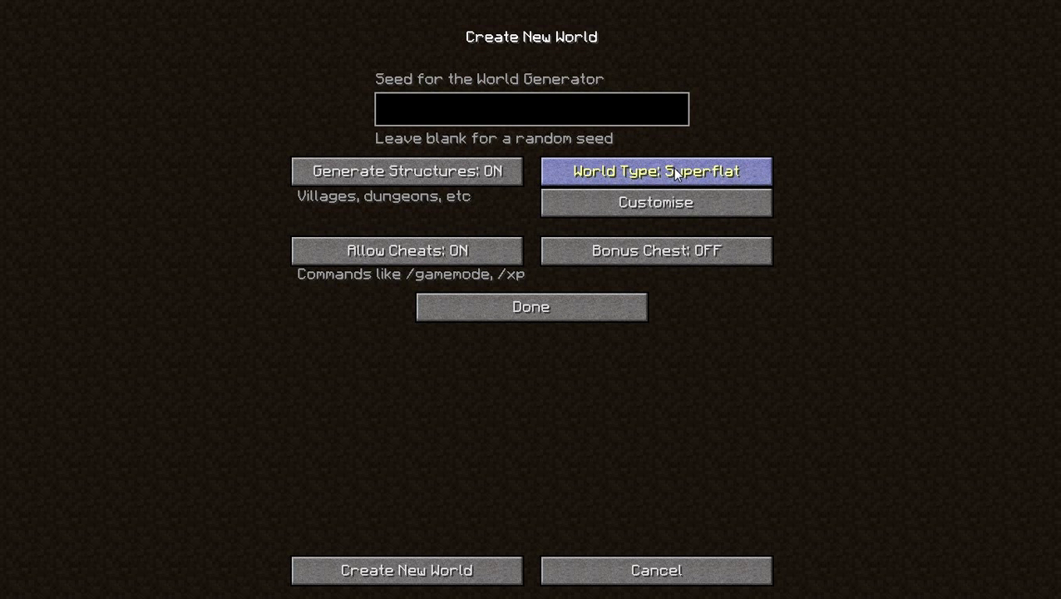
pyautogui.moveTo(652, 175)
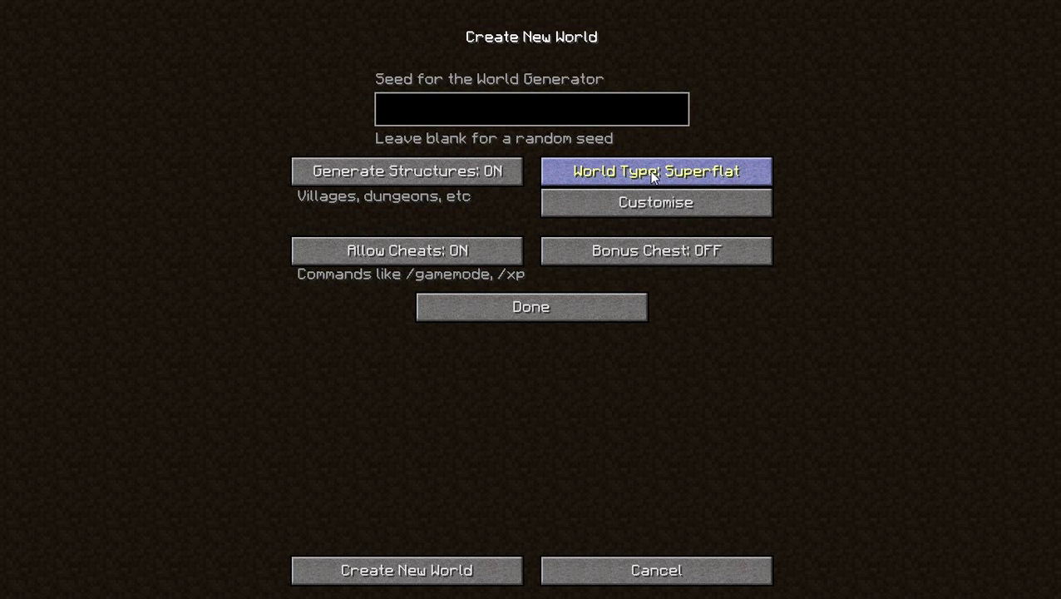
pyautogui.click(655, 172)
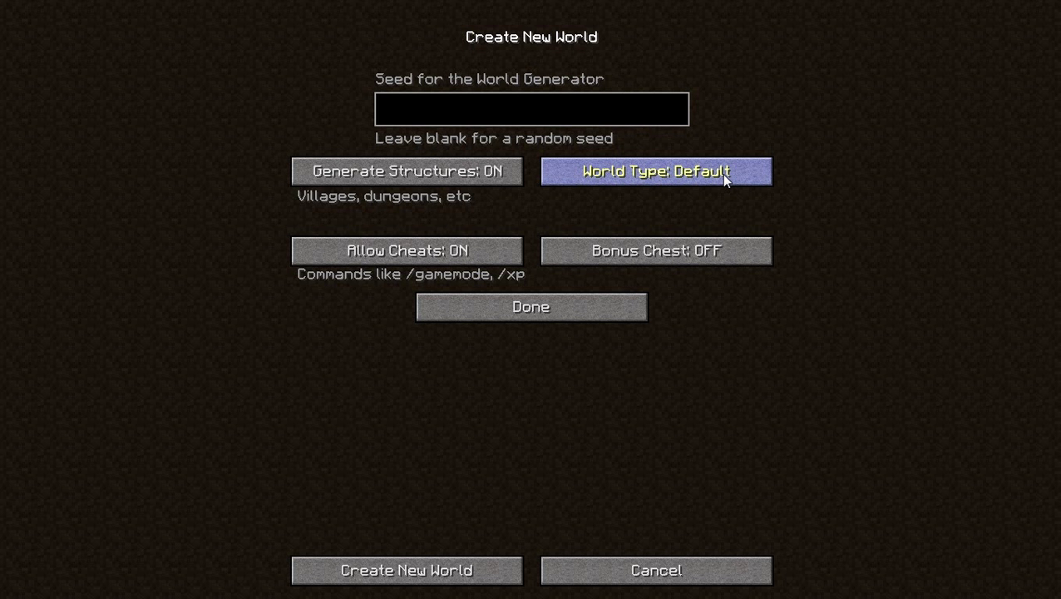
pyautogui.click(656, 171)
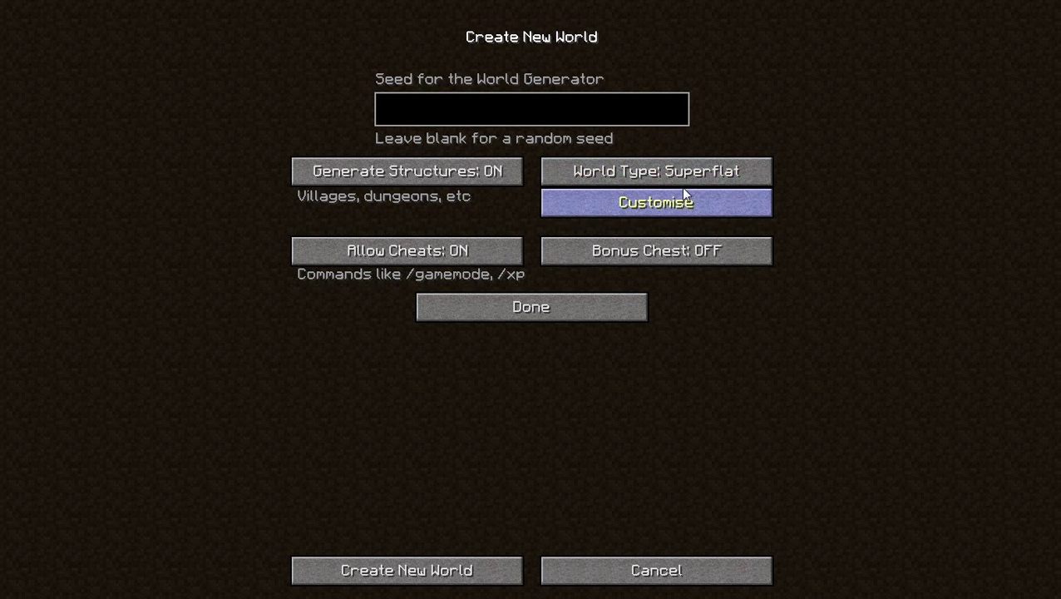
pyautogui.moveTo(555, 171)
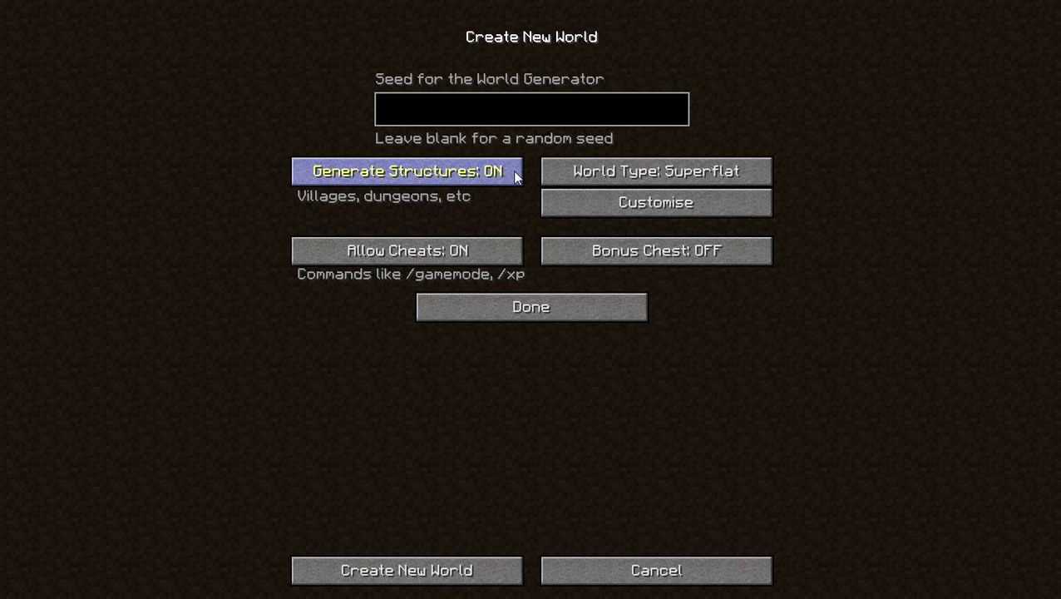
pyautogui.click(406, 171)
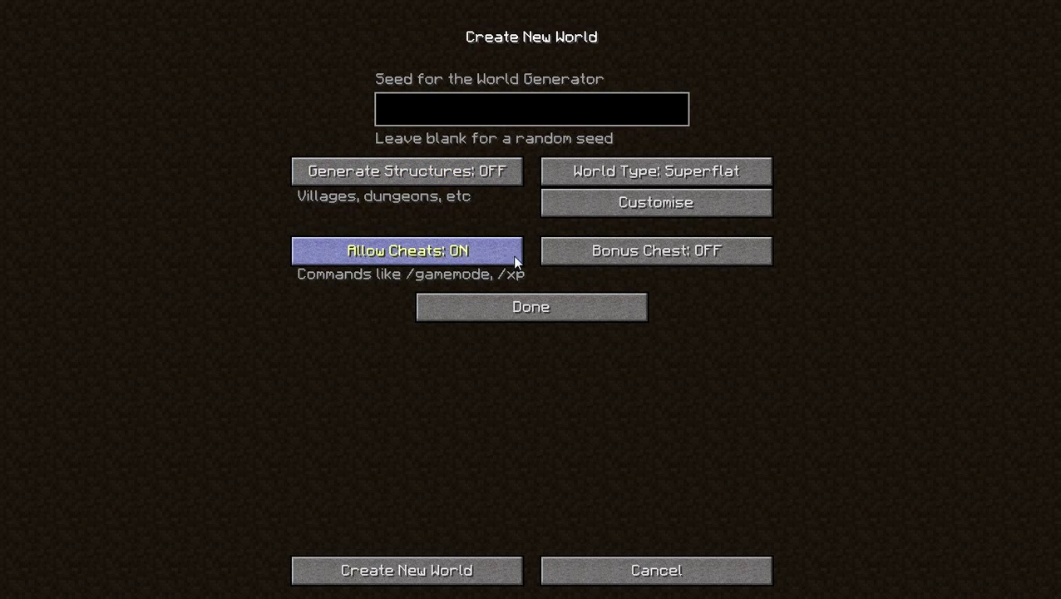
# Apply the custom Superflat preset code 2;1x0;2;1;village, leaving a single Air layer
pyautogui.click(655, 202)
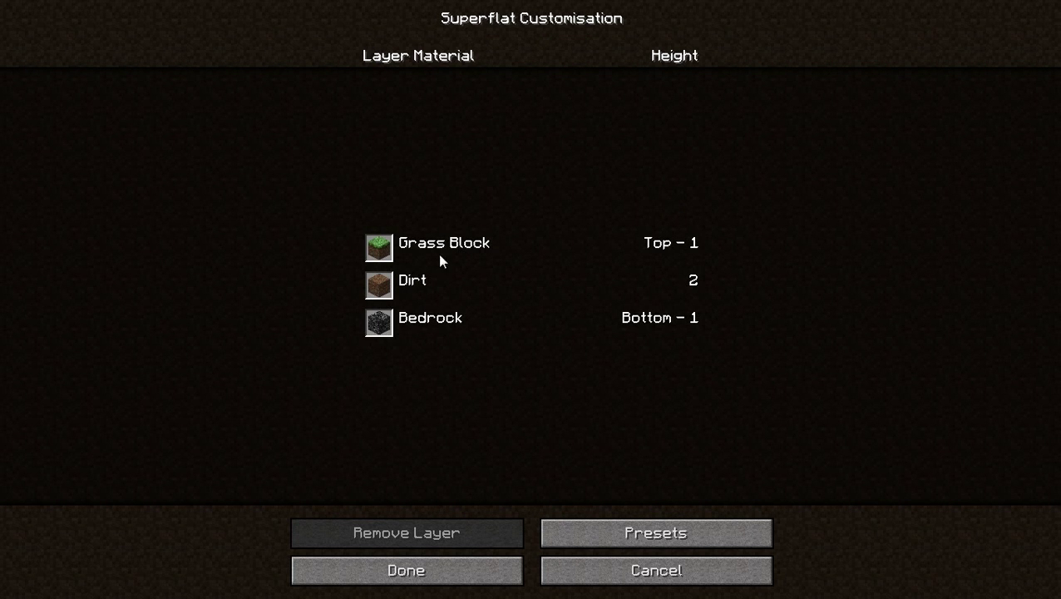
pyautogui.click(656, 532)
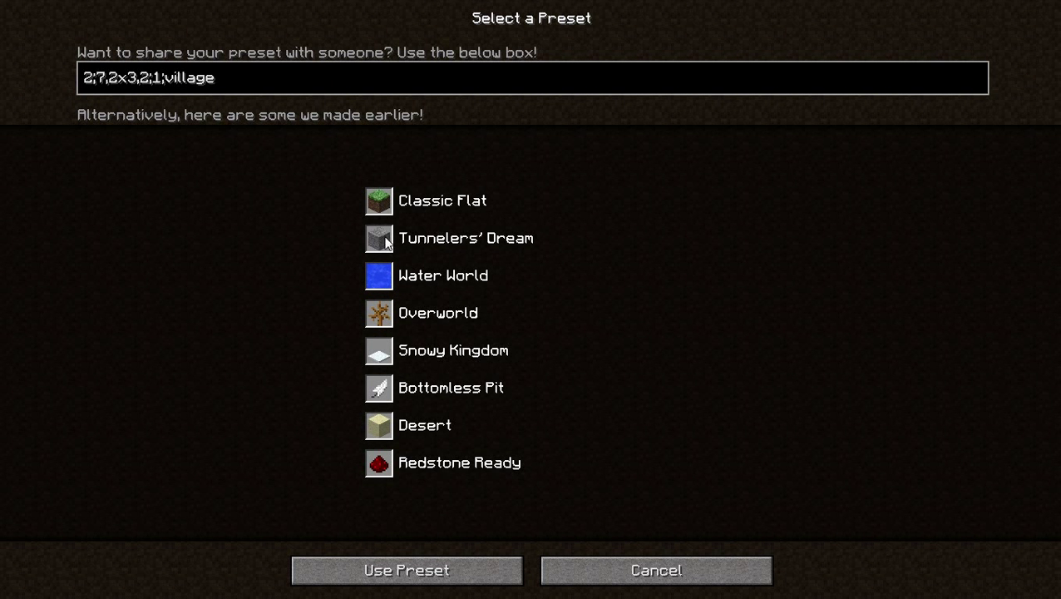
pyautogui.click(466, 238)
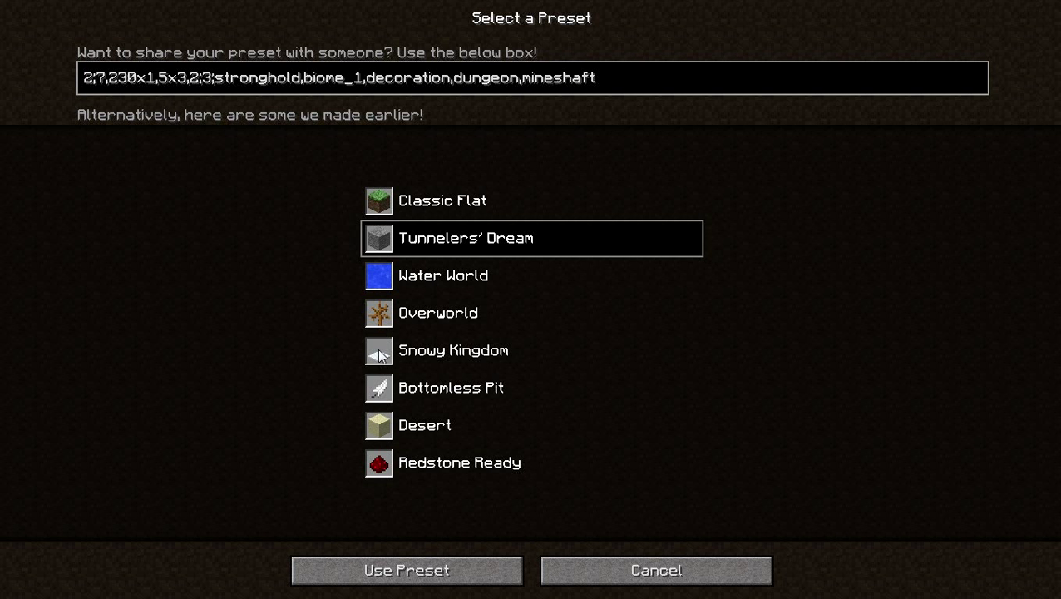
pyautogui.moveTo(397, 403)
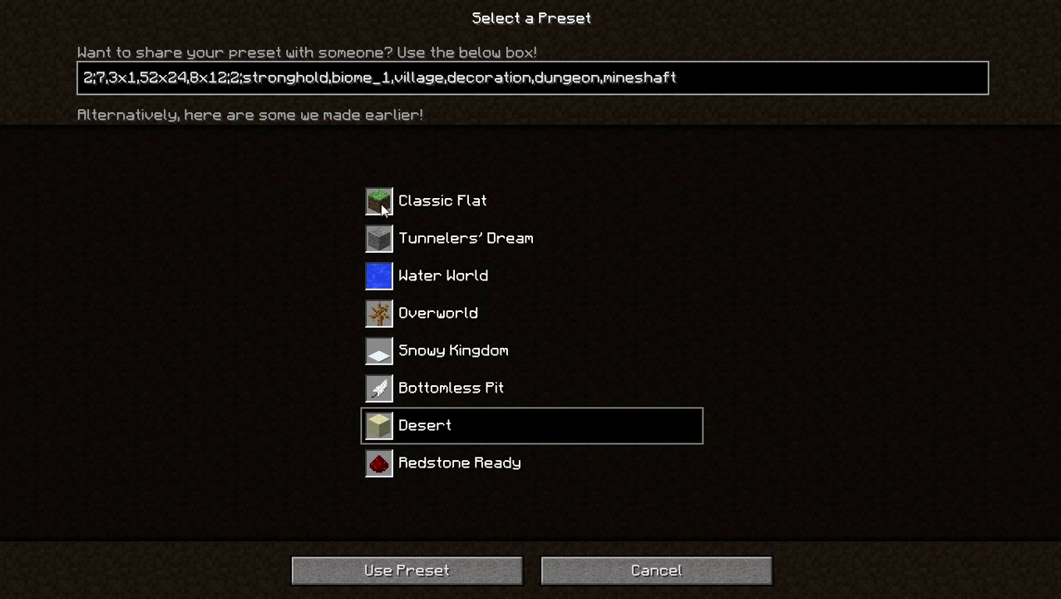
pyautogui.click(443, 200)
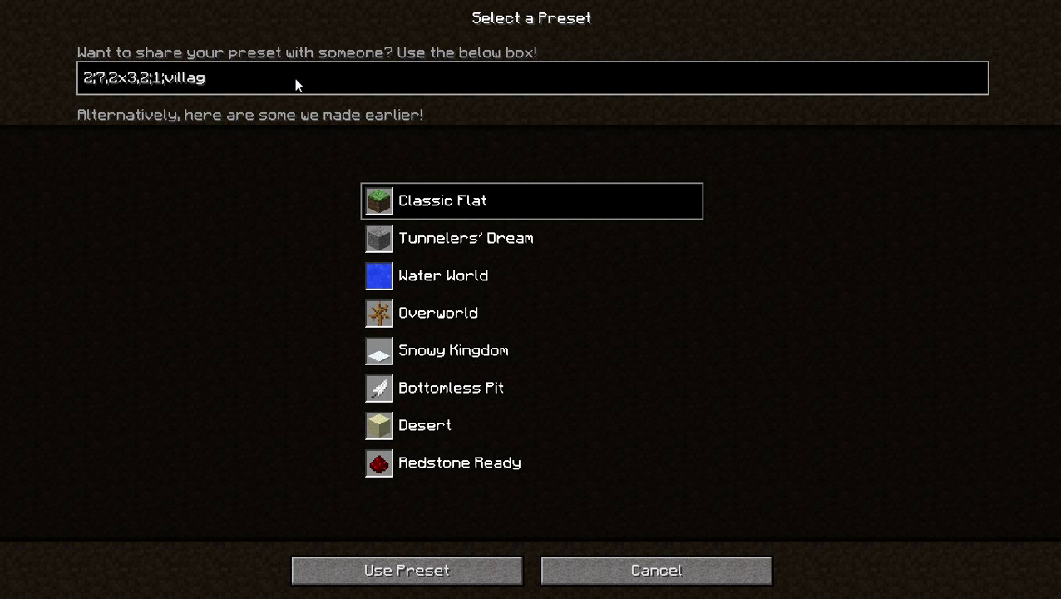
pyautogui.press('BackSpace')
pyautogui.write('1x0')
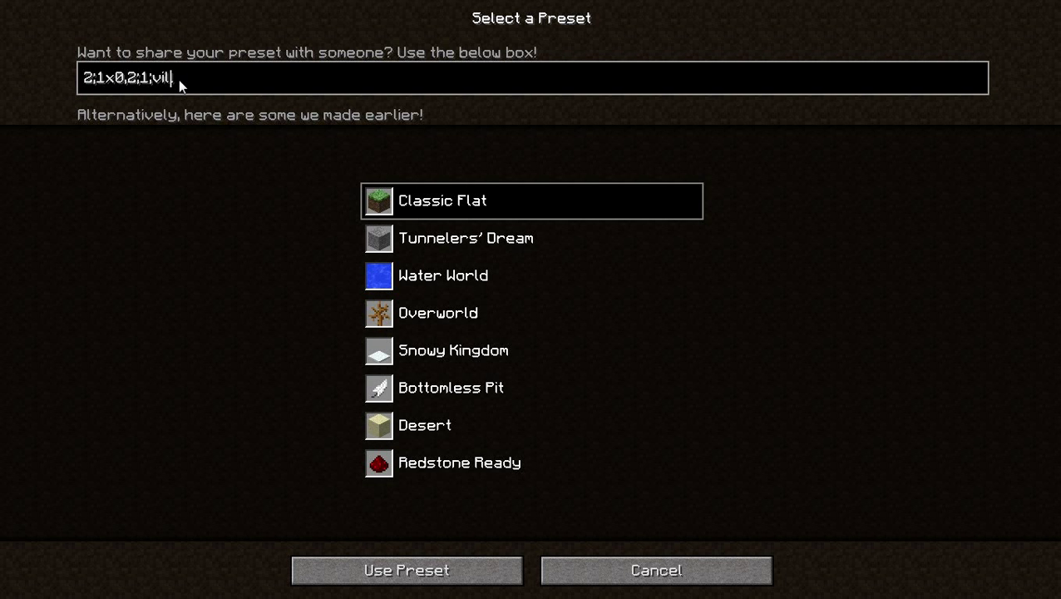
pyautogui.press('BackSpace')
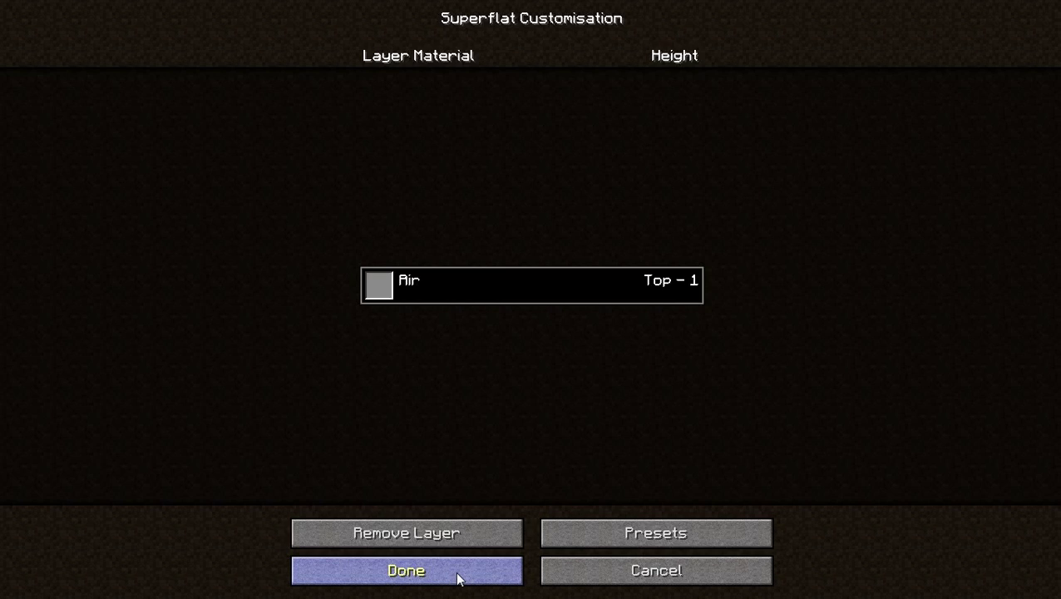
pyautogui.click(411, 569)
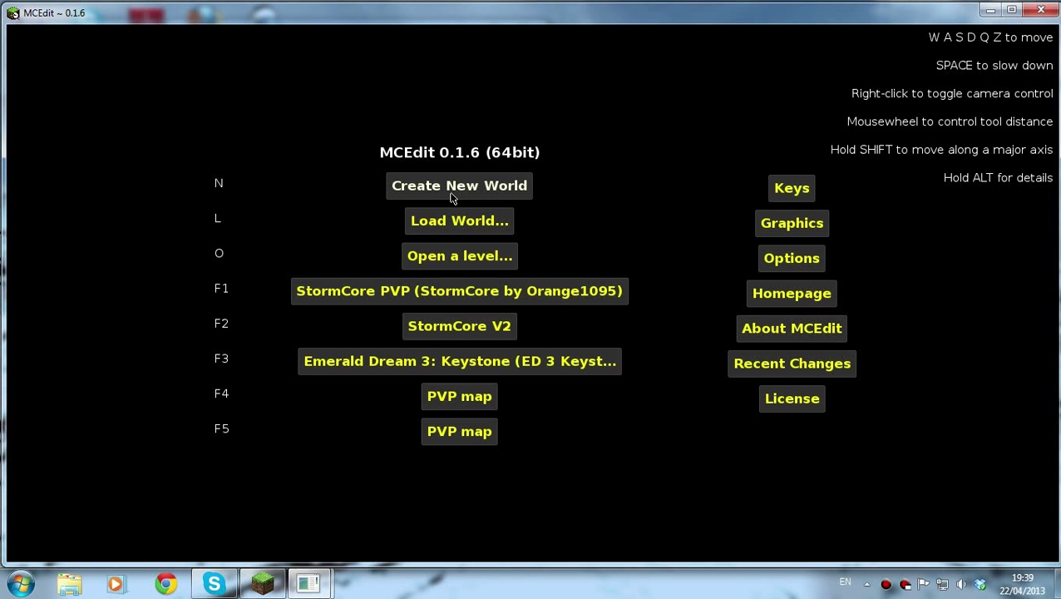
pyautogui.moveTo(488, 192)
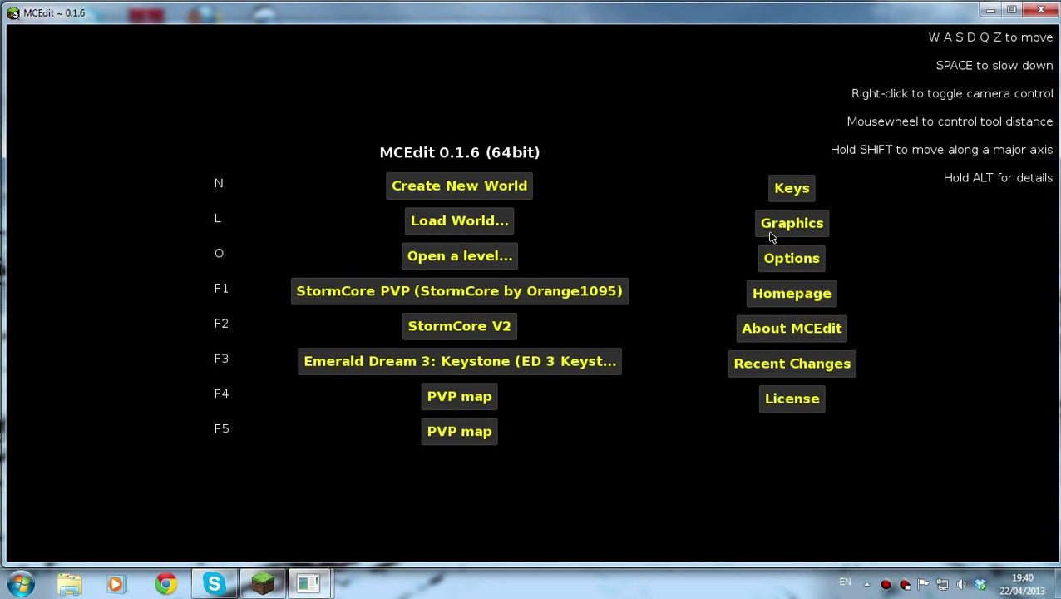
pyautogui.moveTo(804, 314)
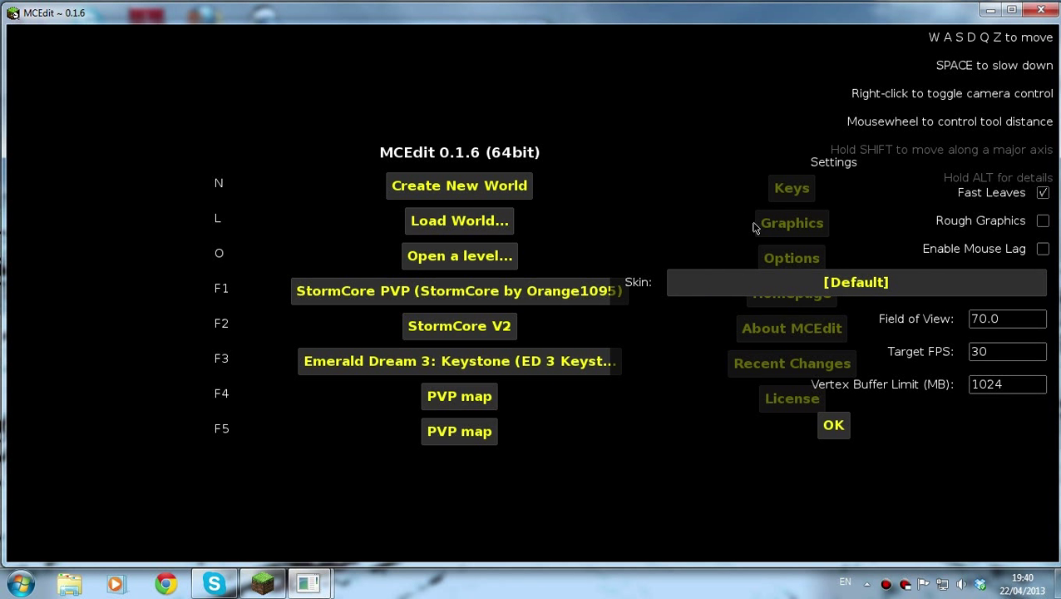
pyautogui.moveTo(979, 299)
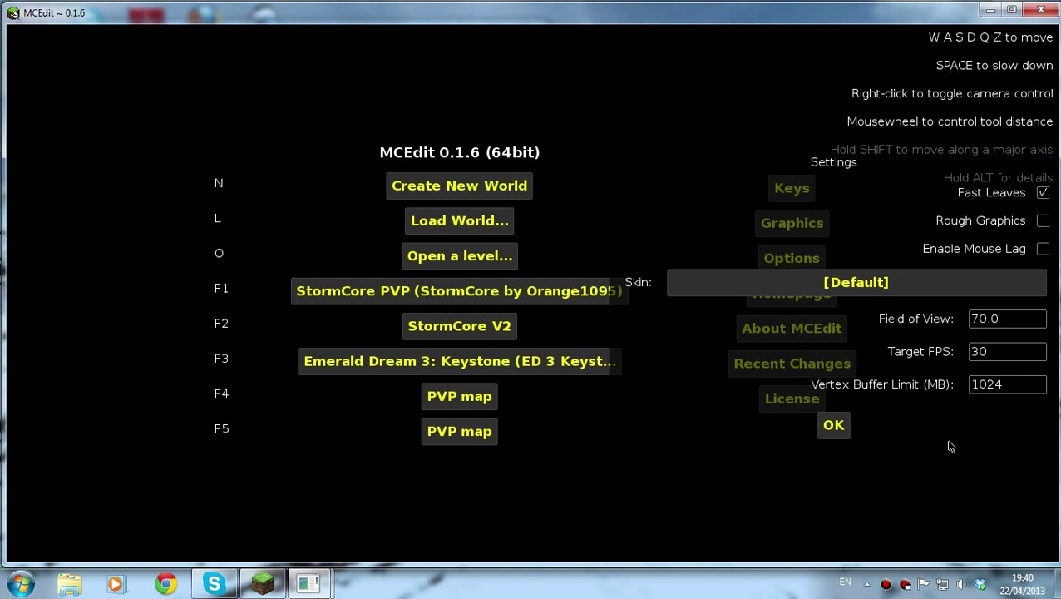
# Close graphics settings and review general options with Long-Distance Mode, Fly Mode and Autobrake on
pyautogui.click(833, 425)
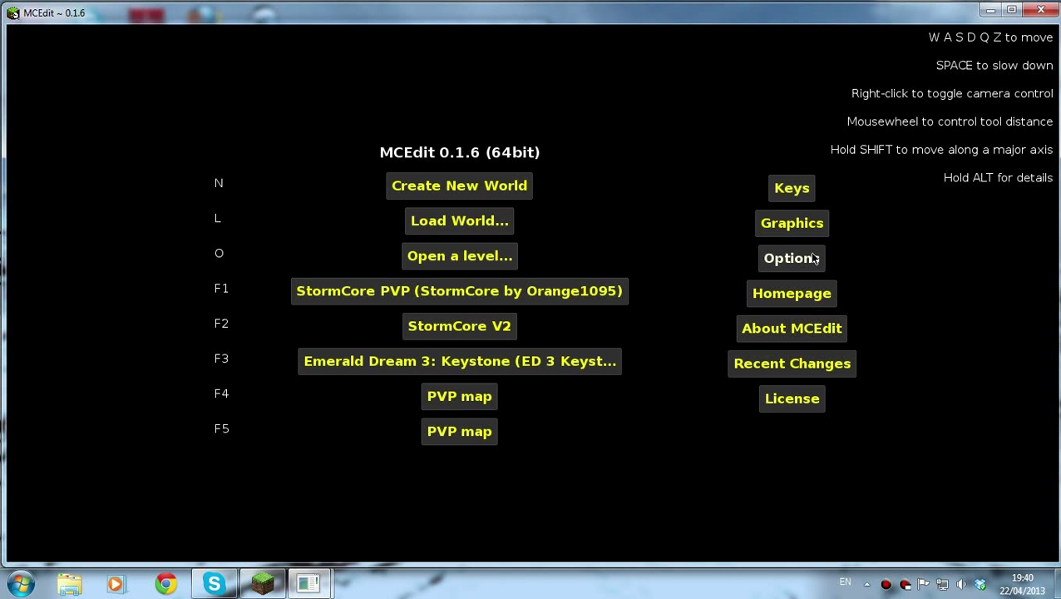
pyautogui.click(790, 258)
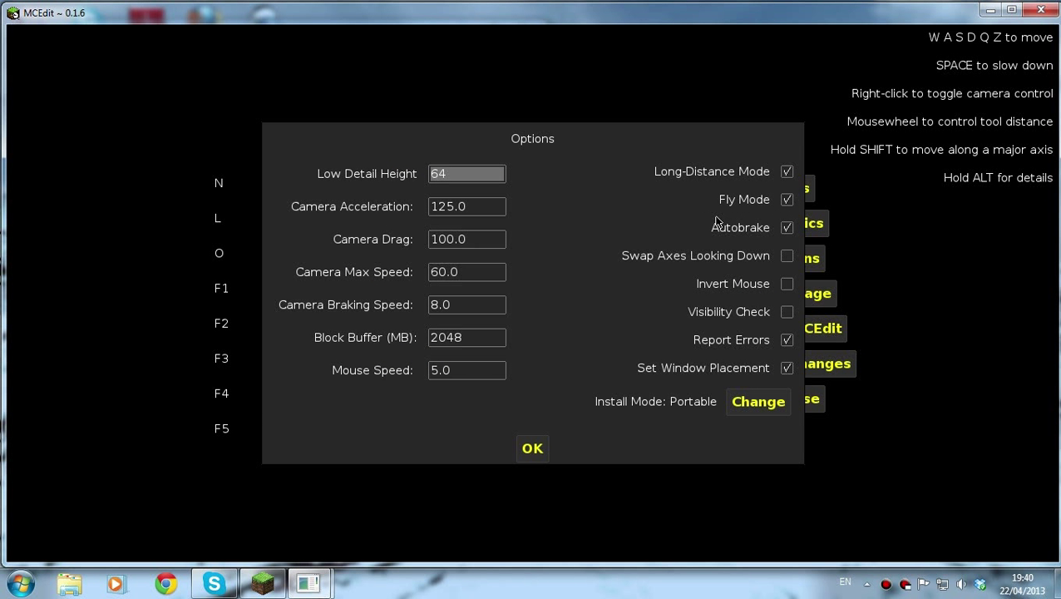
pyautogui.moveTo(787, 200)
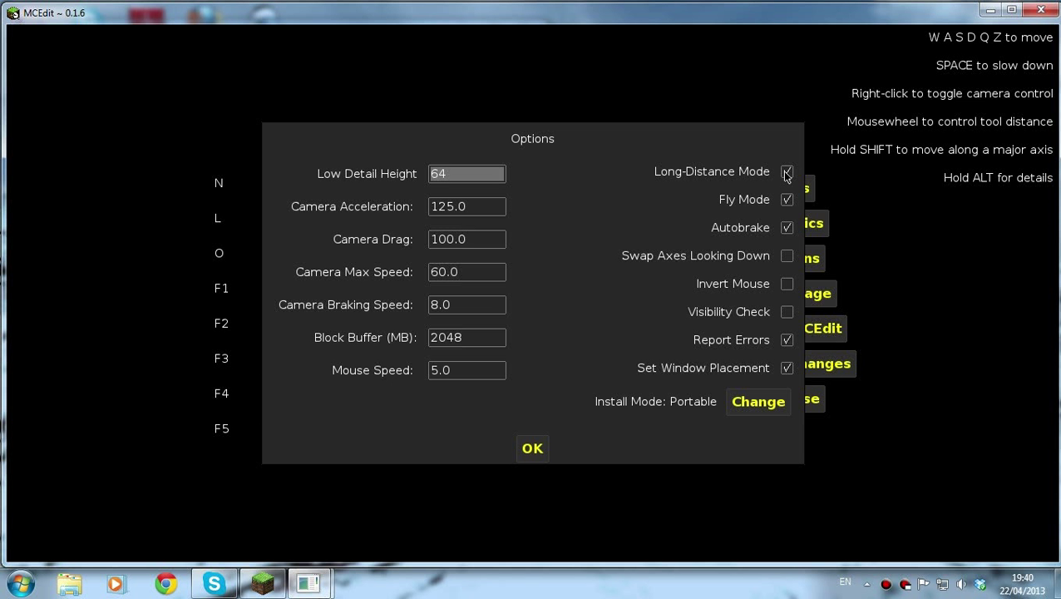
pyautogui.moveTo(786, 171)
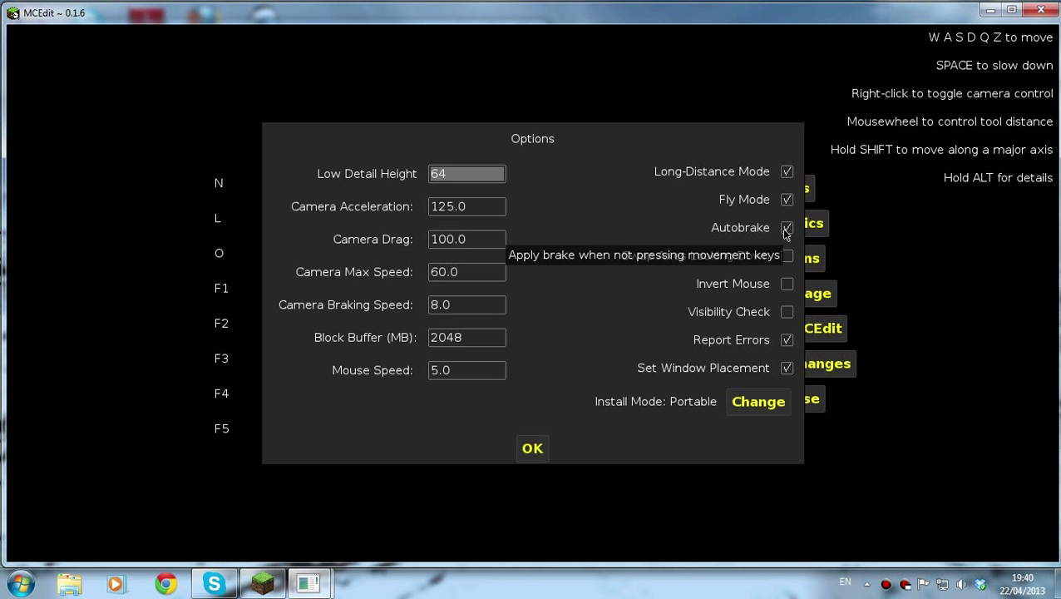
pyautogui.click(786, 227)
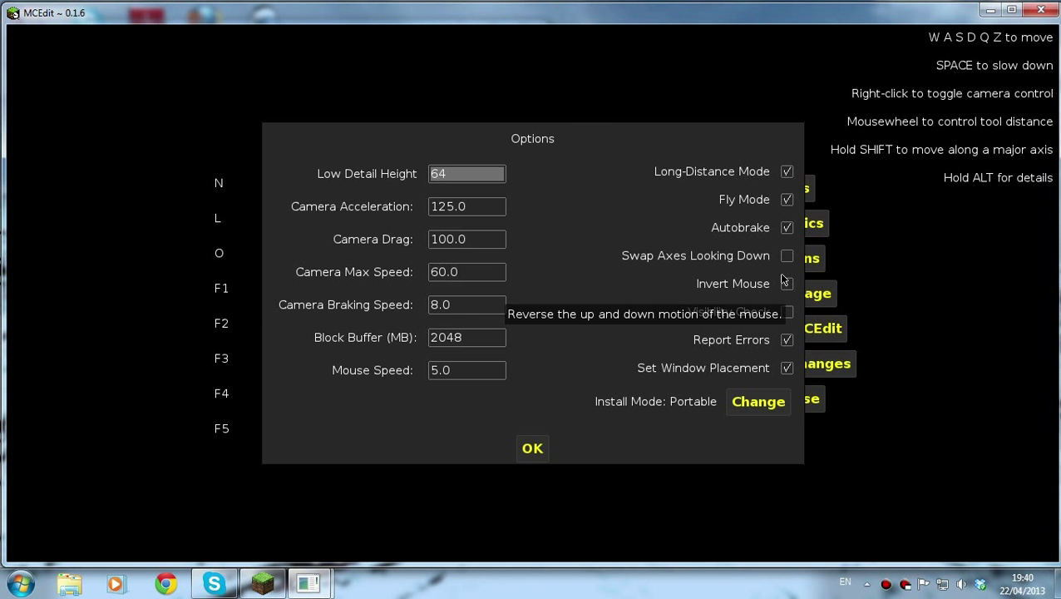
pyautogui.moveTo(398, 315)
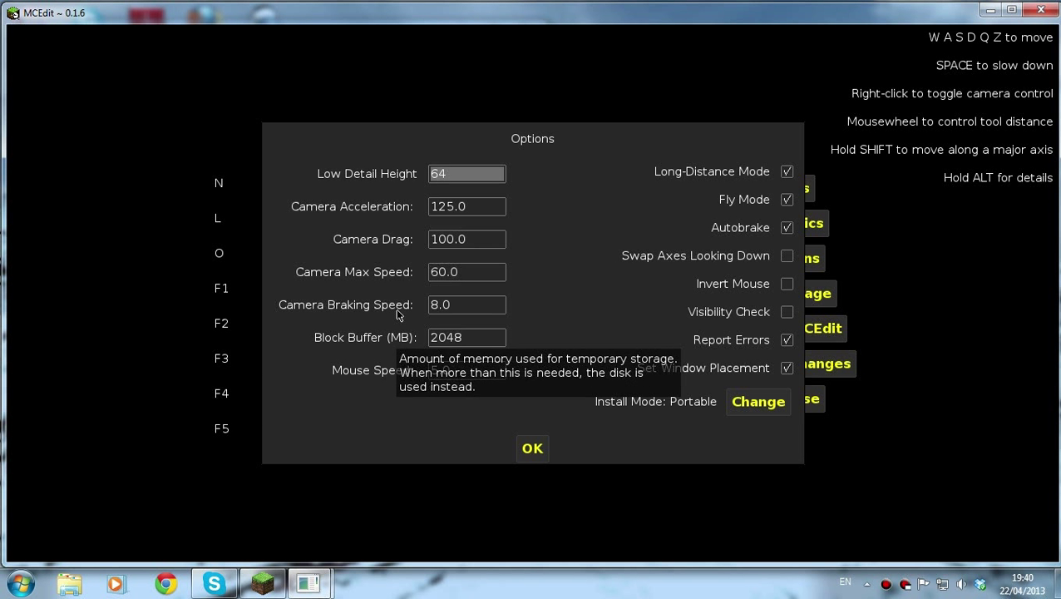
pyautogui.moveTo(453, 225)
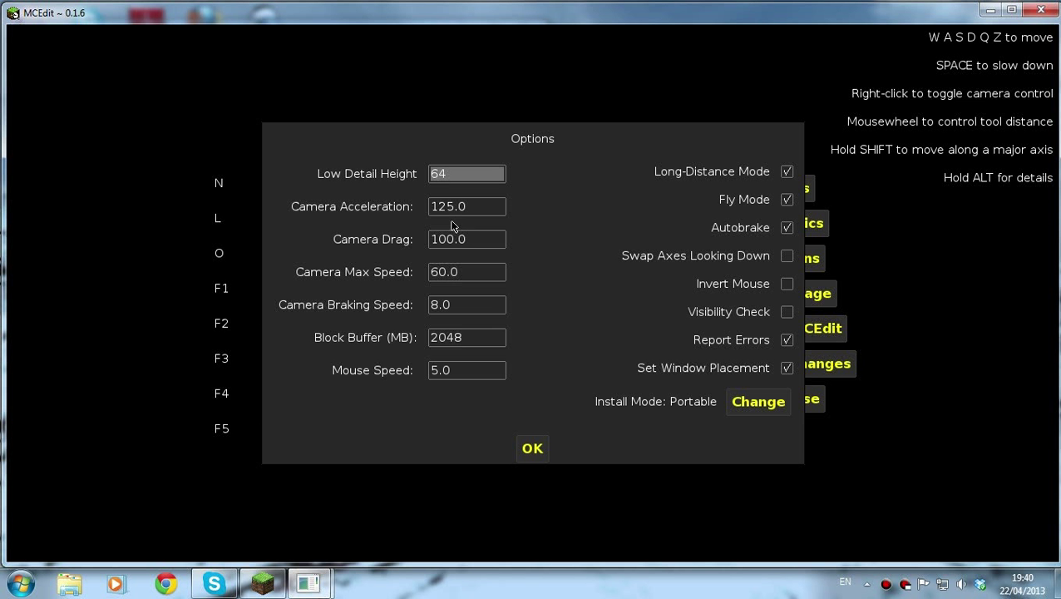
pyautogui.moveTo(466, 212)
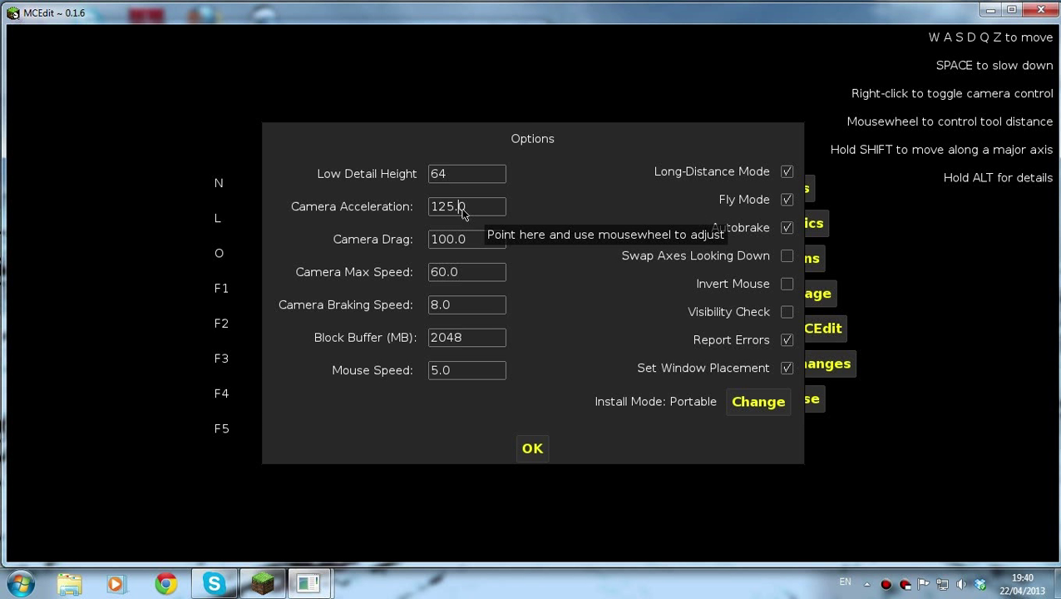
pyautogui.moveTo(447, 301)
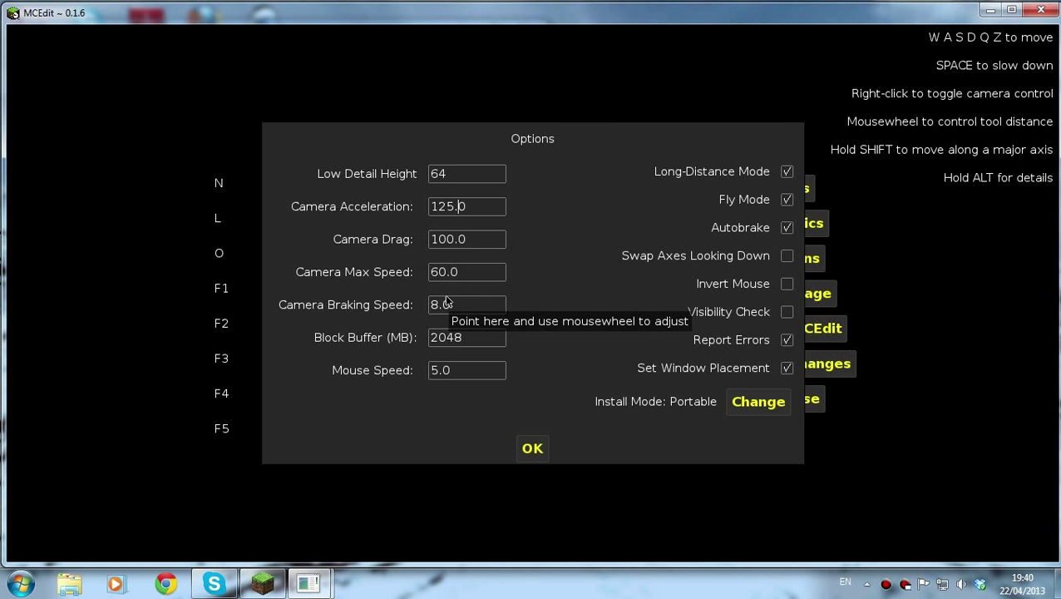
pyautogui.moveTo(491, 353)
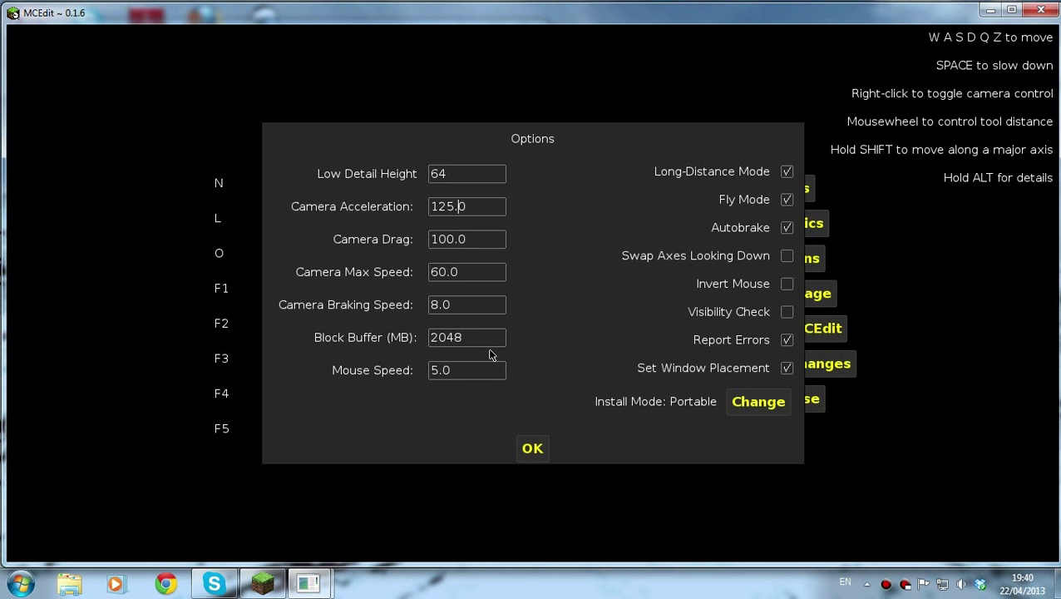
# Close Options and browse into the Mapmaking Tutorial save folder to open a level
pyautogui.click(533, 448)
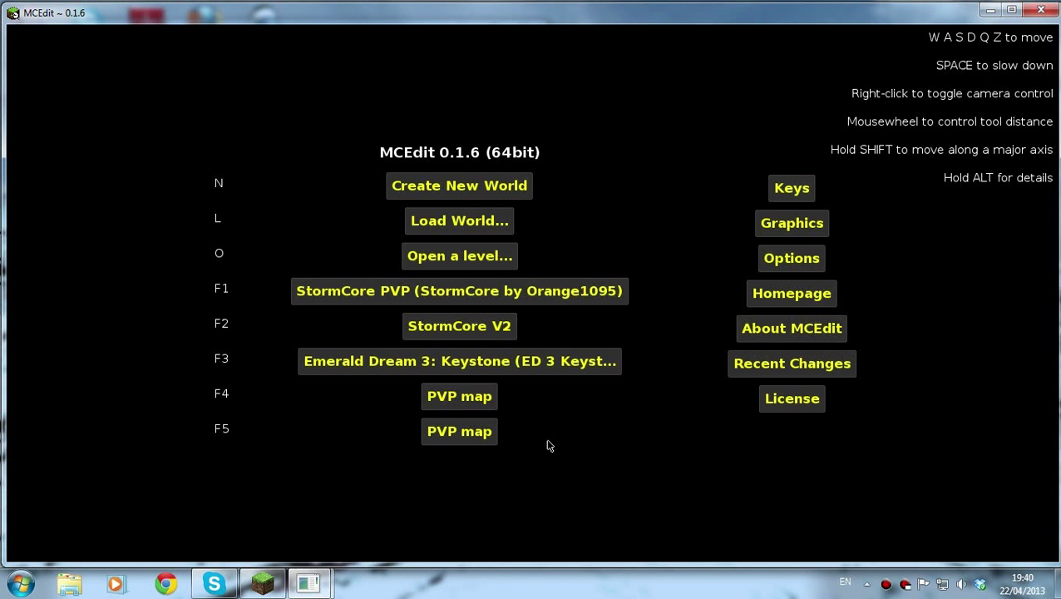
pyautogui.moveTo(475, 266)
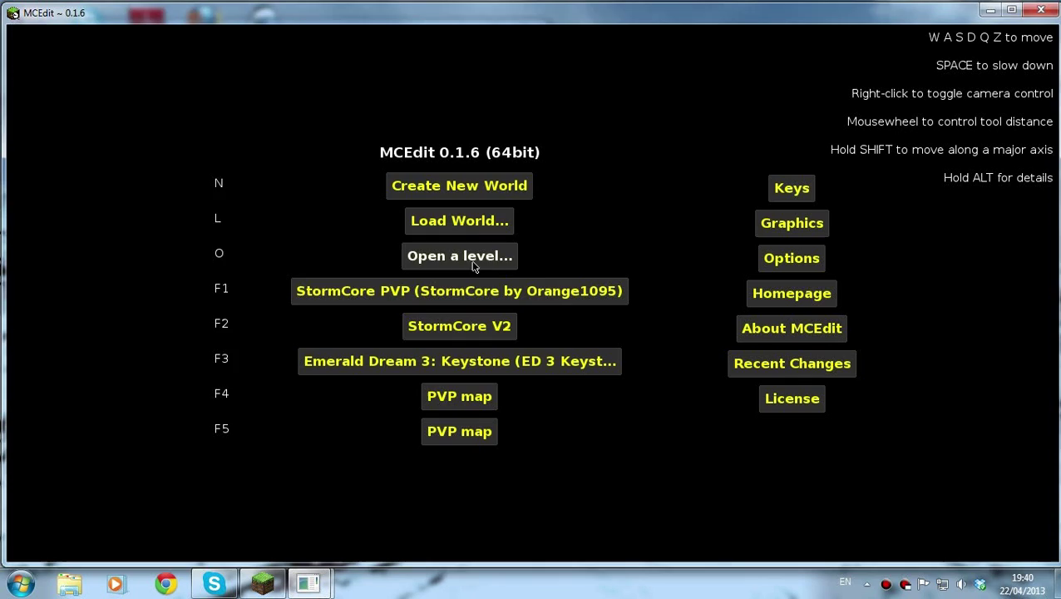
pyautogui.click(459, 255)
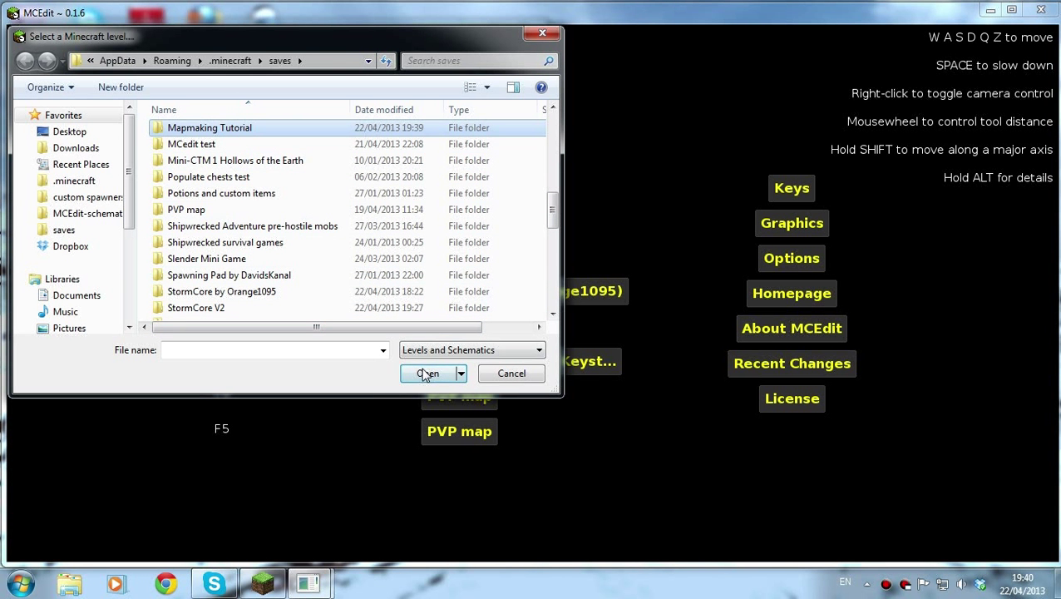
pyautogui.doubleClick(209, 127)
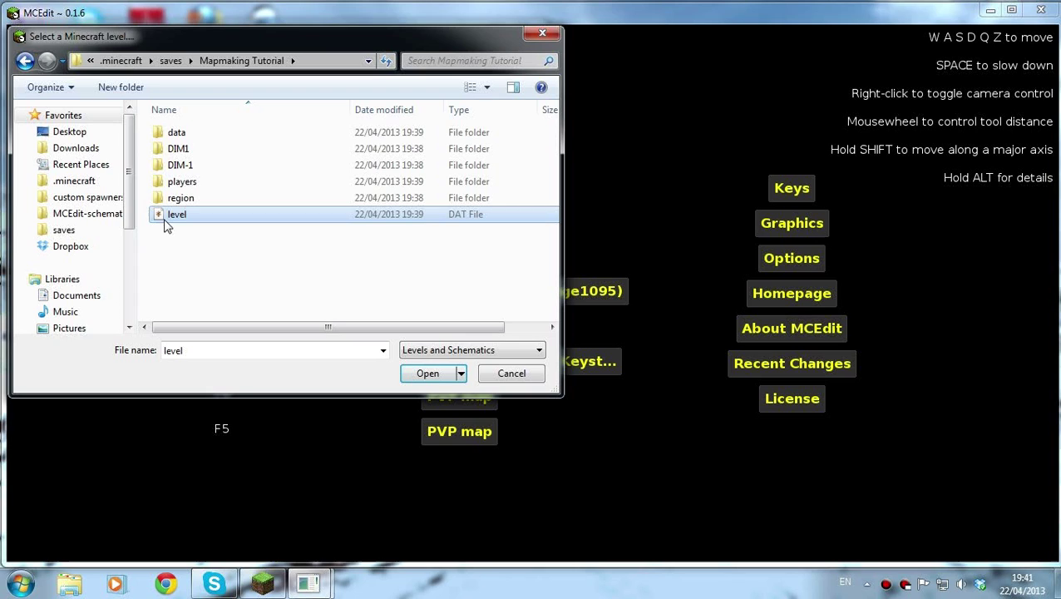
pyautogui.moveTo(189, 218)
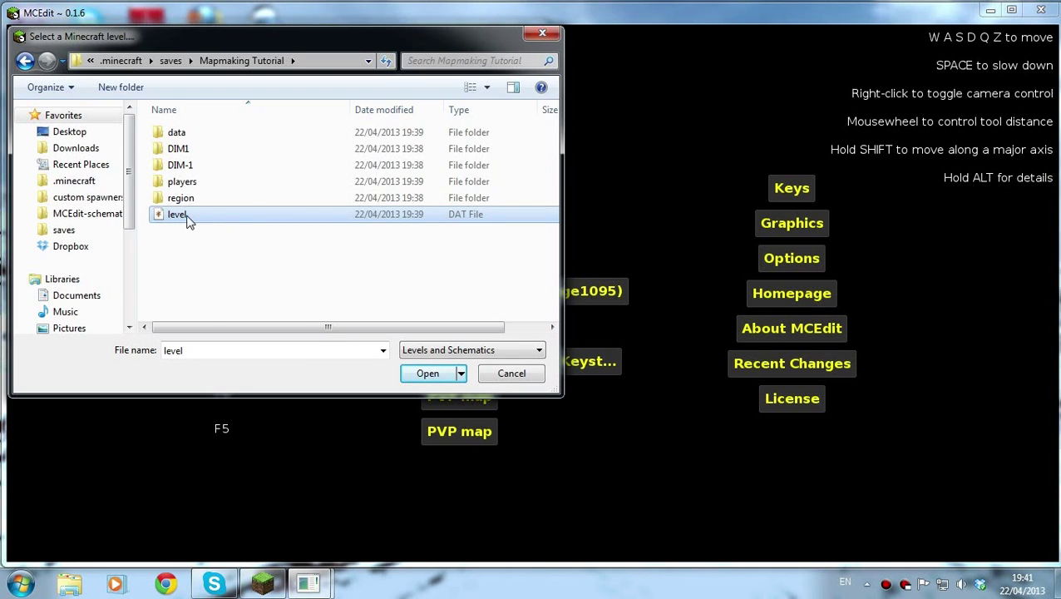
# Open level.dat to load the Mapmaking Tutorial world into the editor
pyautogui.click(427, 374)
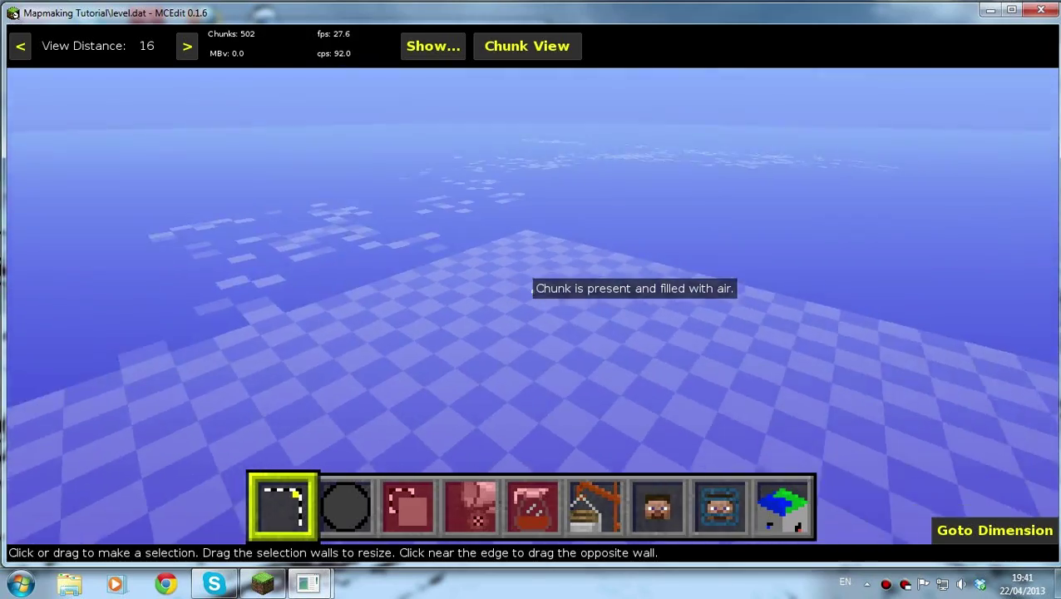
# View the chunks top-down with Chunk Control, deselect all chunks, and return to camera view
pyautogui.click(527, 46)
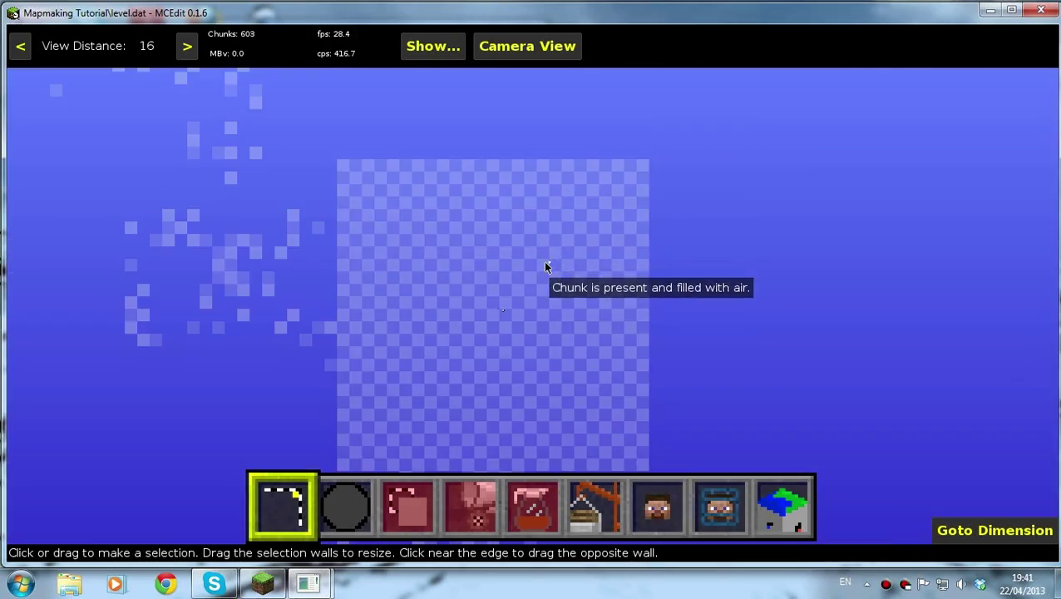
pyautogui.moveTo(532, 287)
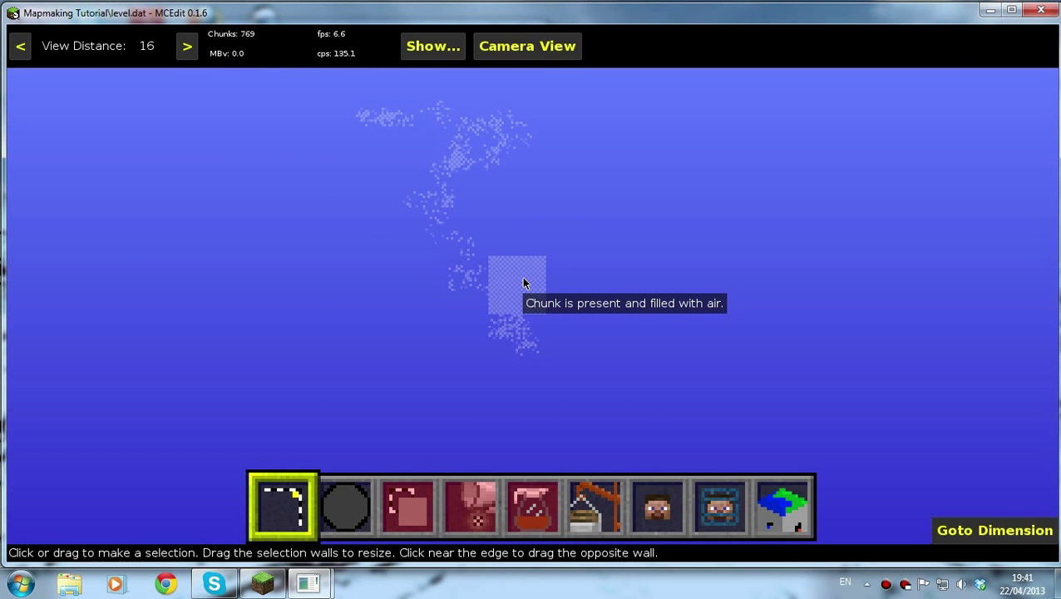
pyautogui.click(525, 46)
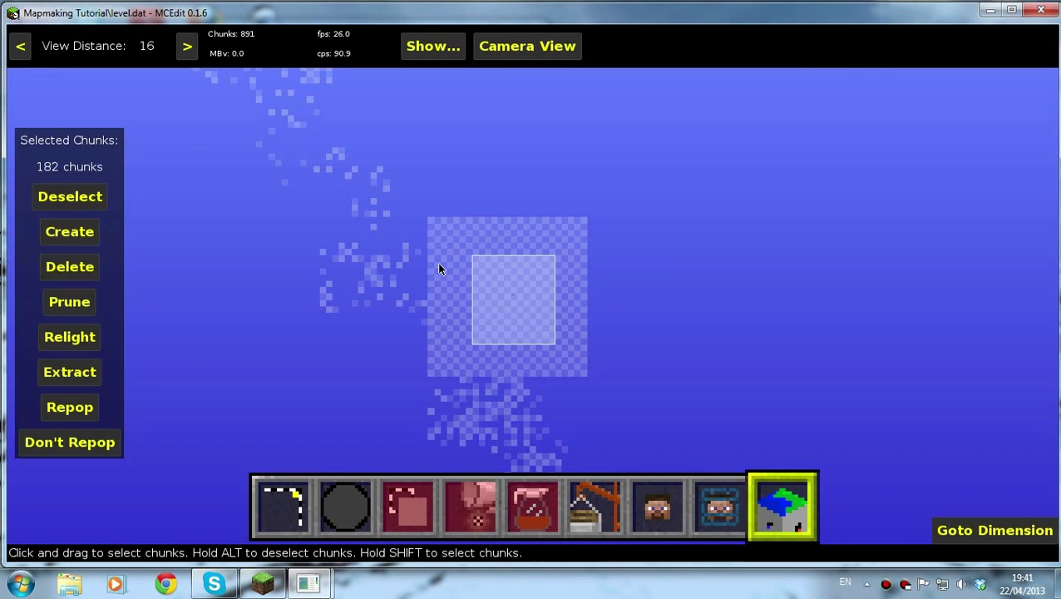
pyautogui.click(69, 196)
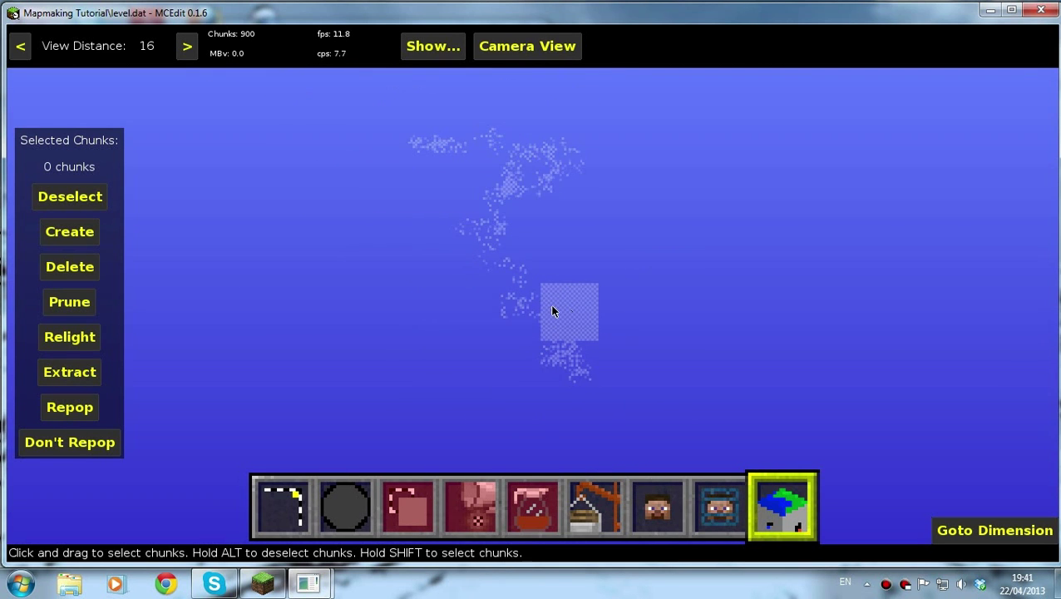
pyautogui.click(525, 46)
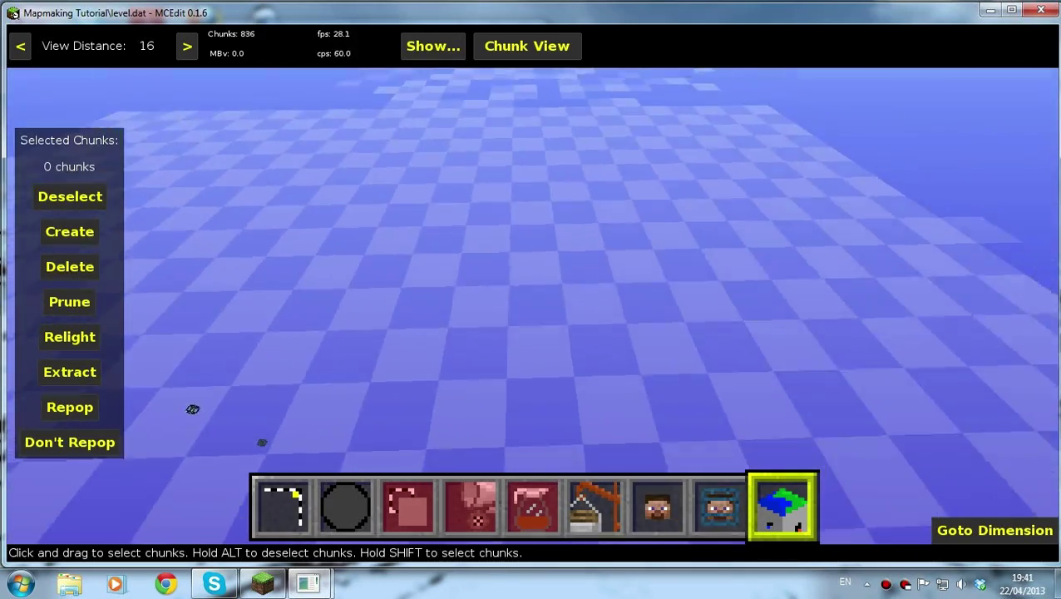
# Select a 58 by 75 block region, raise it to 37 tall, and resize its walls
pyautogui.click(283, 508)
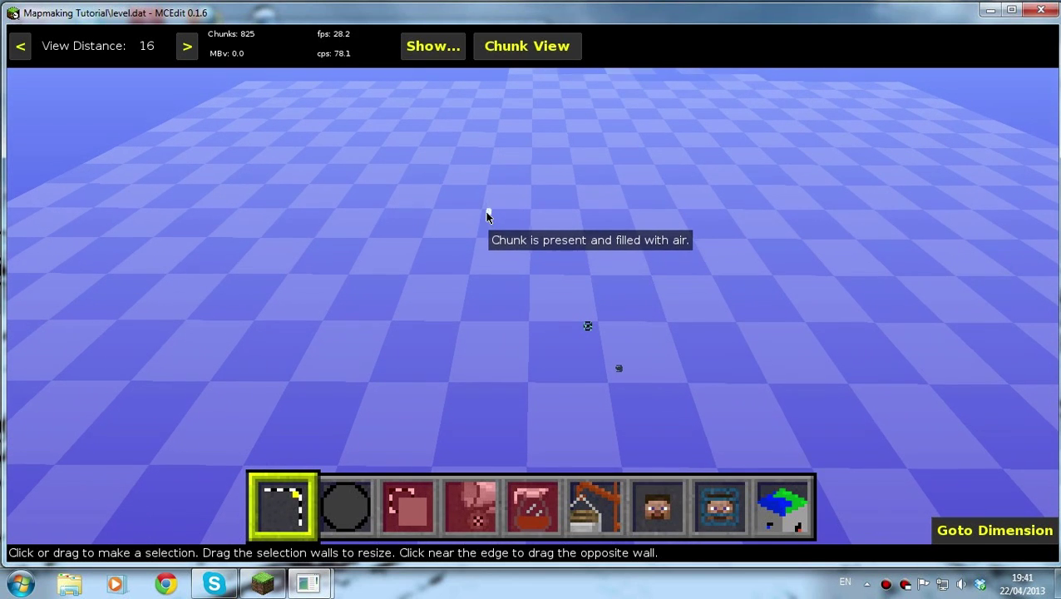
pyautogui.moveTo(488, 215); pyautogui.dragTo(753, 433)
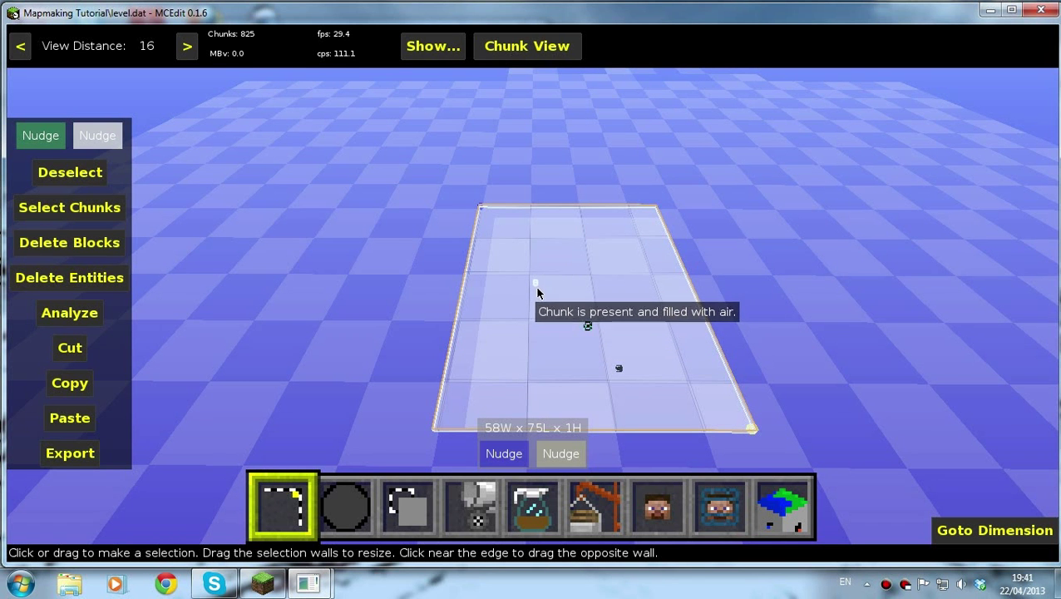
pyautogui.moveTo(536, 282); pyautogui.dragTo(543, 266)
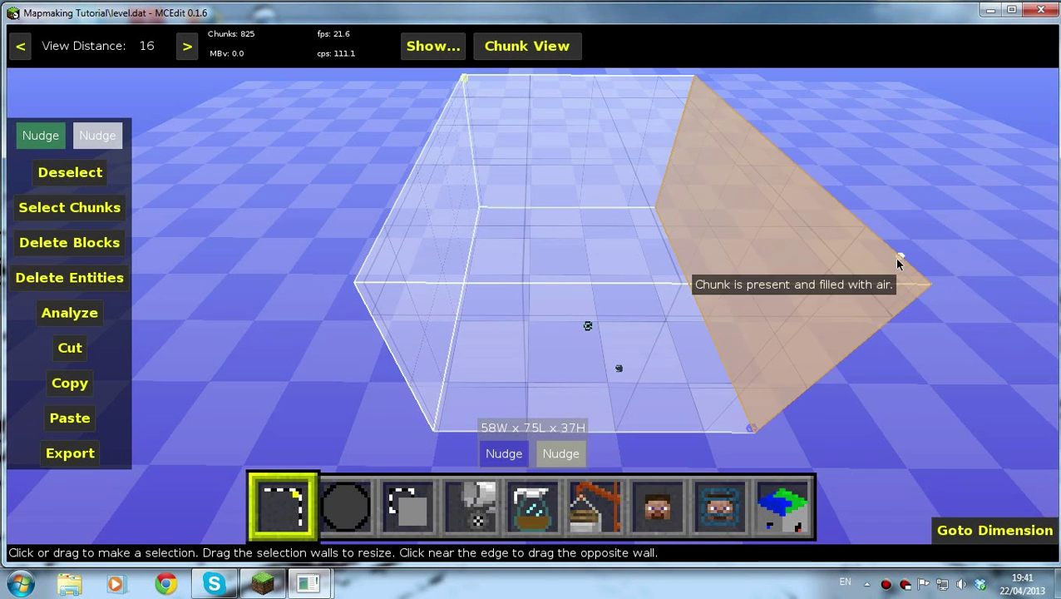
pyautogui.moveTo(898, 258); pyautogui.dragTo(761, 258)
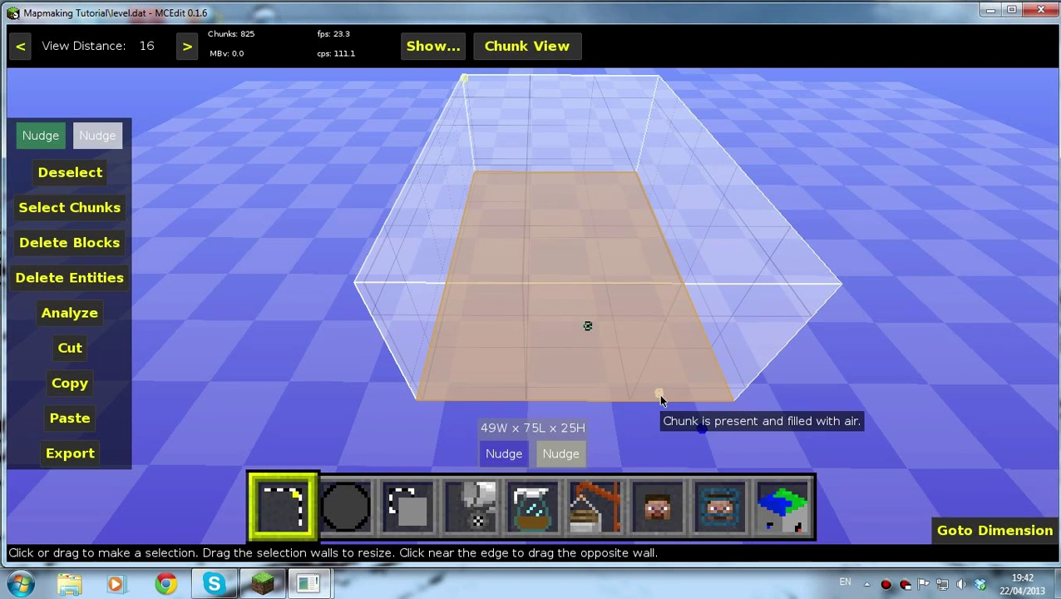
pyautogui.moveTo(661, 395); pyautogui.dragTo(753, 372)
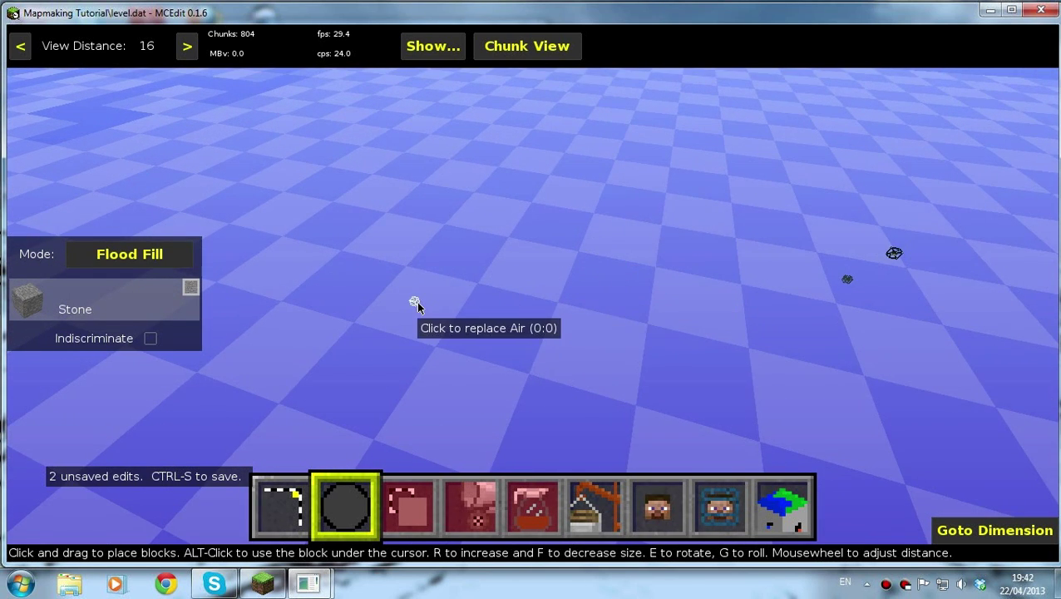
# Flood fill each stone island with Dirt using the brush
pyautogui.click(129, 254)
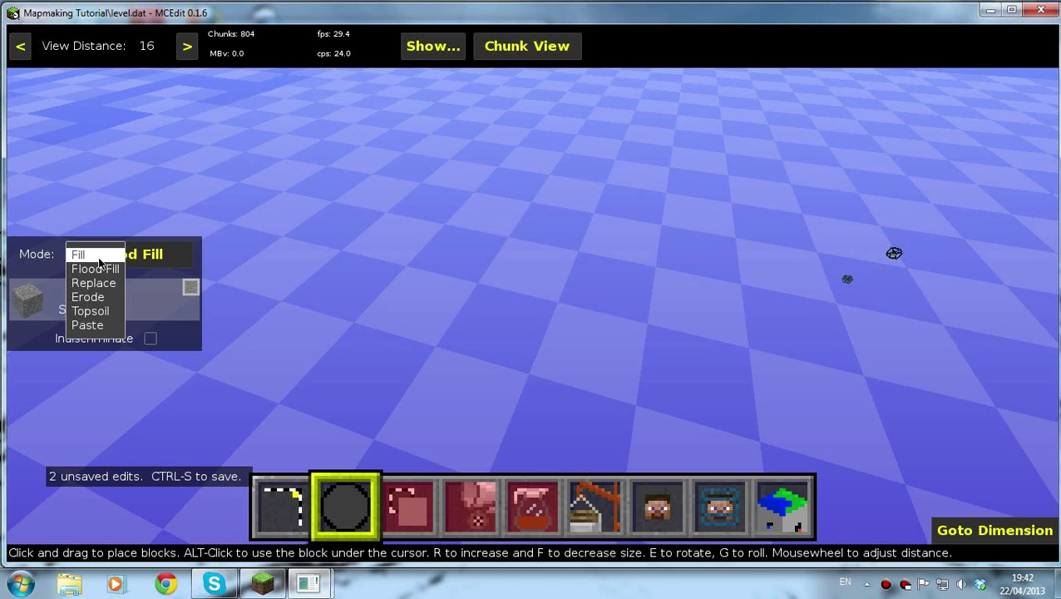
pyautogui.click(84, 255)
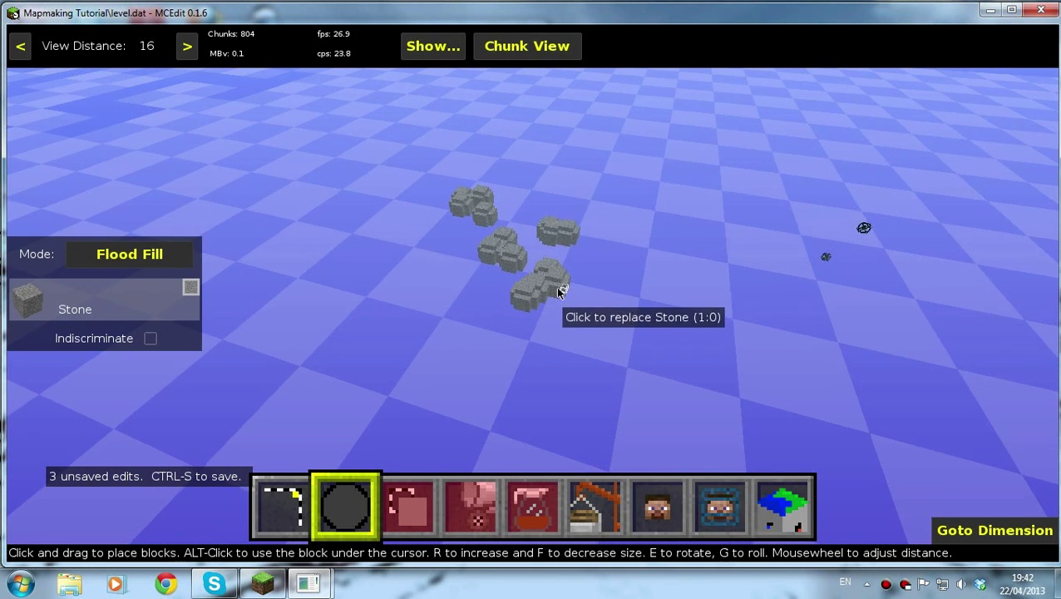
pyautogui.click(26, 303)
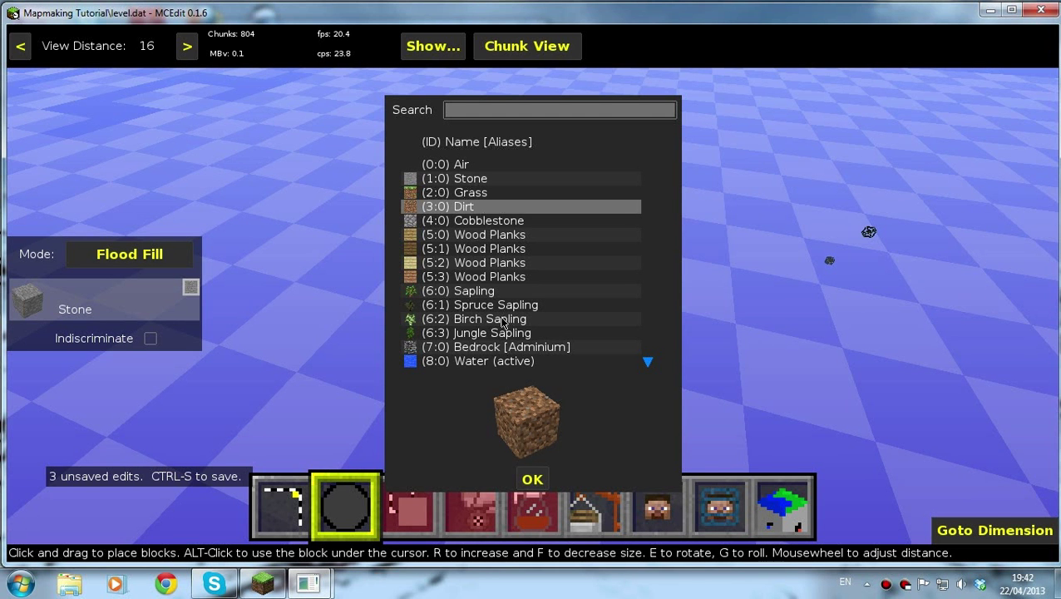
pyautogui.click(533, 477)
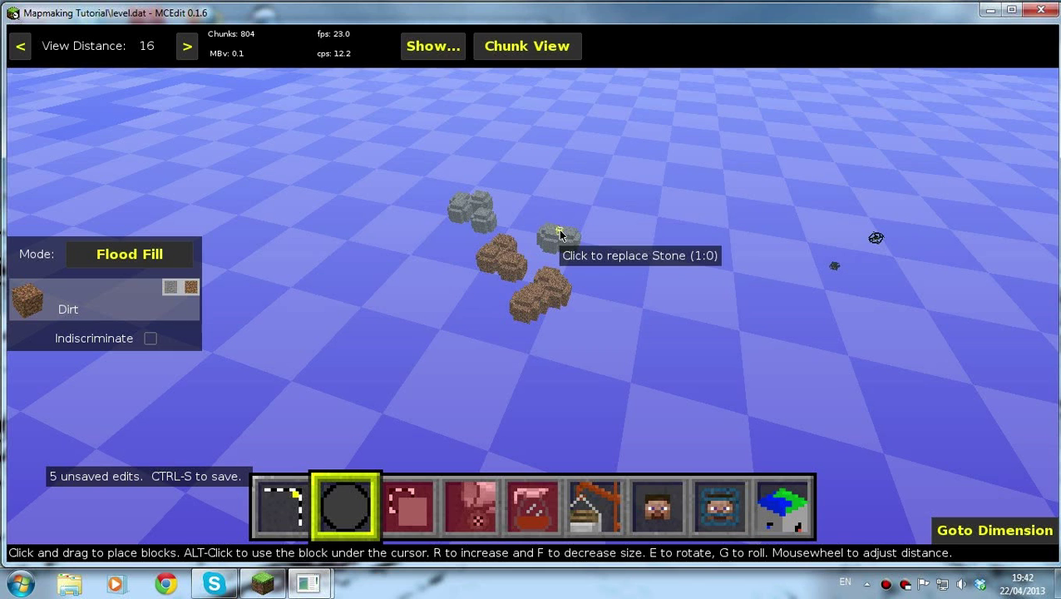
pyautogui.click(560, 235)
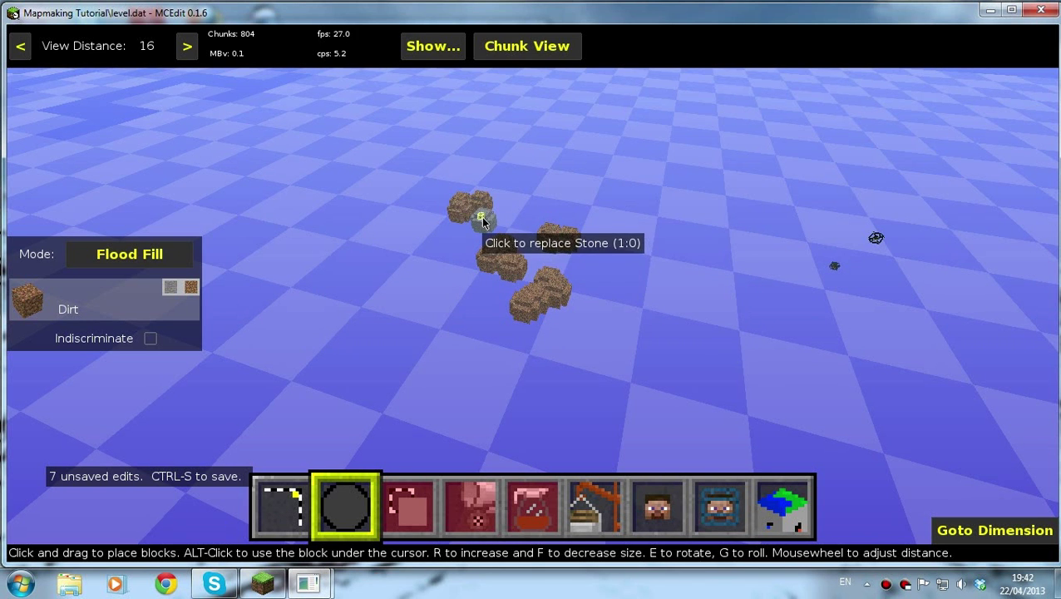
pyautogui.click(484, 218)
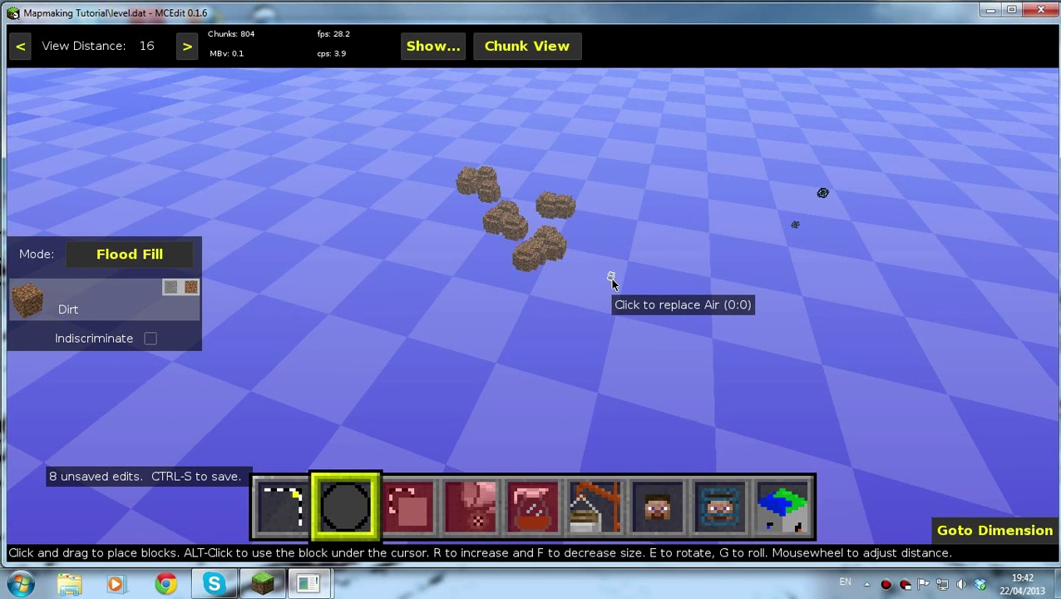
pyautogui.click(128, 254)
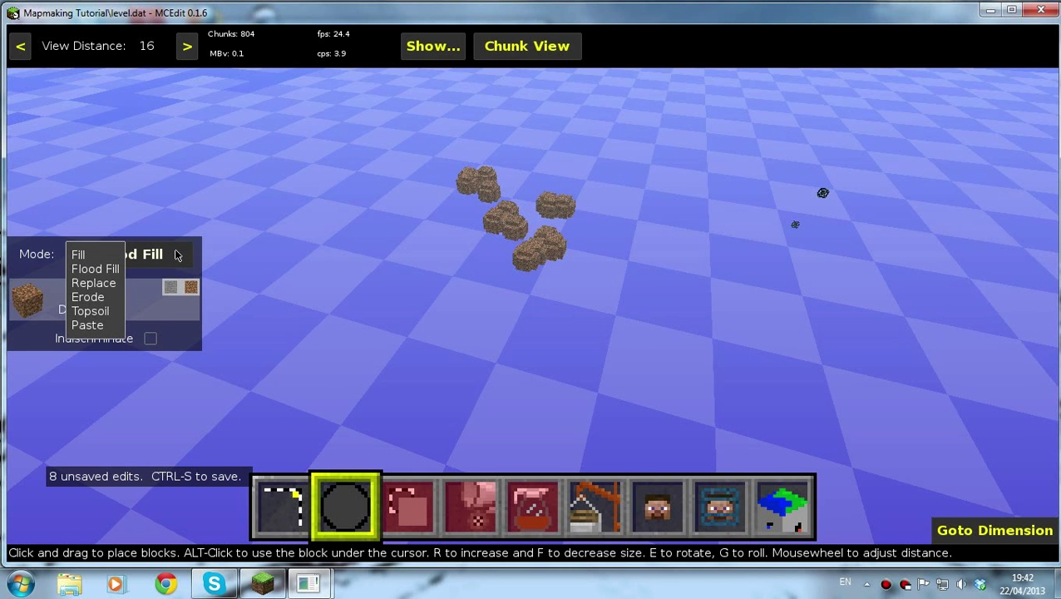
# Paint Cobblestone into the dirt islands with a Replace-mode brush
pyautogui.click(93, 283)
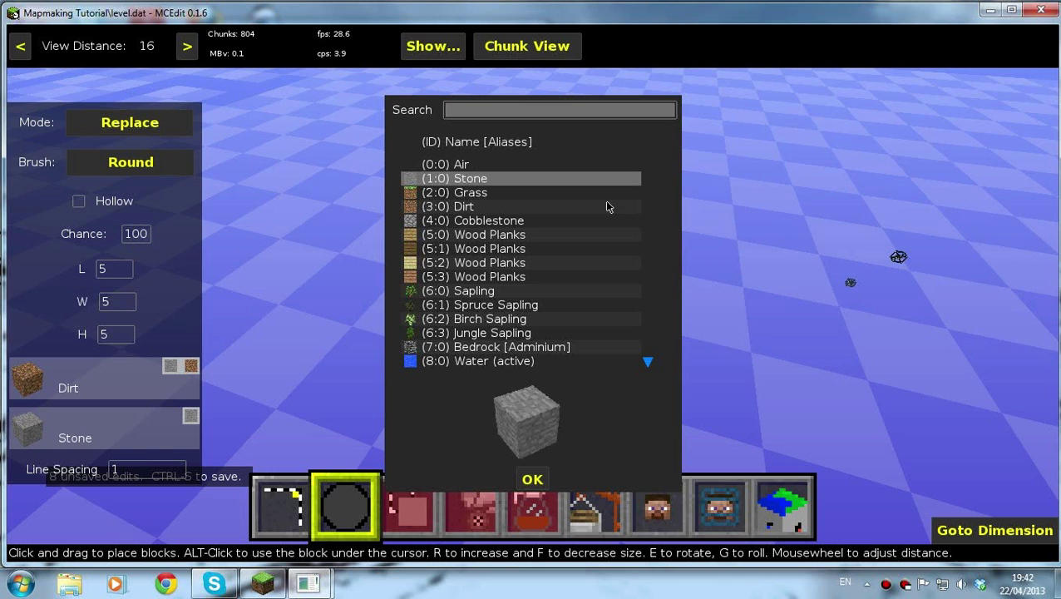
pyautogui.click(488, 221)
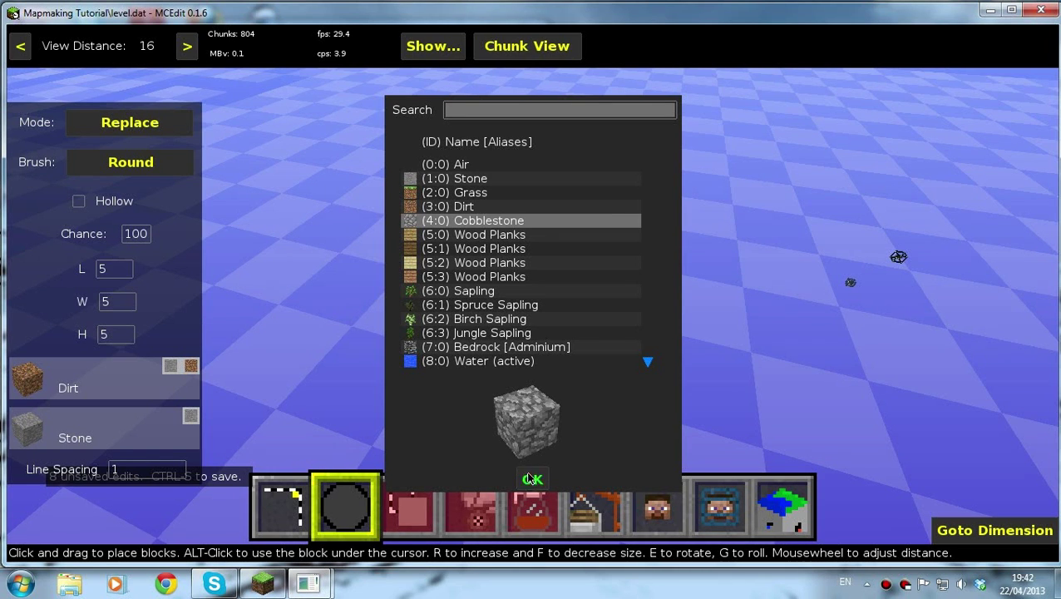
pyautogui.click(533, 477)
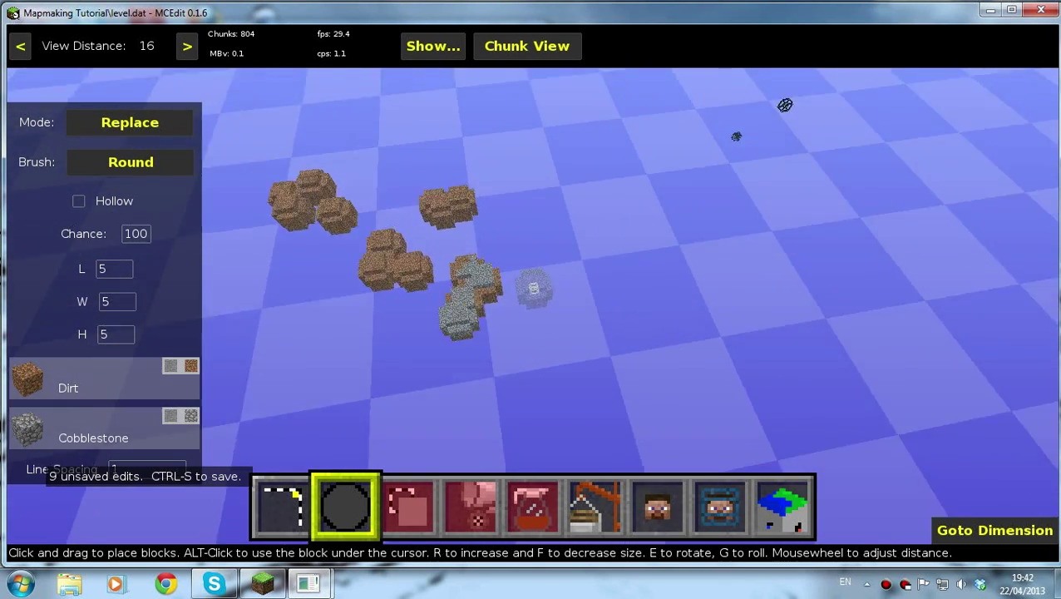
pyautogui.click(442, 260)
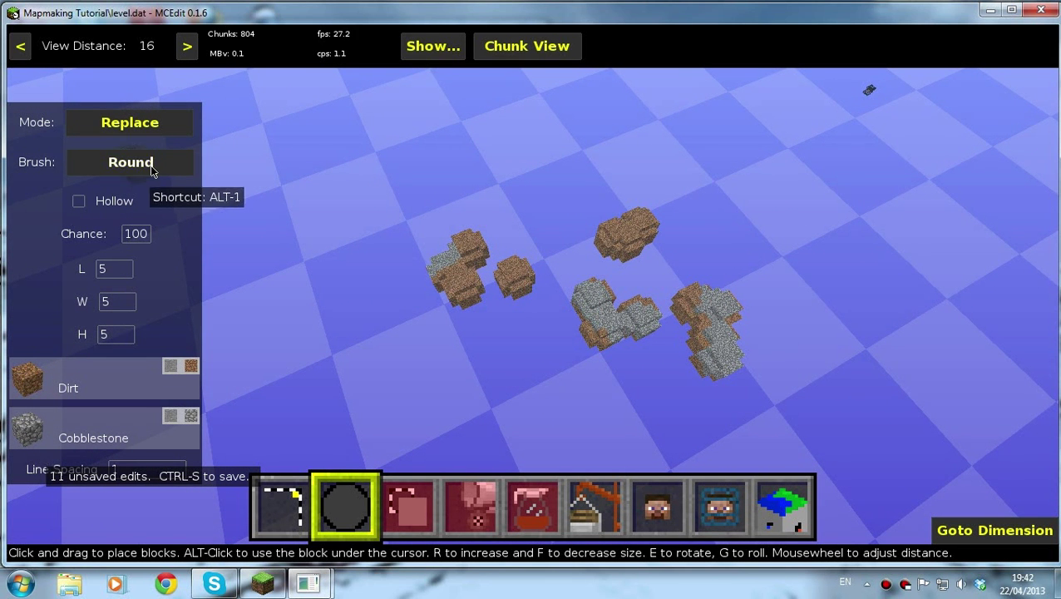
# Make the brush hollow, enlarge it to size 17, and set chance to 20
pyautogui.click(129, 162)
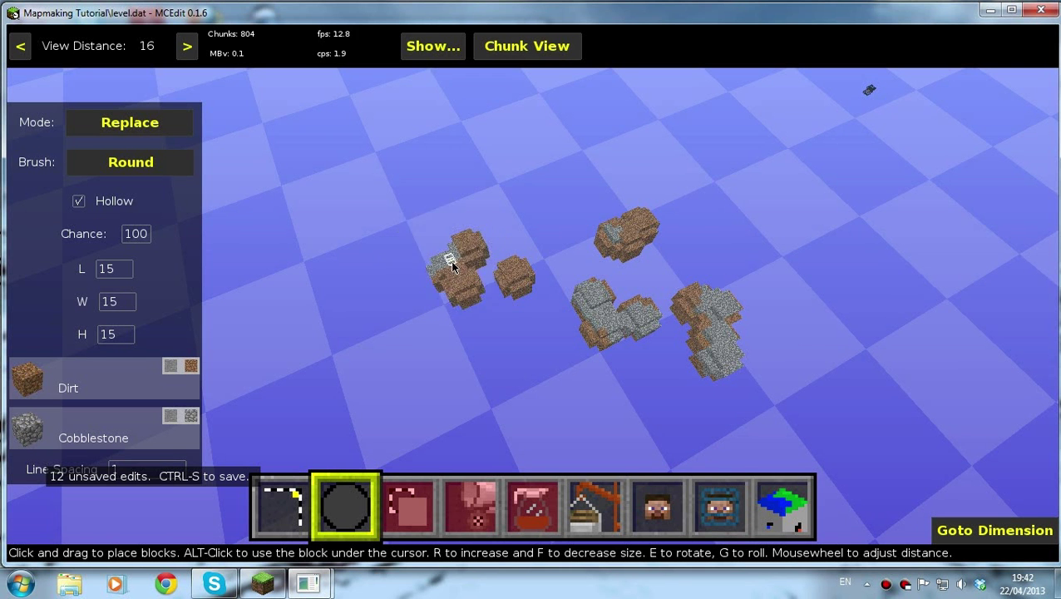
pyautogui.press('r')
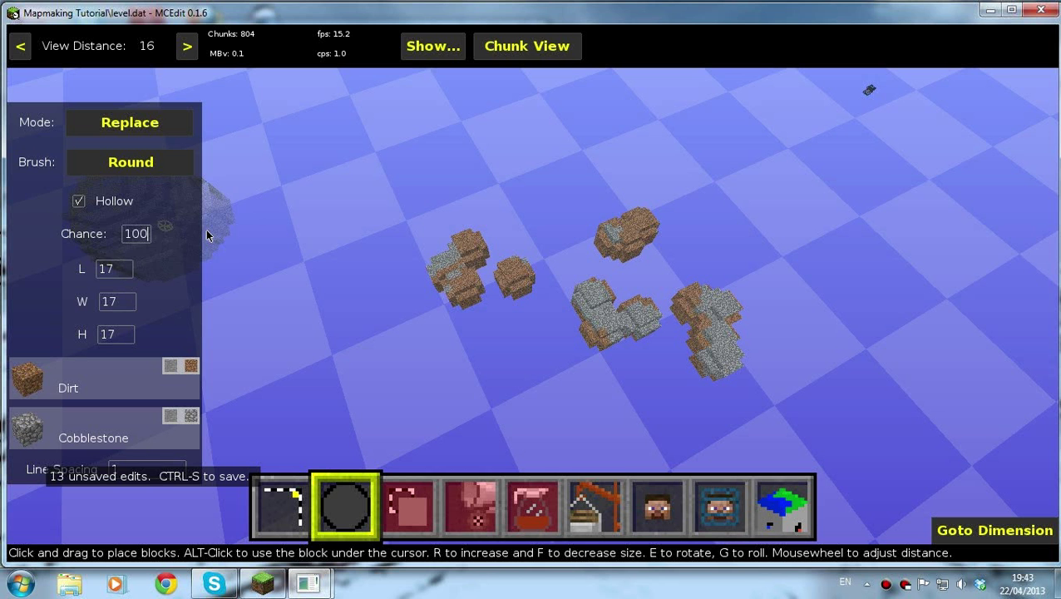
pyautogui.write('20')
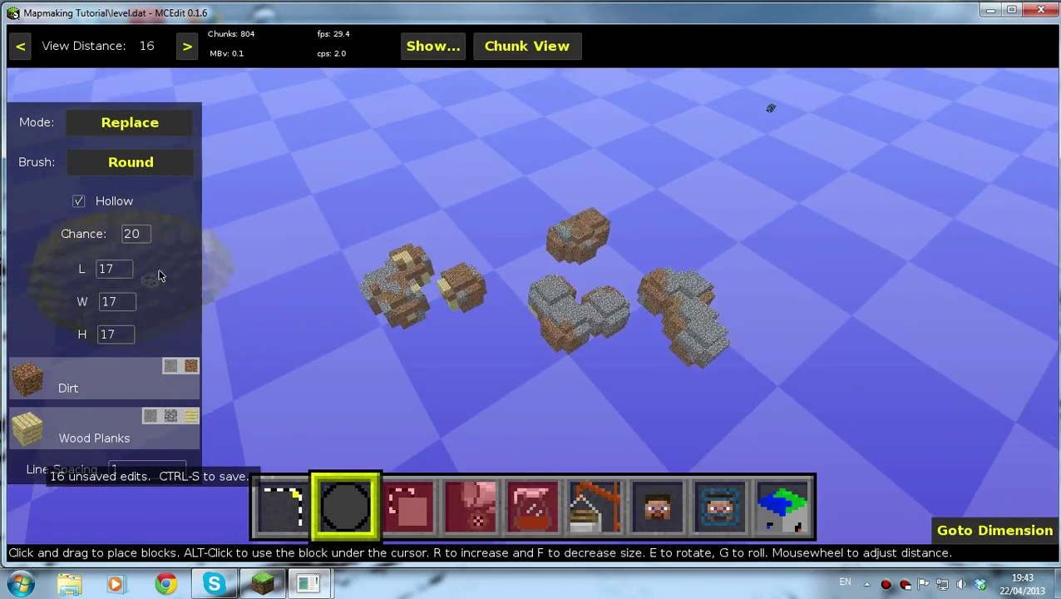
# Erode the left and right islands with a square Erode brush
pyautogui.click(129, 161)
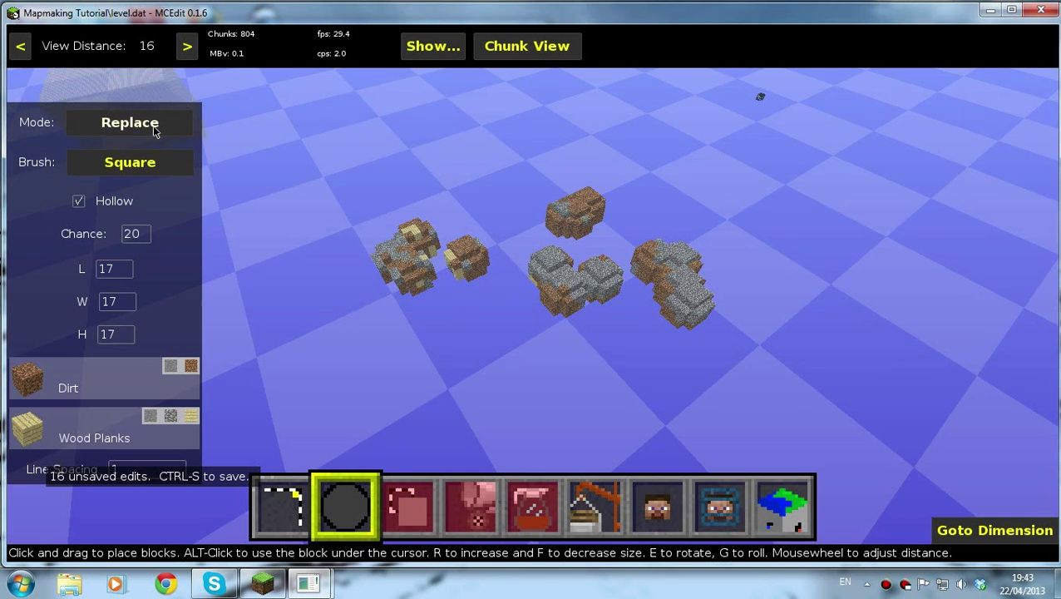
pyautogui.click(130, 123)
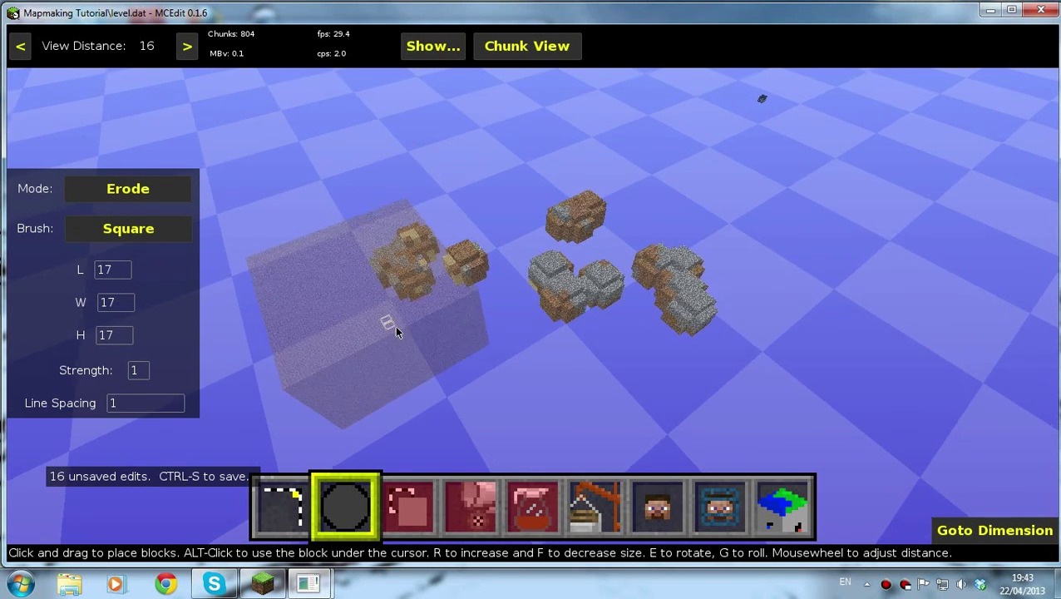
pyautogui.click(395, 331)
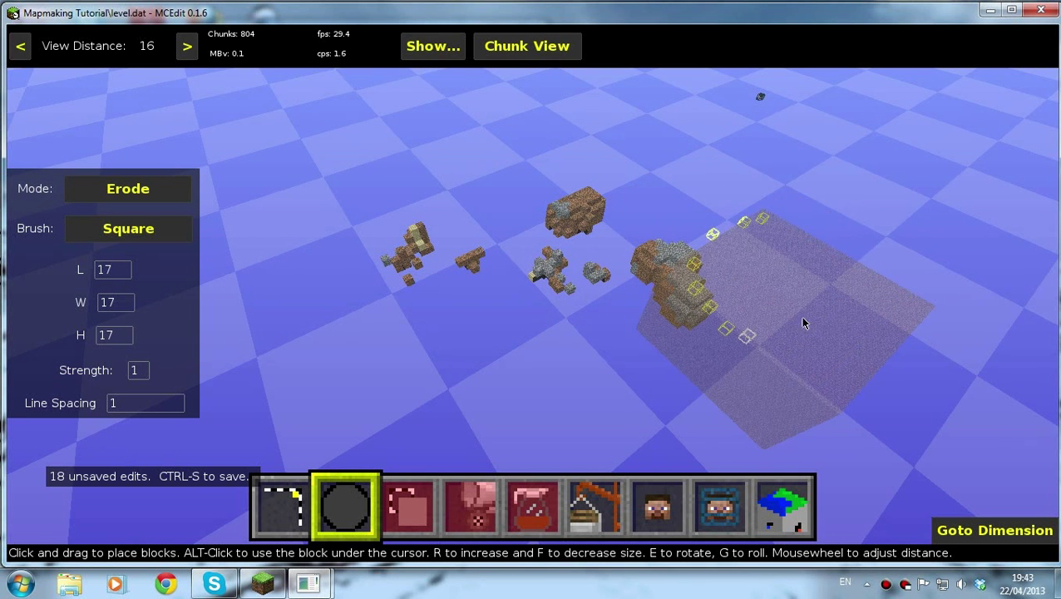
pyautogui.click(127, 188)
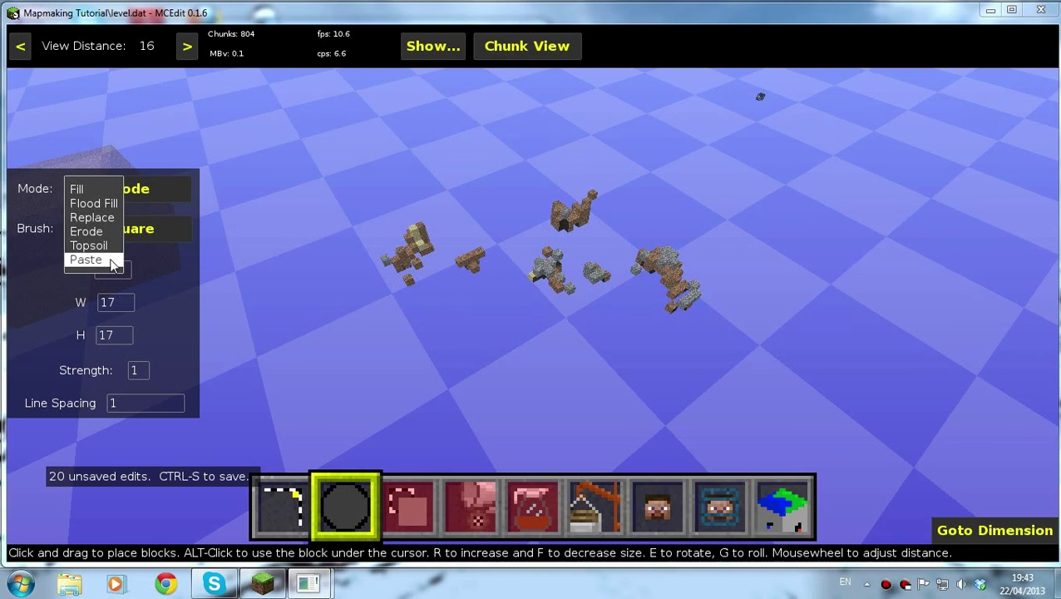
# Switch the brush to Paste mode and browse schematic file types to import a level
pyautogui.click(86, 260)
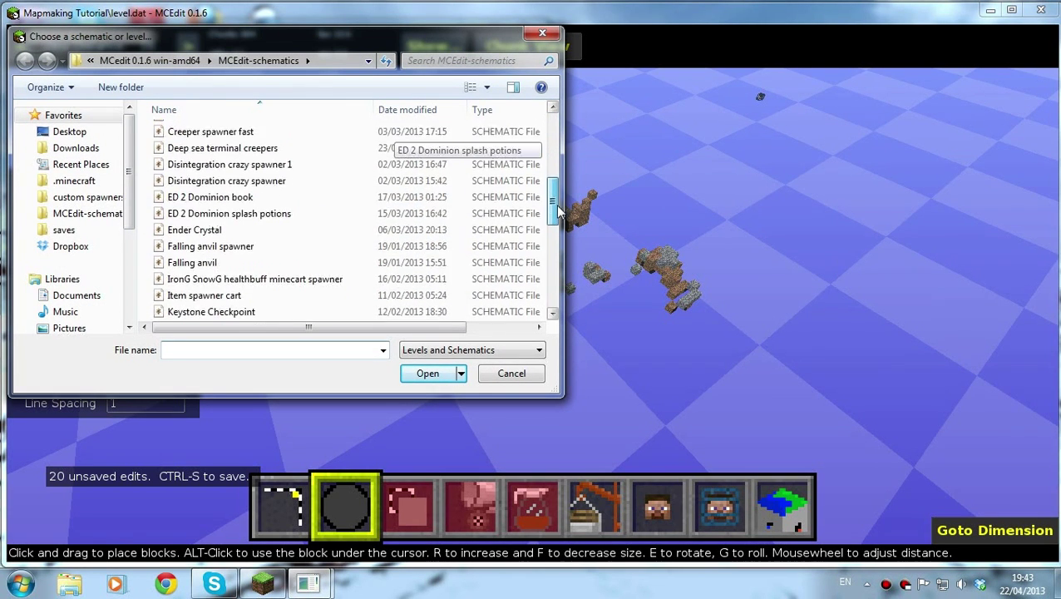
pyautogui.scroll(-3)
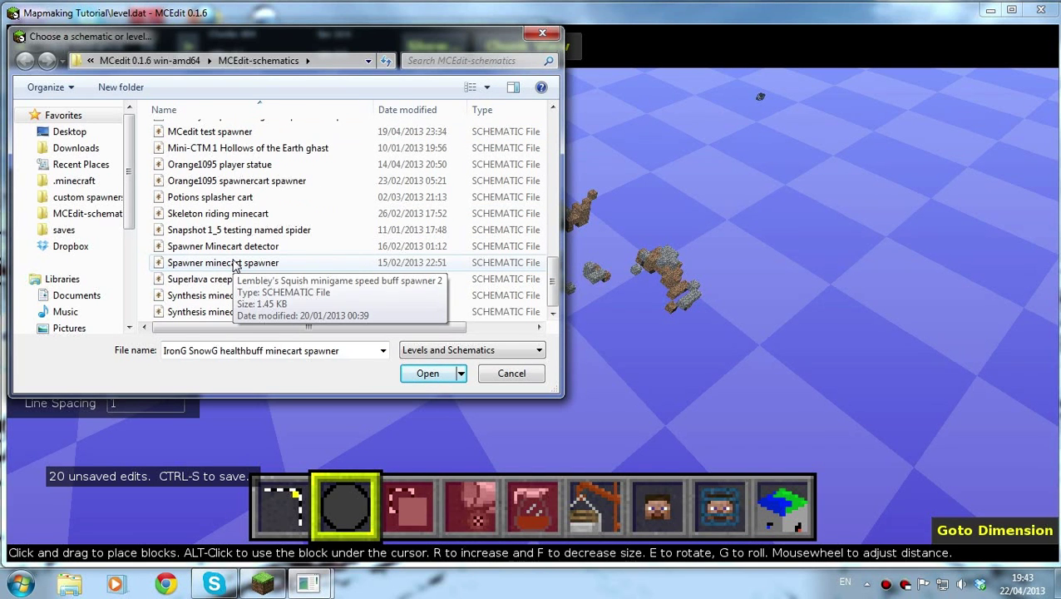
pyautogui.moveTo(229, 206)
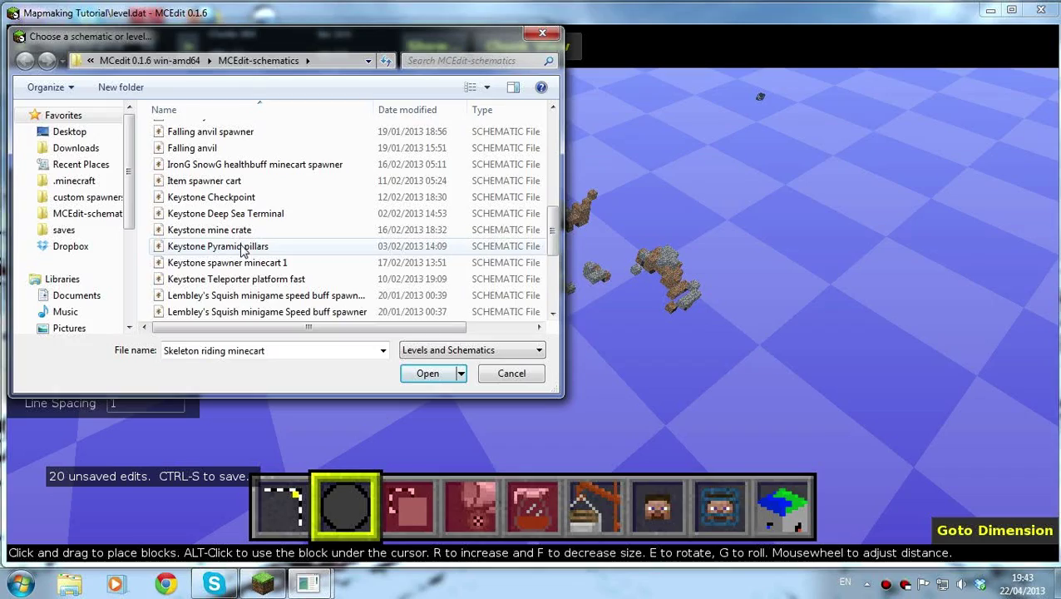
pyautogui.click(426, 373)
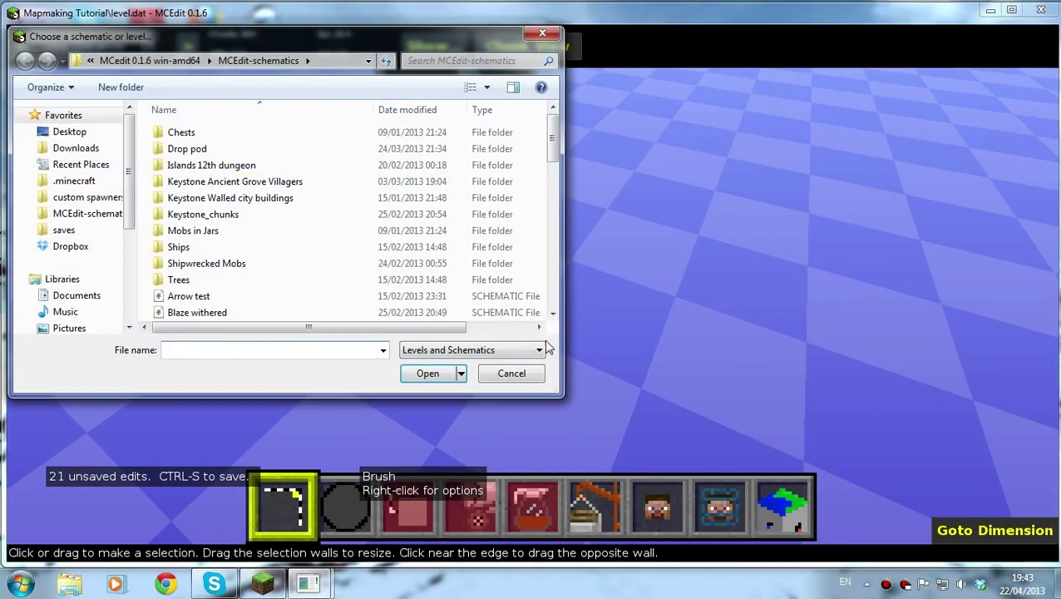
pyautogui.click(511, 373)
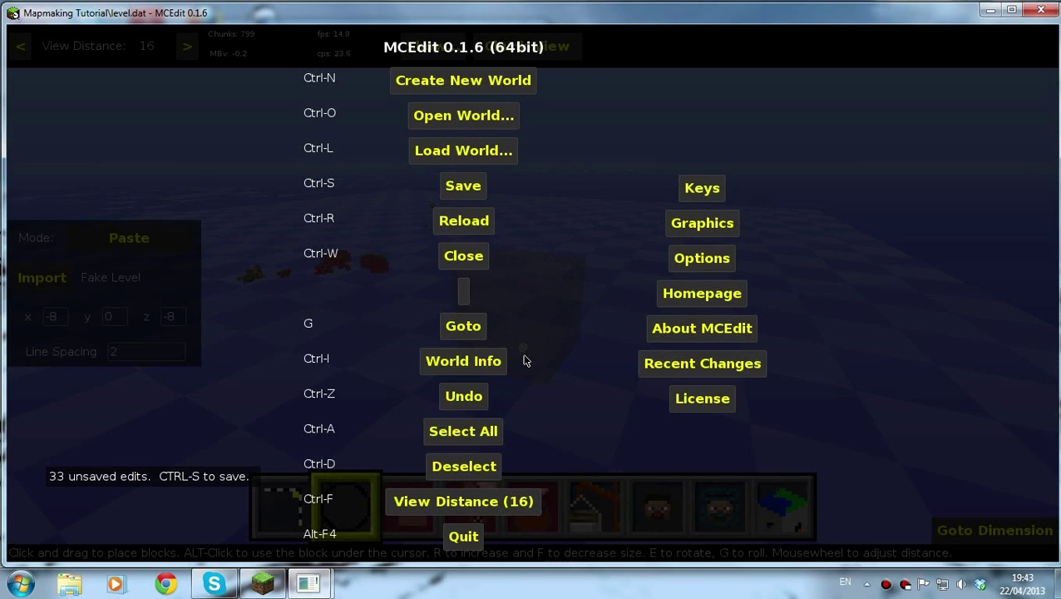
# Close the main menu and fill the selected box with Air
pyautogui.click(281, 508)
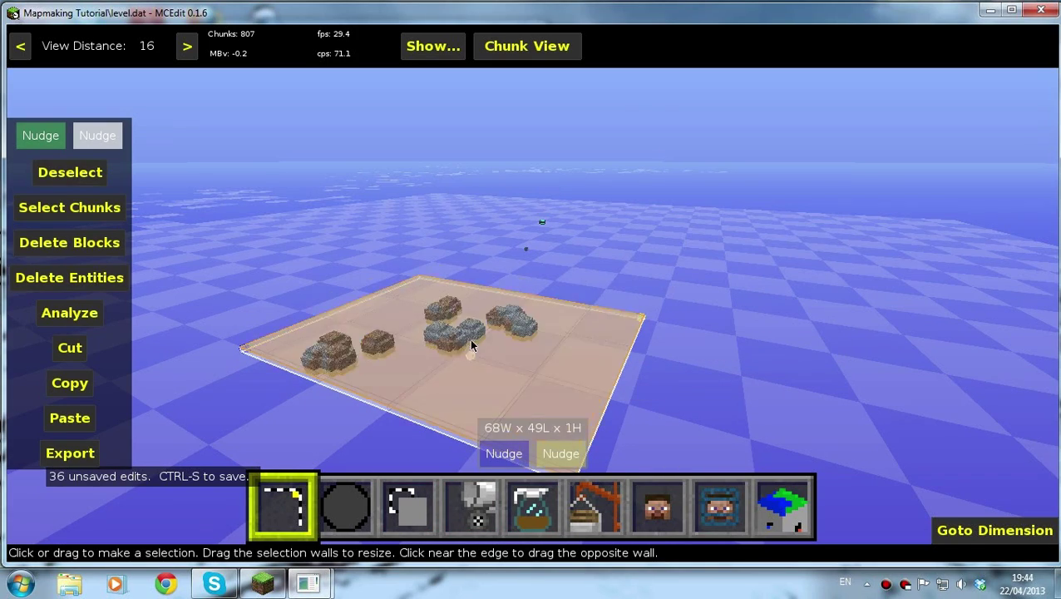
pyautogui.moveTo(482, 507)
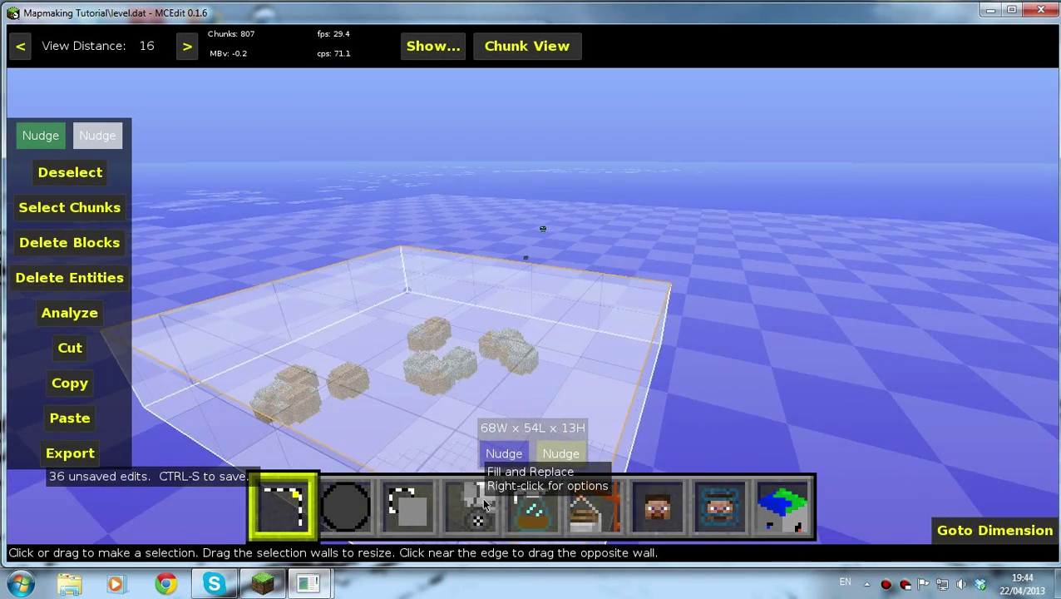
pyautogui.click(475, 508)
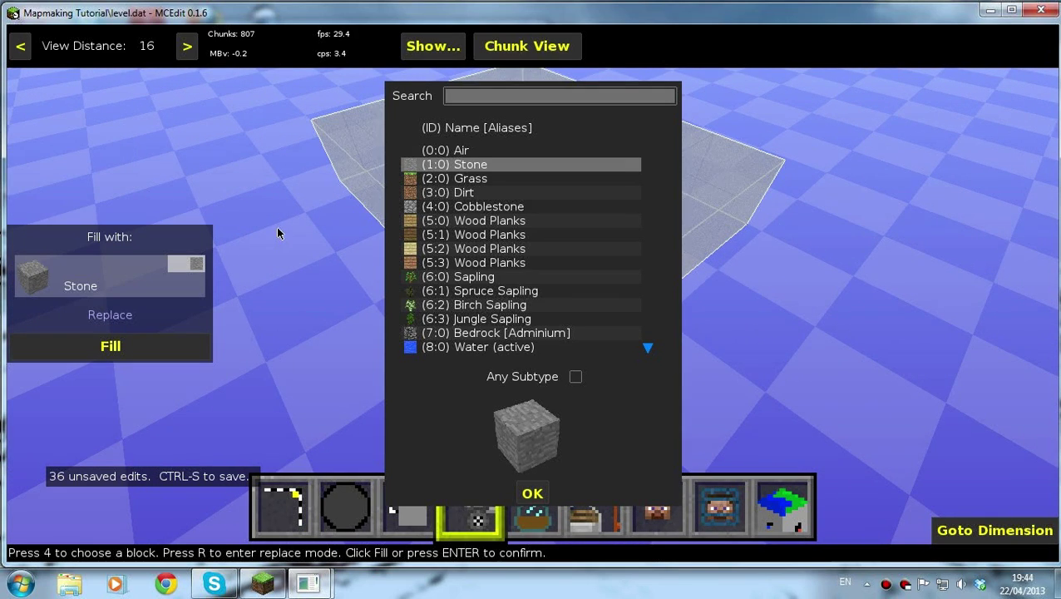
pyautogui.moveTo(476, 156)
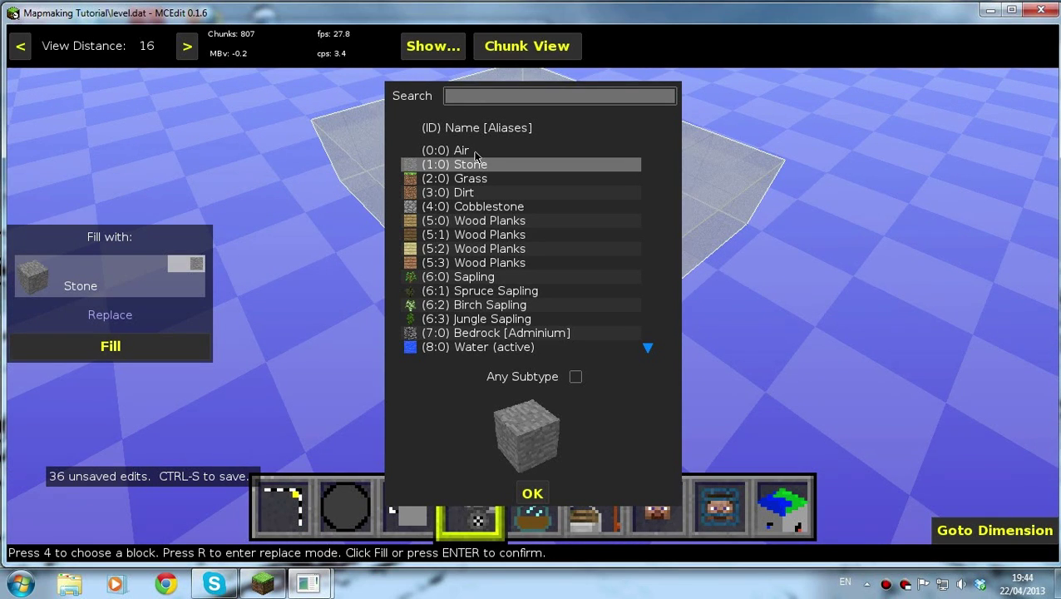
pyautogui.click(532, 492)
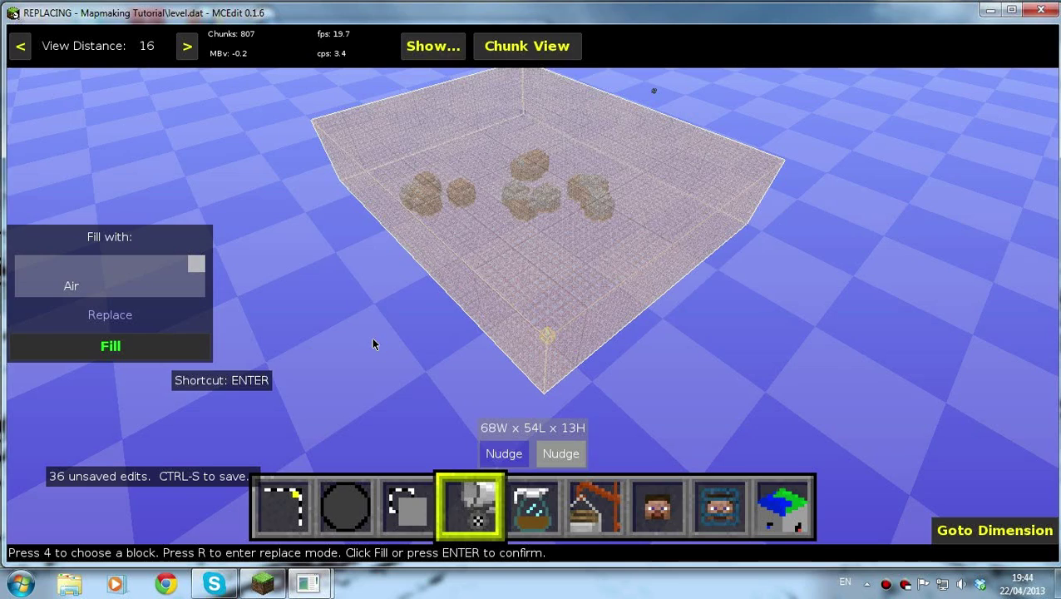
pyautogui.click(110, 346)
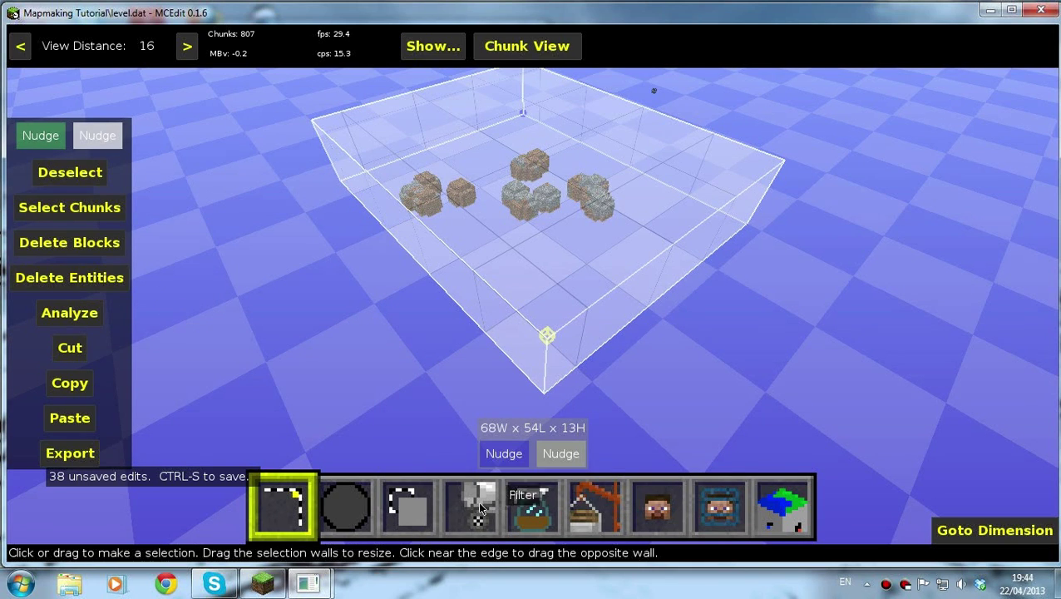
# In the replace options, swap Dirt for Grass as the replacement block
pyautogui.click(473, 508)
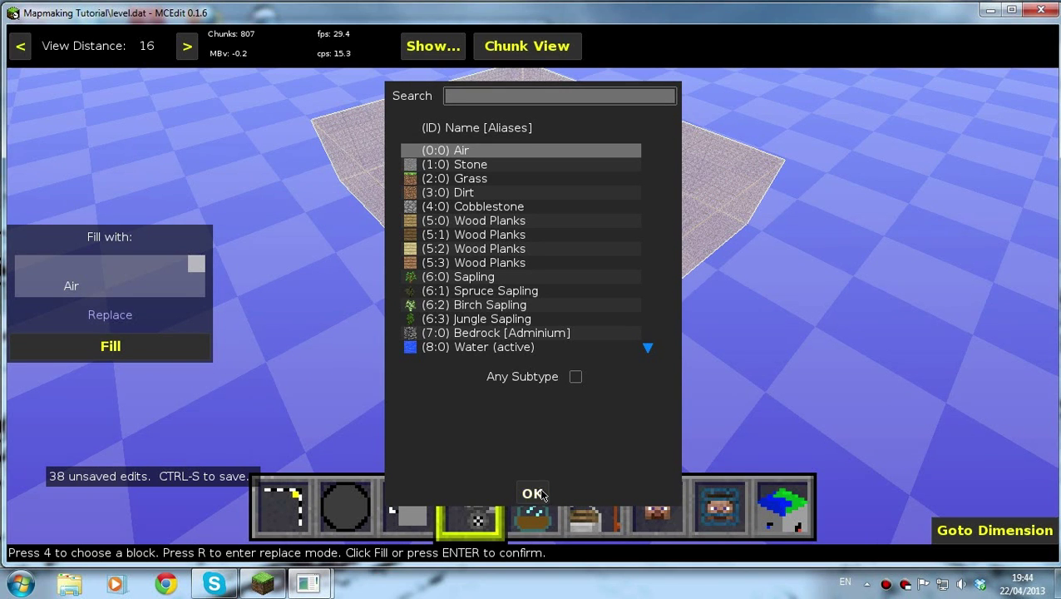
pyautogui.click(455, 164)
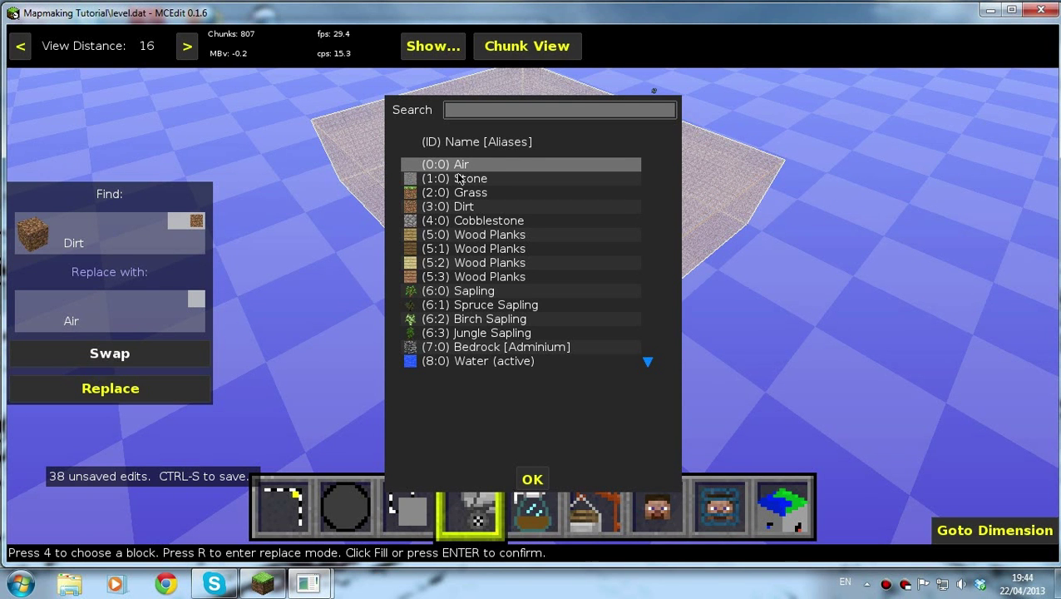
pyautogui.moveTo(462, 206)
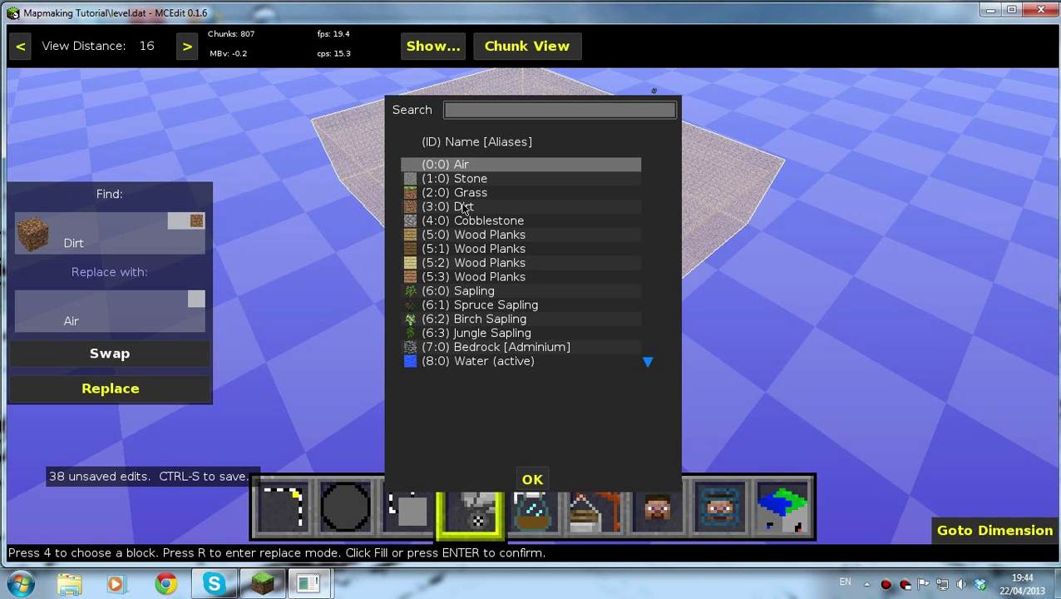
pyautogui.click(467, 192)
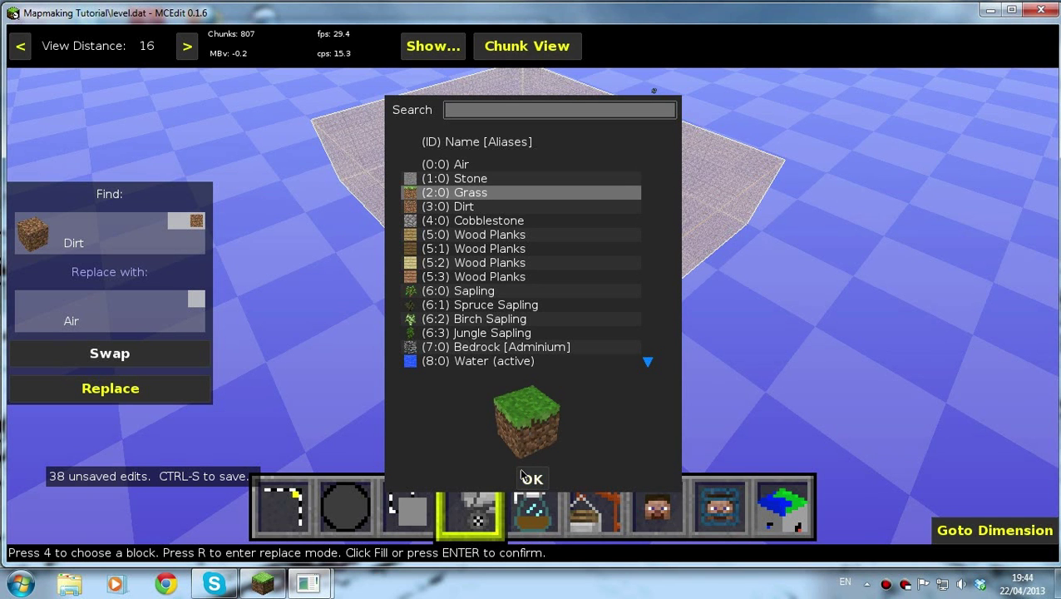
pyautogui.click(533, 478)
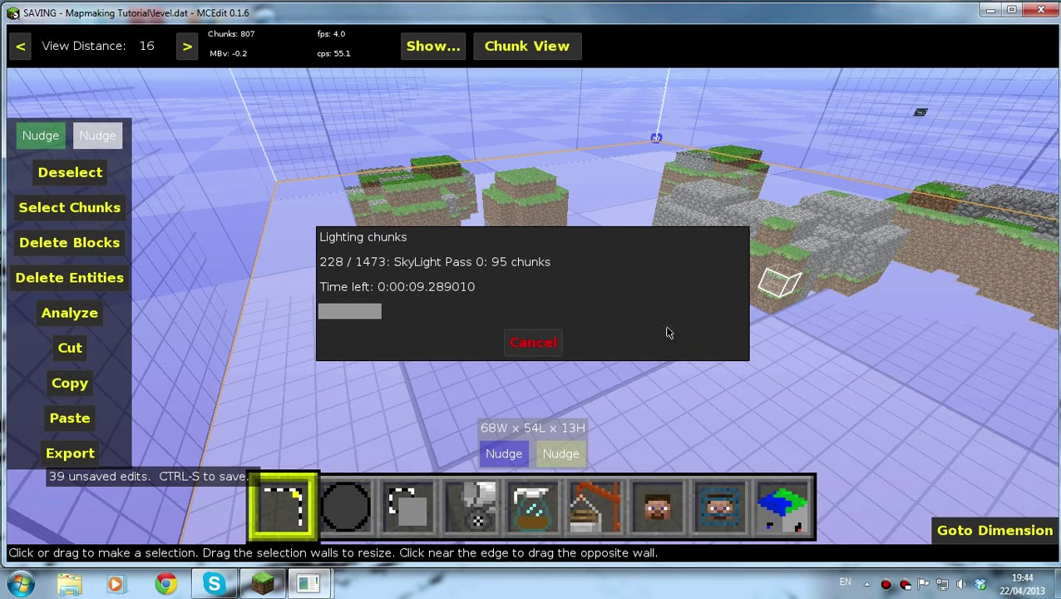
pyautogui.moveTo(573, 346)
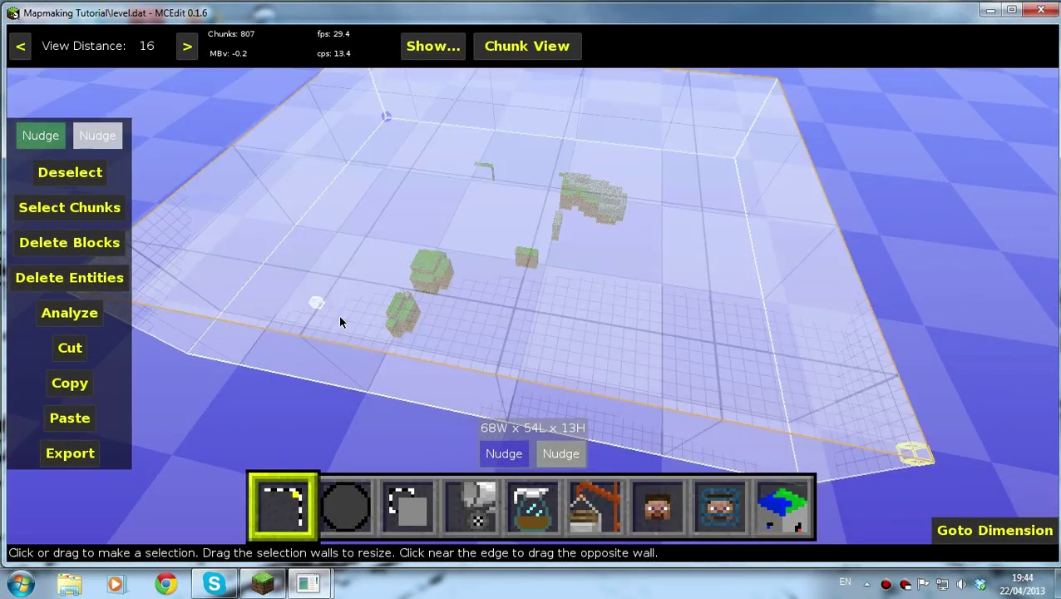
# Lower the view distance, then raise it back to 16
pyautogui.click(24, 47)
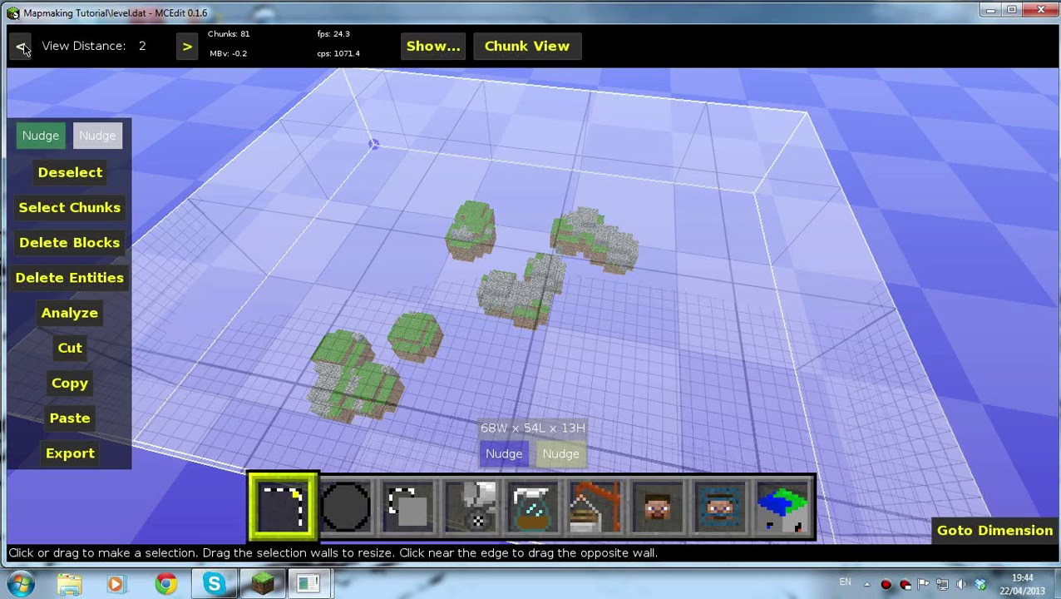
pyautogui.click(186, 46)
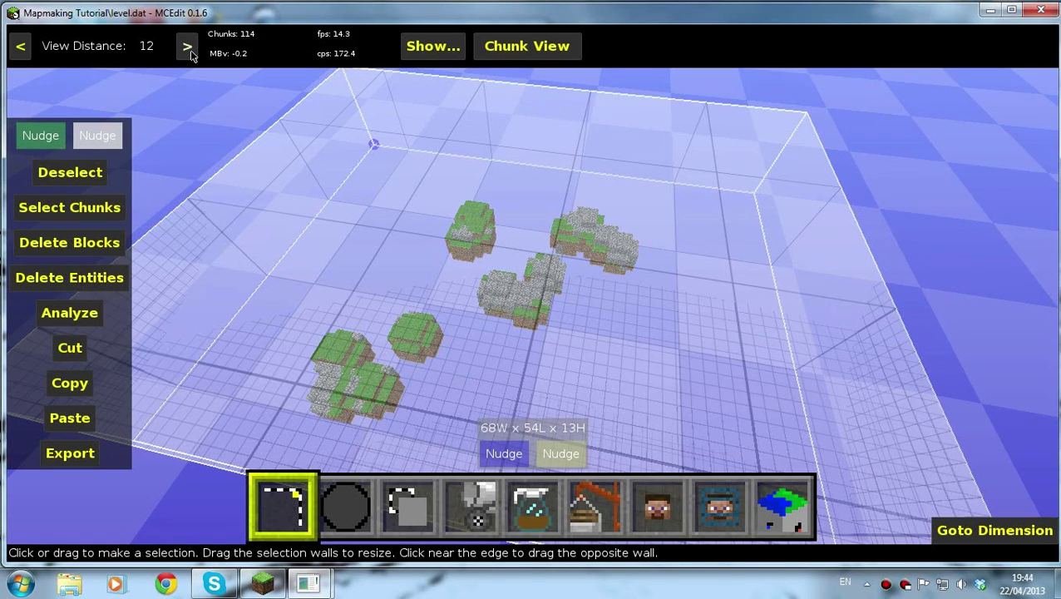
pyautogui.click(178, 46)
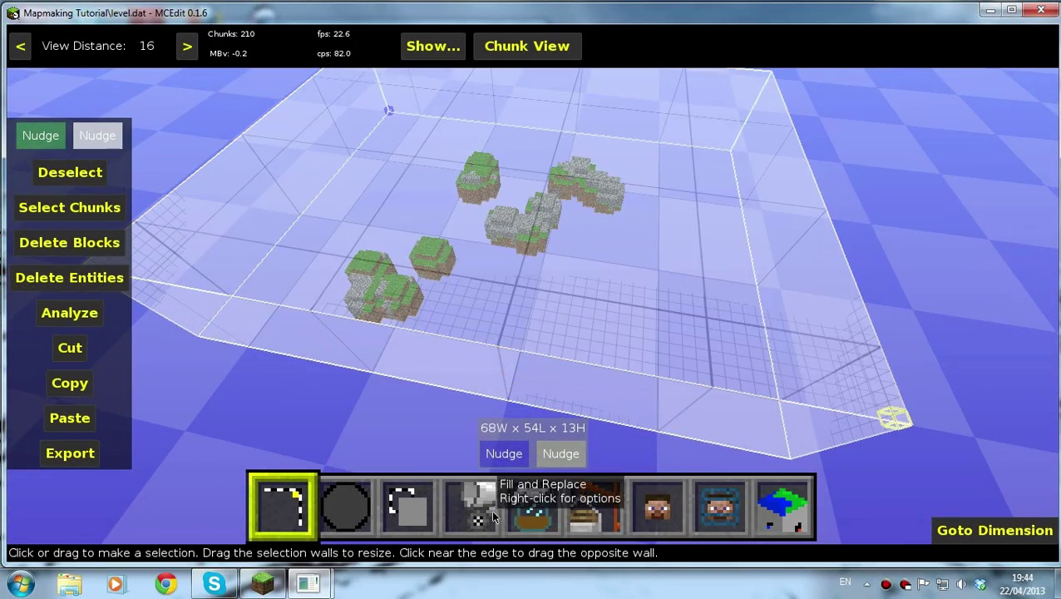
# Run the Hollow filter on the island box, replacing air with Dirt
pyautogui.click(534, 509)
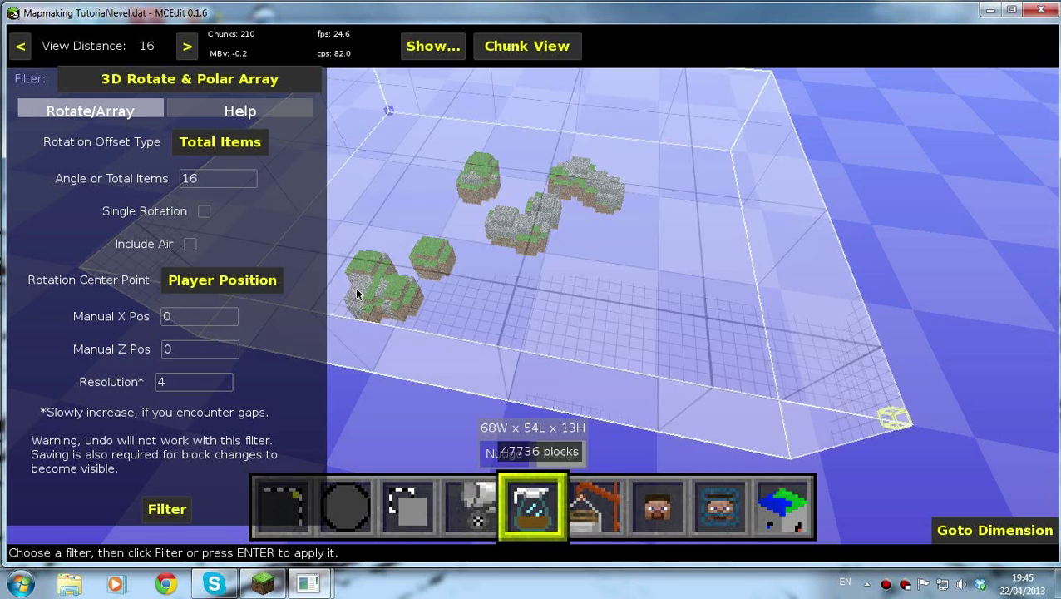
pyautogui.click(175, 78)
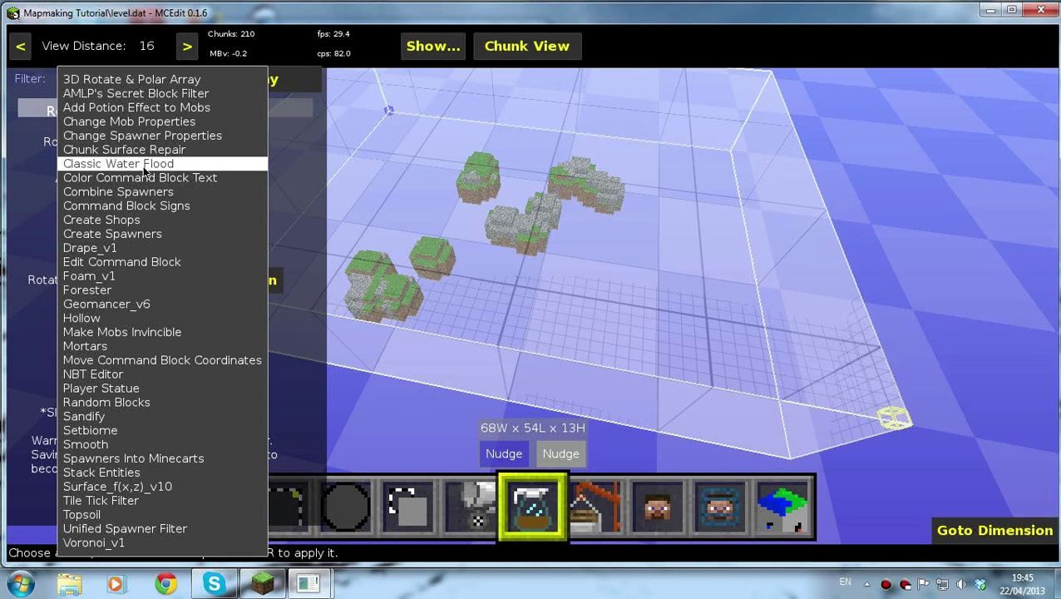
pyautogui.moveTo(87, 289)
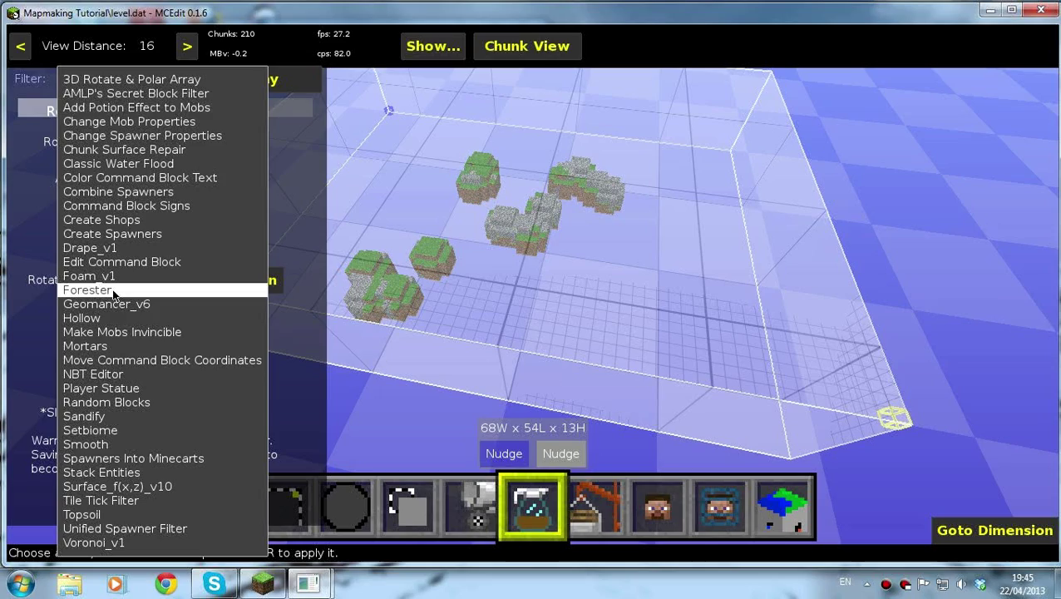
pyautogui.moveTo(123, 304)
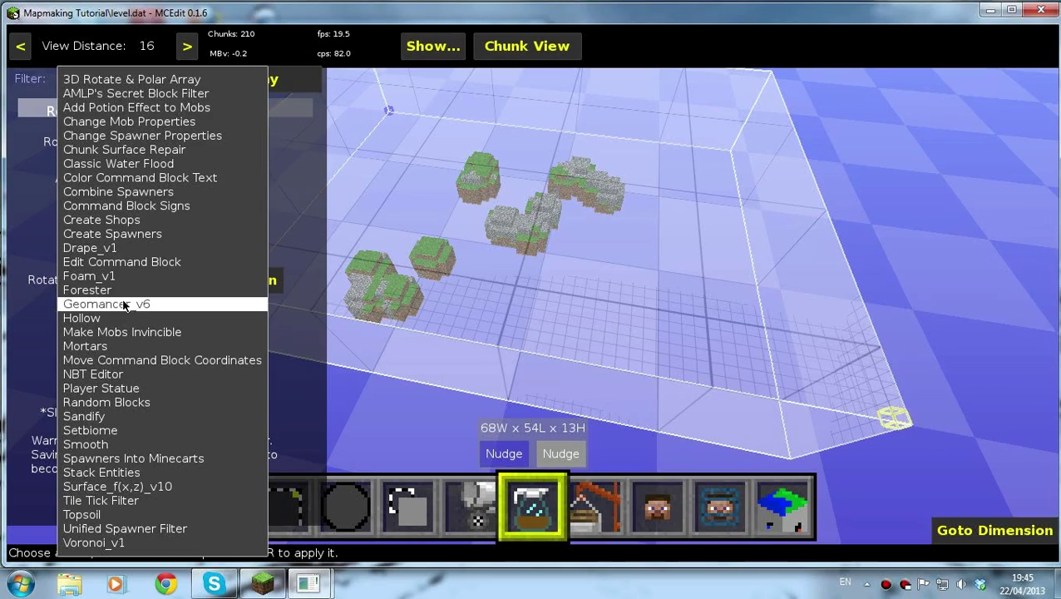
pyautogui.click(82, 317)
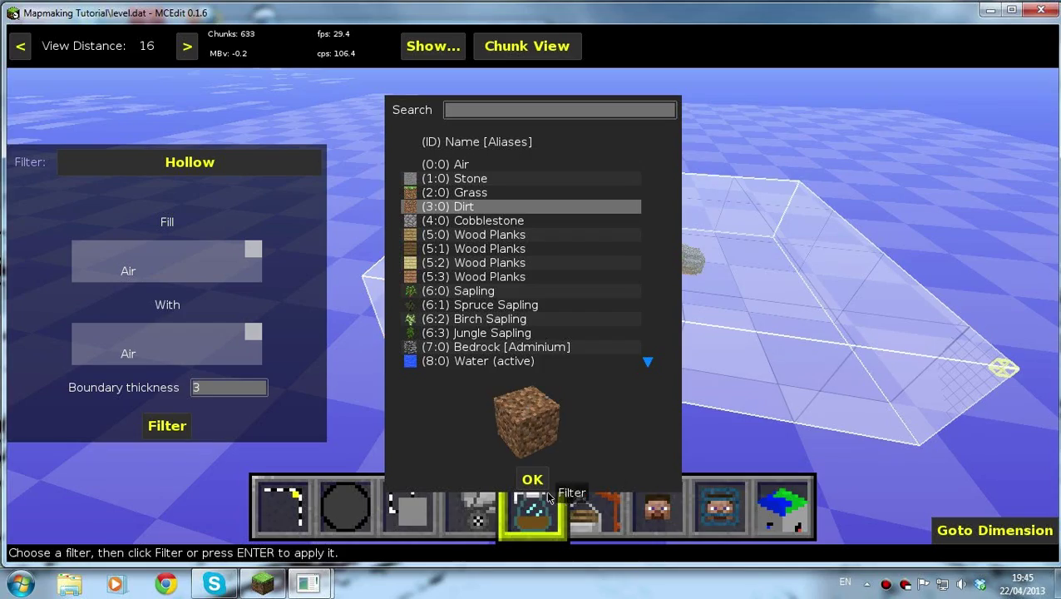
pyautogui.click(532, 477)
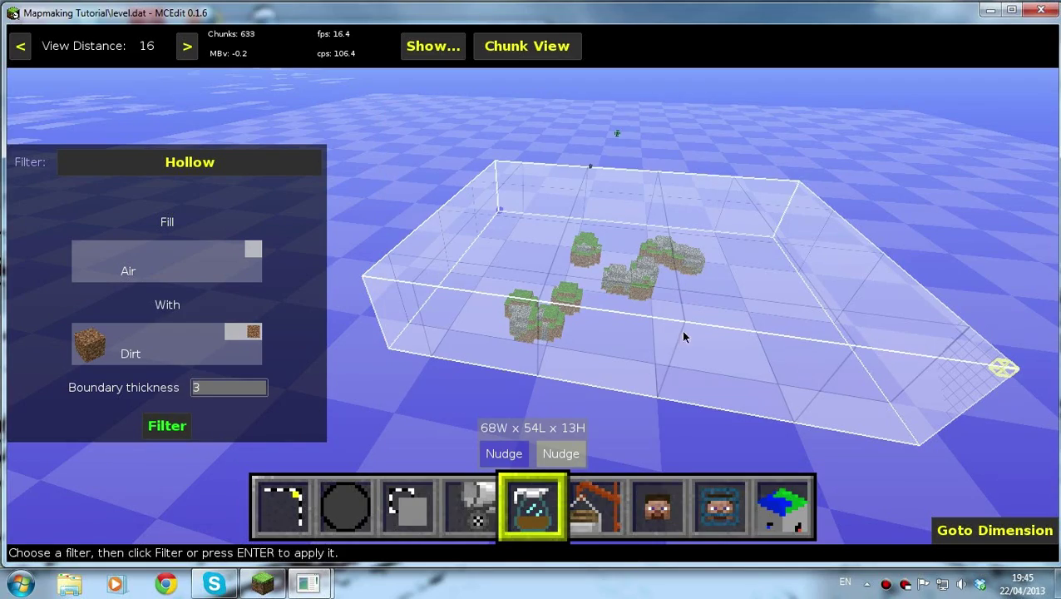
pyautogui.click(166, 425)
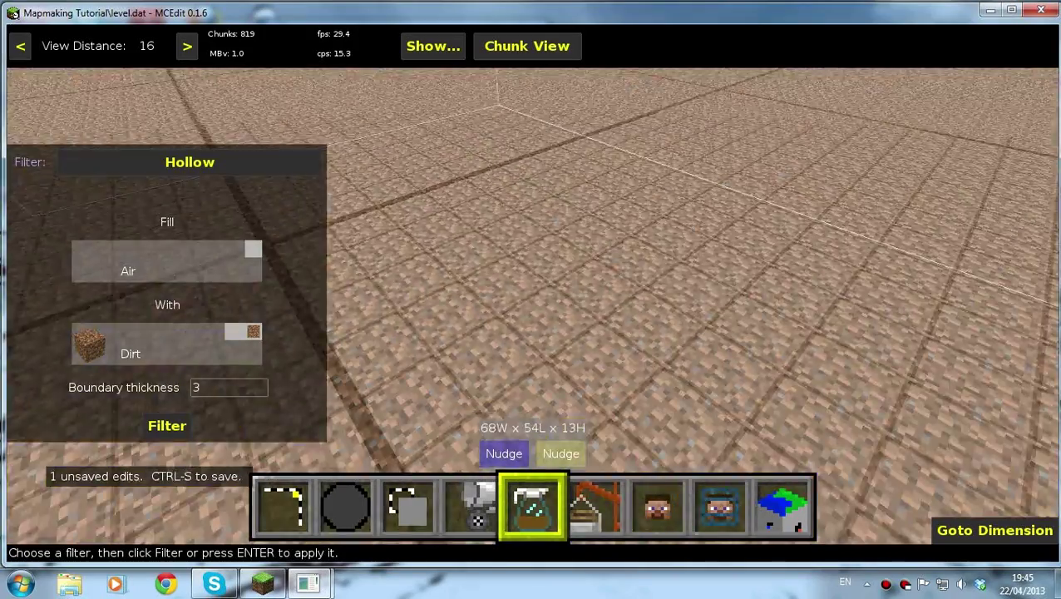
pyautogui.click(283, 507)
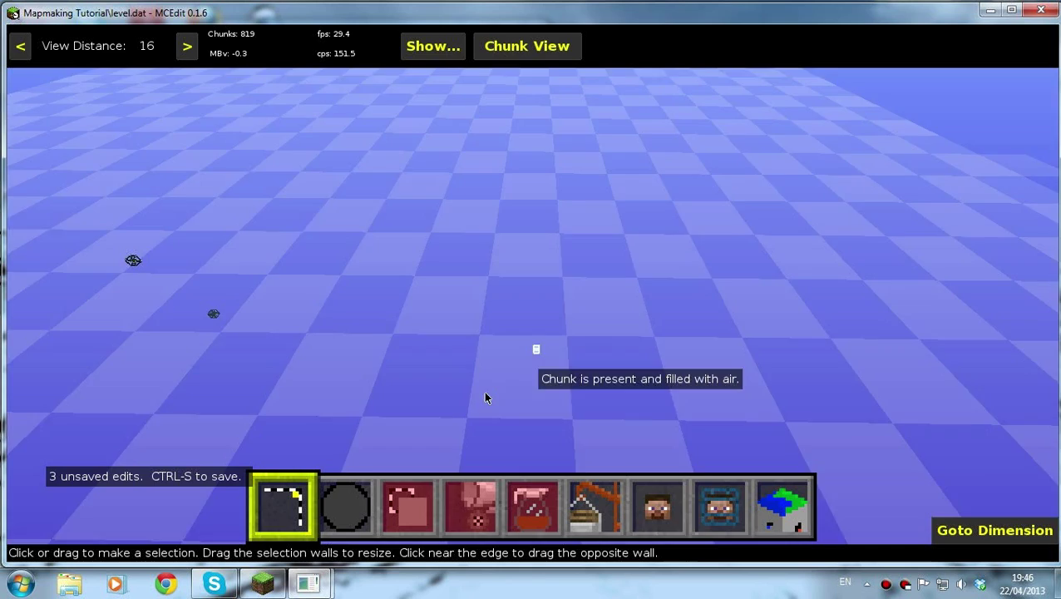
# Import the 'Giant tree complete' schematic from the Trees folder into the void
pyautogui.click(596, 509)
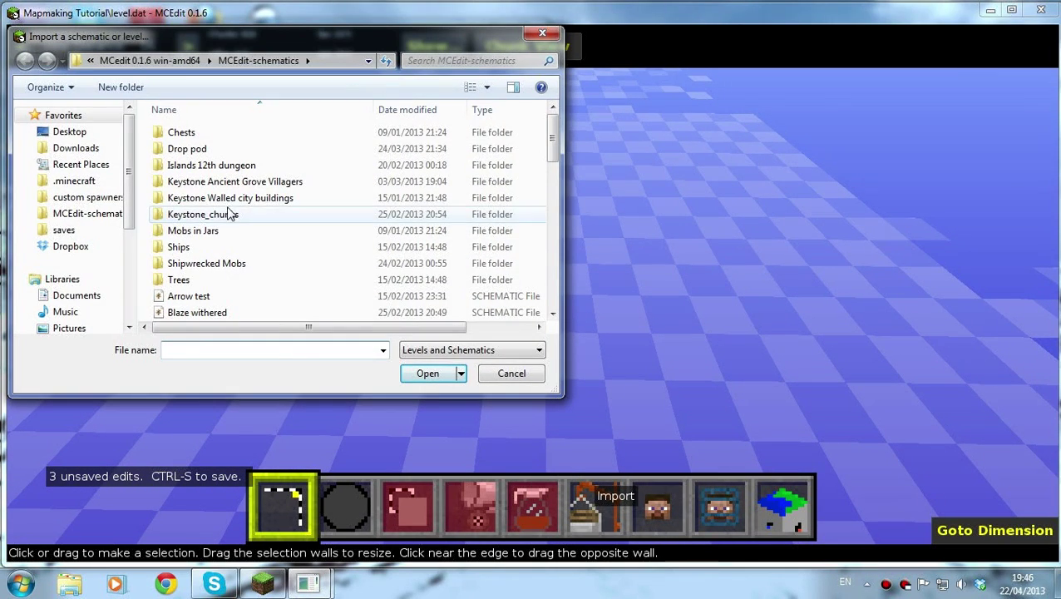
pyautogui.click(202, 214)
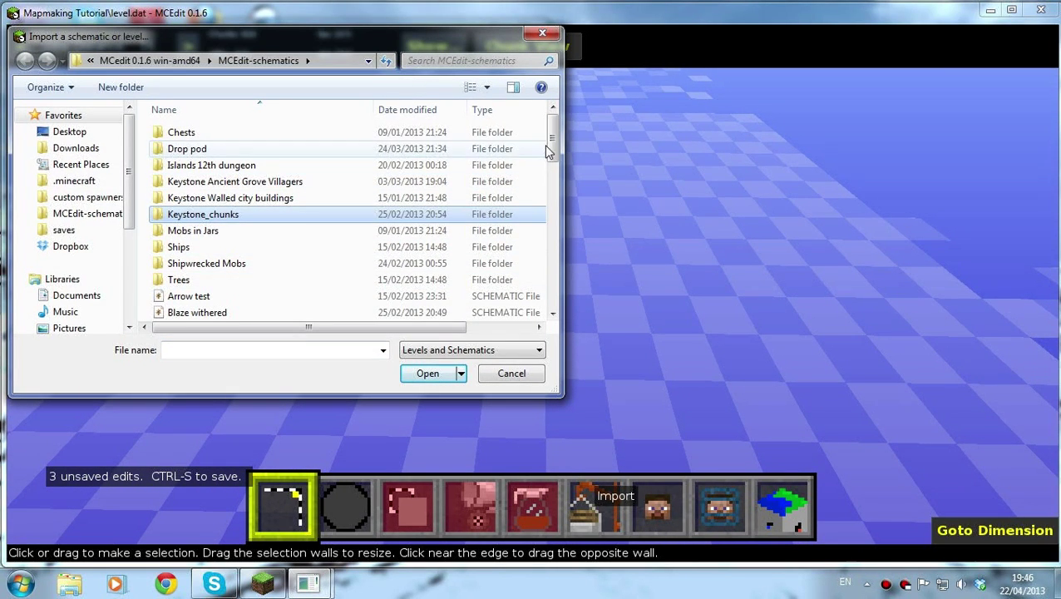
pyautogui.moveTo(551, 137); pyautogui.dragTo(551, 158)
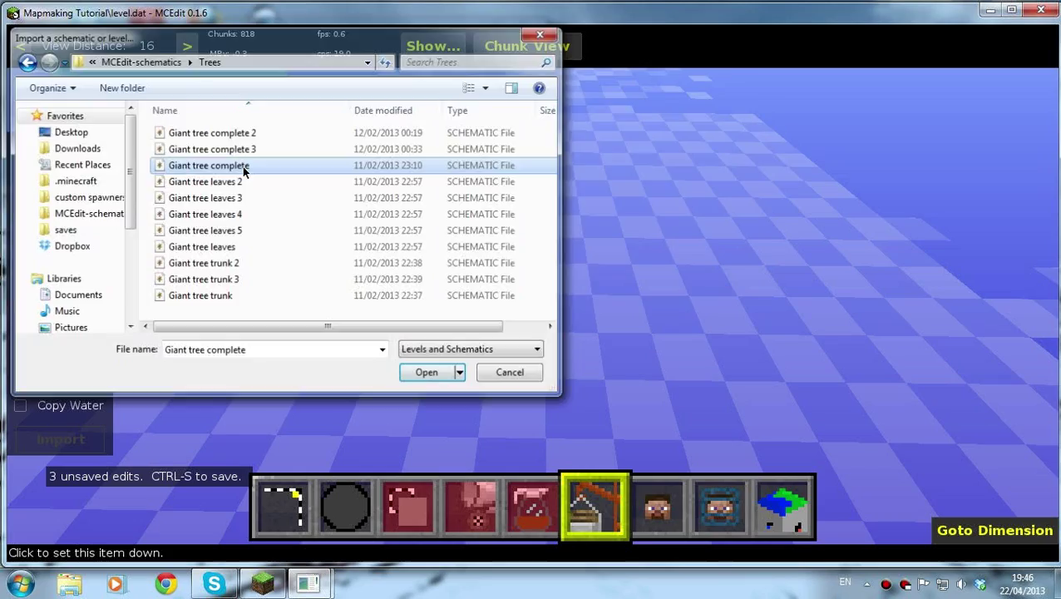
pyautogui.click(426, 372)
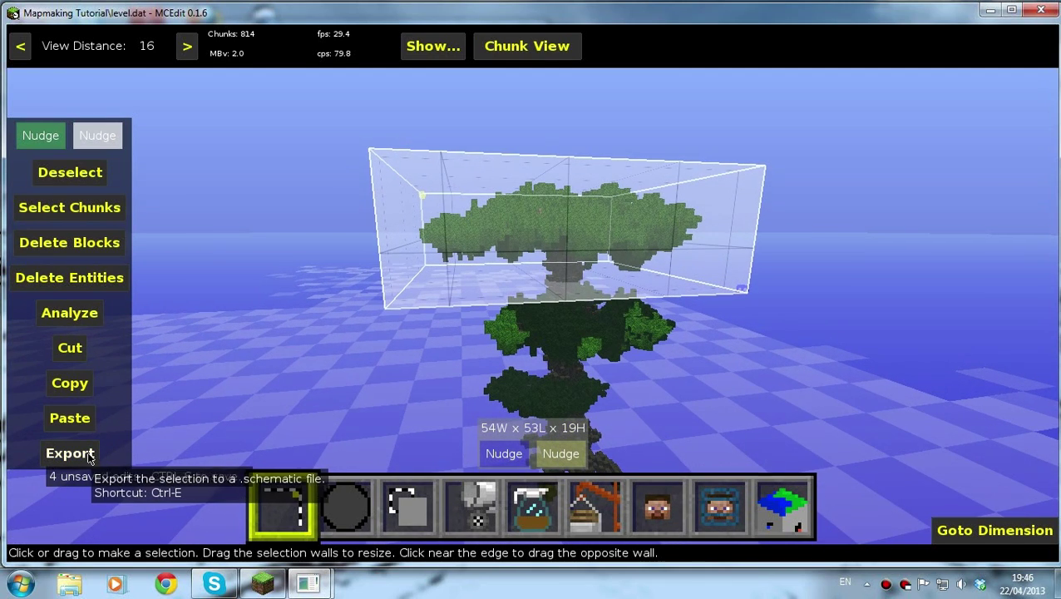
# Export the selected treetop as 'Tree tutorial' and pick it in the Import chooser
pyautogui.click(69, 452)
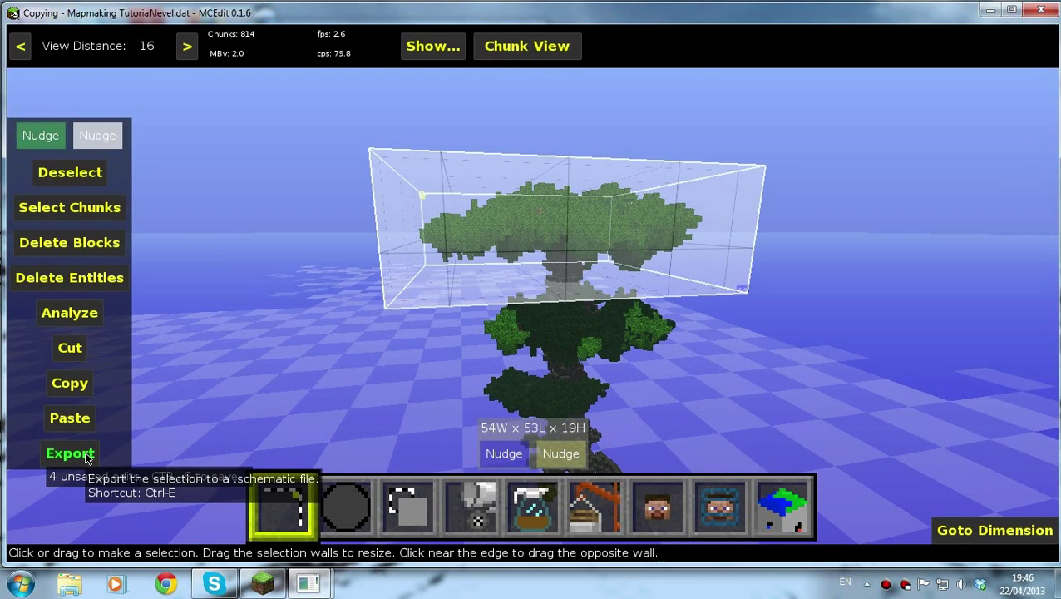
pyautogui.click(69, 452)
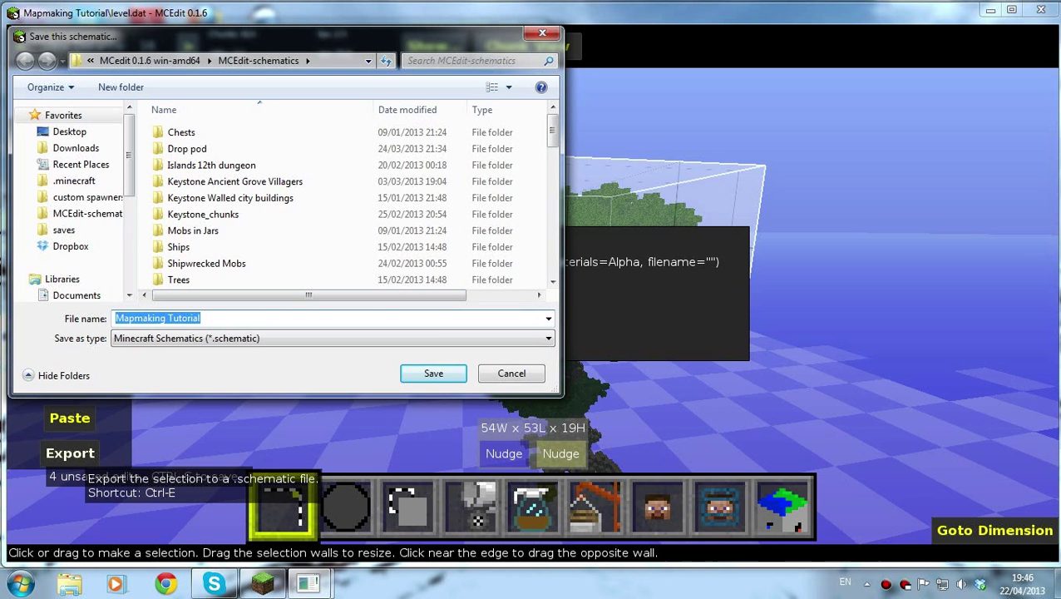
pyautogui.write('Tree')
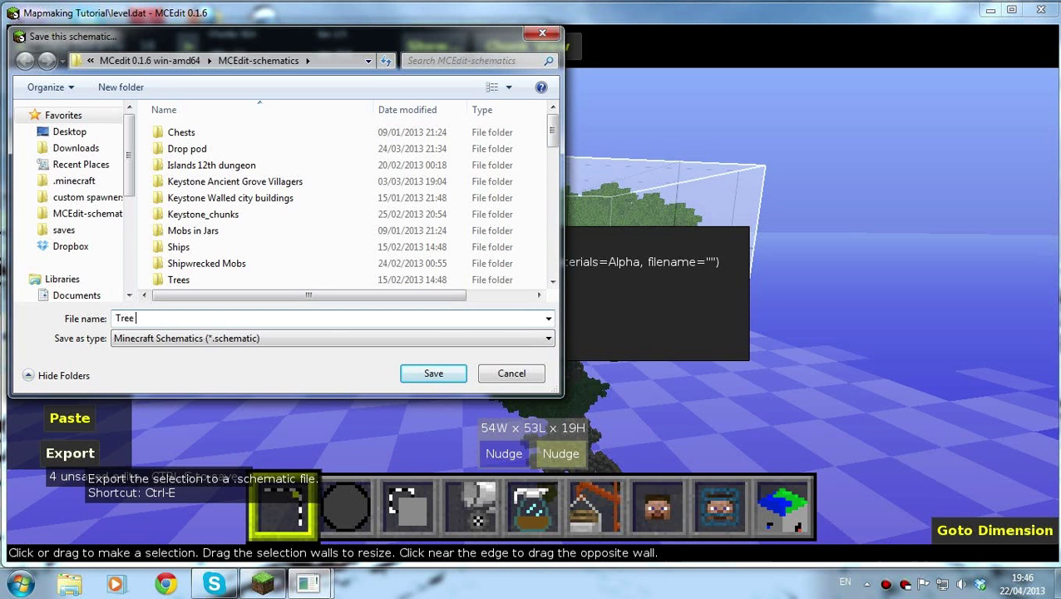
pyautogui.write('tutorial')
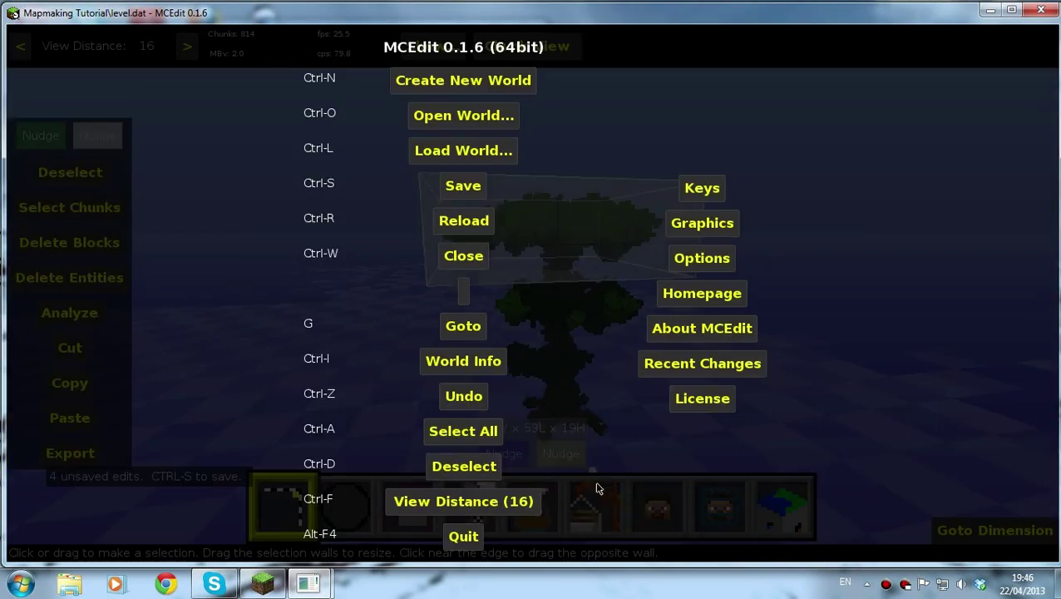
pyautogui.click(594, 505)
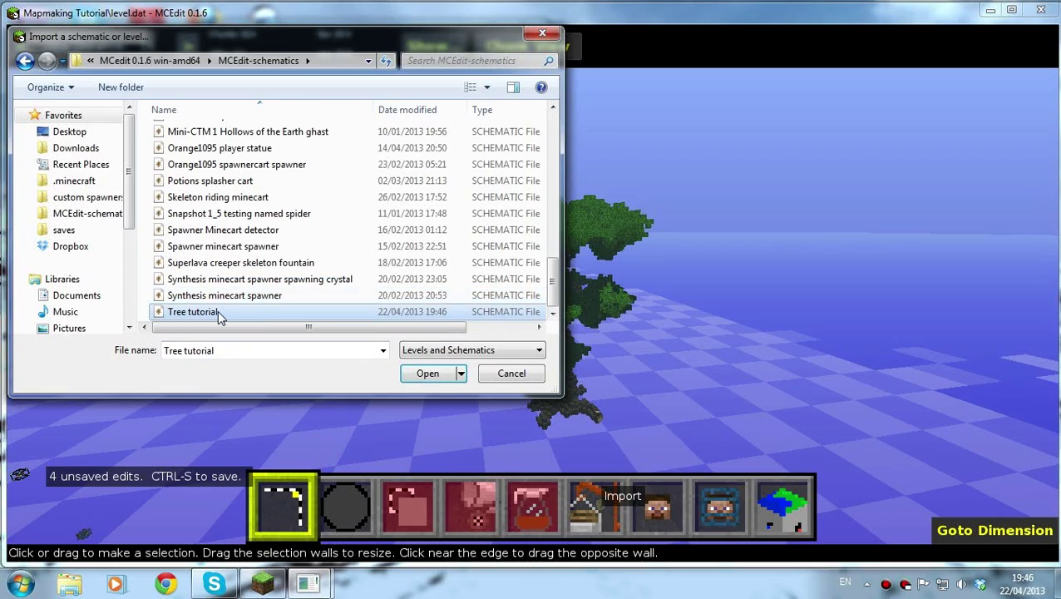
pyautogui.click(425, 372)
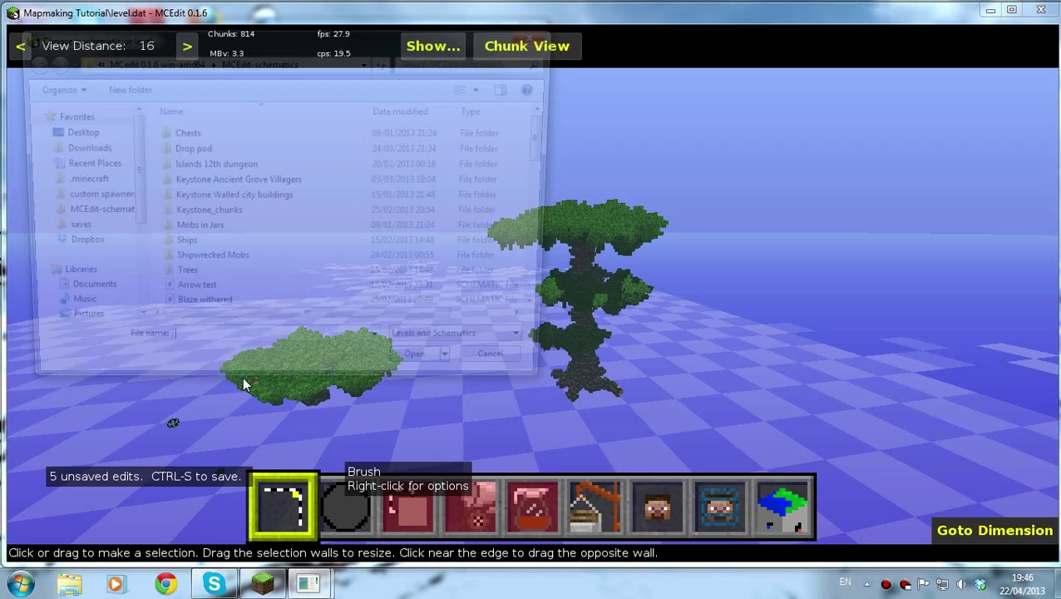
# Load Tree tutorial into a Paste brush and stamp canopy copies into the void
pyautogui.click(353, 514)
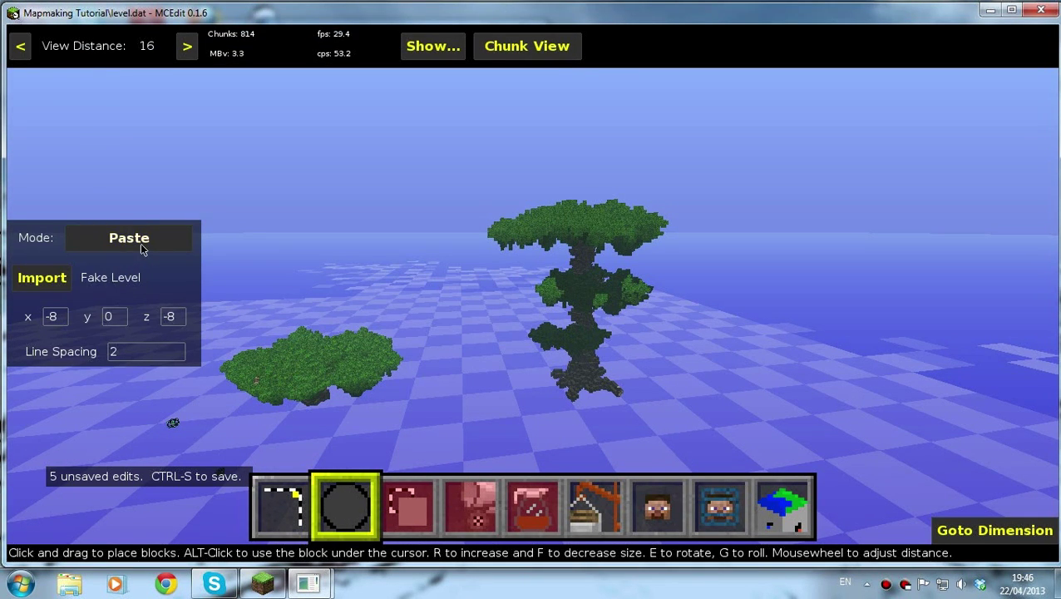
pyautogui.click(128, 237)
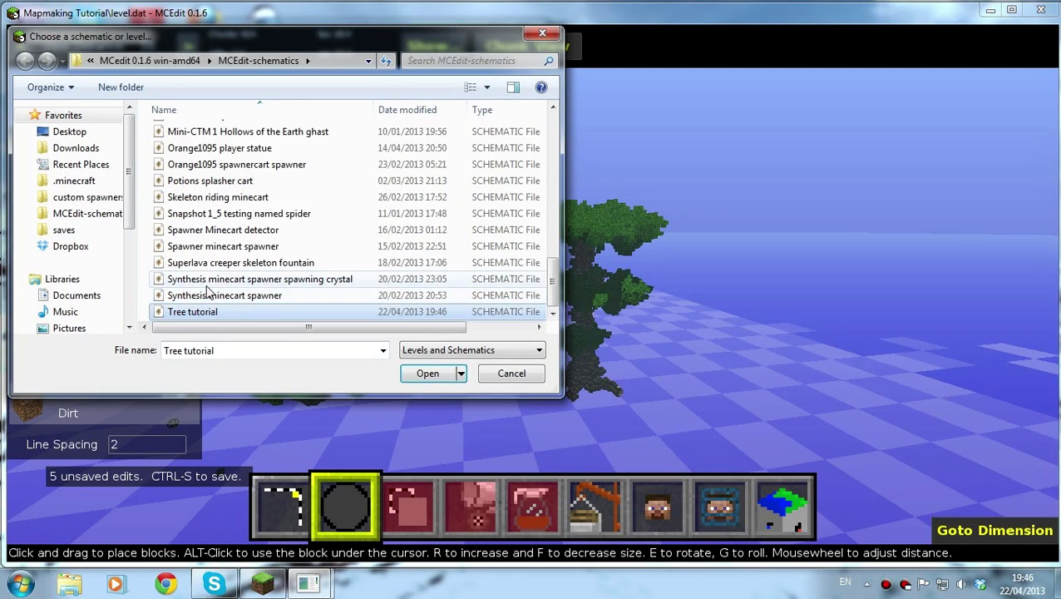
pyautogui.click(428, 372)
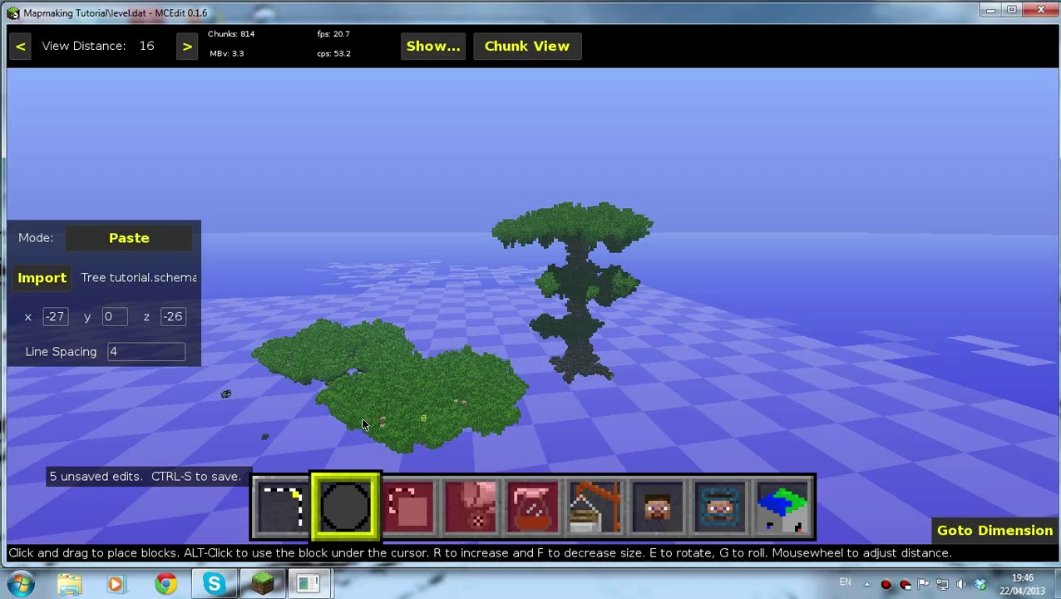
pyautogui.click(282, 508)
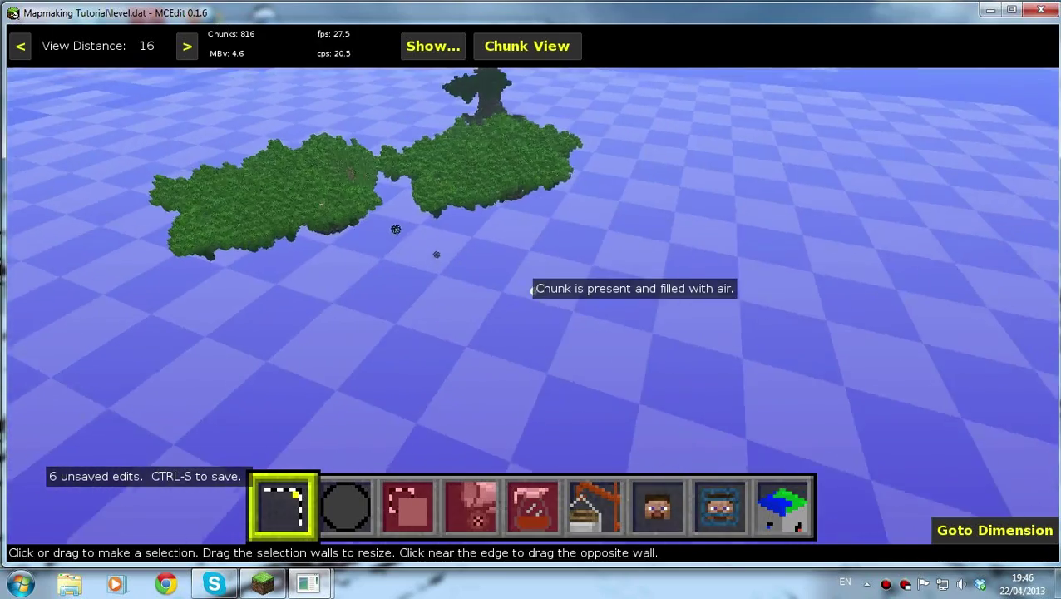
# Review the generic Player and the other player entry in the Player tool
pyautogui.click(652, 513)
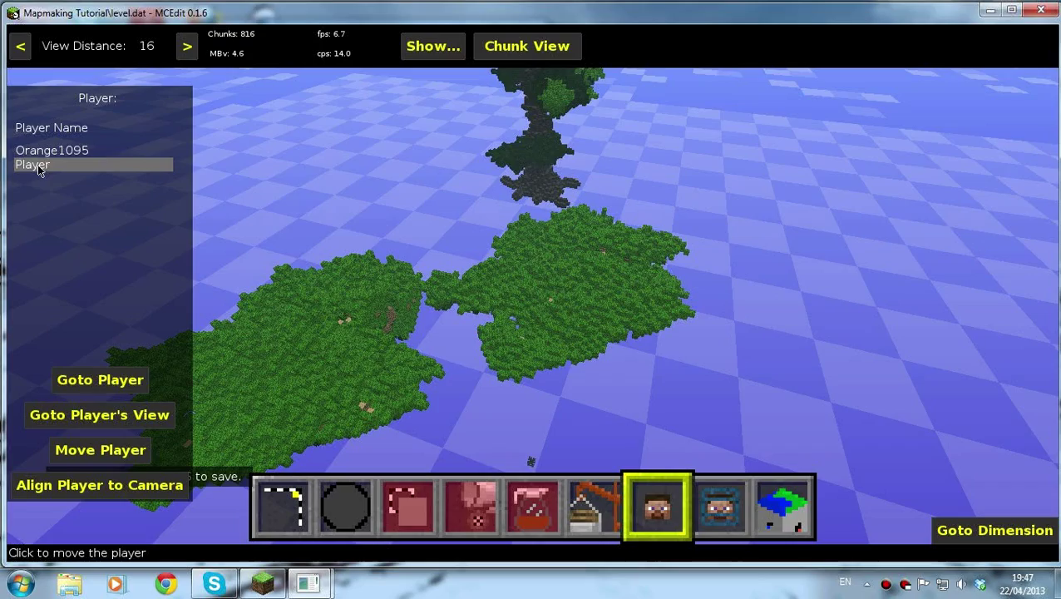
pyautogui.click(51, 151)
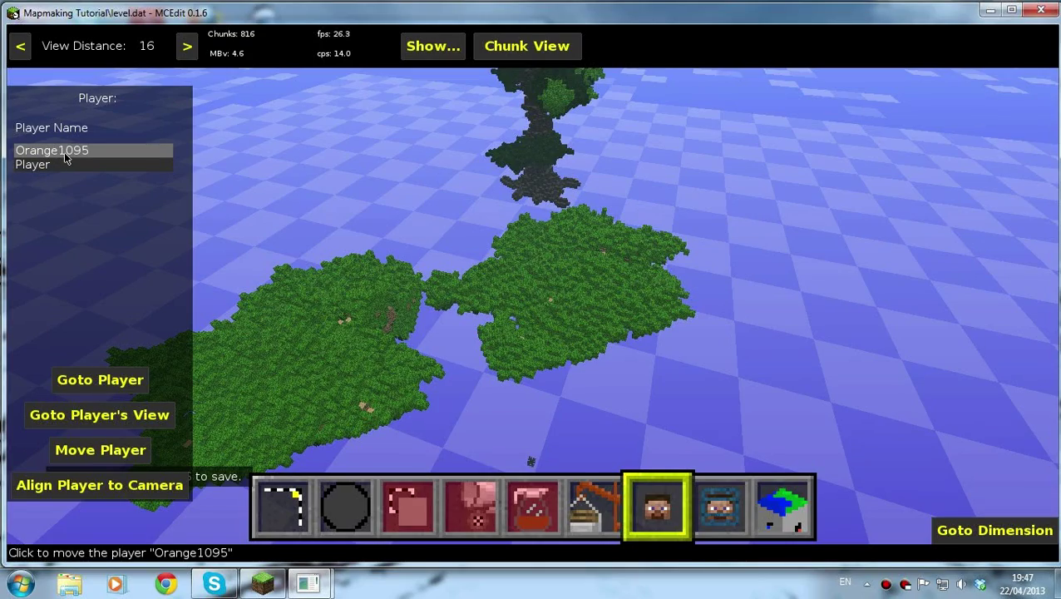
pyautogui.click(34, 164)
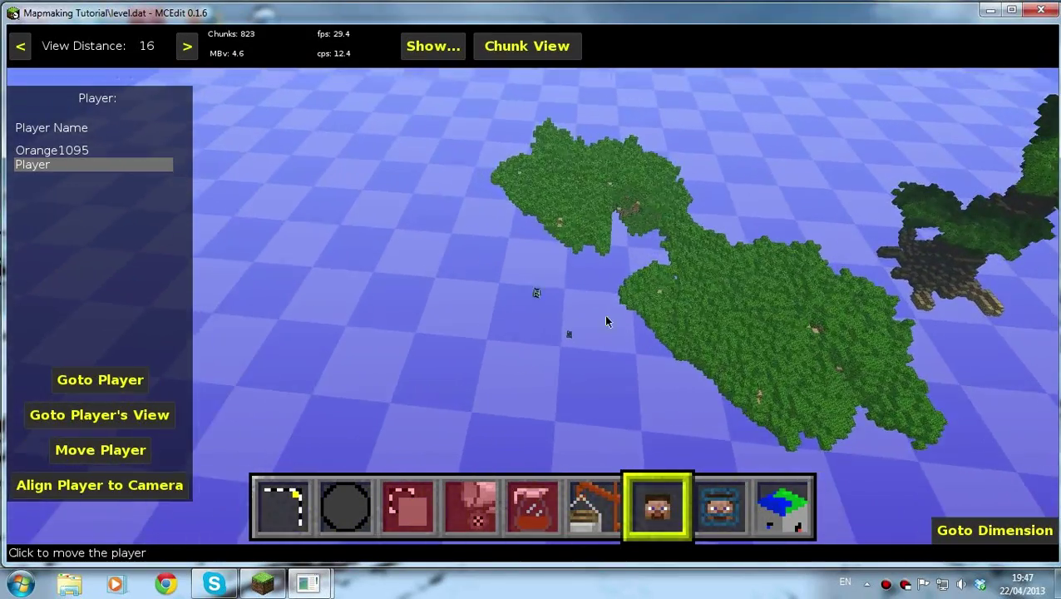
pyautogui.click(714, 516)
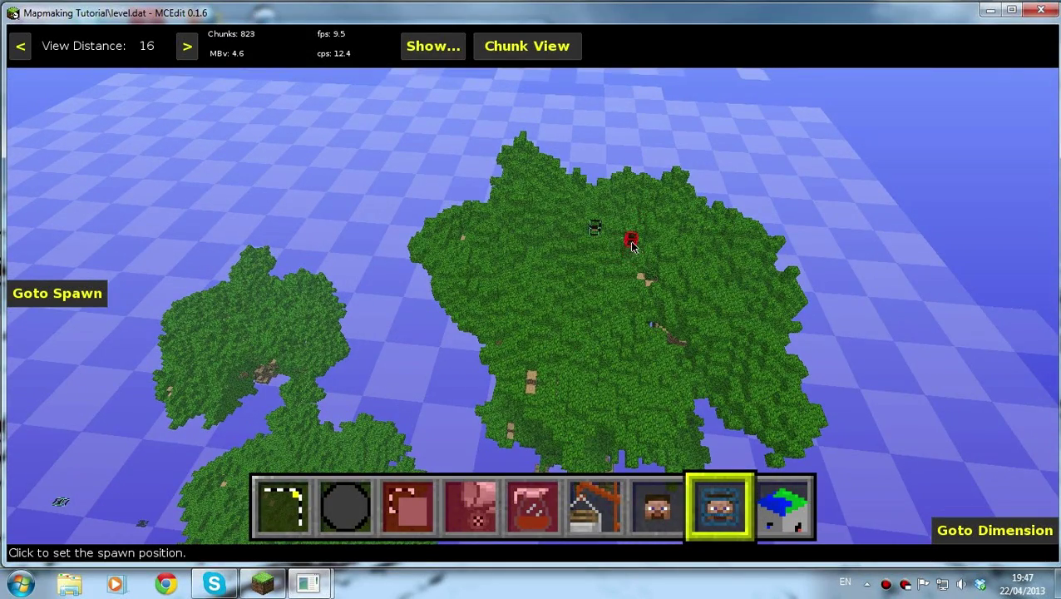
# Set spawn on the big canopy island, auto-fix its column, and select that block
pyautogui.click(630, 241)
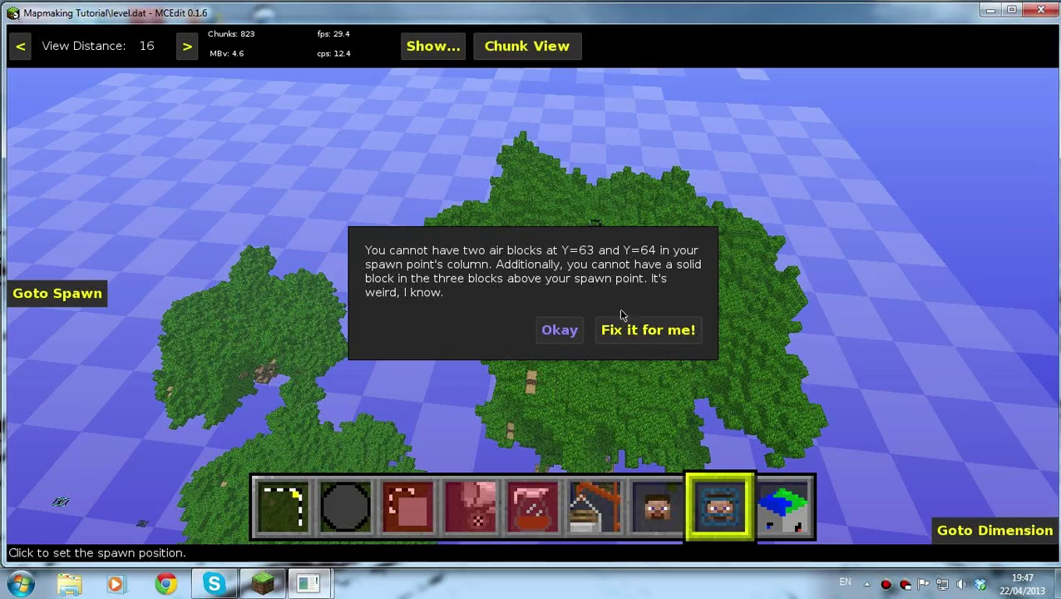
pyautogui.click(648, 329)
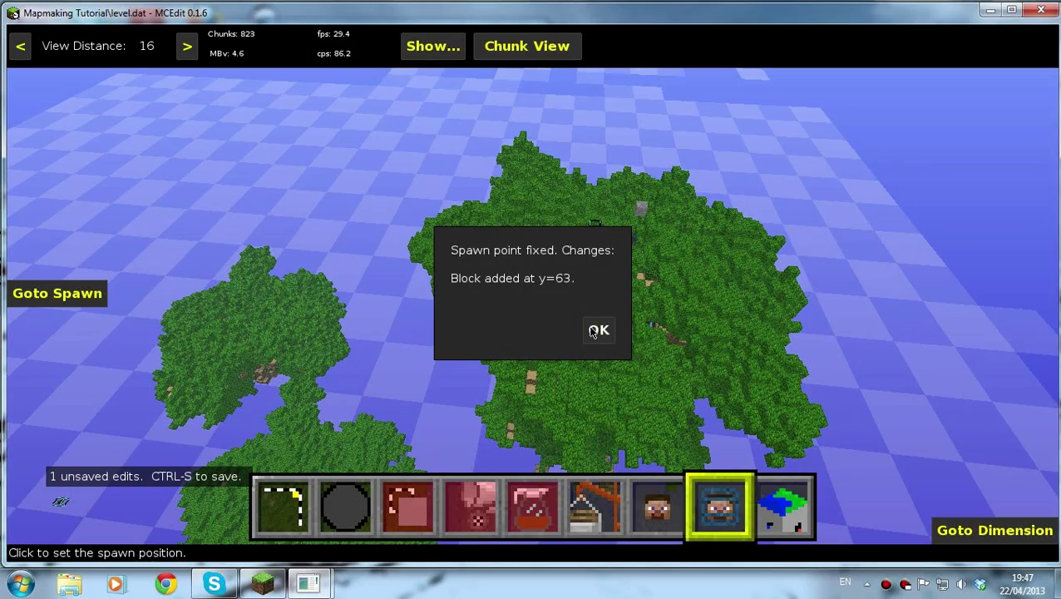
pyautogui.click(598, 330)
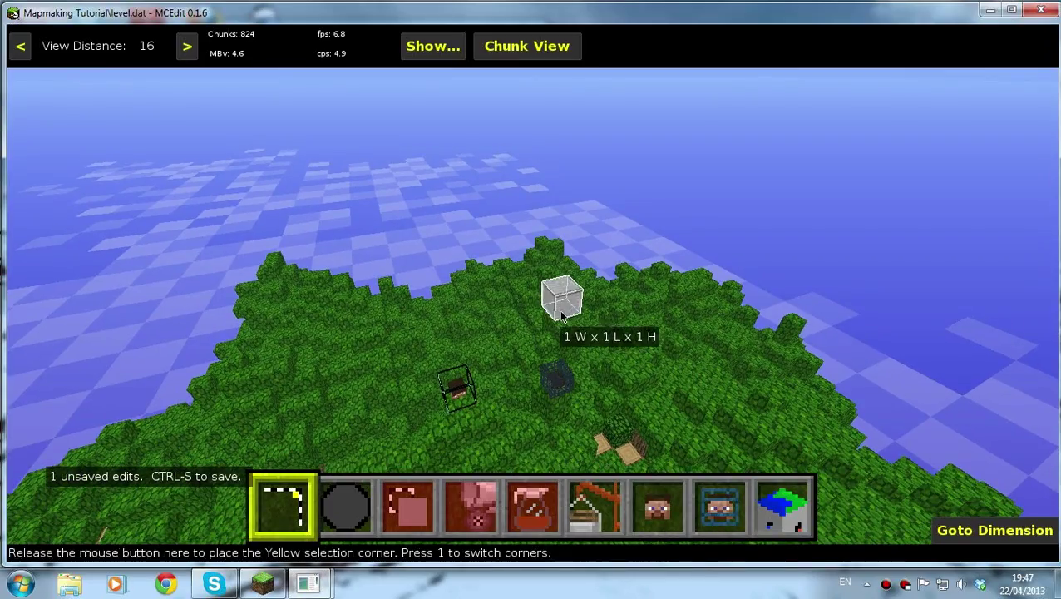
pyautogui.click(562, 299)
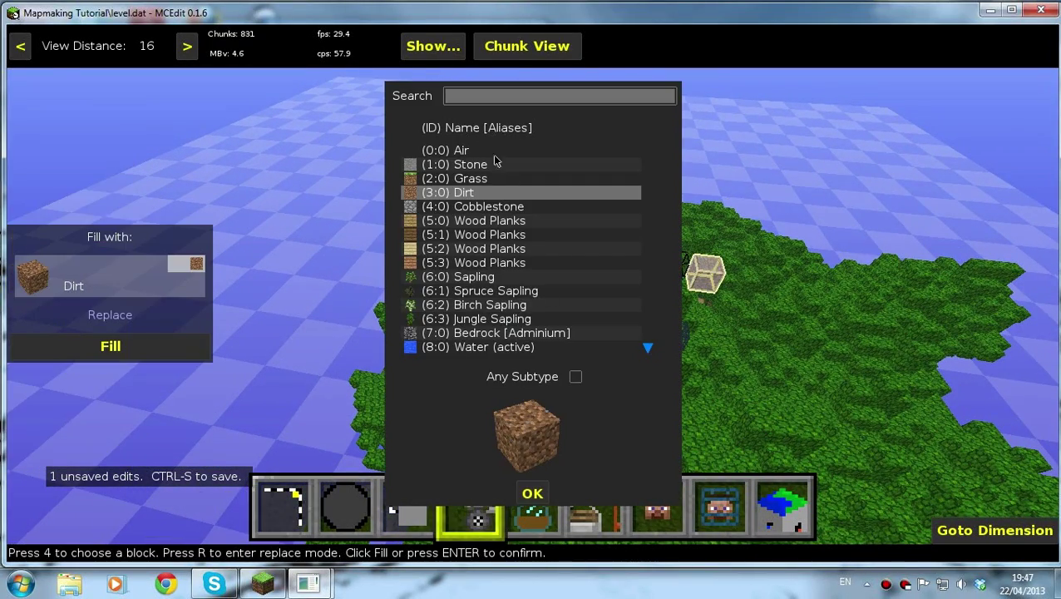
# Search '7' in the fill block picker and confirm Bedrock as the fill block
pyautogui.write('7')
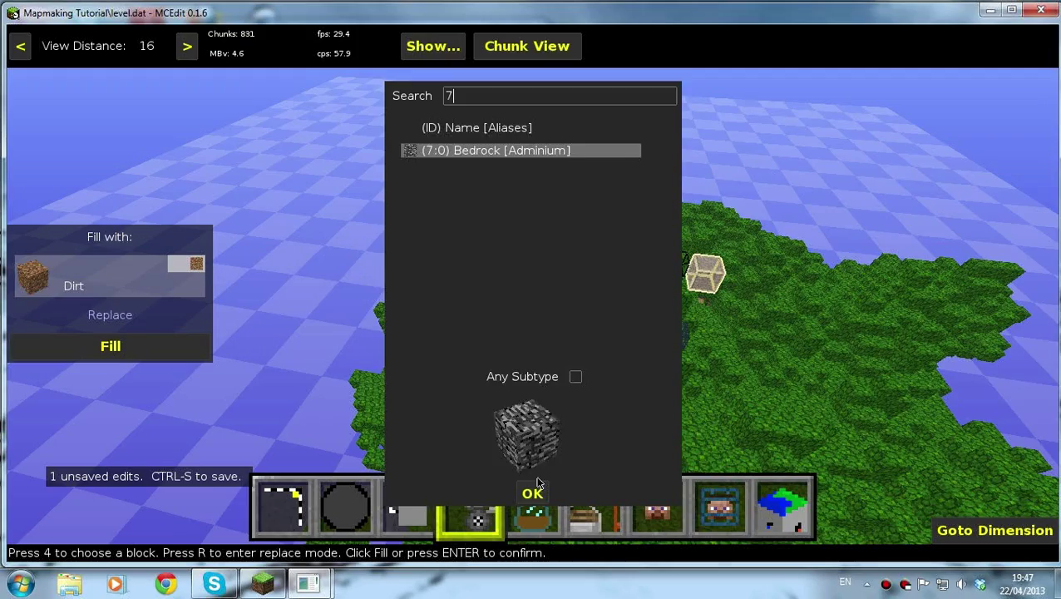
pyautogui.click(531, 493)
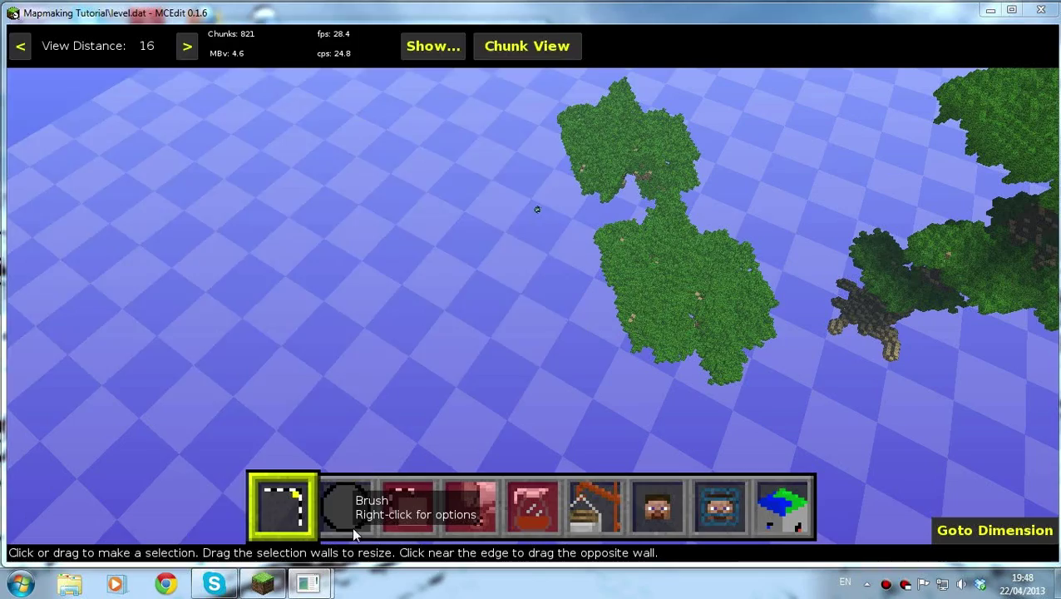
# Set a round, solid Fill brush of size 7 and paint dirt clumps into the void
pyautogui.click(351, 514)
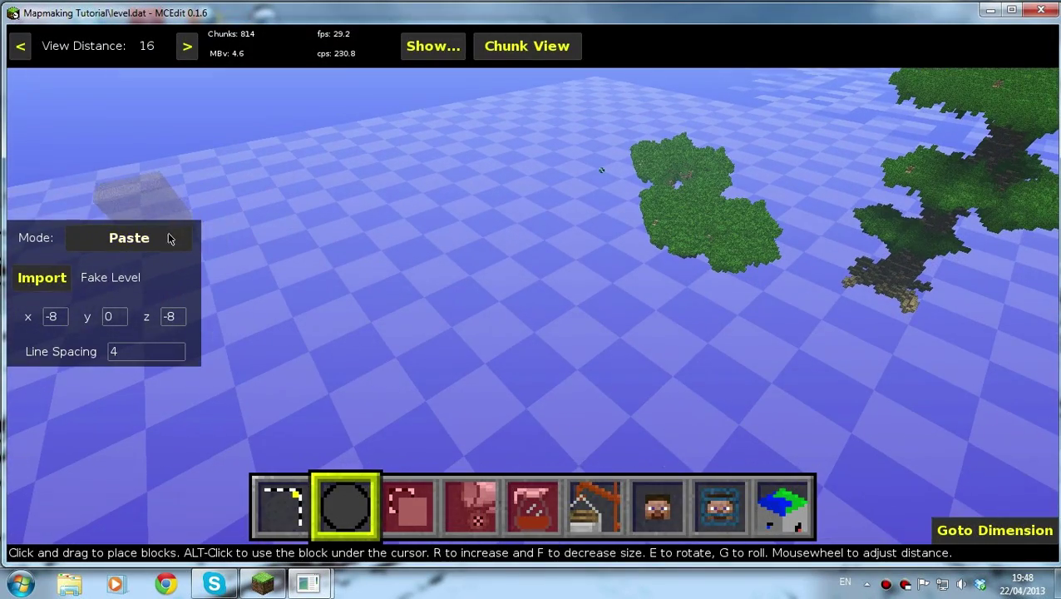
pyautogui.click(129, 237)
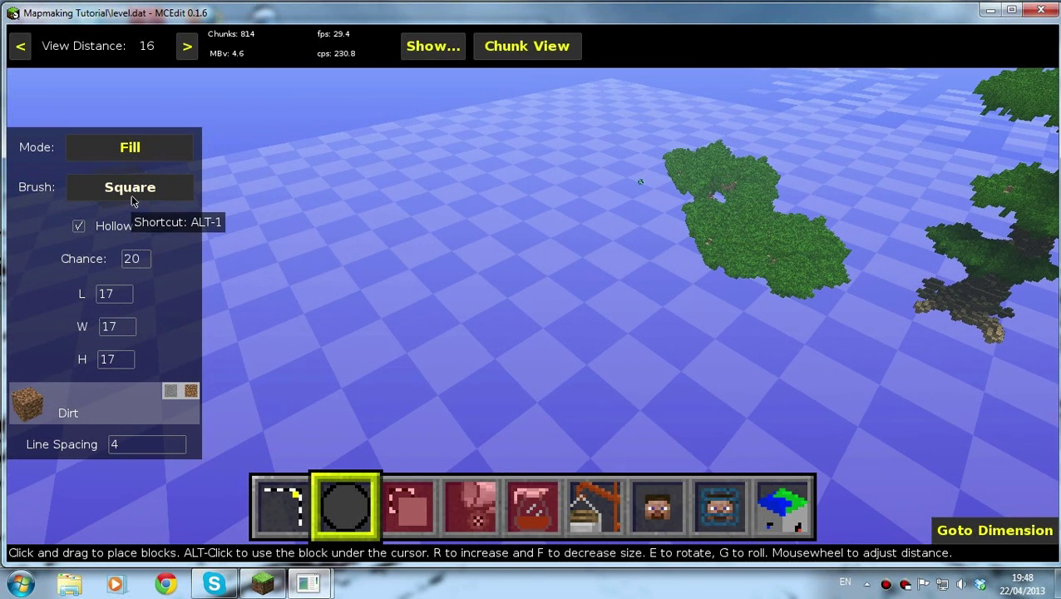
pyautogui.click(130, 186)
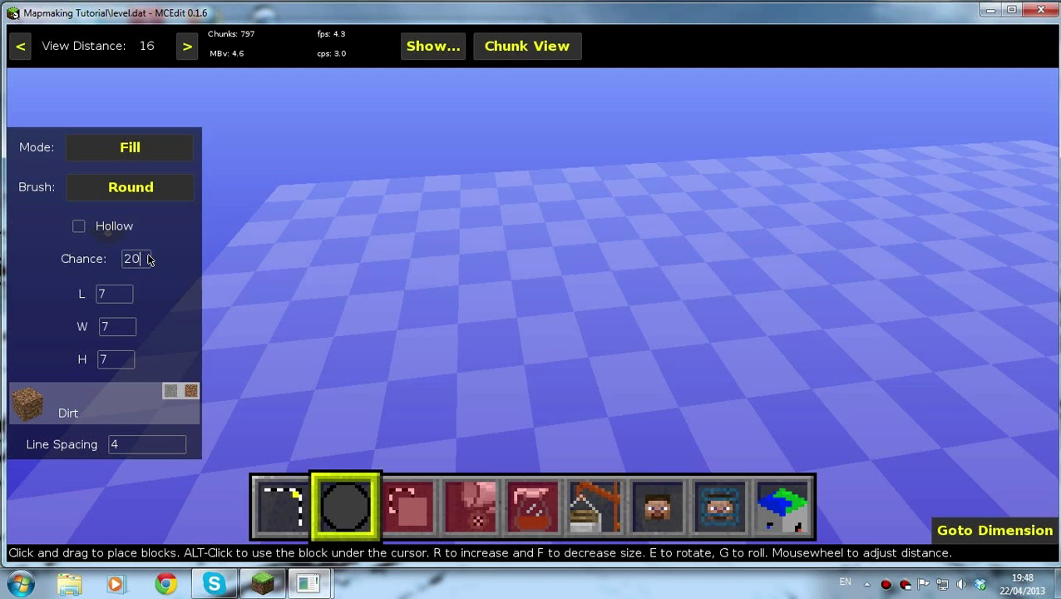
pyautogui.moveTo(465, 276)
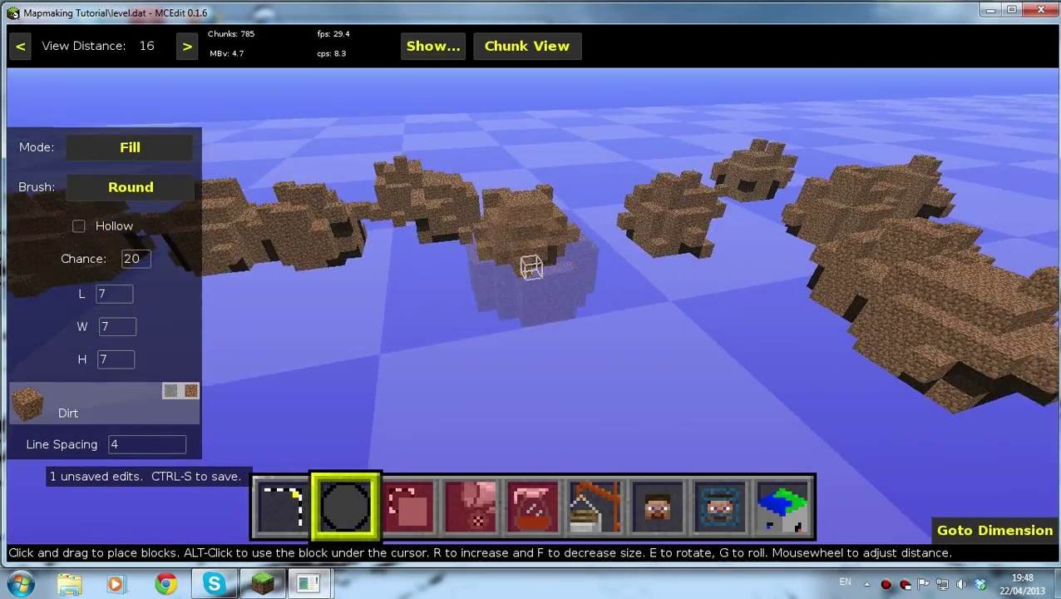
pyautogui.moveTo(532, 266); pyautogui.dragTo(478, 328)
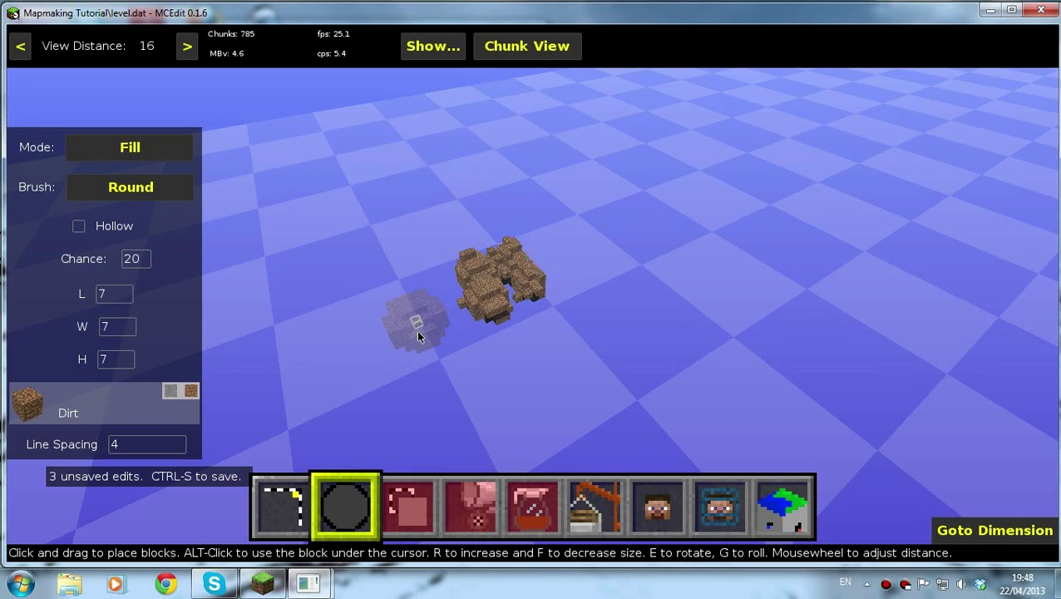
# Clone the selected dirt clump at double scale, flipped and rolled, beside the original
pyautogui.click(283, 505)
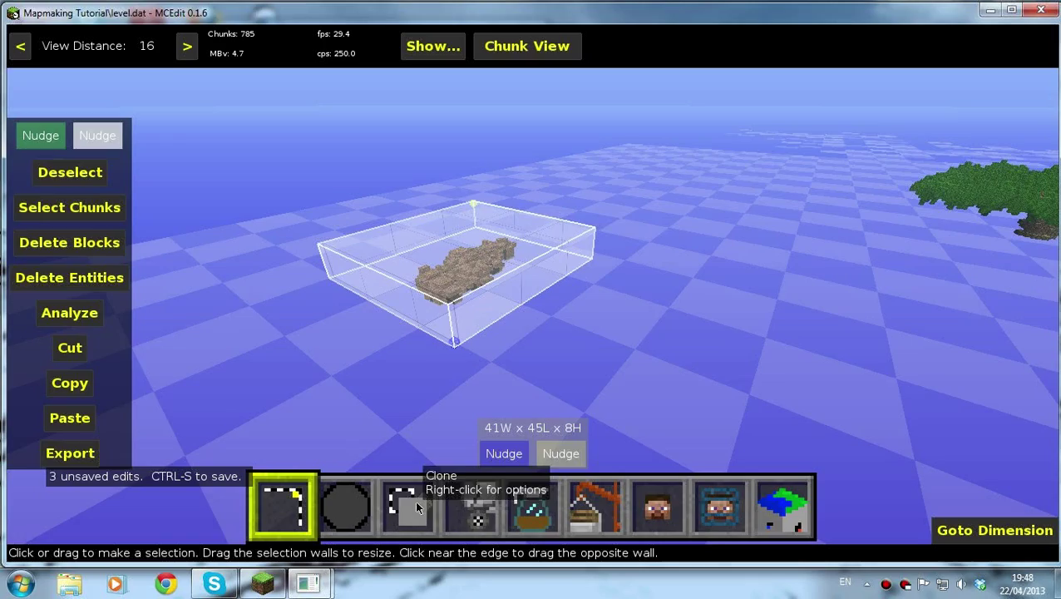
pyautogui.click(408, 509)
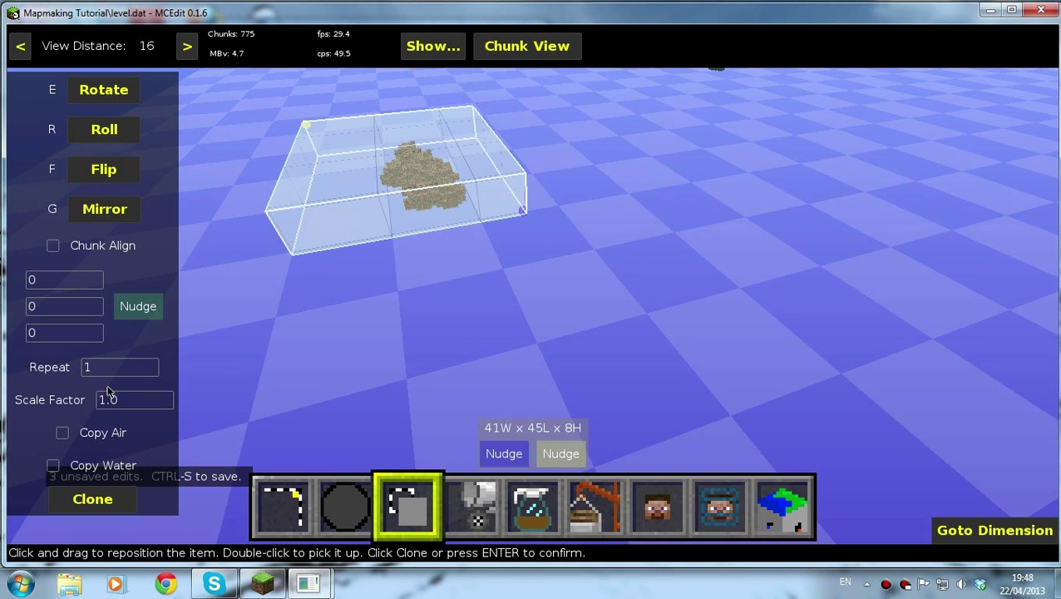
pyautogui.moveTo(113, 400)
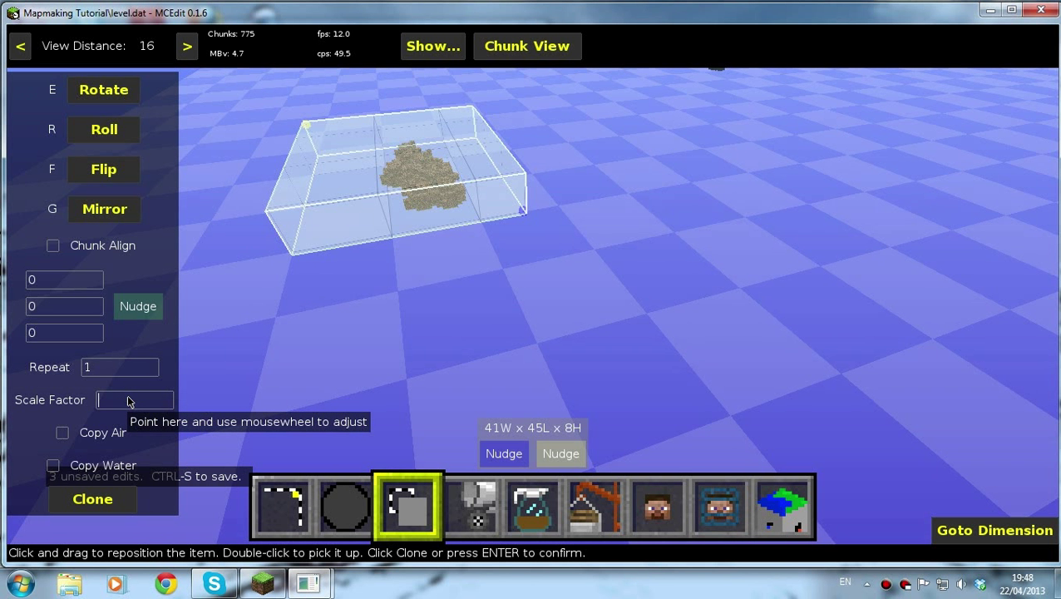
pyautogui.write('5')
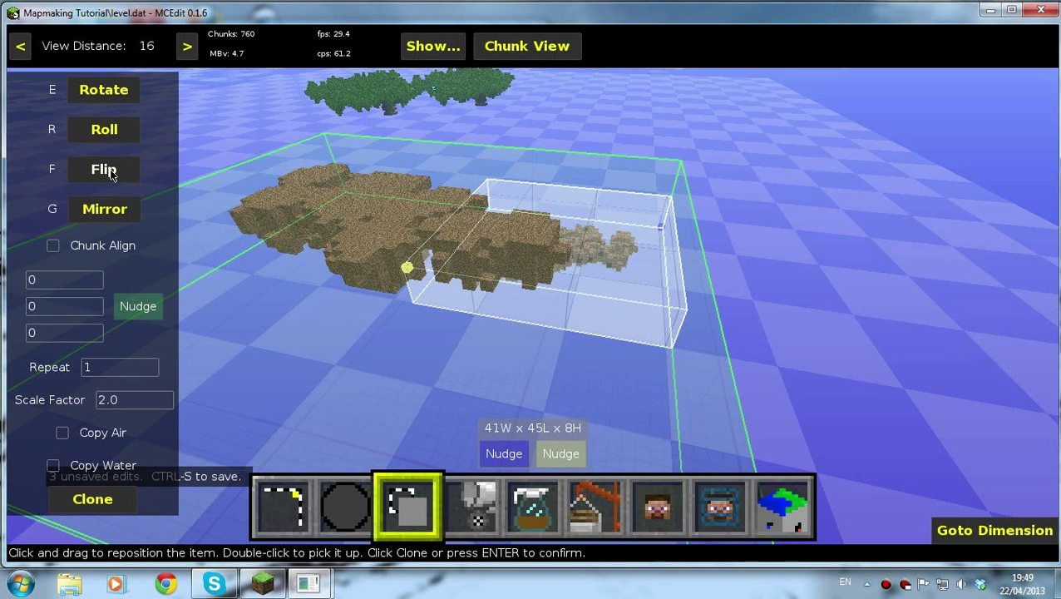
pyautogui.click(104, 209)
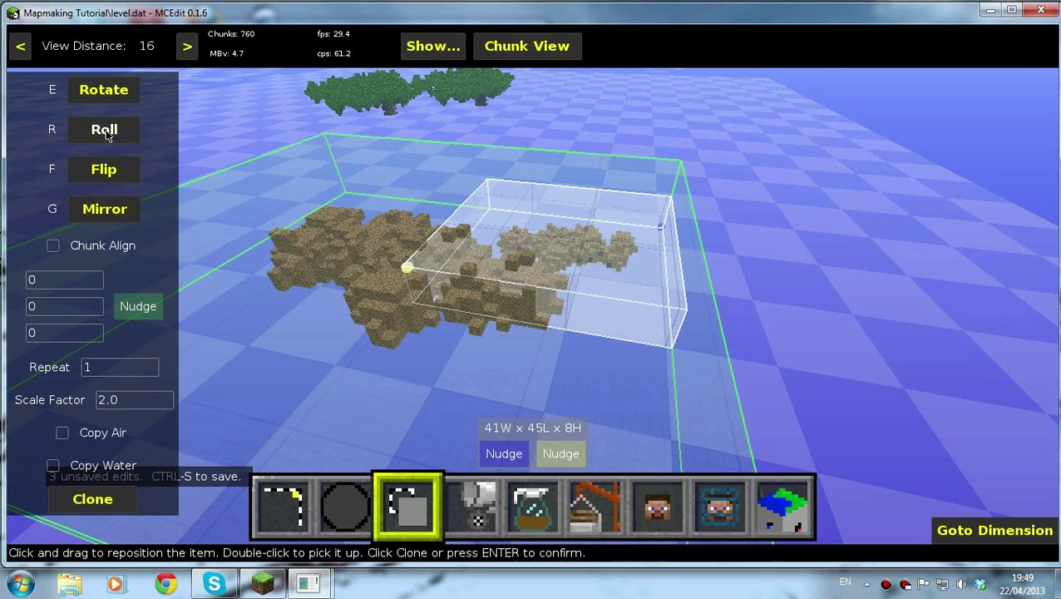
pyautogui.click(103, 129)
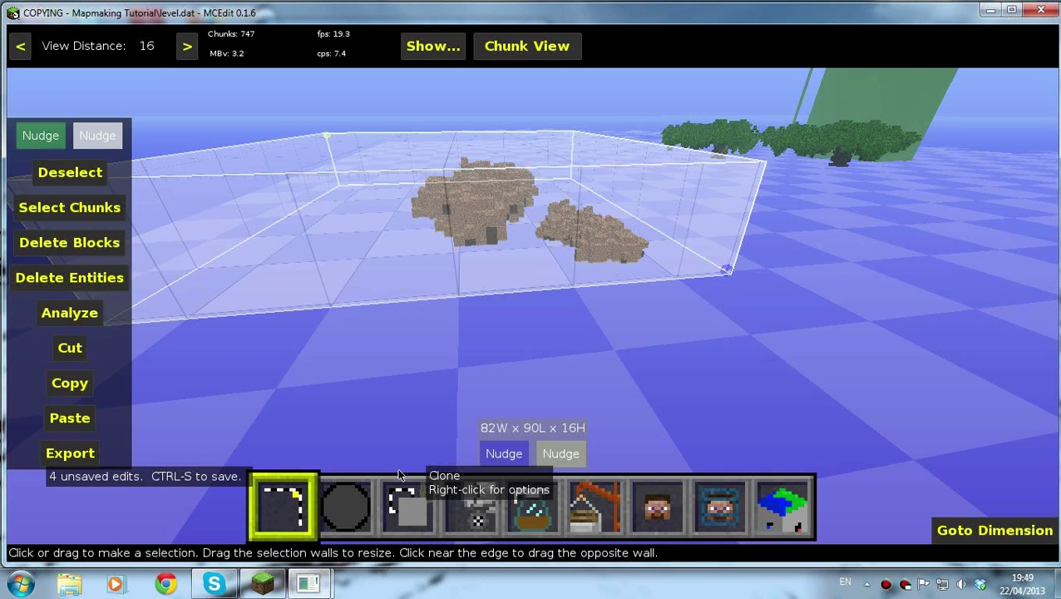
# Clone the 82x90x16 two-clump selection at scale 2.0 with an x offset of -82
pyautogui.click(407, 511)
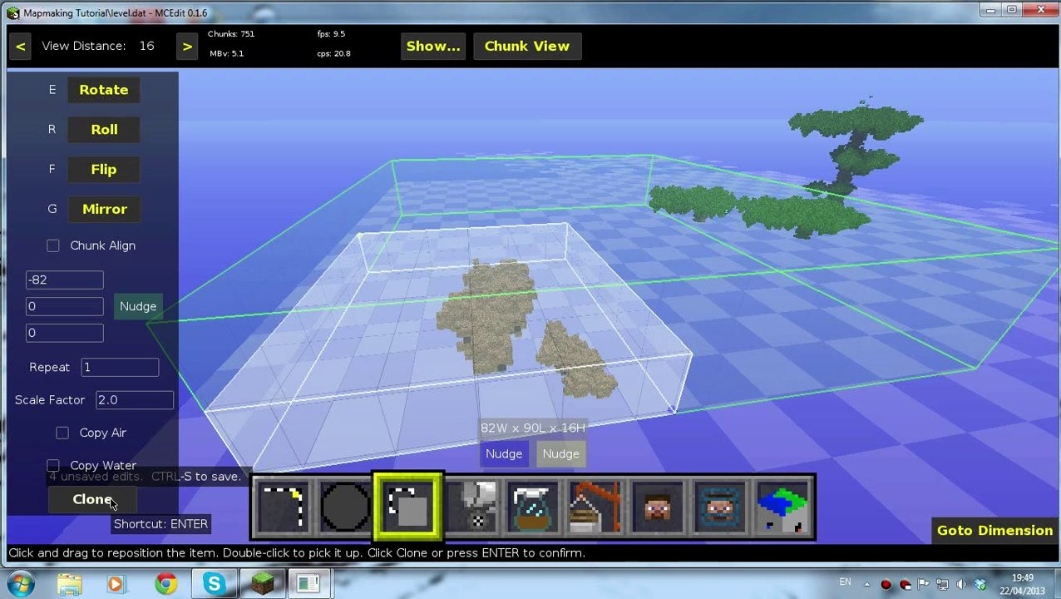
pyautogui.click(91, 499)
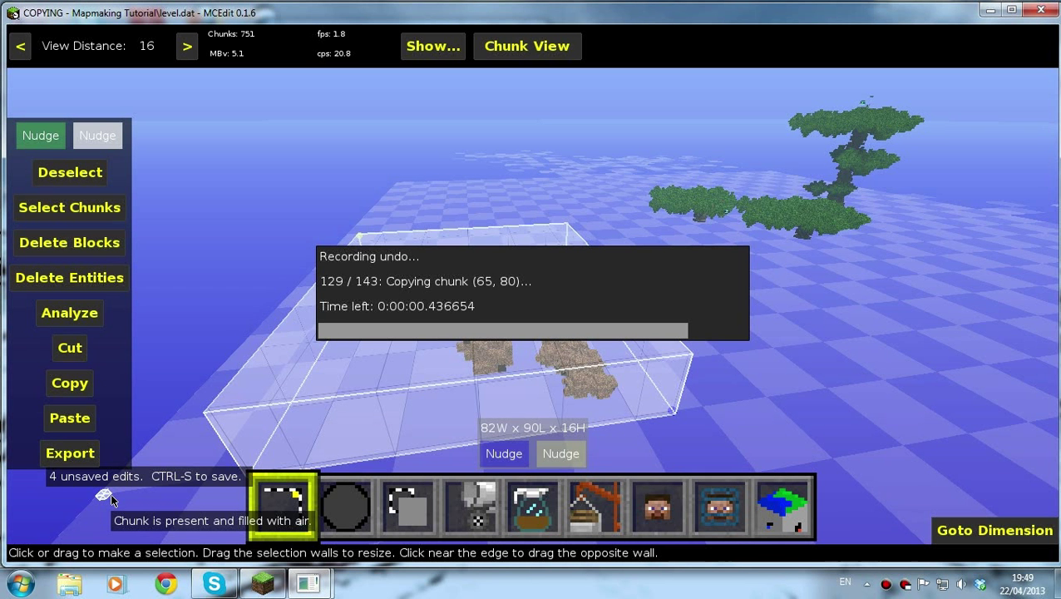
pyautogui.moveTo(388, 363)
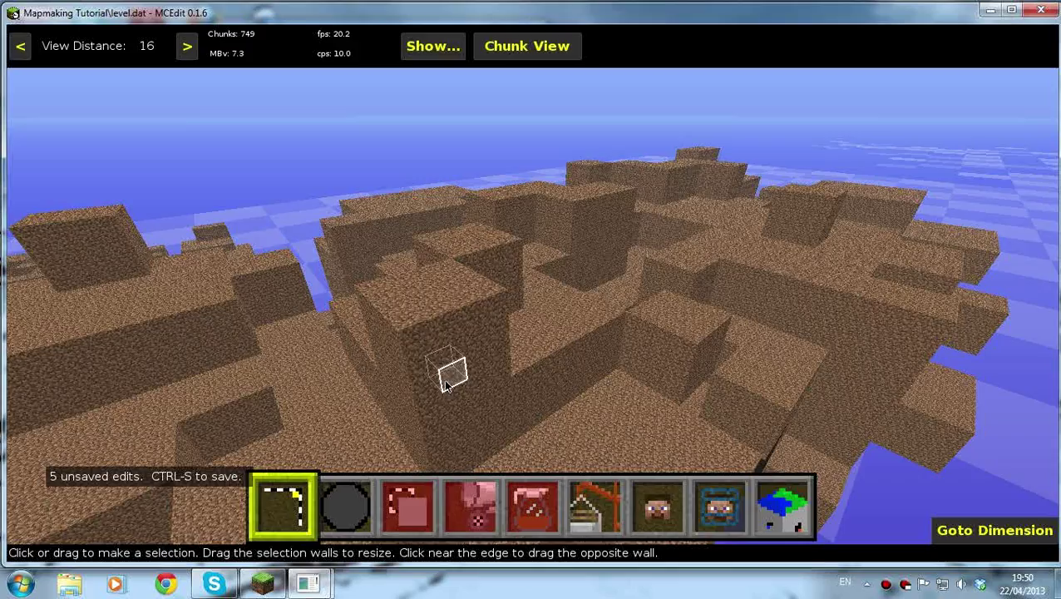
# Configure a round Erode brush of size 14 with strength 3 and line spacing 5
pyautogui.click(449, 374)
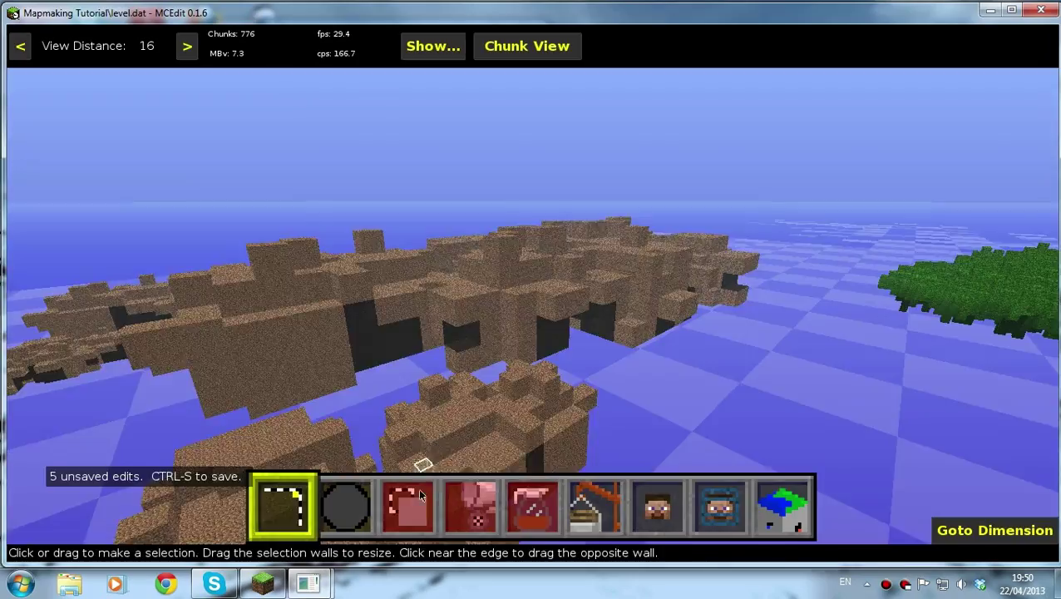
pyautogui.click(350, 507)
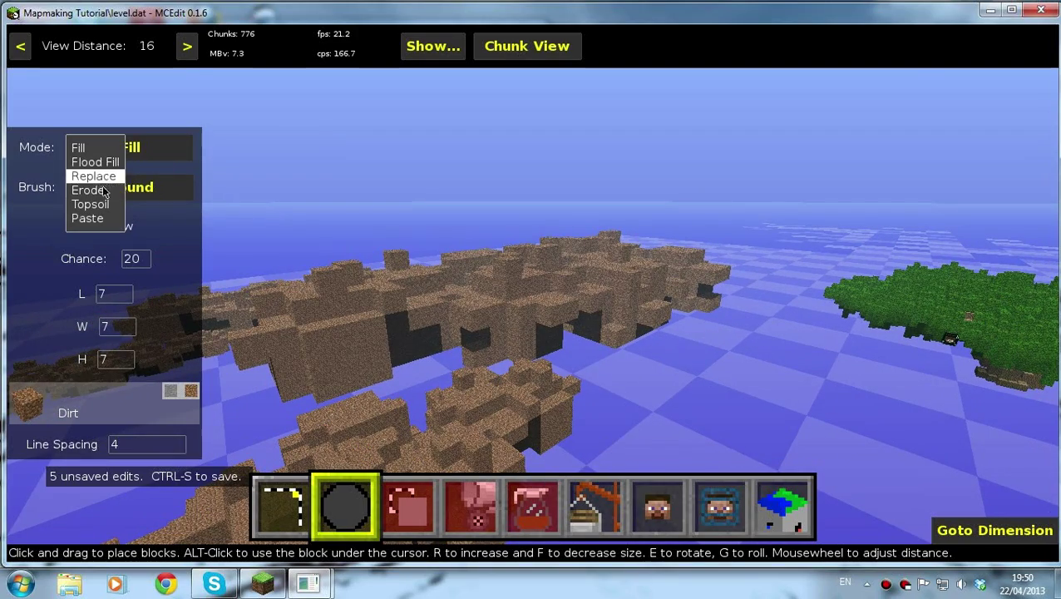
pyautogui.click(88, 190)
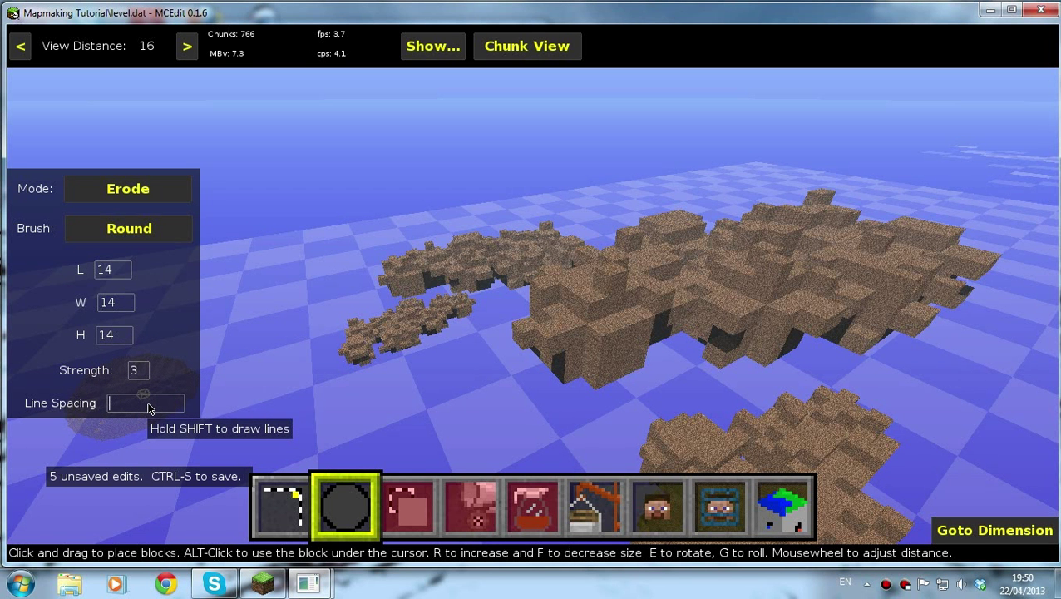
pyautogui.write('5')
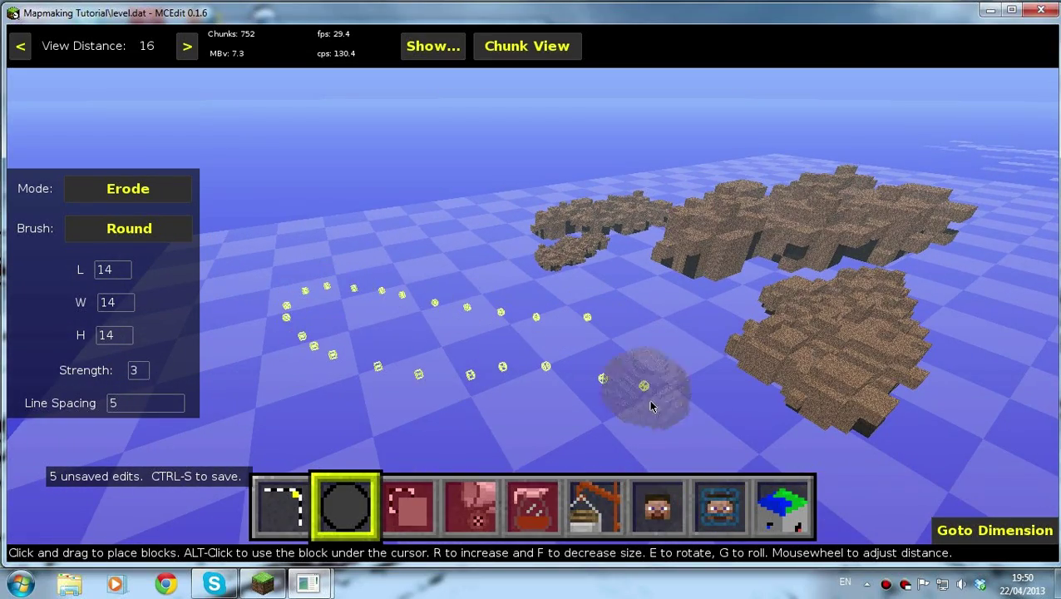
# Roughen the dirt landmass edges with the Erode brush
pyautogui.click(646, 389)
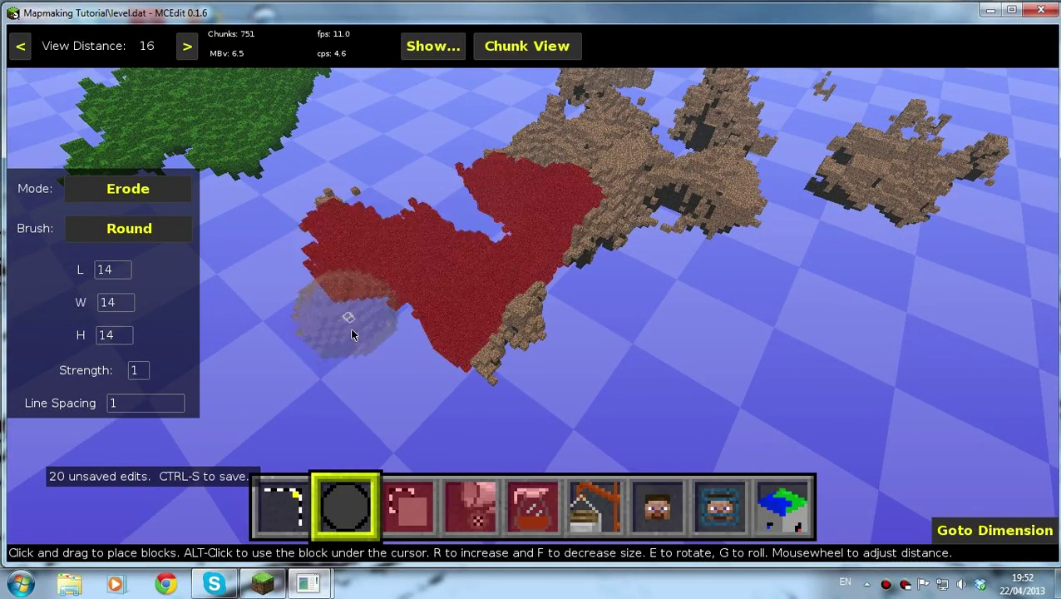
# Erode more island edges, the island tip and the gap between islands
pyautogui.click(349, 320)
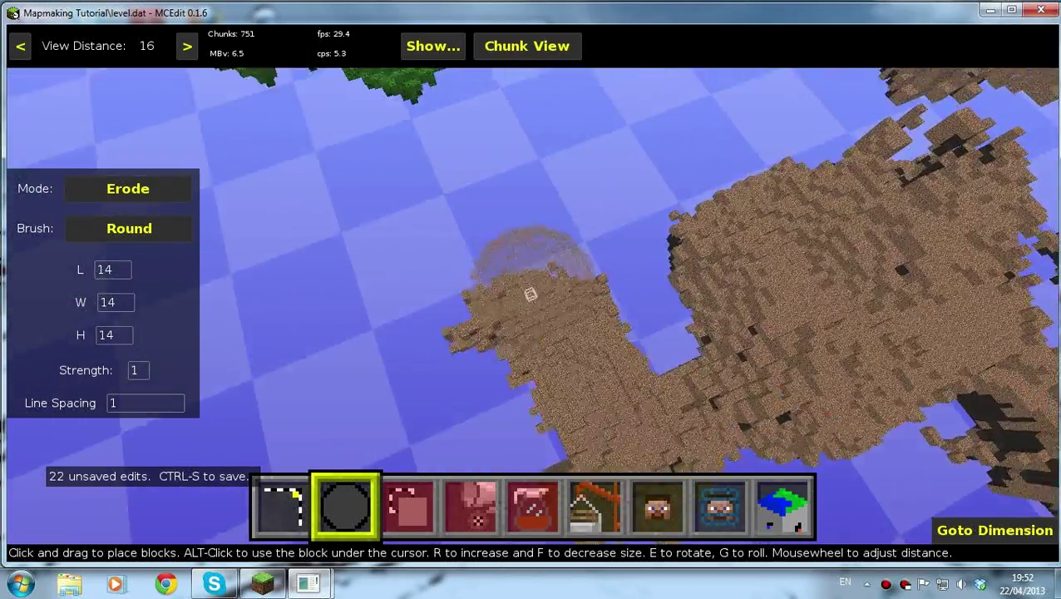
pyautogui.click(416, 373)
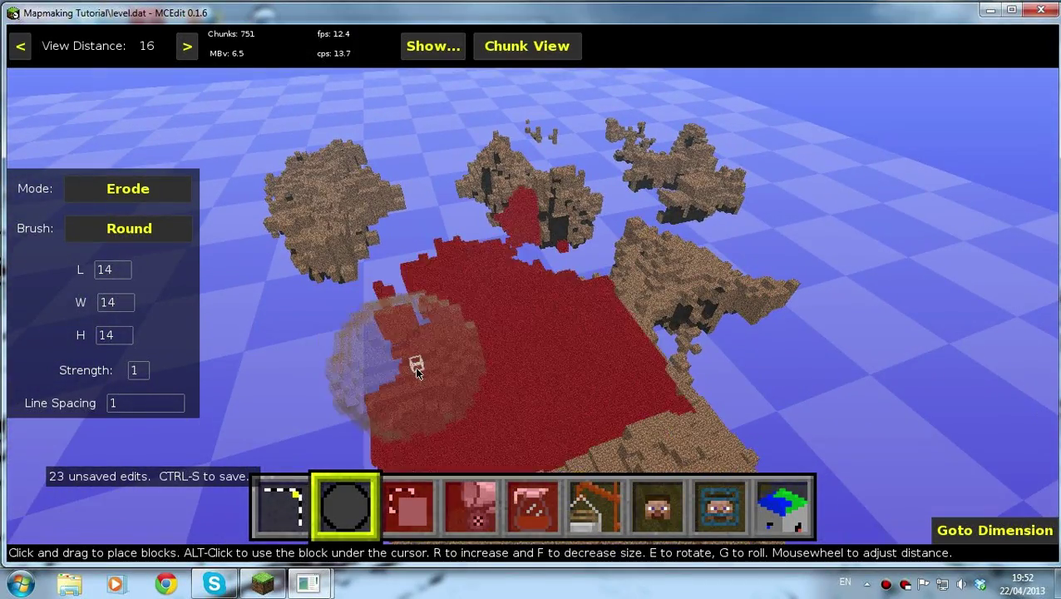
pyautogui.click(416, 370)
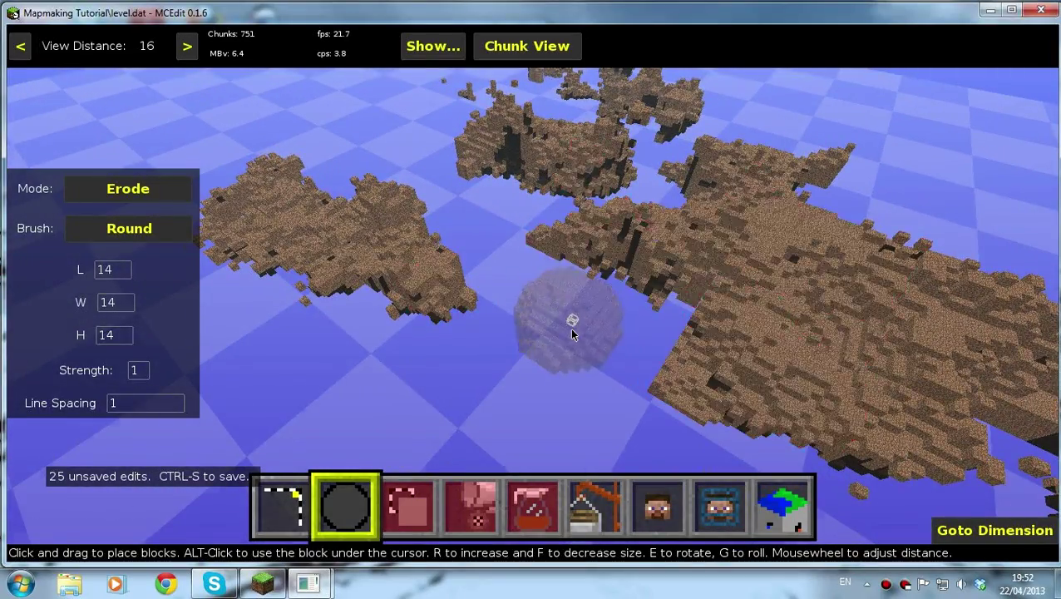
pyautogui.click(574, 335)
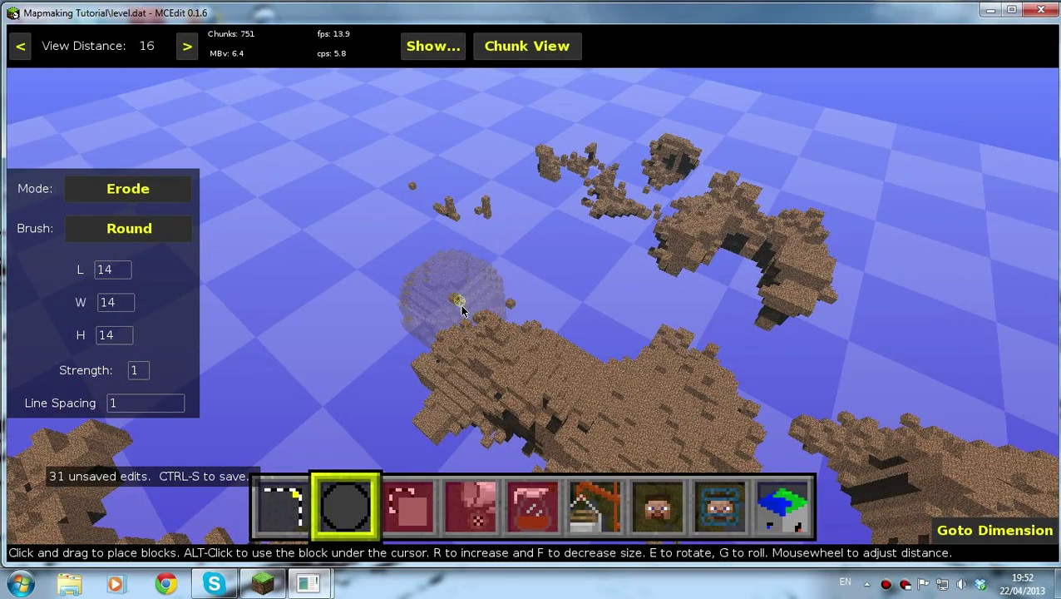
pyautogui.click(459, 302)
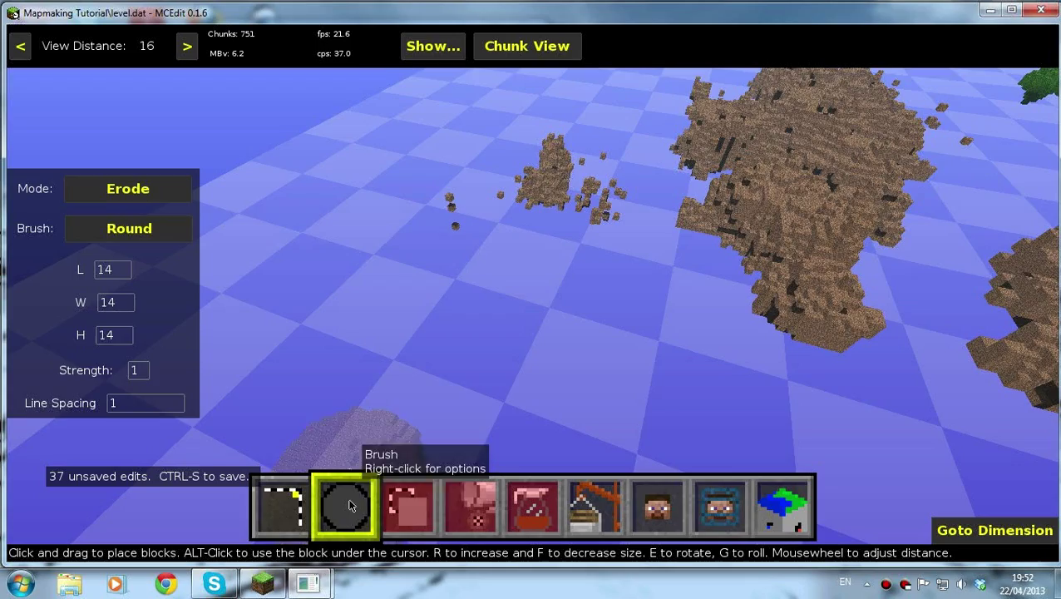
# Select a stray floating dirt block near the eroded islands
pyautogui.click(282, 507)
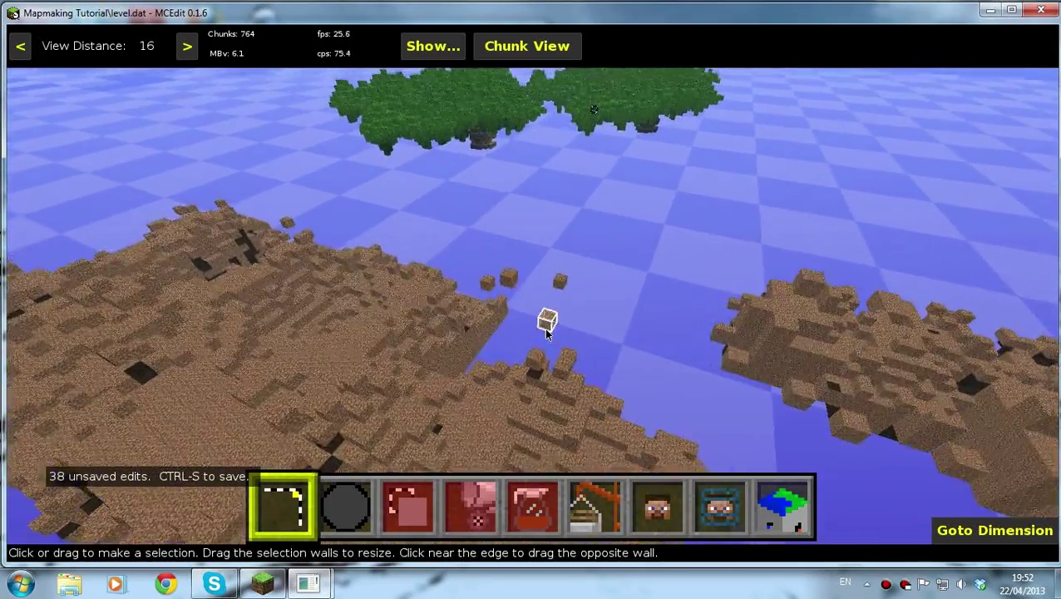
pyautogui.click(549, 333)
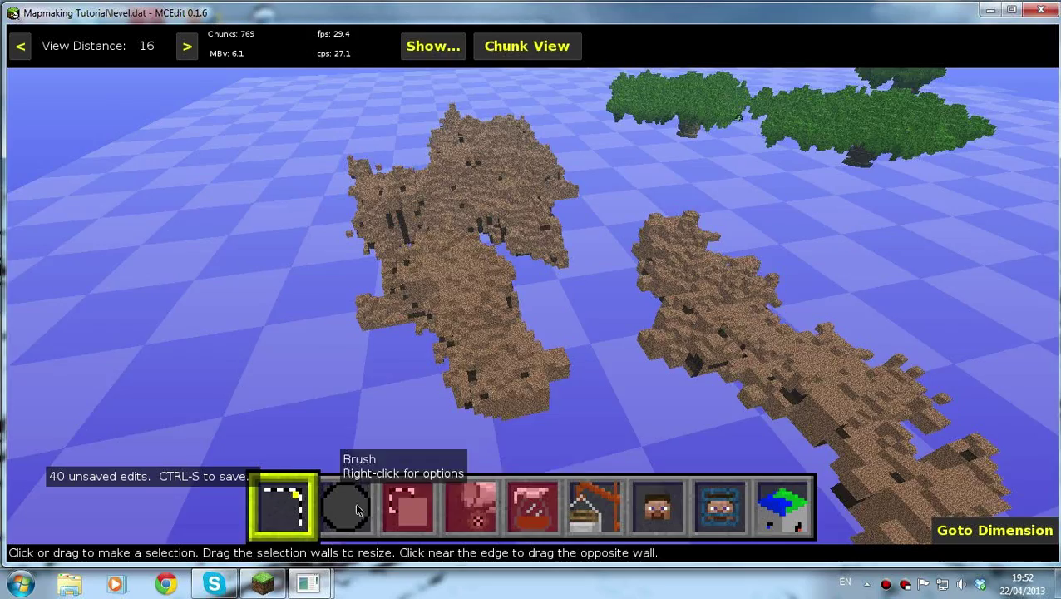
pyautogui.click(343, 510)
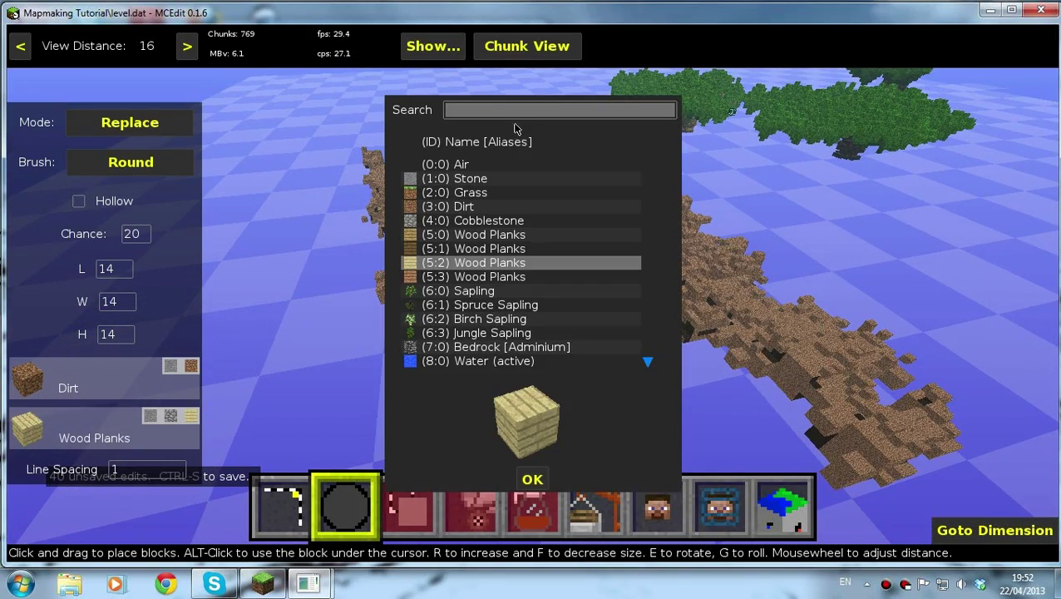
# Set the replace brush to swap dirt for lava and speckle the island
pyautogui.write('lava')
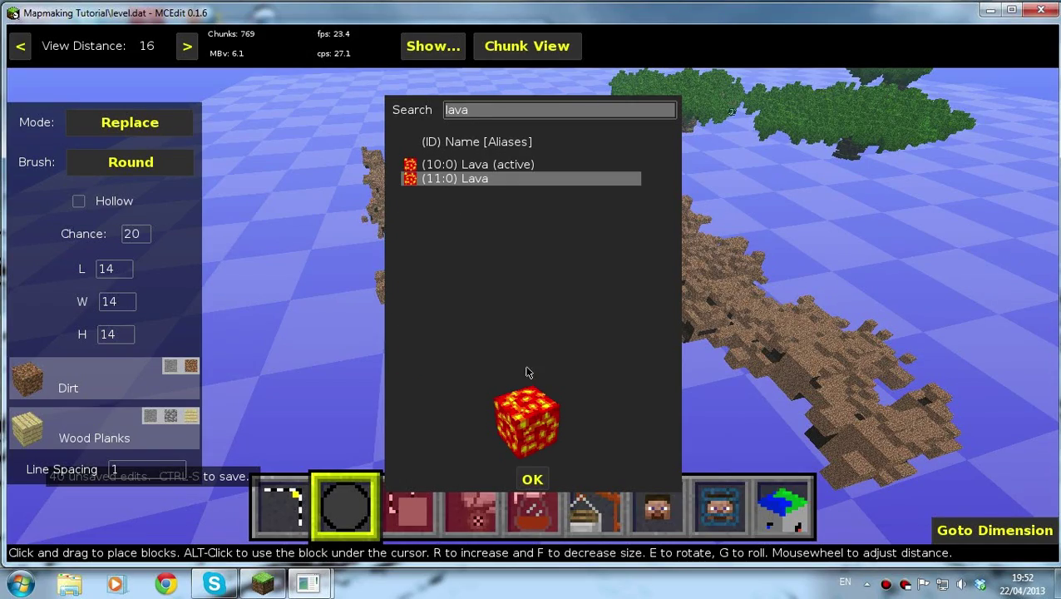
pyautogui.click(532, 478)
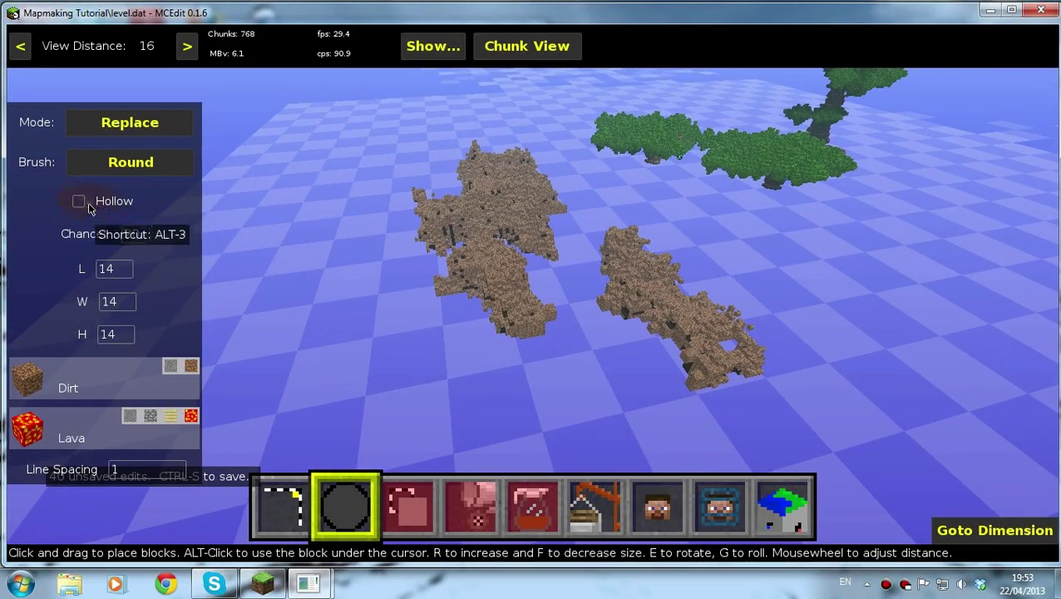
pyautogui.click(78, 200)
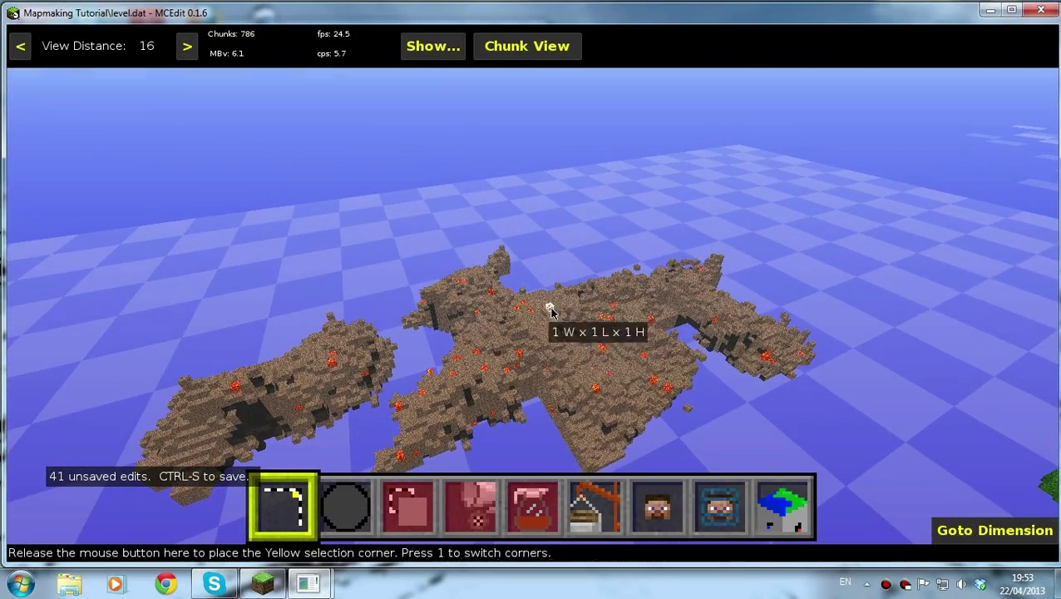
# Bring up the Filter tool for the tall 26x39x44 selection over the island
pyautogui.press('Escape')
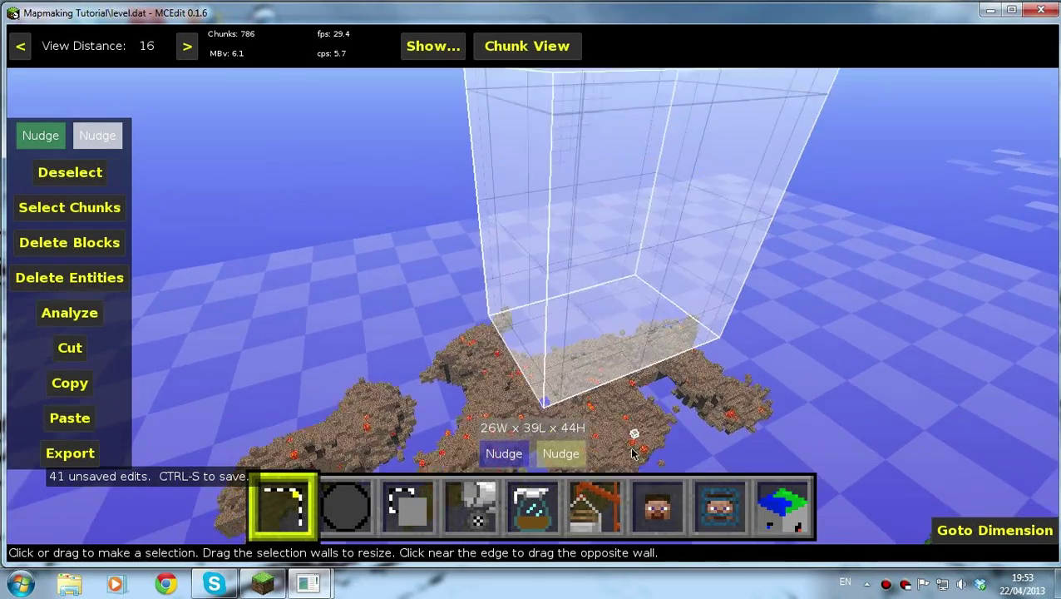
pyautogui.click(529, 514)
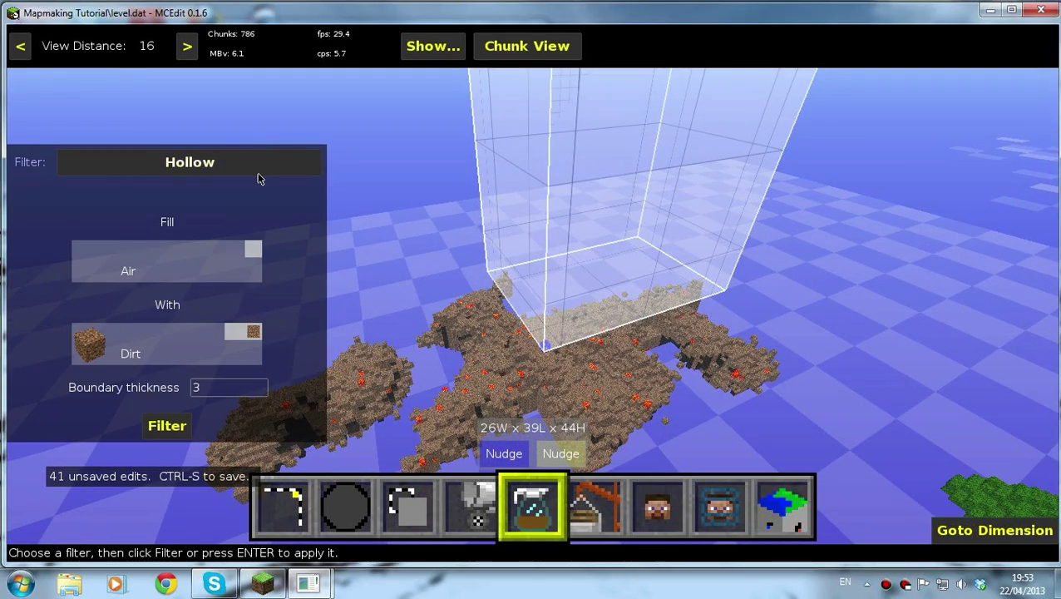
# Build a Player Statue of 'Orange1095' on the lava-speckled island using the filter
pyautogui.click(190, 161)
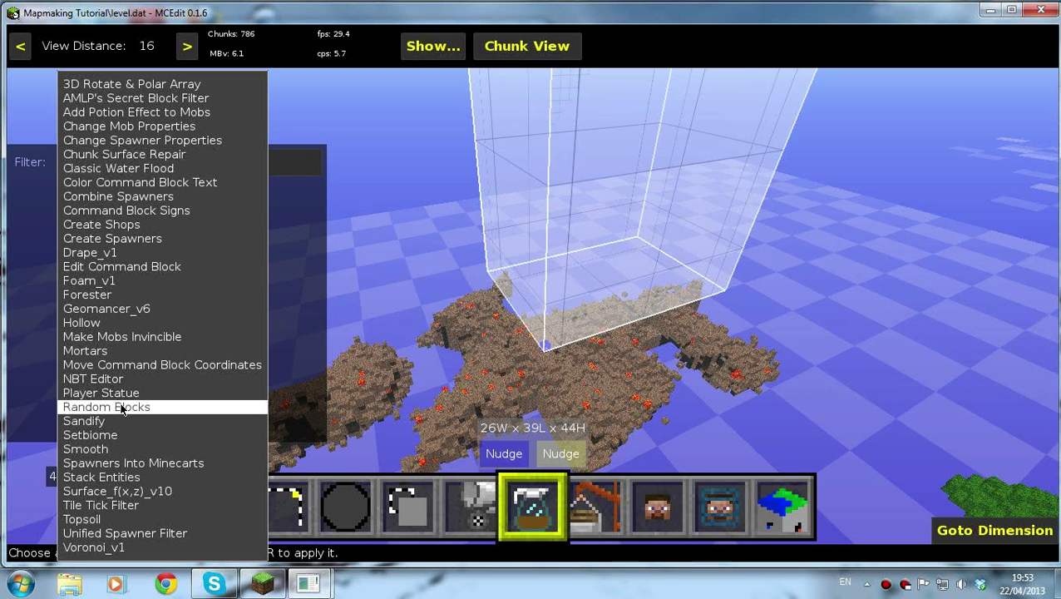
pyautogui.click(101, 393)
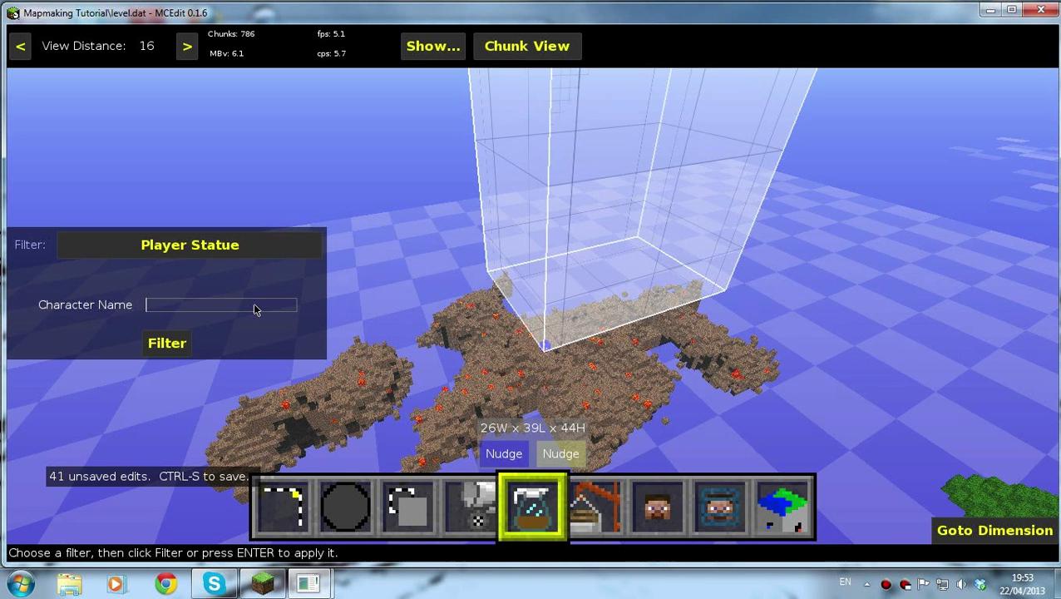
pyautogui.write('Orange1095')
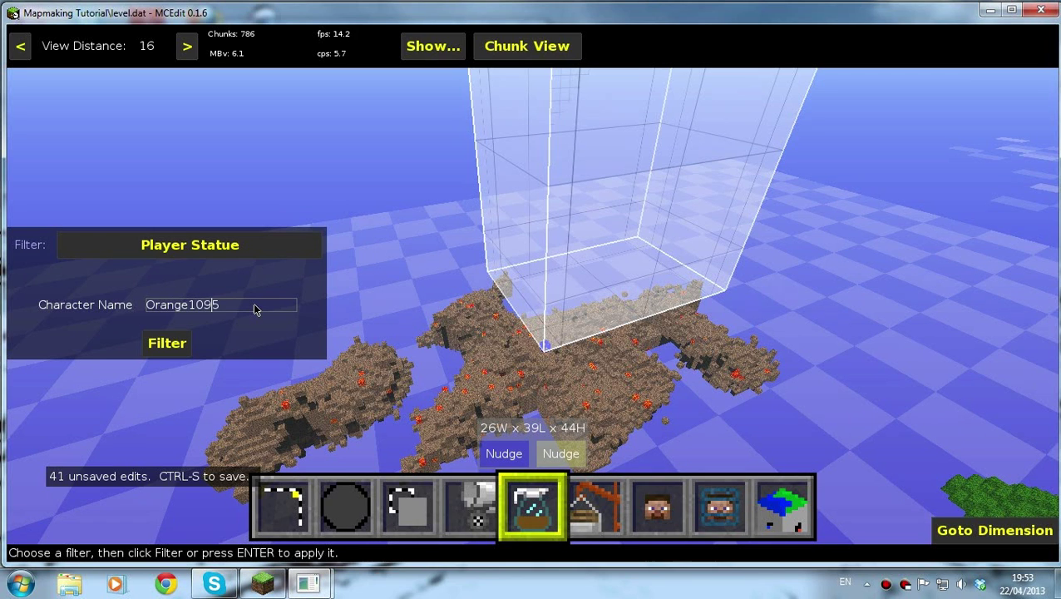
pyautogui.click(166, 343)
pyautogui.write('aw')
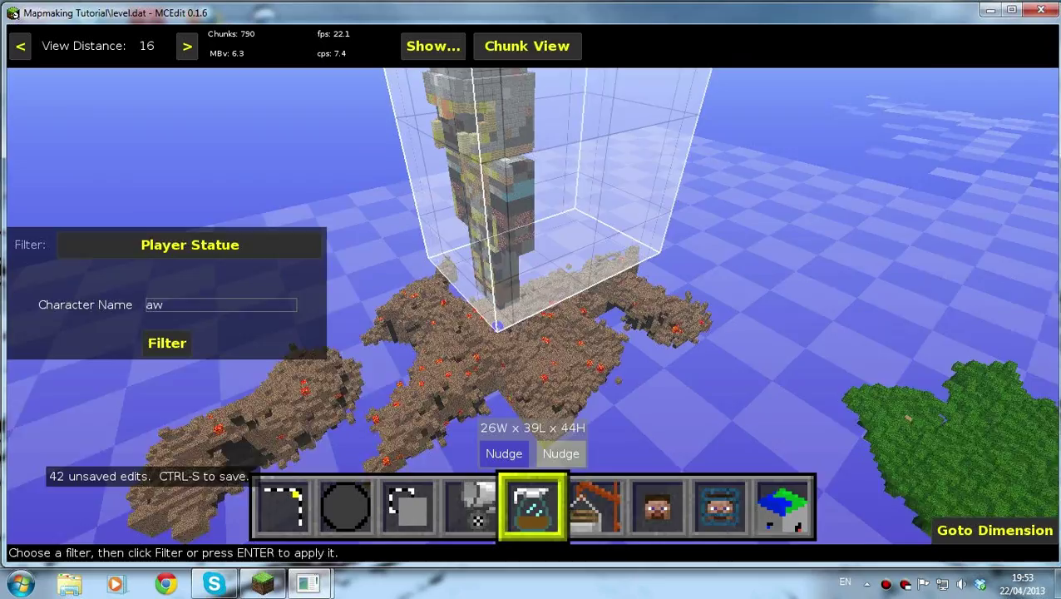
pyautogui.click(283, 508)
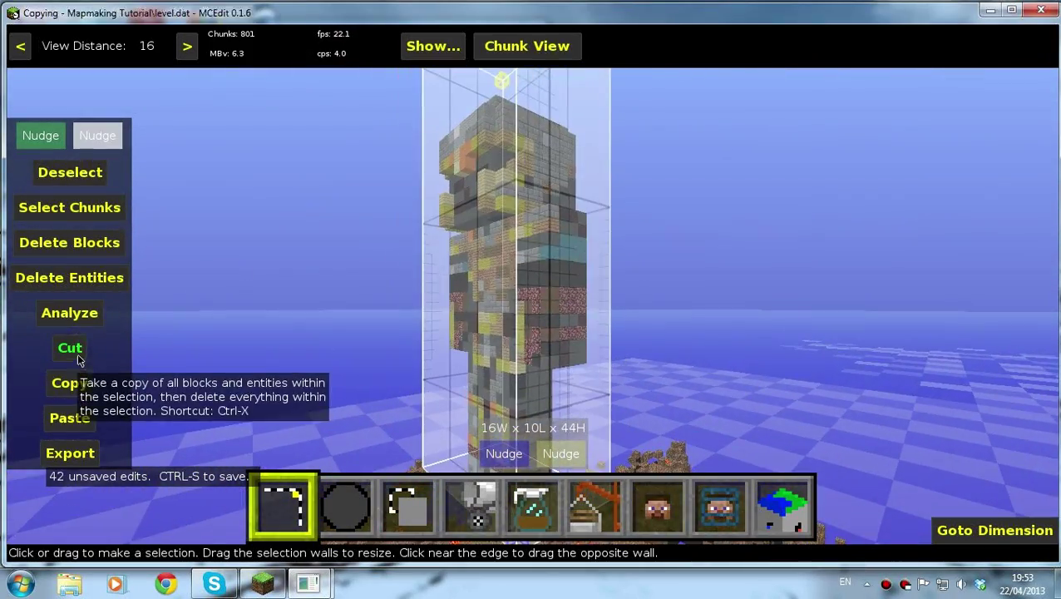
# Cut the player statue from the world and save it as schematic 'ran'
pyautogui.click(70, 348)
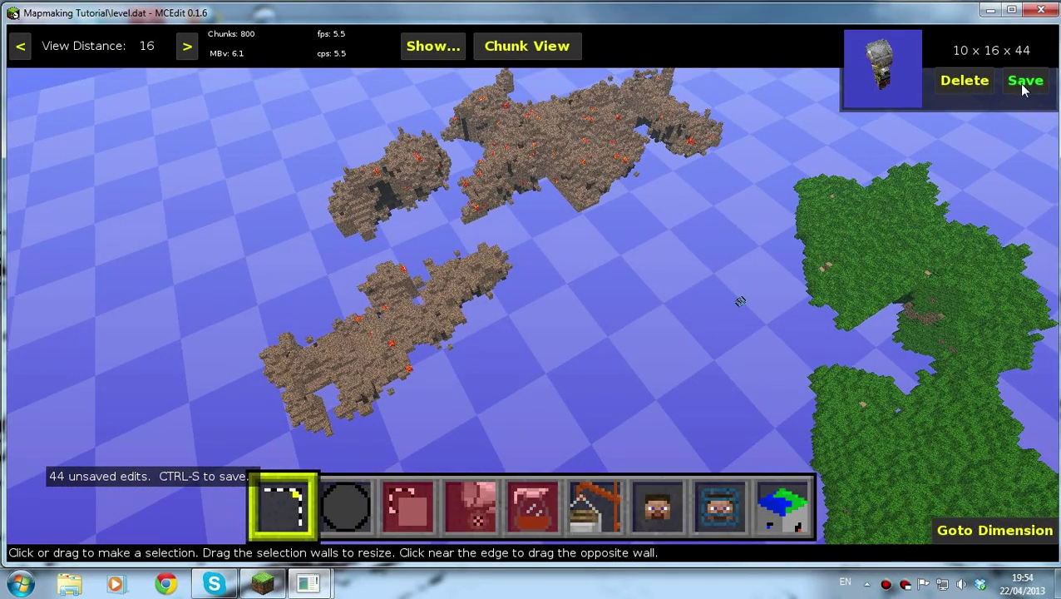
pyautogui.click(1026, 80)
pyautogui.write('Mapmaking Tutorial O')
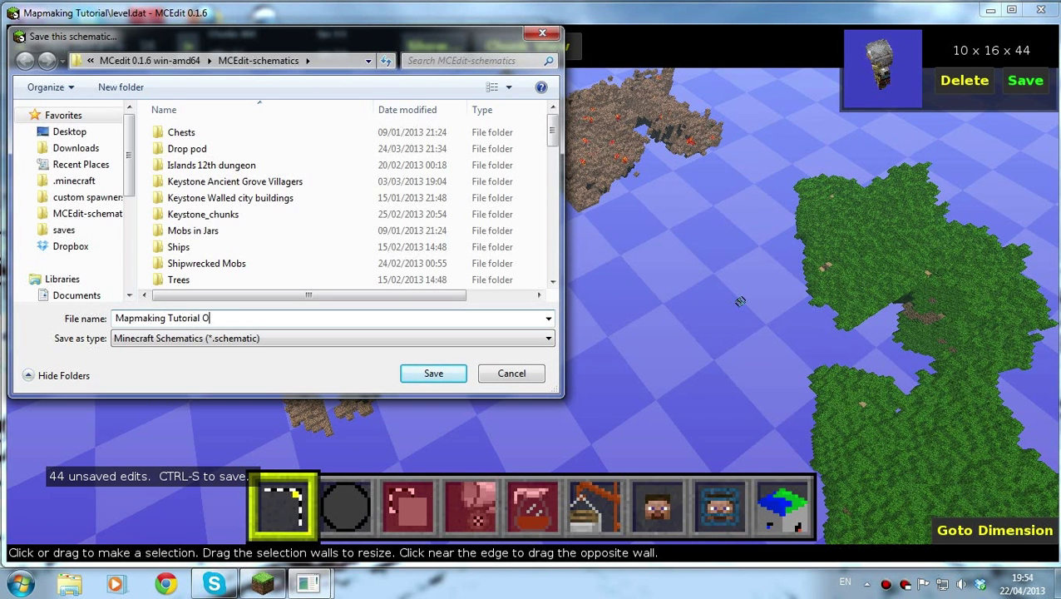
pyautogui.write('ran')
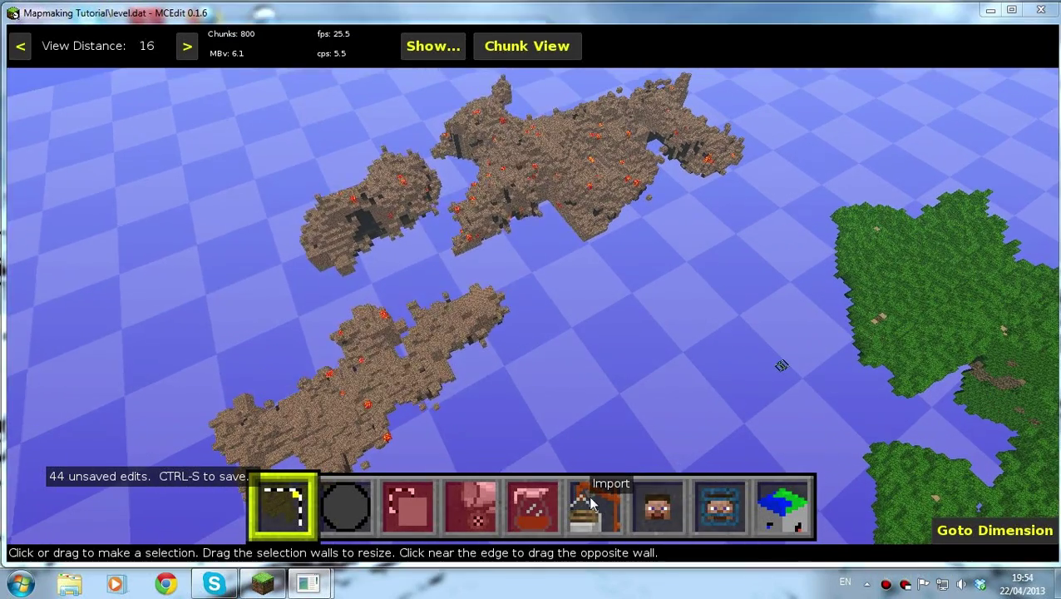
pyautogui.moveTo(349, 507)
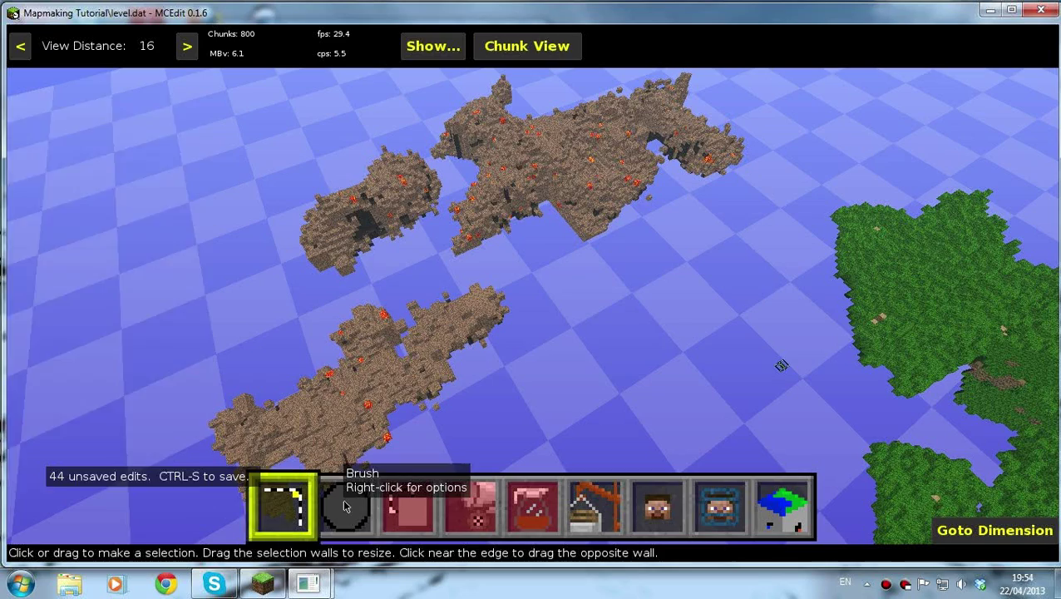
# Set the brush to Paste mode and load the saved statue schematic
pyautogui.click(347, 508)
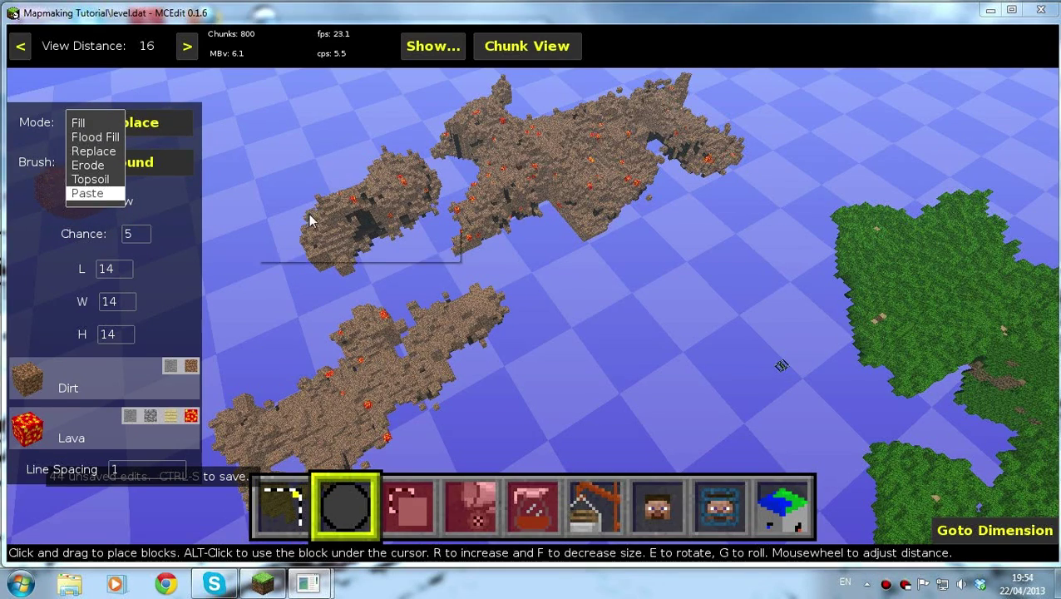
pyautogui.click(88, 193)
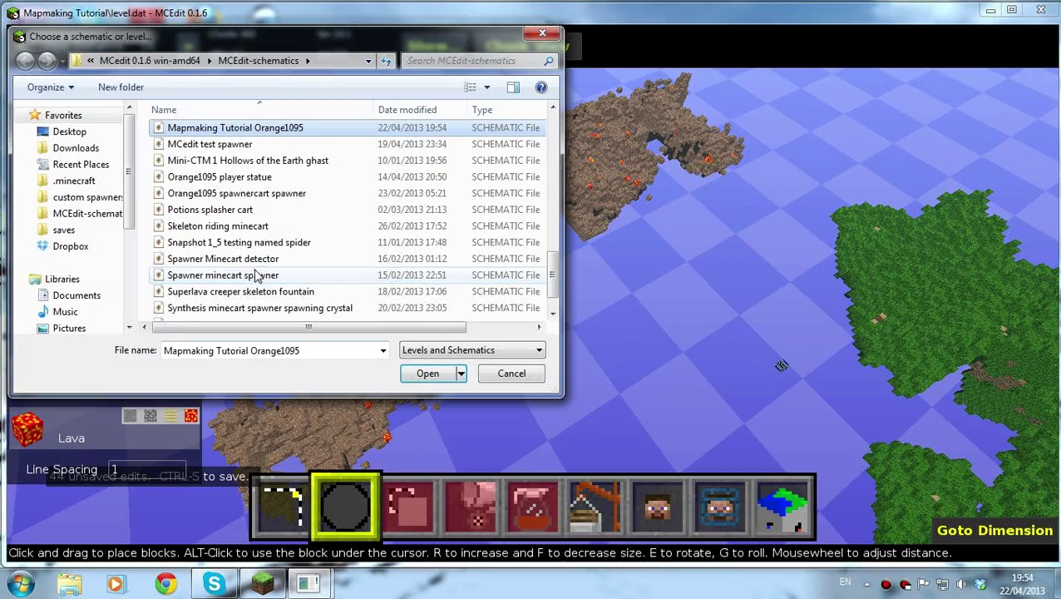
pyautogui.click(427, 372)
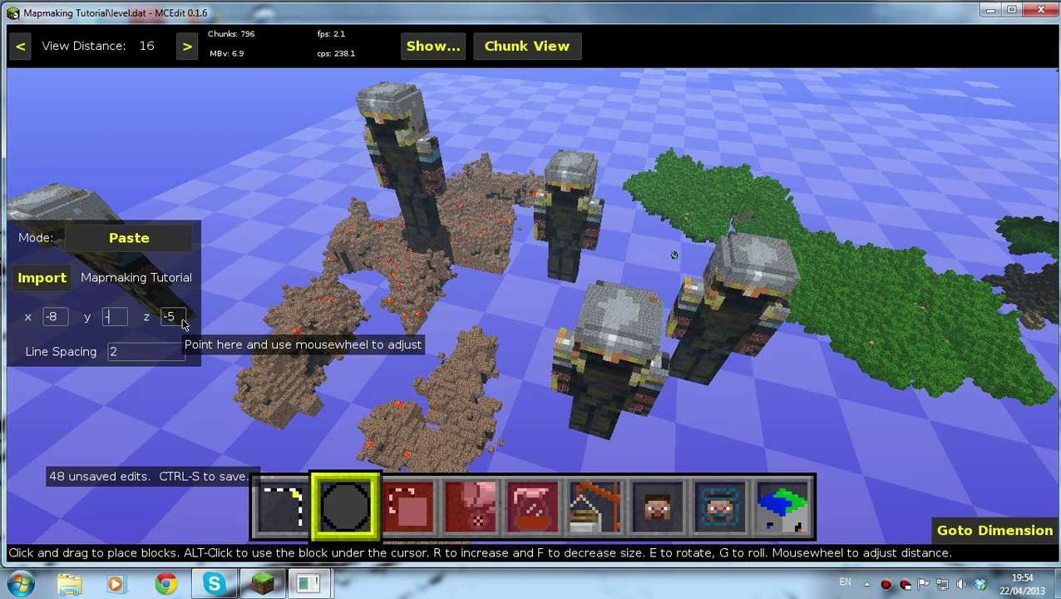
# Set the paste brush's vertical offset to 10
pyautogui.click(114, 316)
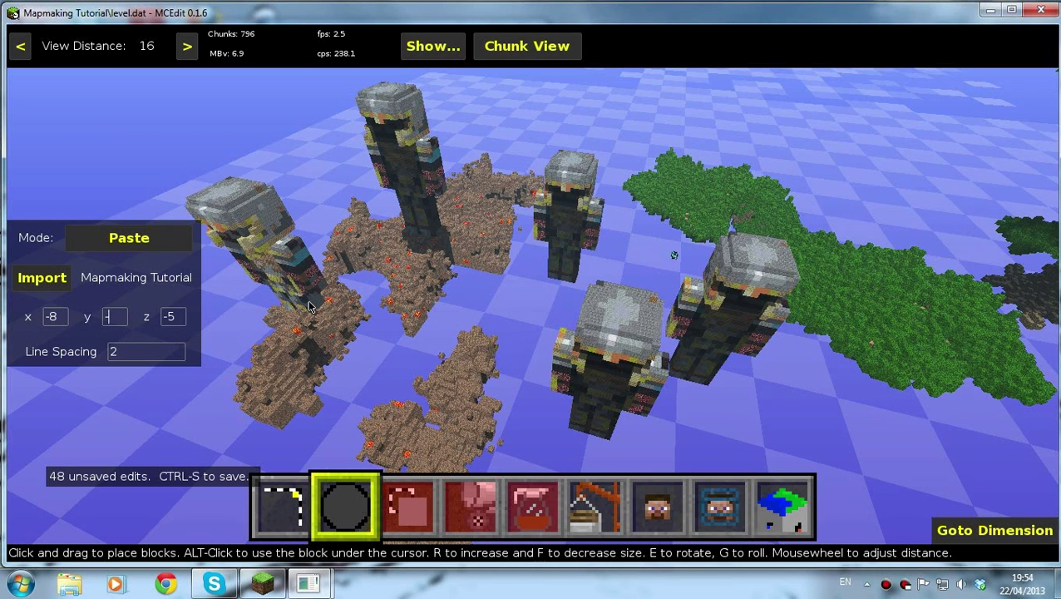
pyautogui.write('10')
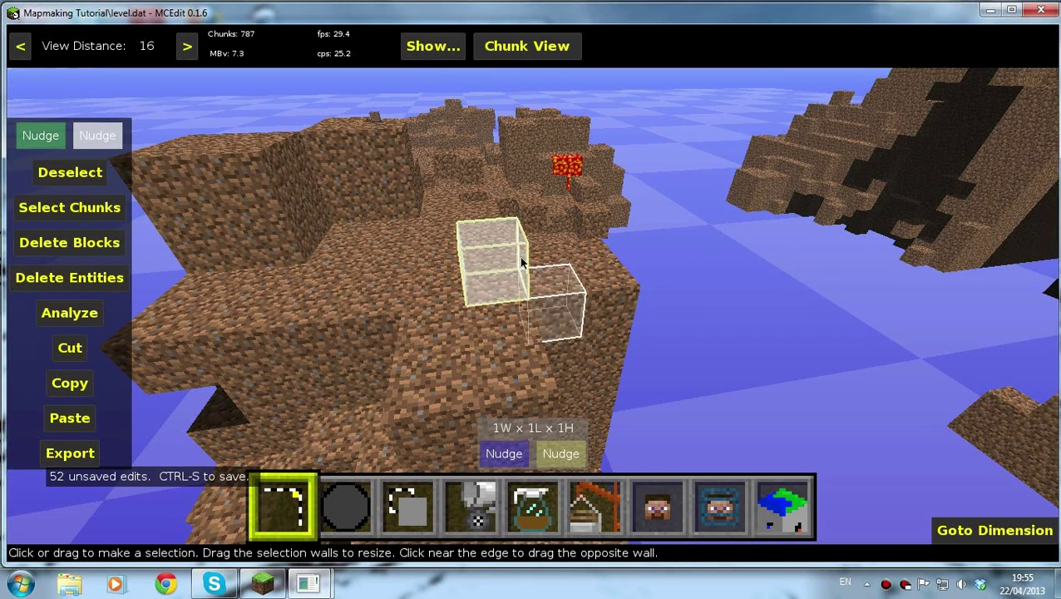
# Choose the Unified Spawner Filter for the one-block selection
pyautogui.click(532, 513)
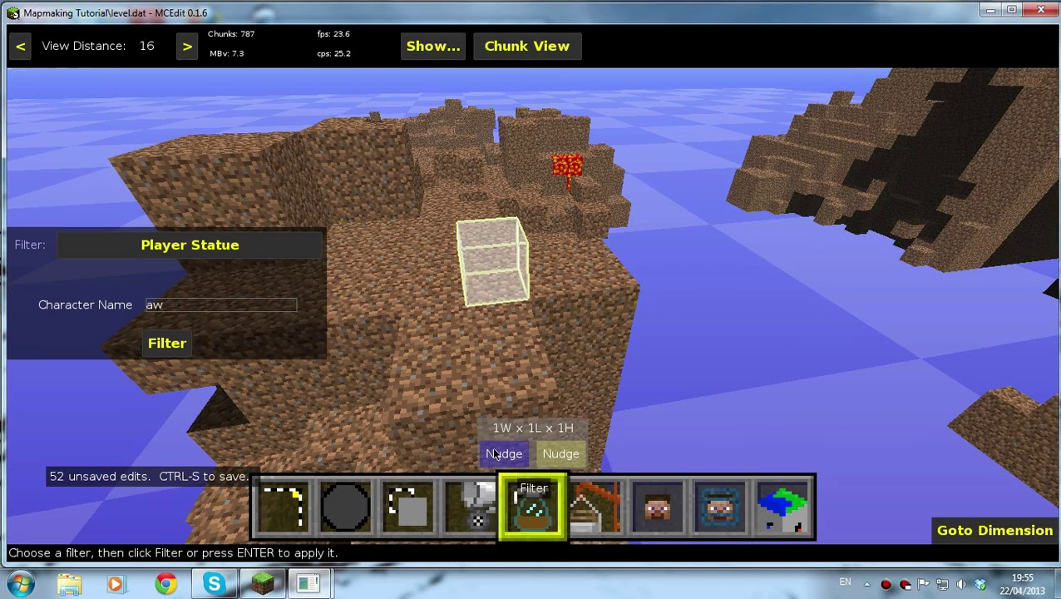
pyautogui.click(189, 244)
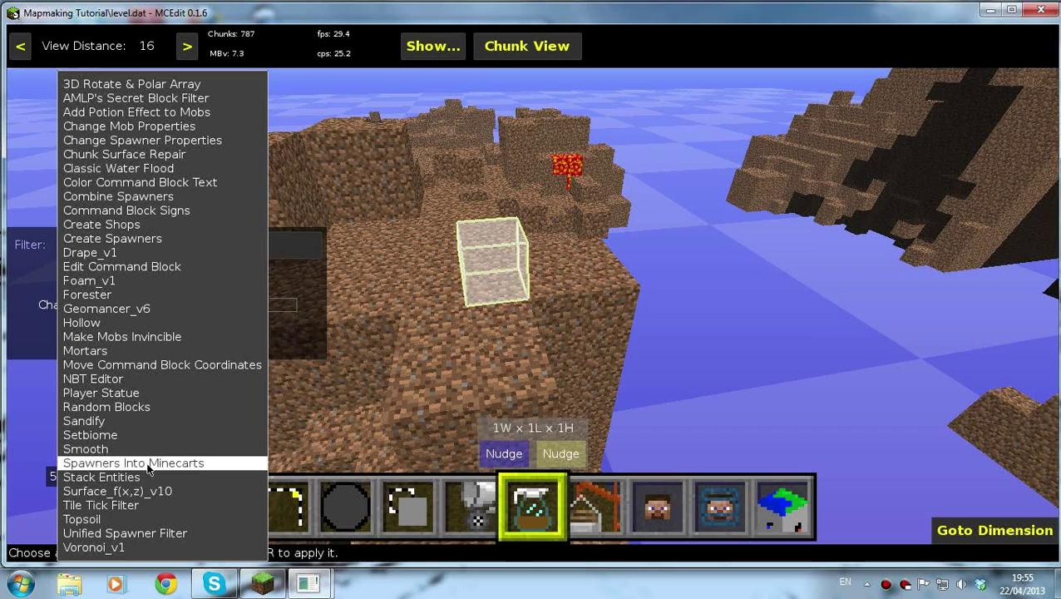
pyautogui.click(125, 532)
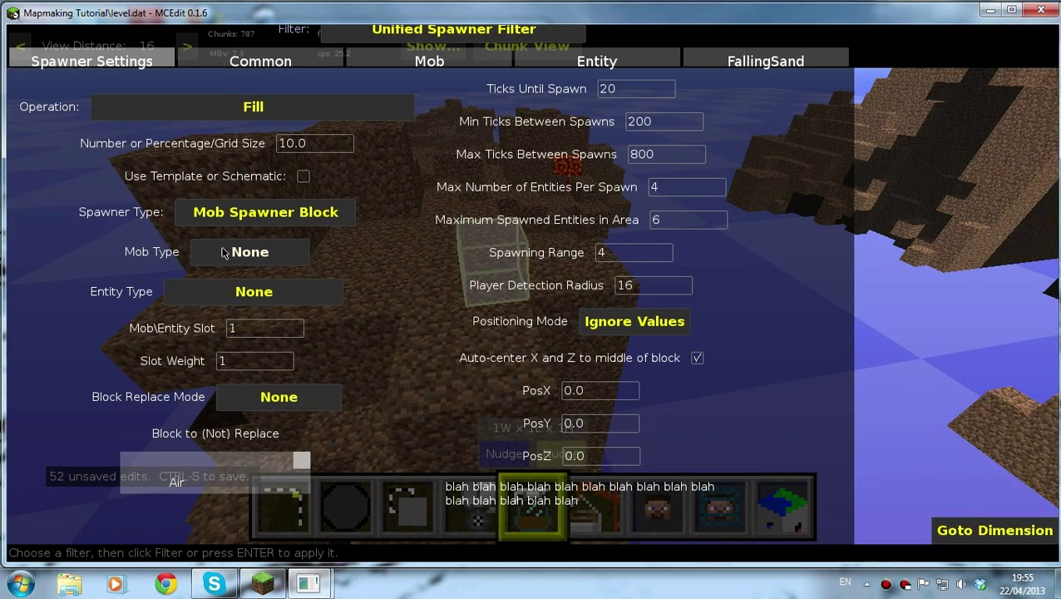
pyautogui.moveTo(280, 116)
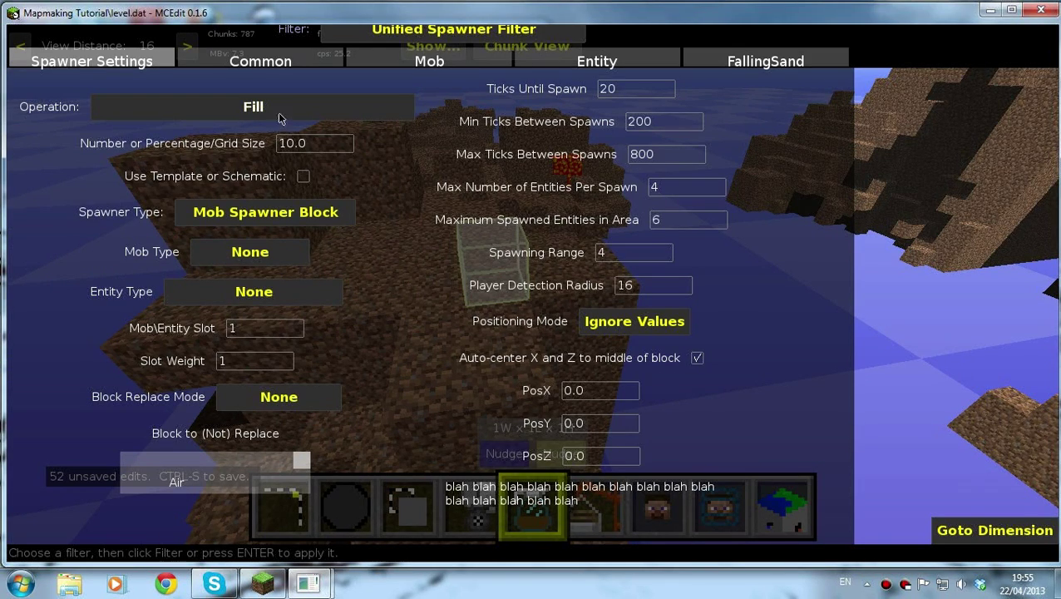
pyautogui.moveTo(243, 218)
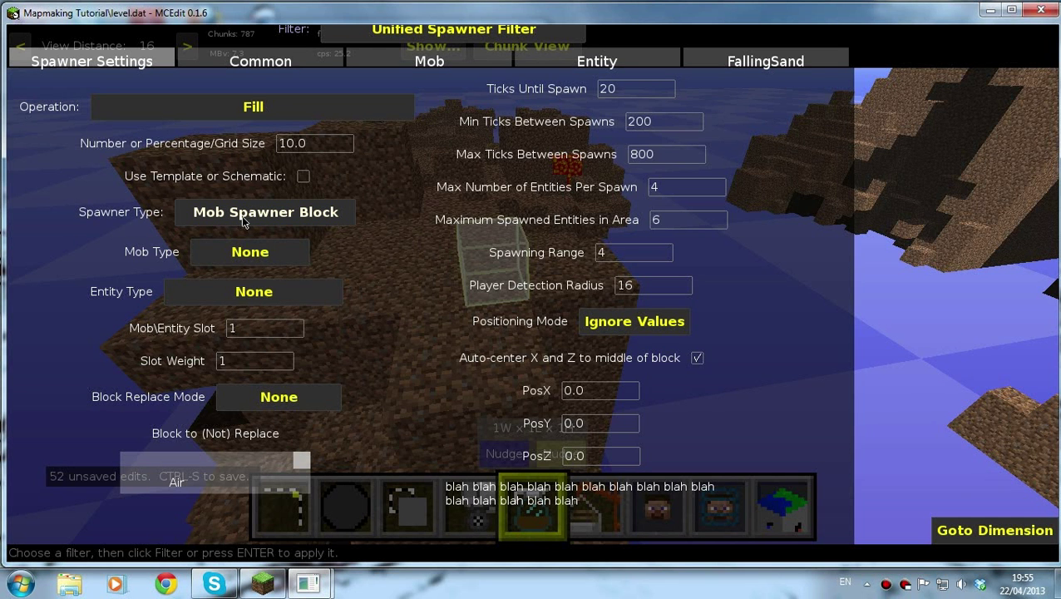
# Set the spawner to produce Cows and adjust the maximum spawn delay
pyautogui.click(250, 252)
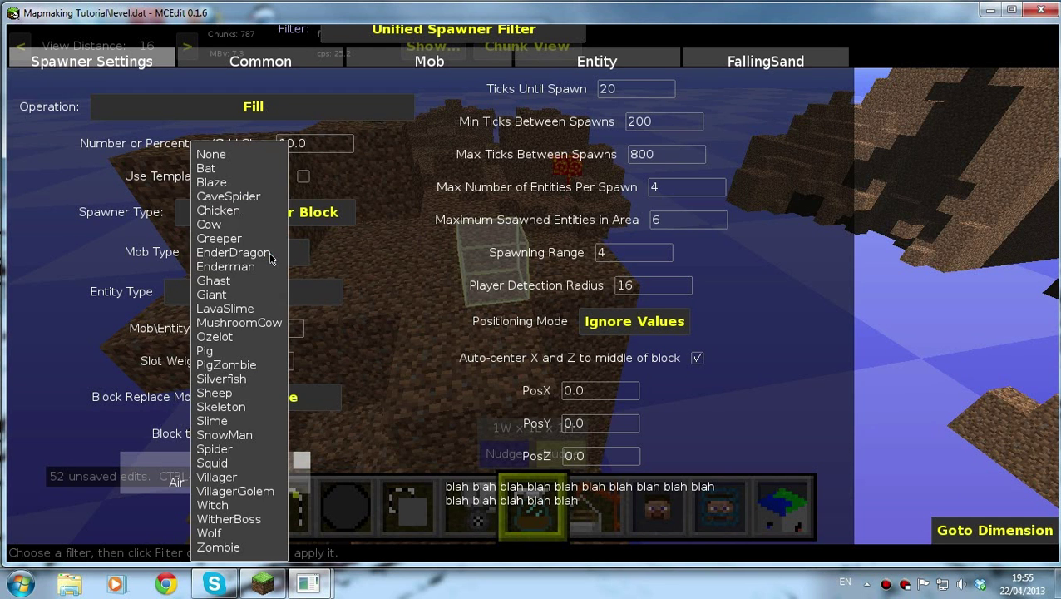
pyautogui.moveTo(237, 283)
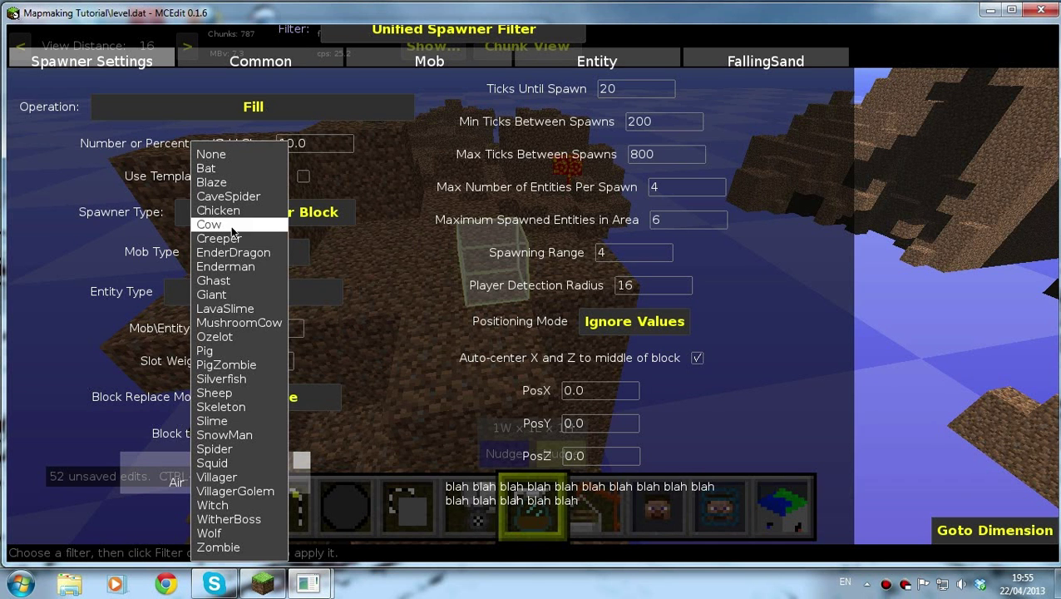
pyautogui.click(209, 223)
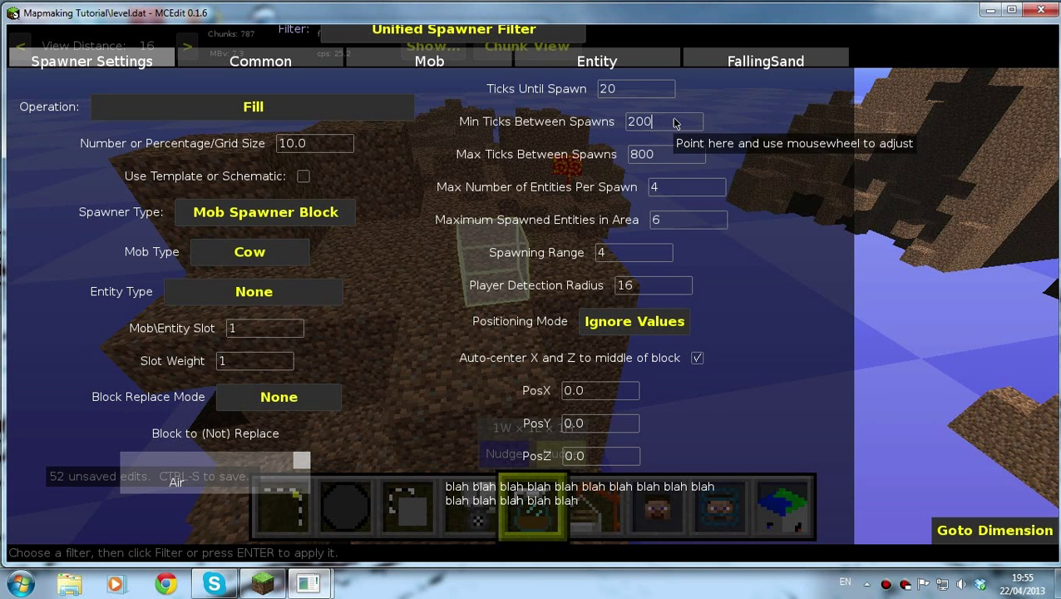
pyautogui.scroll(-3)
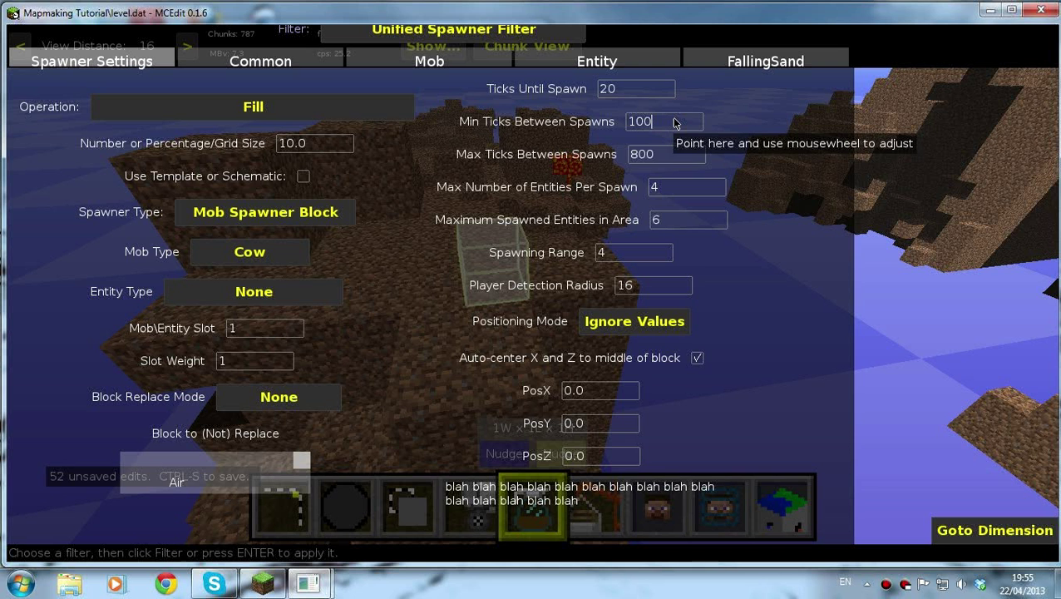
pyautogui.click(666, 154)
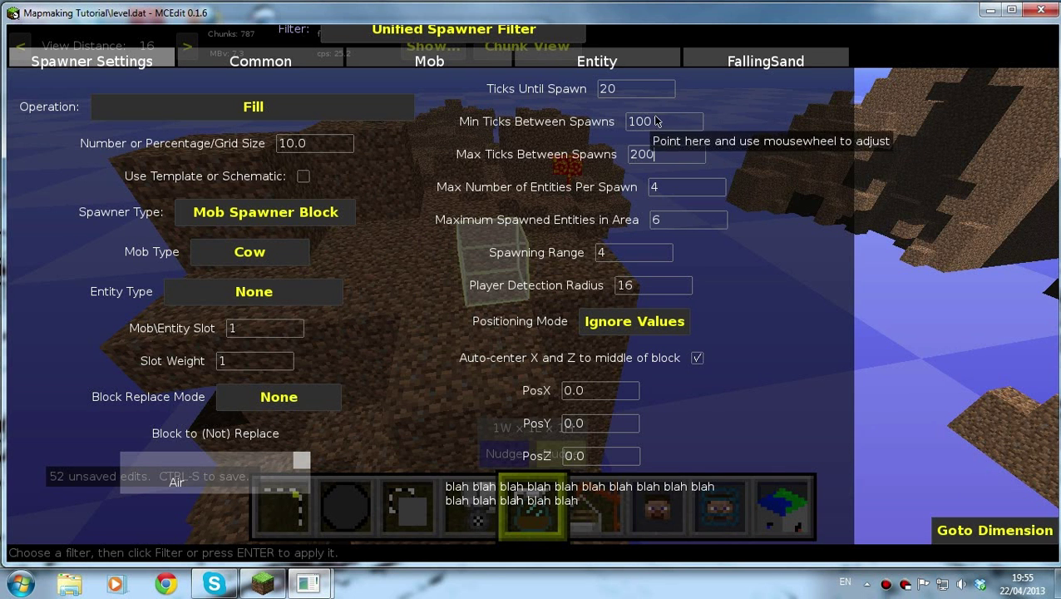
pyautogui.moveTo(688, 191)
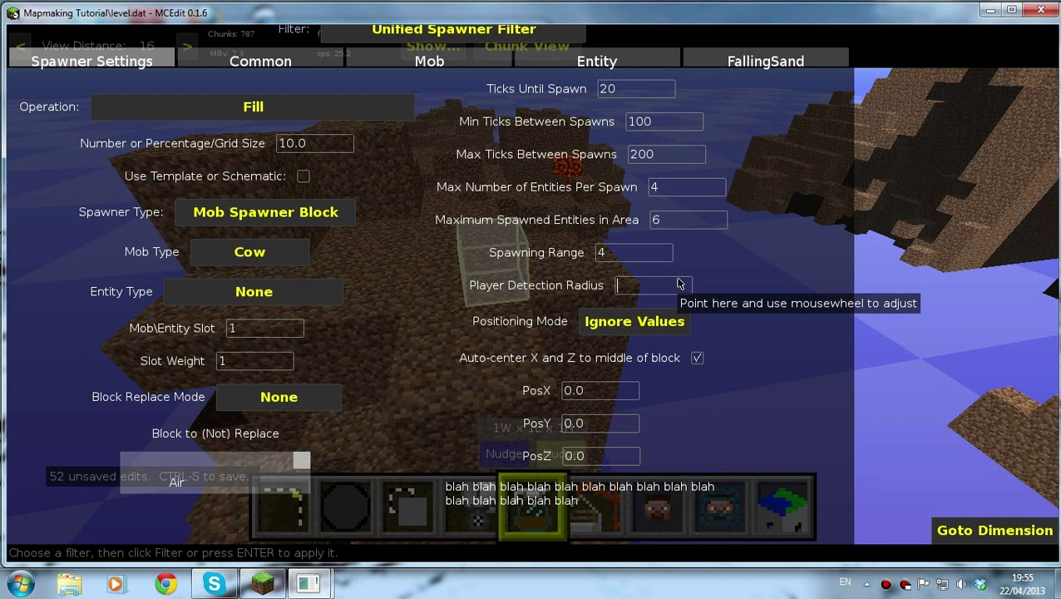
pyautogui.write('10')
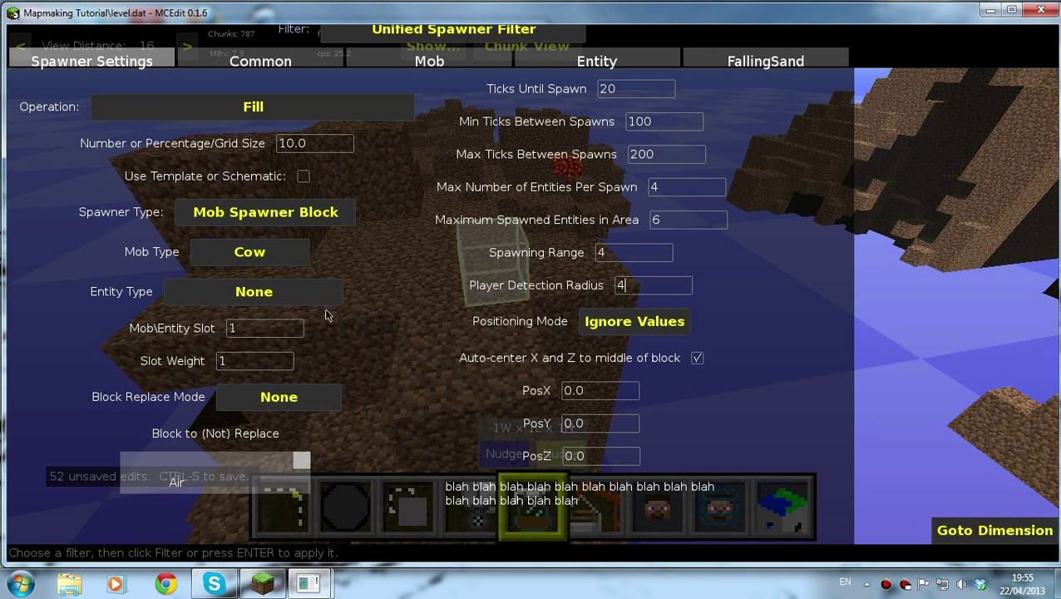
pyautogui.moveTo(359, 326)
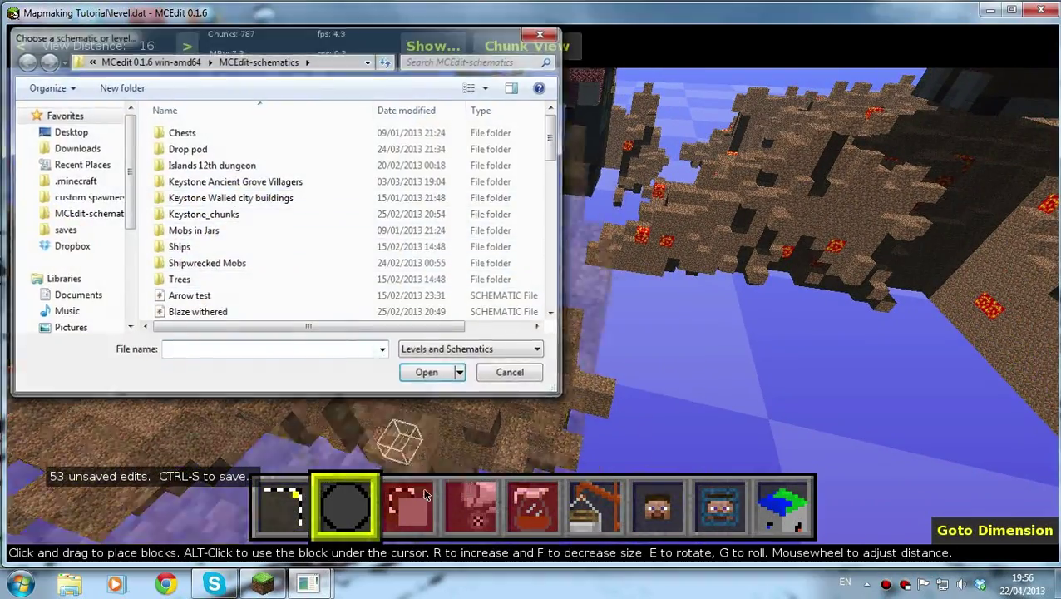
# Cancel the file browser and set the brush to replace Dirt with Grass
pyautogui.click(509, 372)
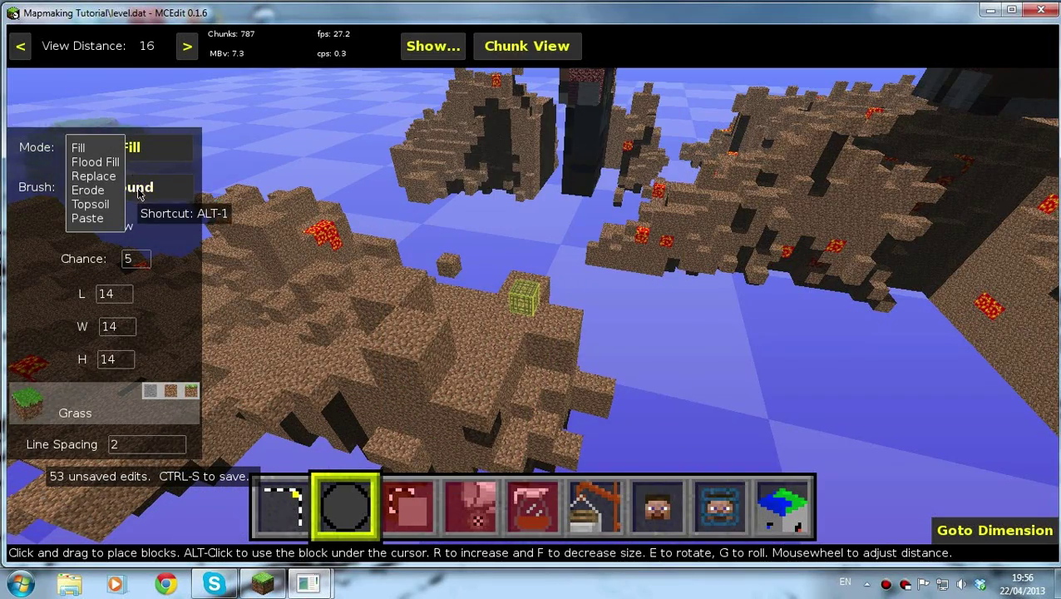
pyautogui.click(94, 175)
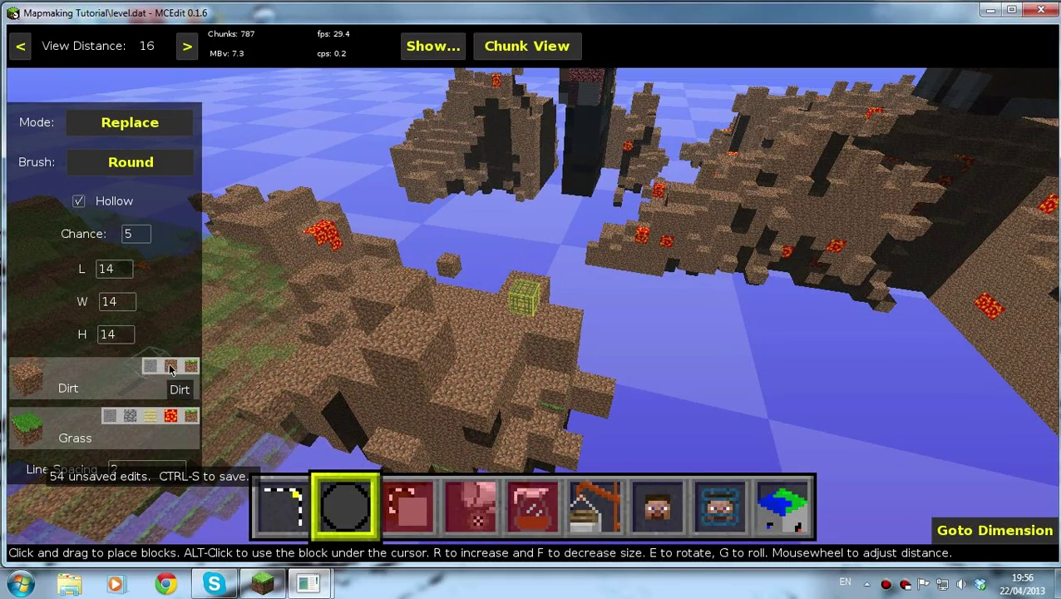
pyautogui.click(341, 332)
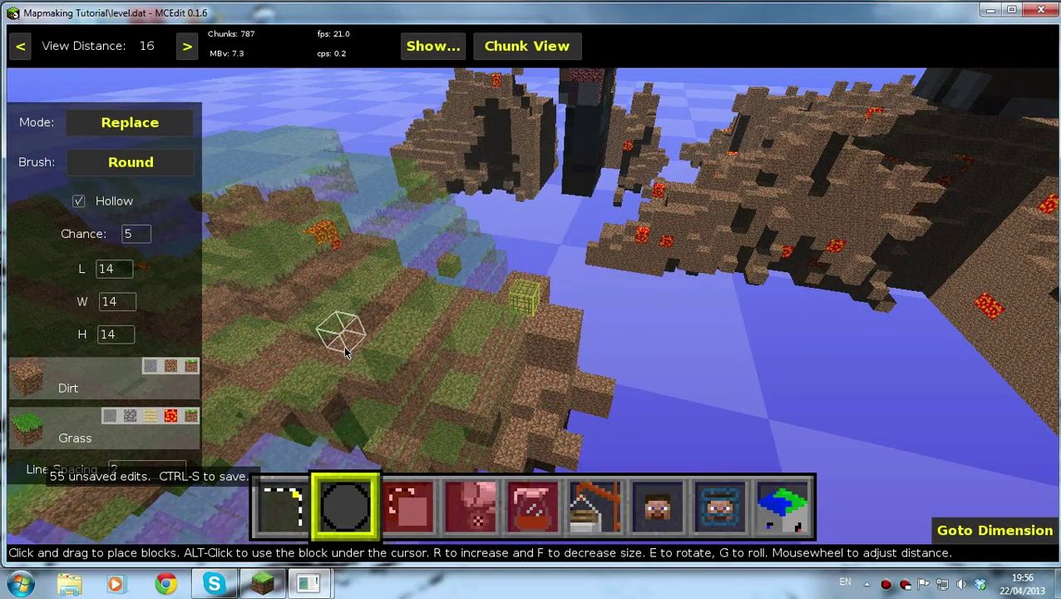
pyautogui.press('ctrl+s')
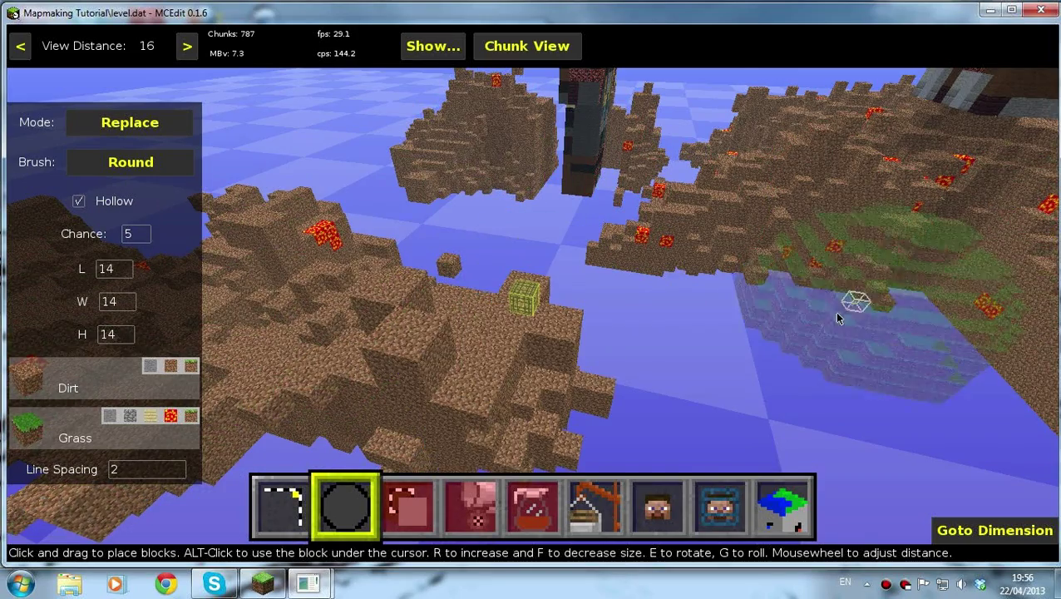
# Paint grass over the central island's dirt top and save the world
pyautogui.click(79, 201)
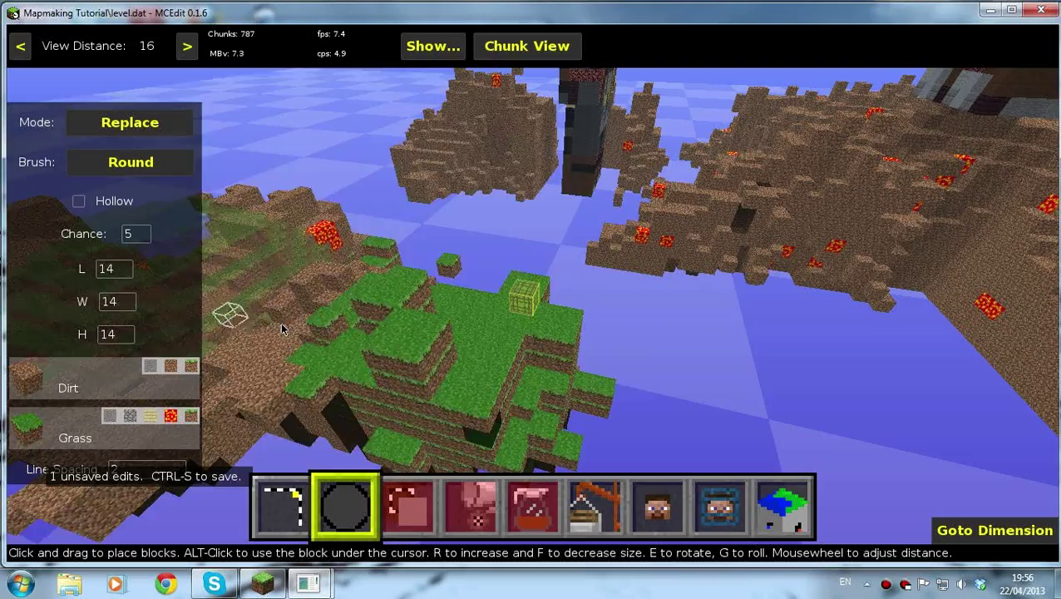
pyautogui.press('ctrl+s')
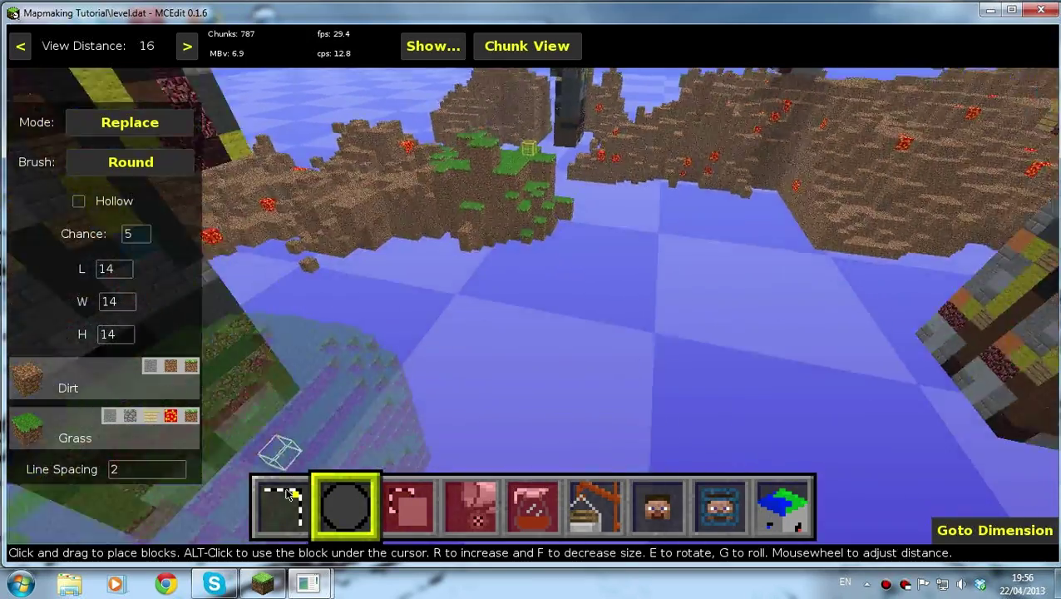
pyautogui.click(282, 504)
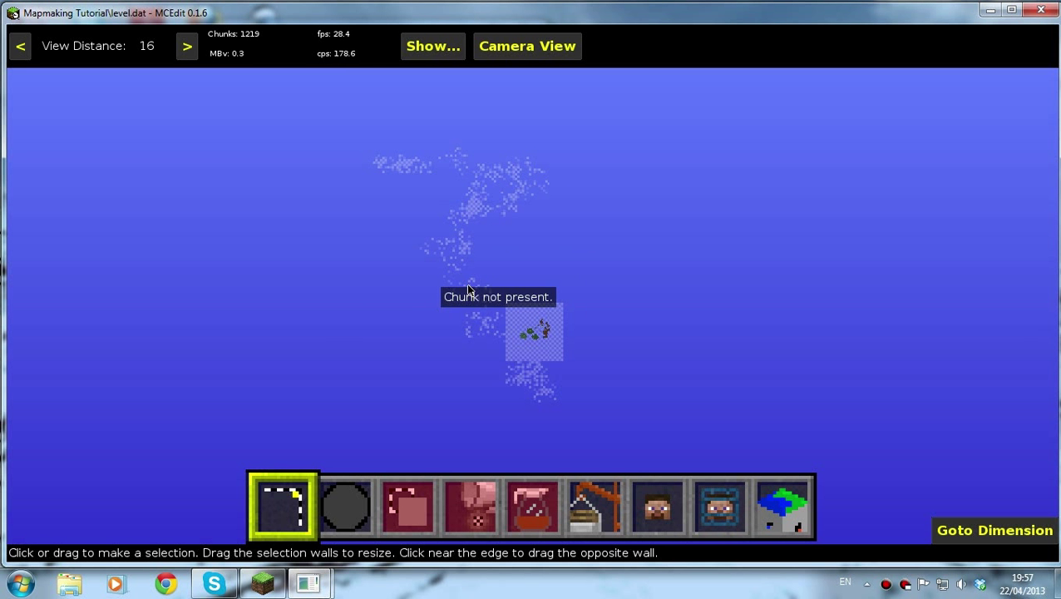
pyautogui.moveTo(466, 173)
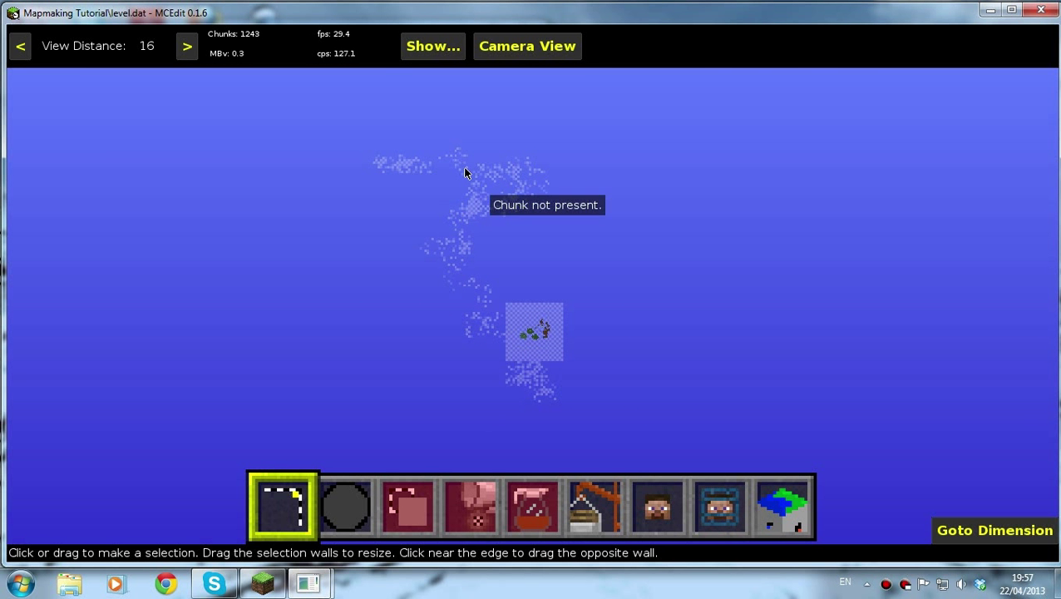
pyautogui.moveTo(397, 166)
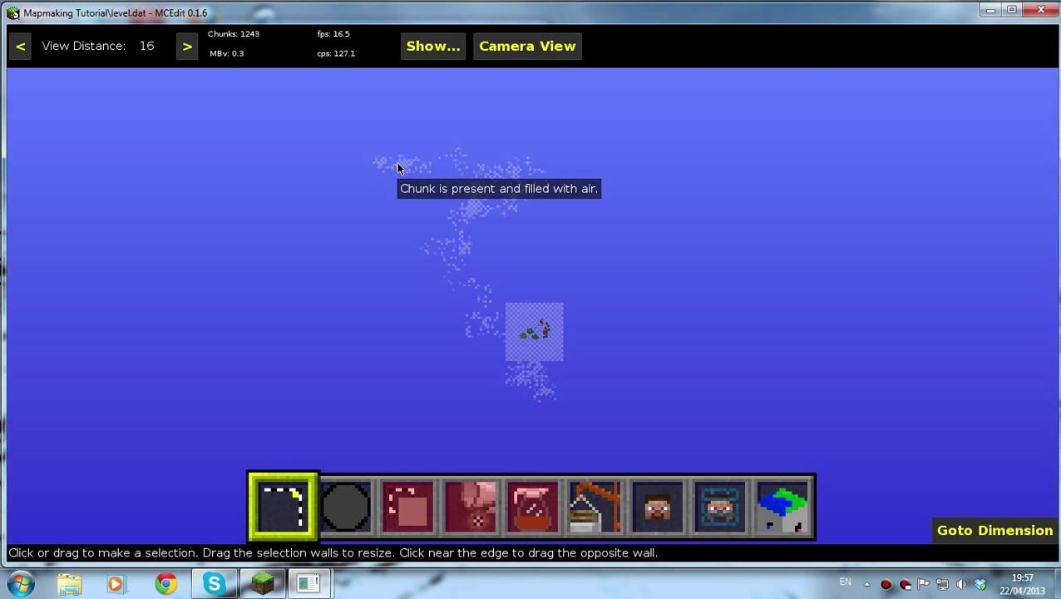
pyautogui.moveTo(511, 172)
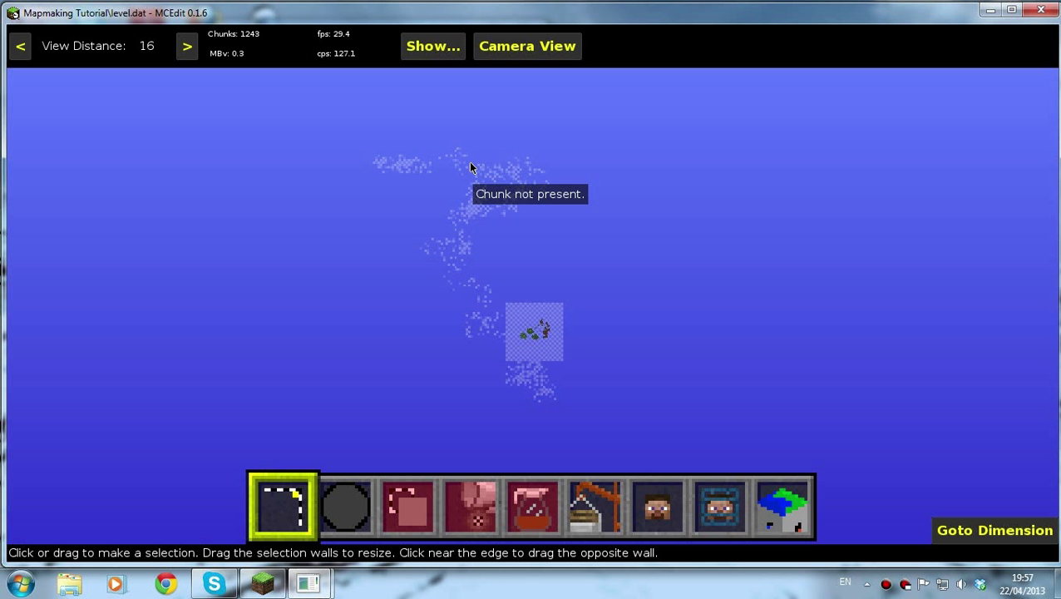
pyautogui.moveTo(409, 173)
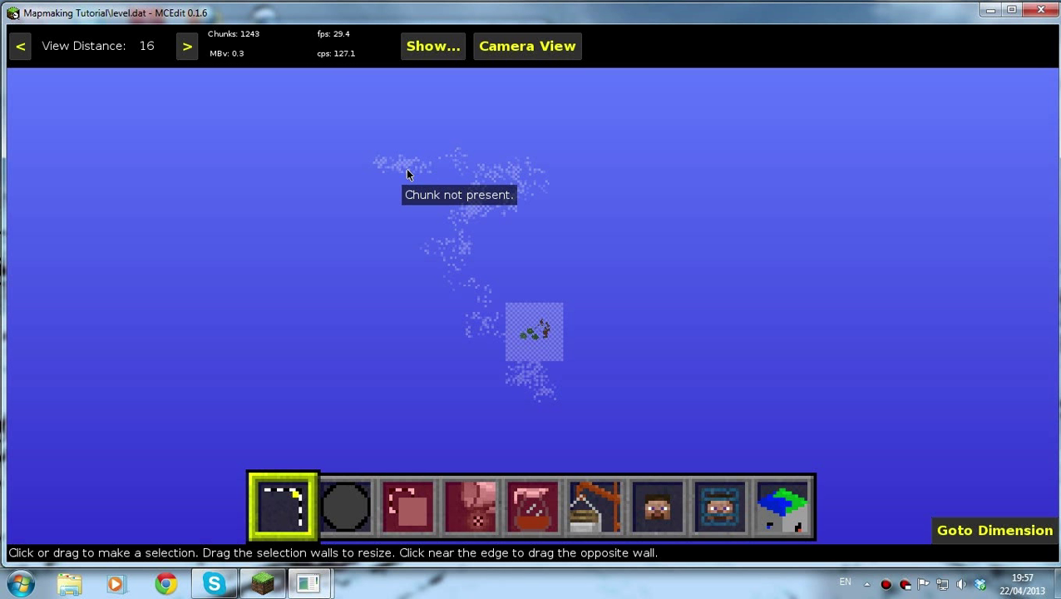
pyautogui.moveTo(409, 162)
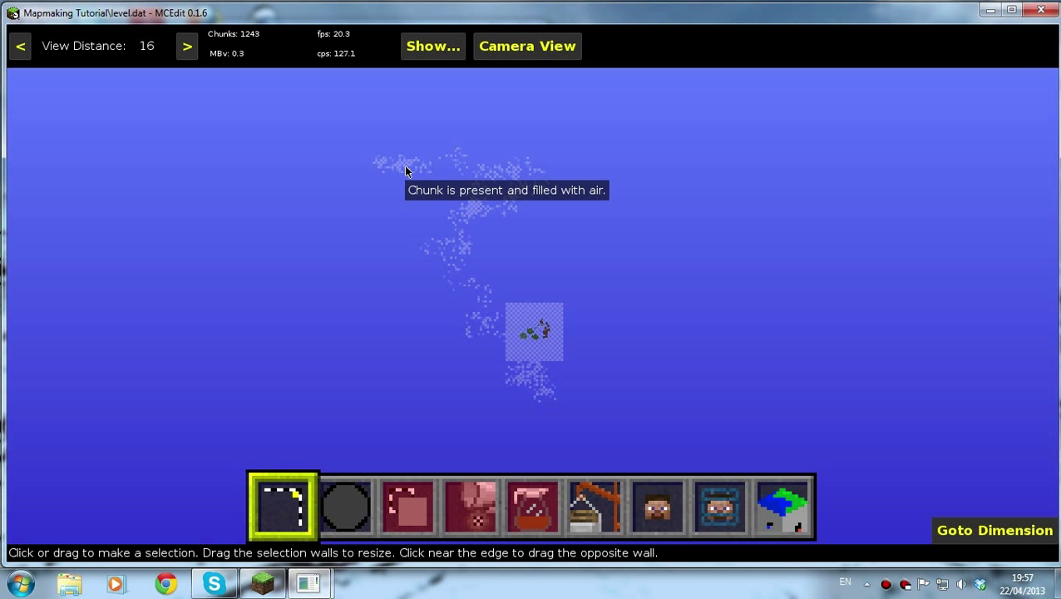
pyautogui.moveTo(411, 162)
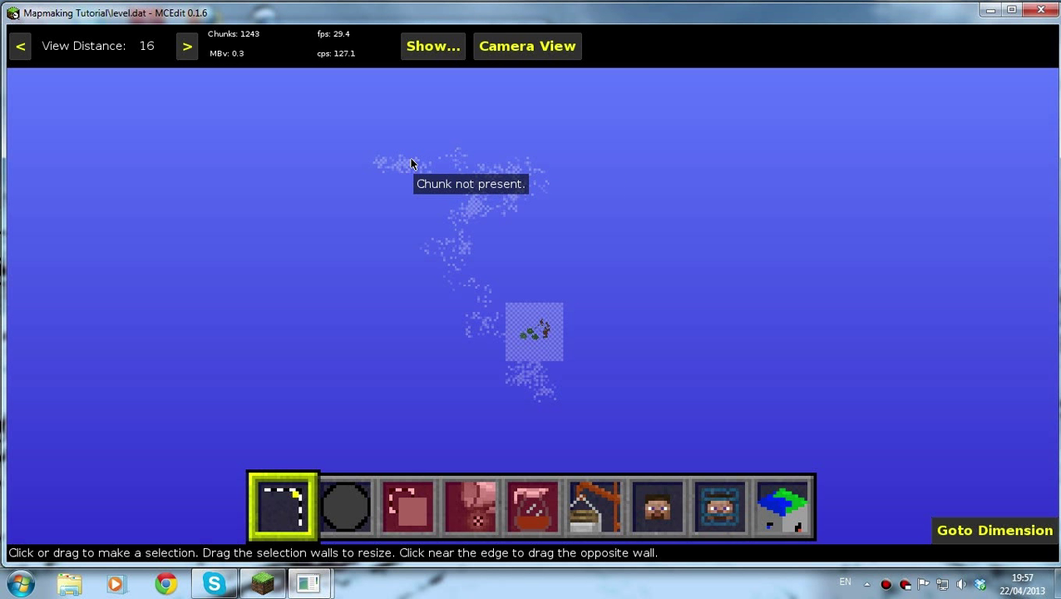
pyautogui.moveTo(426, 208)
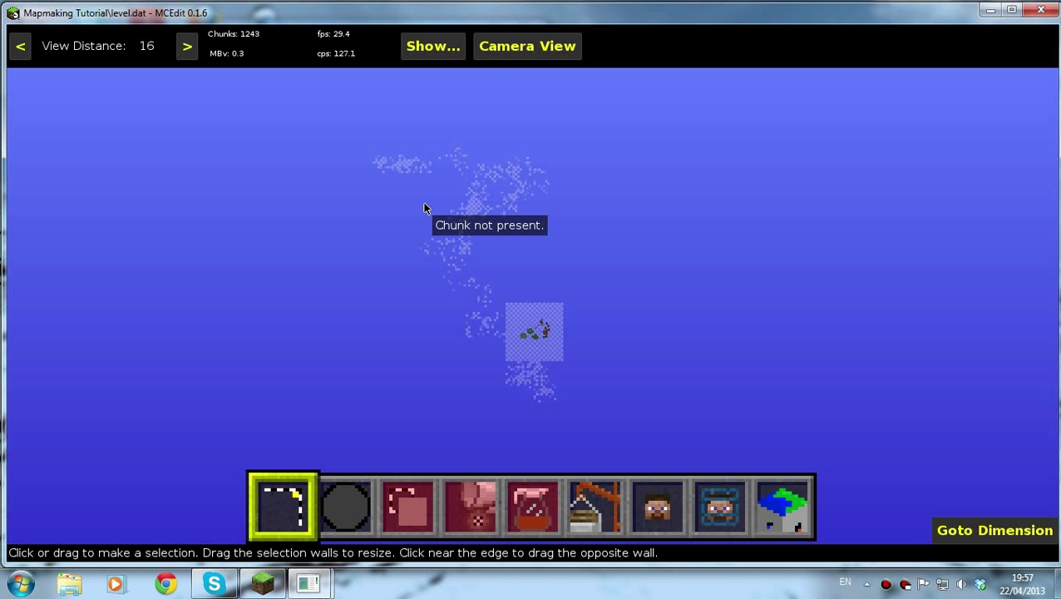
pyautogui.moveTo(500, 167)
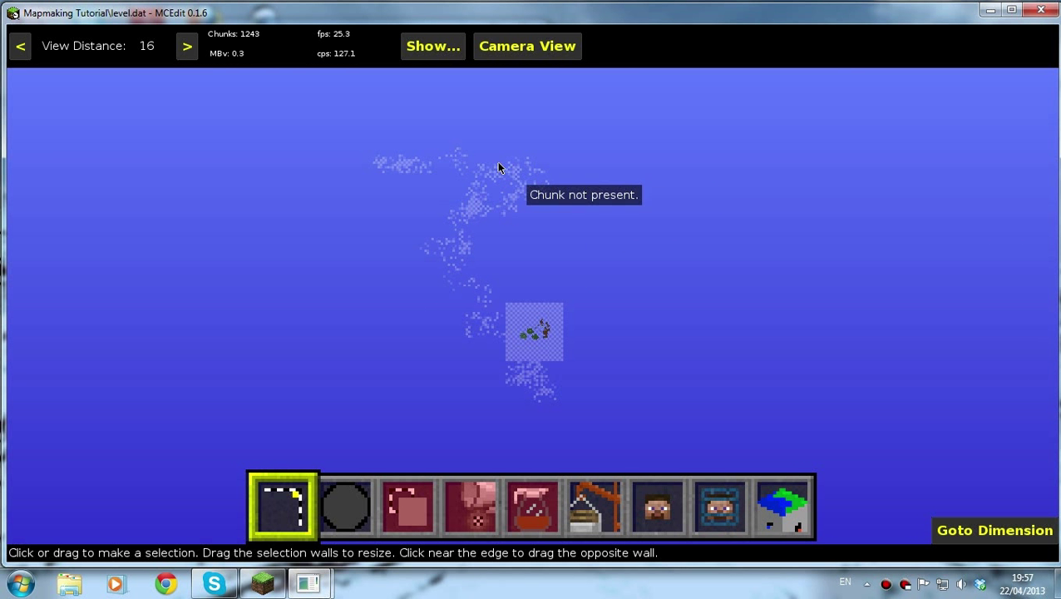
pyautogui.moveTo(481, 160)
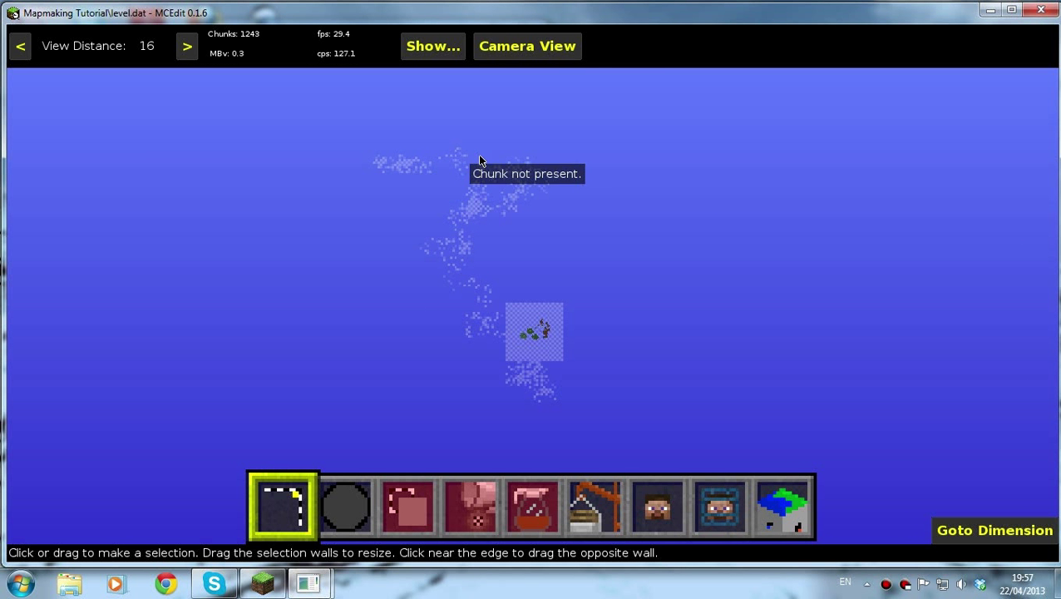
pyautogui.moveTo(487, 347)
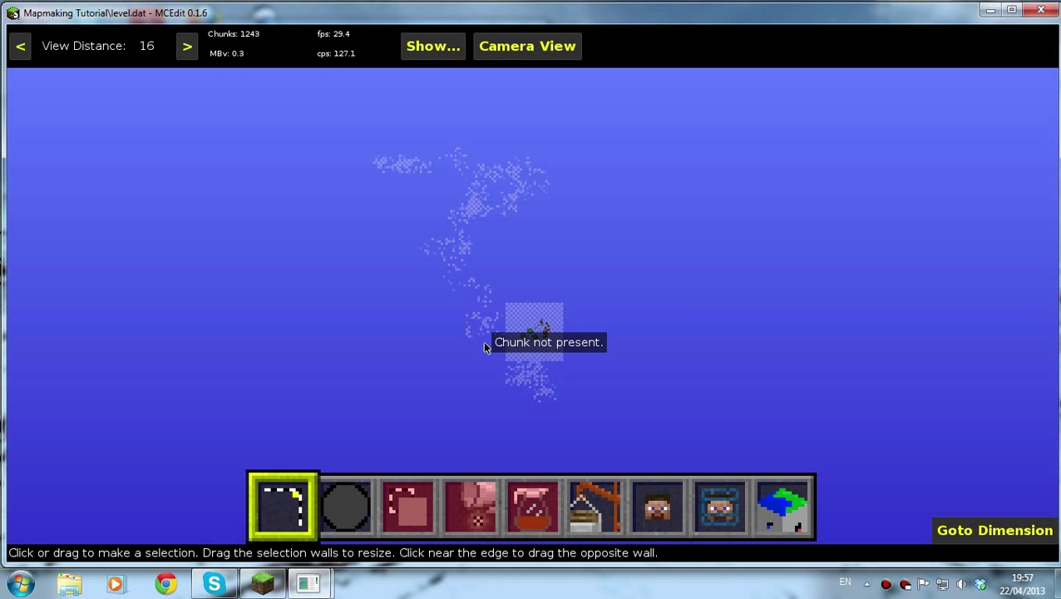
# Select the outlying chunks above and below the island, delete them, and deselect
pyautogui.click(781, 508)
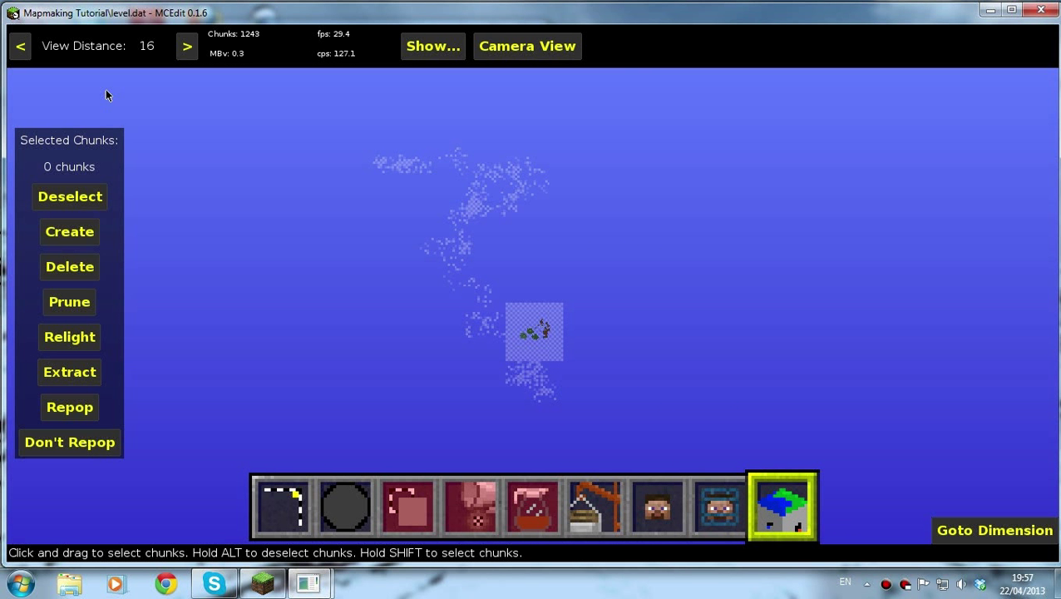
pyautogui.moveTo(356, 141)
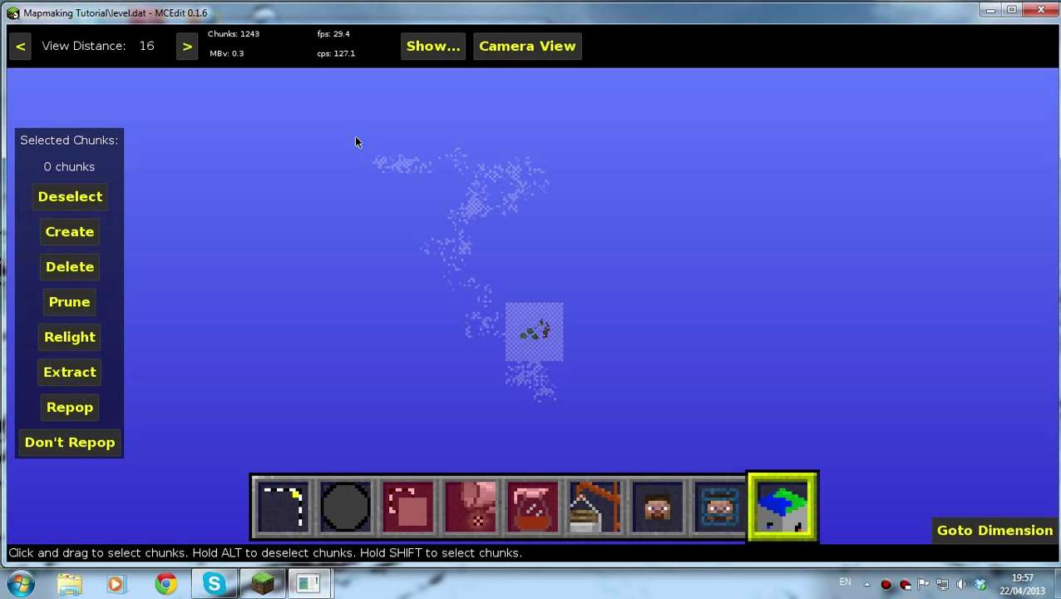
pyautogui.moveTo(360, 139); pyautogui.dragTo(575, 287)
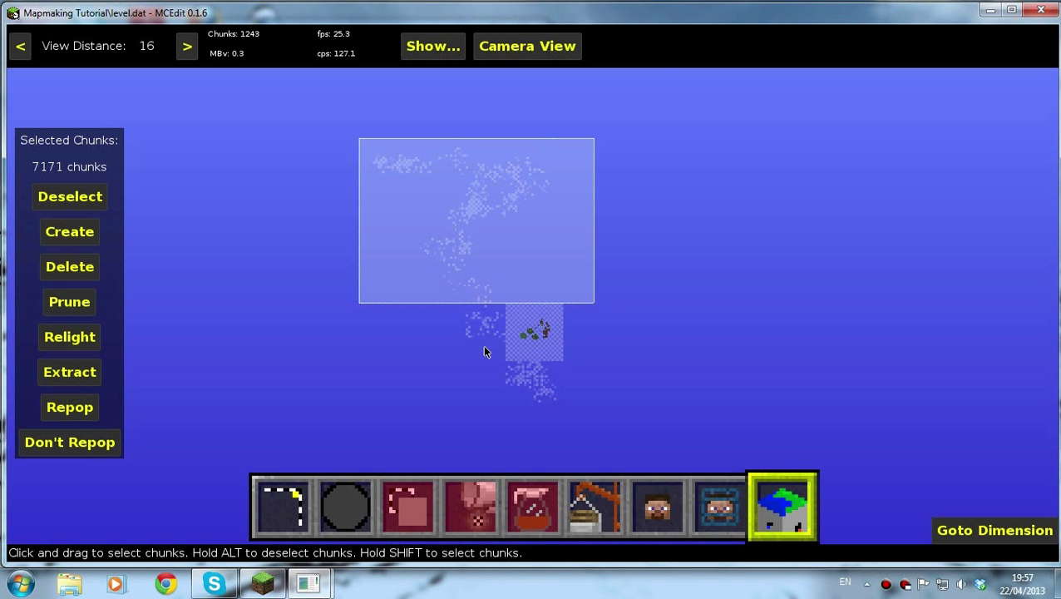
pyautogui.moveTo(459, 308); pyautogui.dragTo(510, 391)
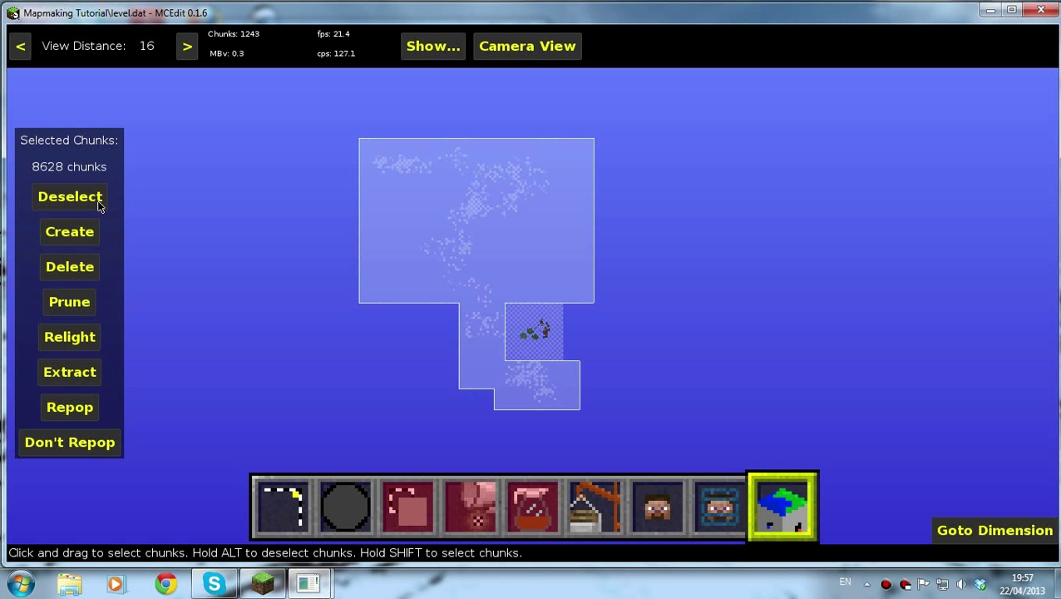
pyautogui.click(69, 266)
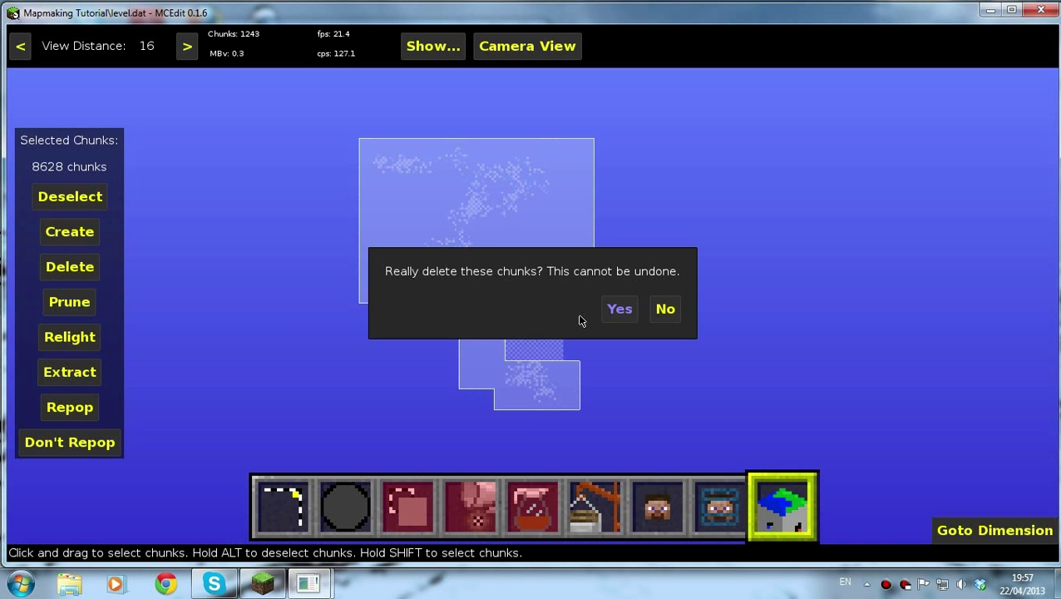
pyautogui.click(619, 309)
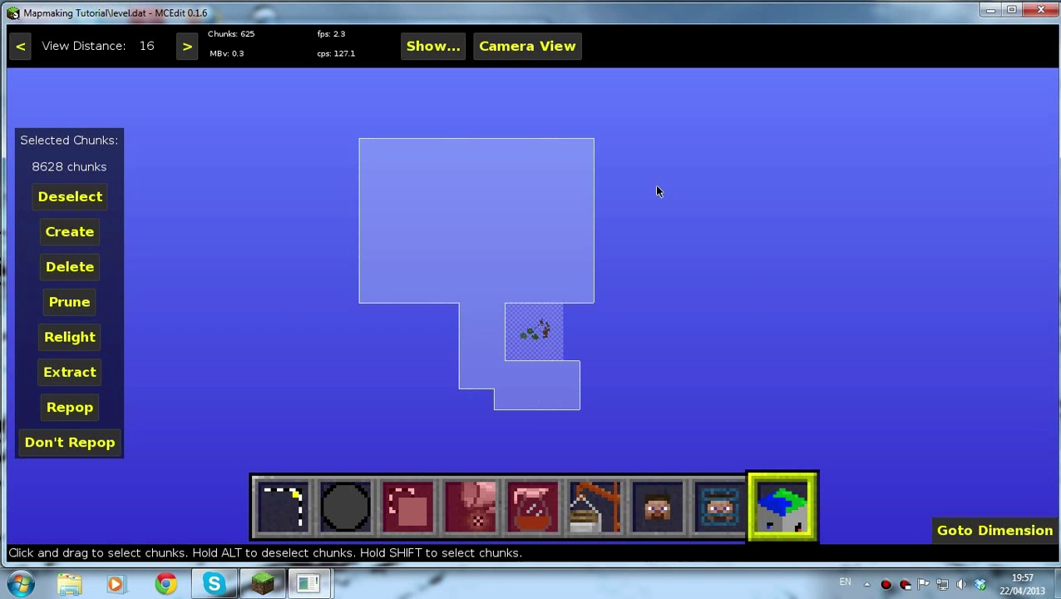
pyautogui.click(69, 196)
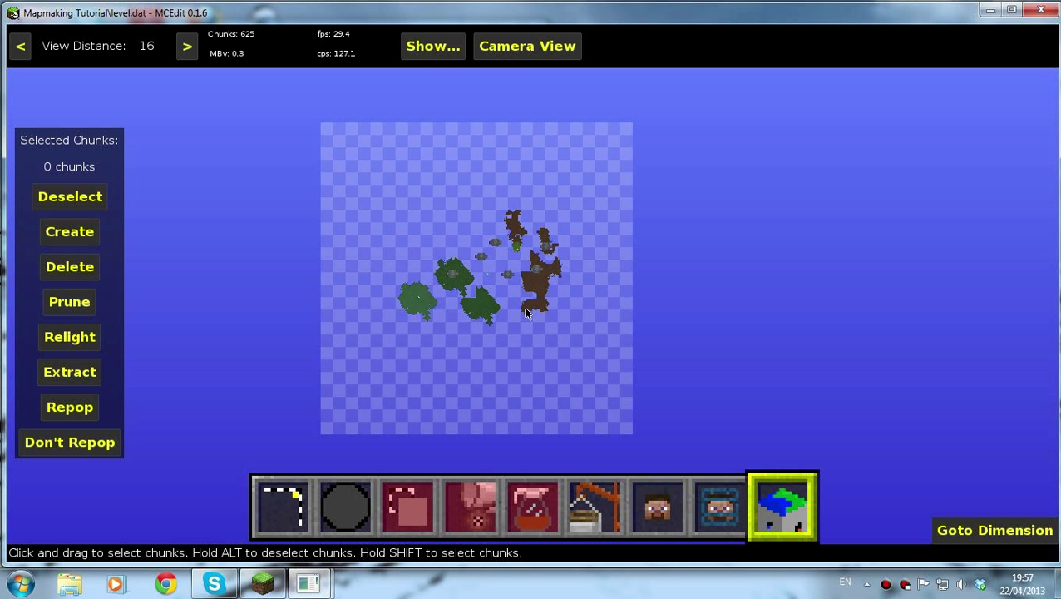
pyautogui.moveTo(87, 231)
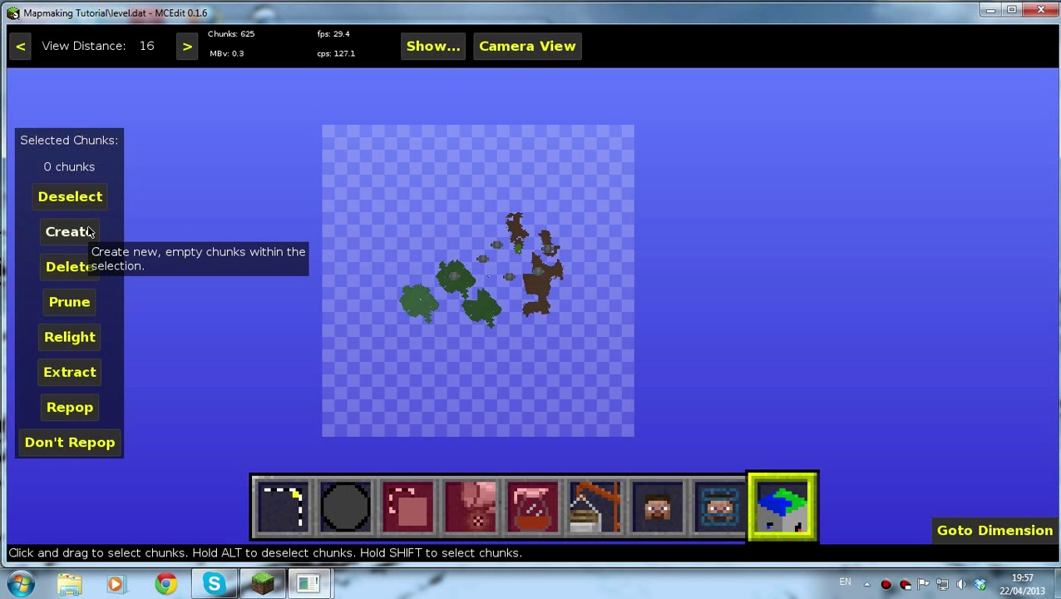
pyautogui.moveTo(455, 209)
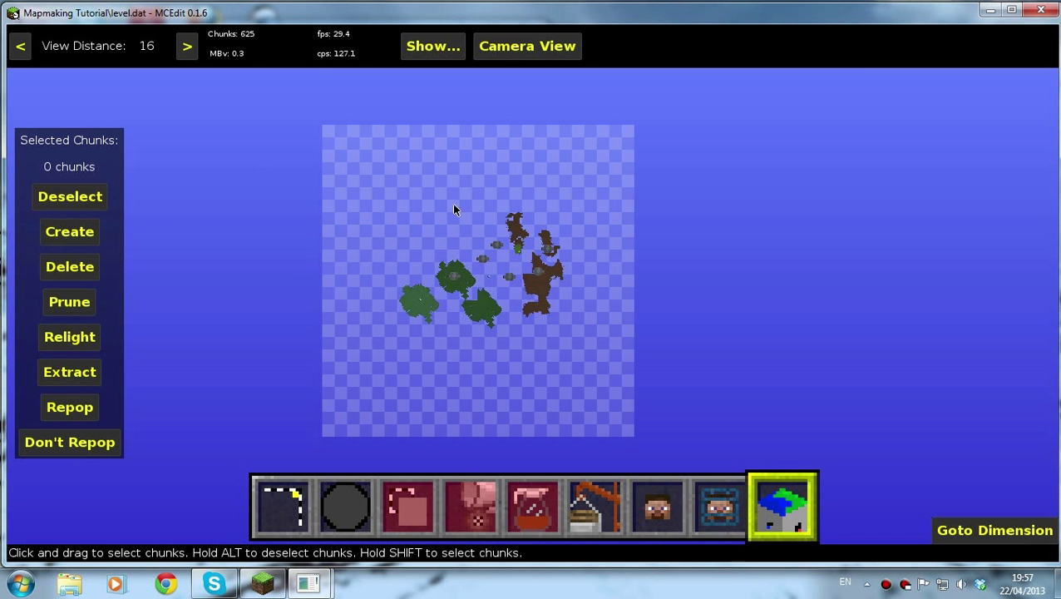
# Select the brown and green islands' chunks, prune all others, then deselect
pyautogui.moveTo(484, 202); pyautogui.dragTo(561, 324)
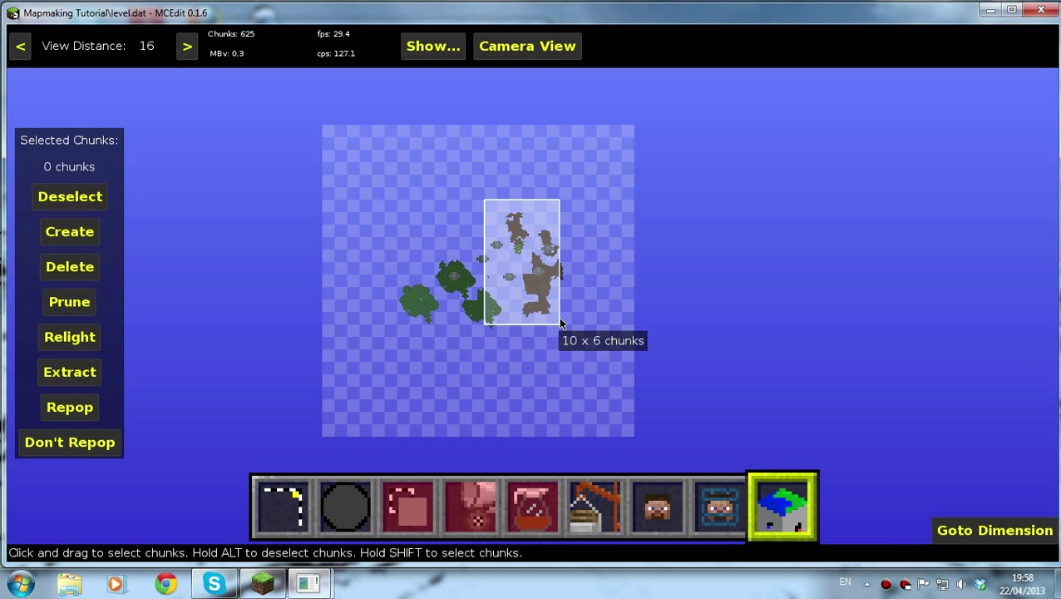
pyautogui.moveTo(385, 275); pyautogui.dragTo(435, 337)
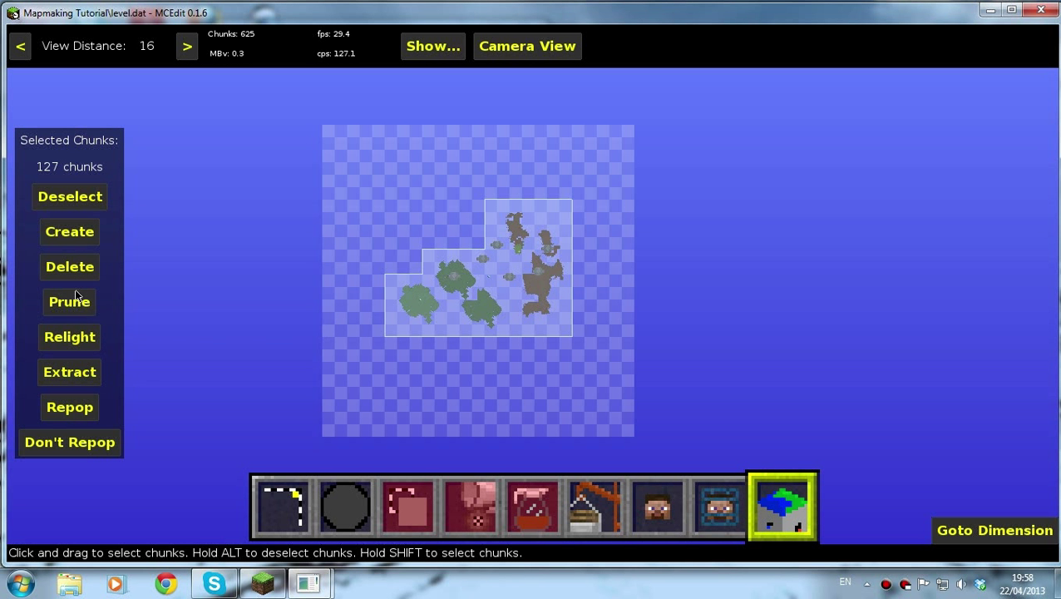
pyautogui.click(70, 302)
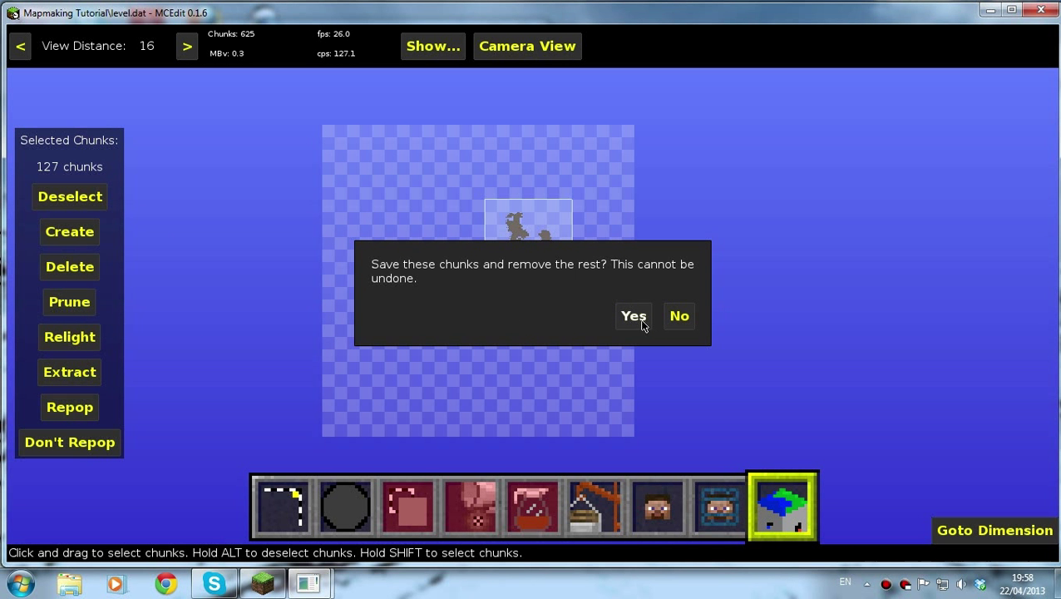
pyautogui.click(633, 316)
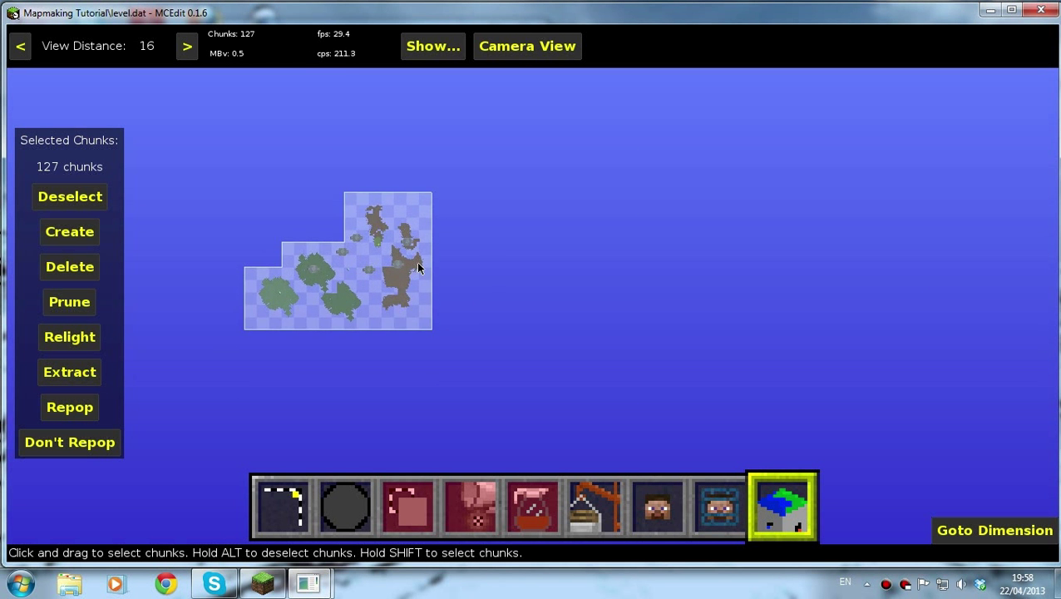
pyautogui.click(70, 197)
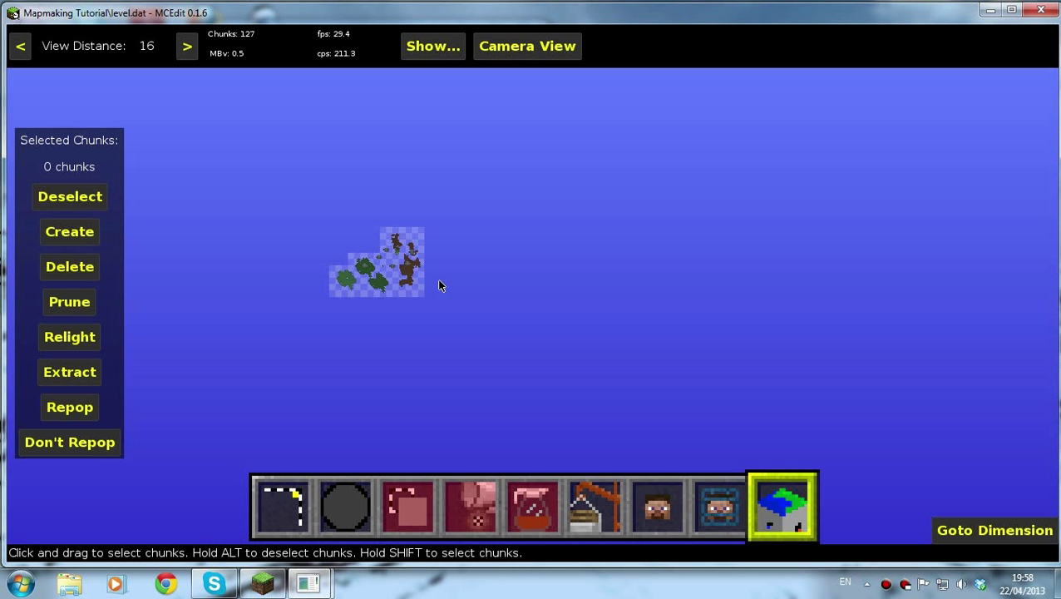
# Create 231 empty Flatland chunks without grass in an area beside the islands
pyautogui.moveTo(514, 254); pyautogui.dragTo(647, 323)
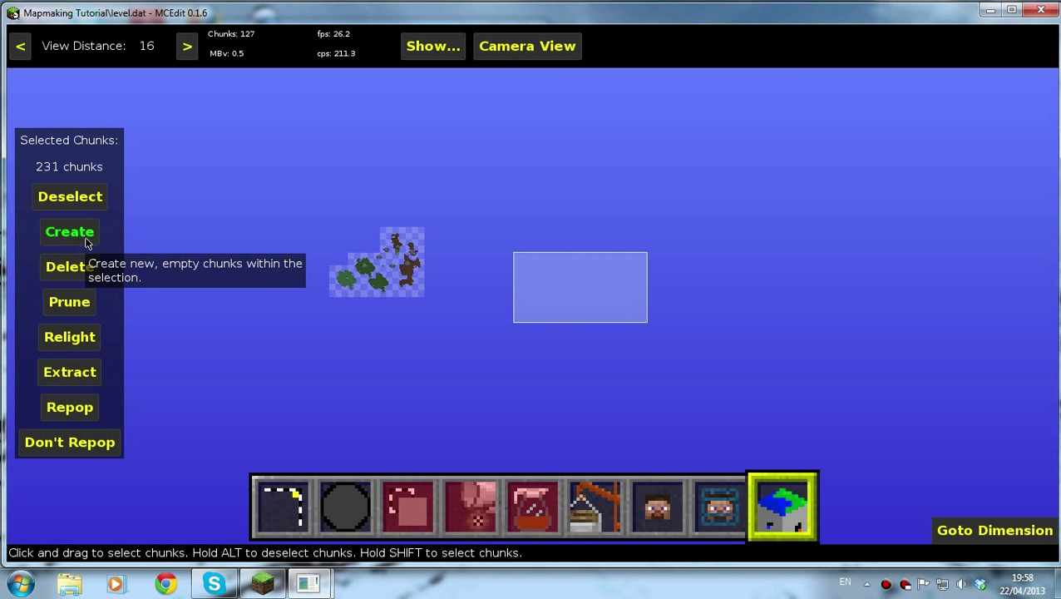
pyautogui.click(70, 231)
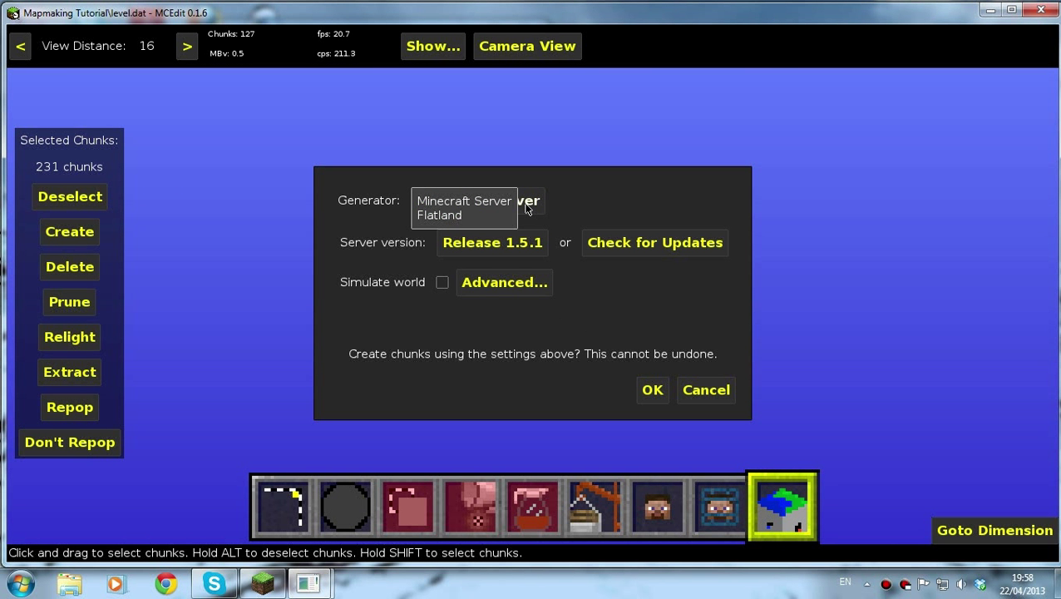
pyautogui.click(463, 207)
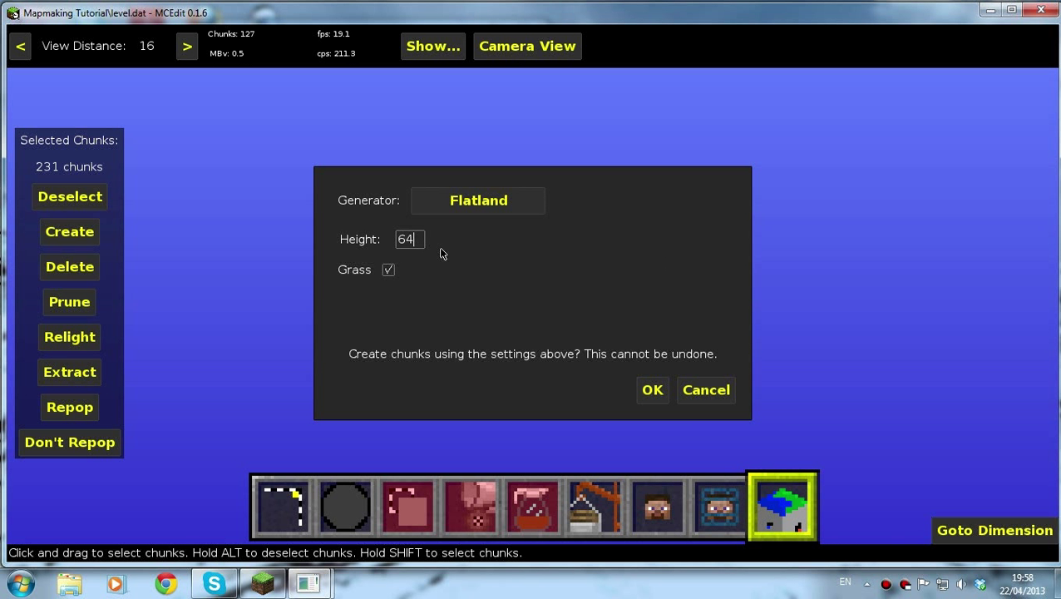
pyautogui.click(388, 269)
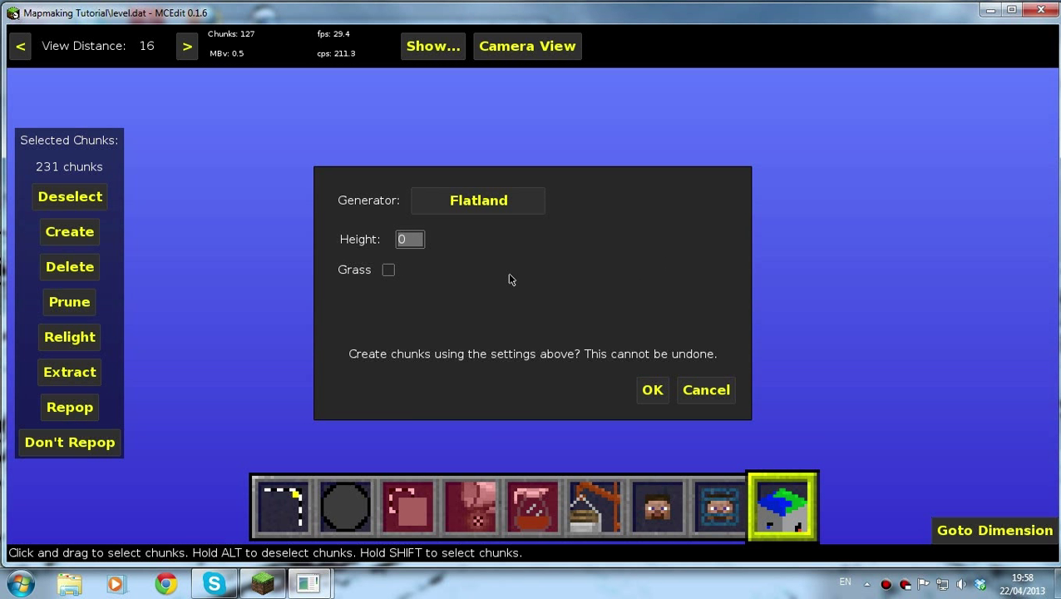
pyautogui.click(652, 389)
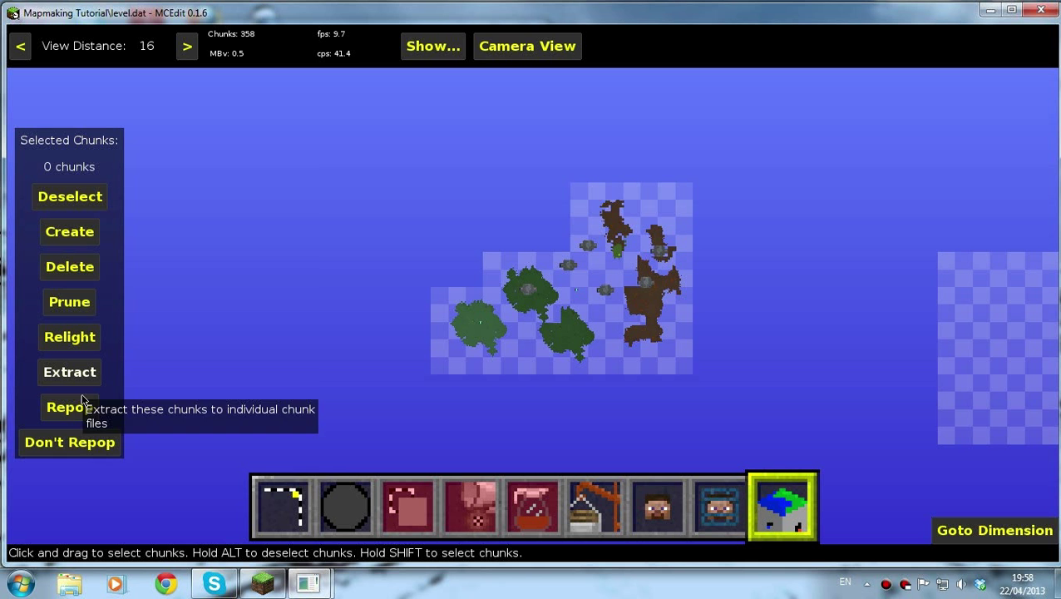
pyautogui.moveTo(90, 336)
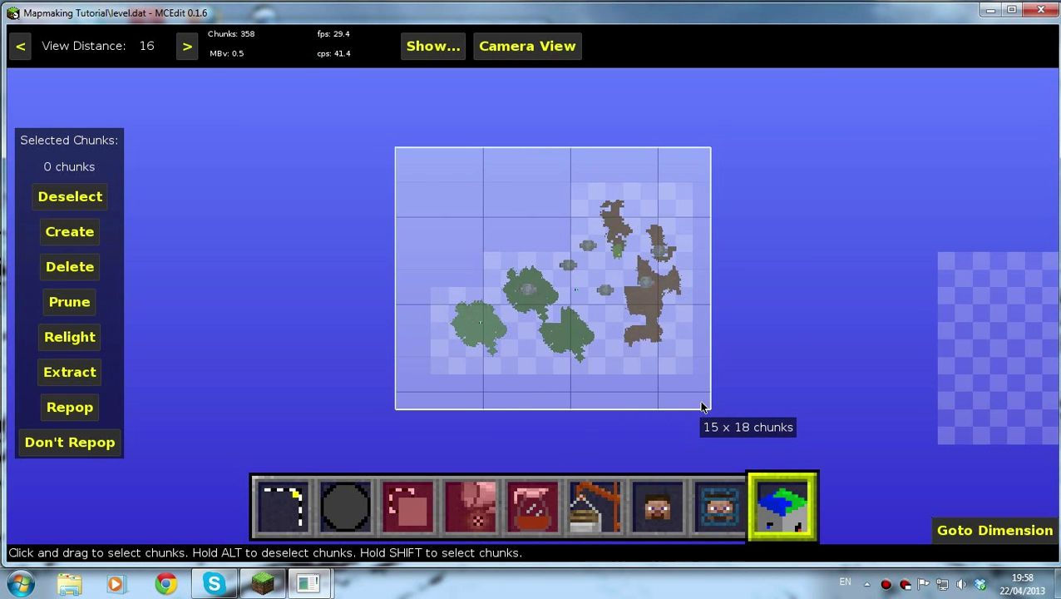
# Process the 15 x 18 chunk block around the islands, then clear the chunk selection
pyautogui.click(69, 337)
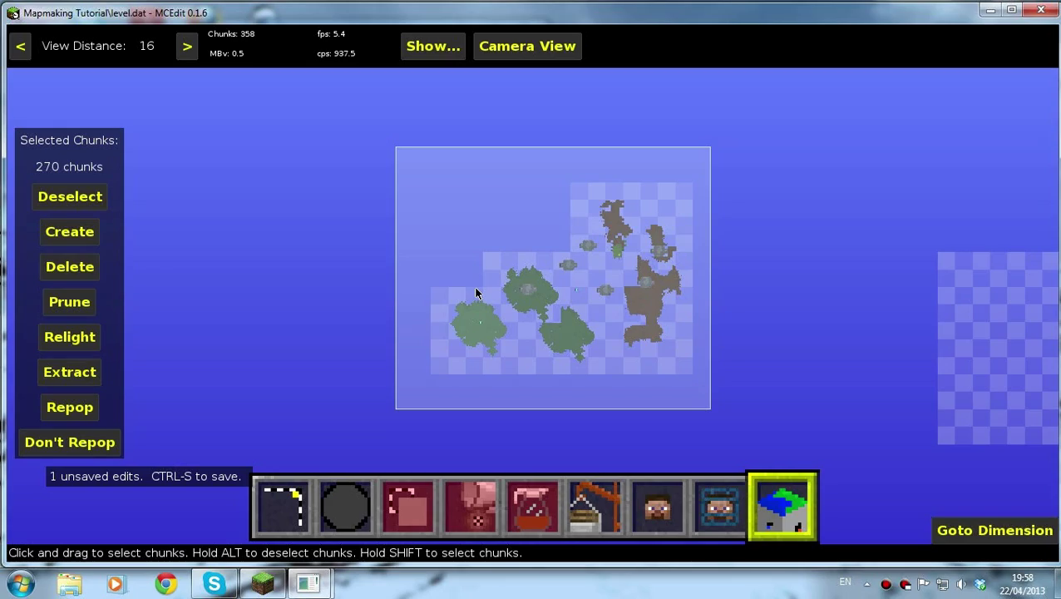
pyautogui.click(69, 197)
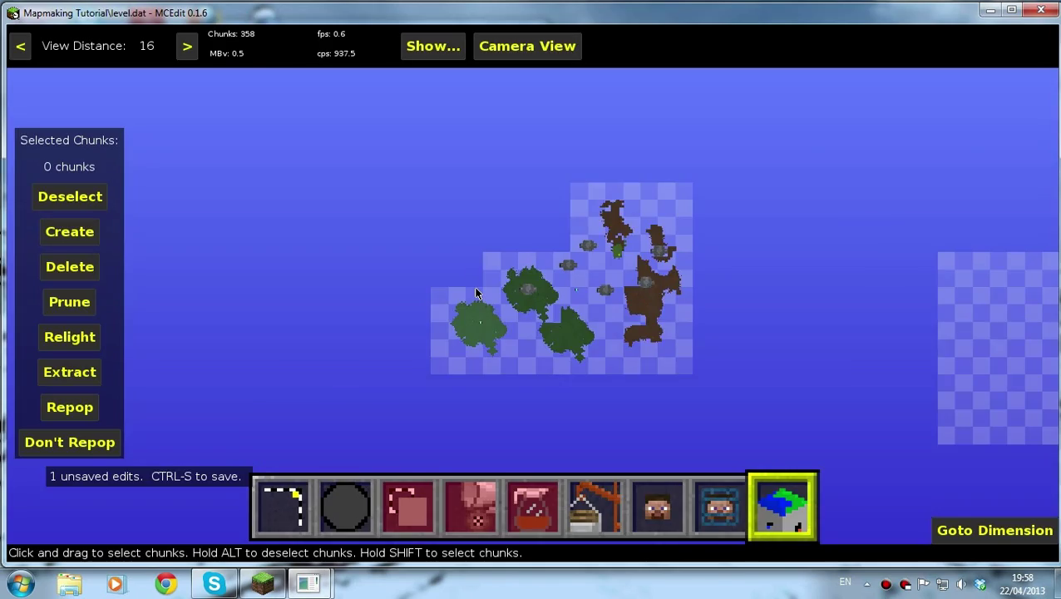
pyautogui.click(527, 46)
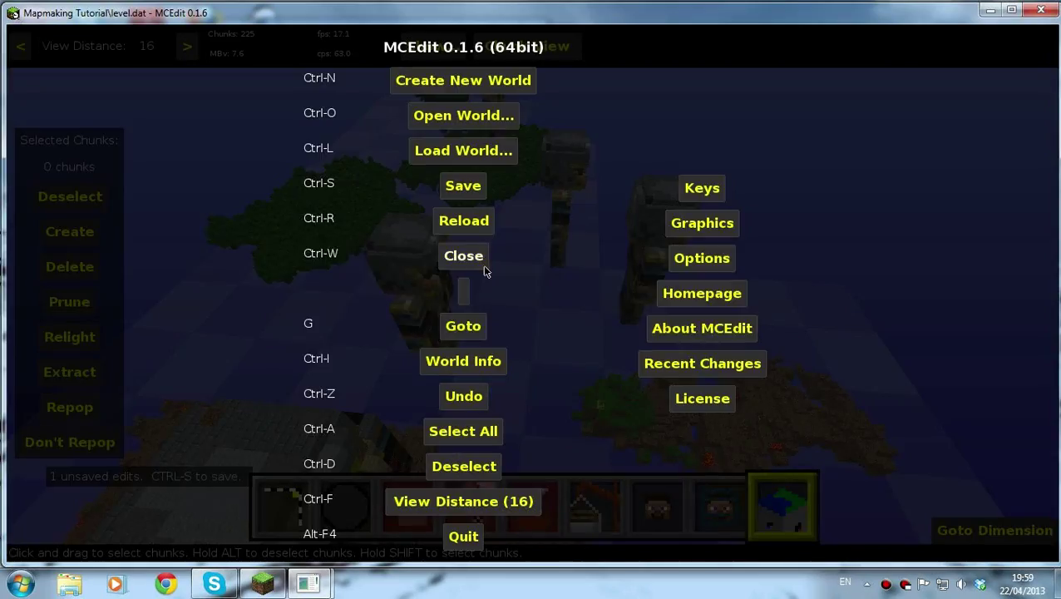
# Save the edited world from the MCEdit menu
pyautogui.click(462, 184)
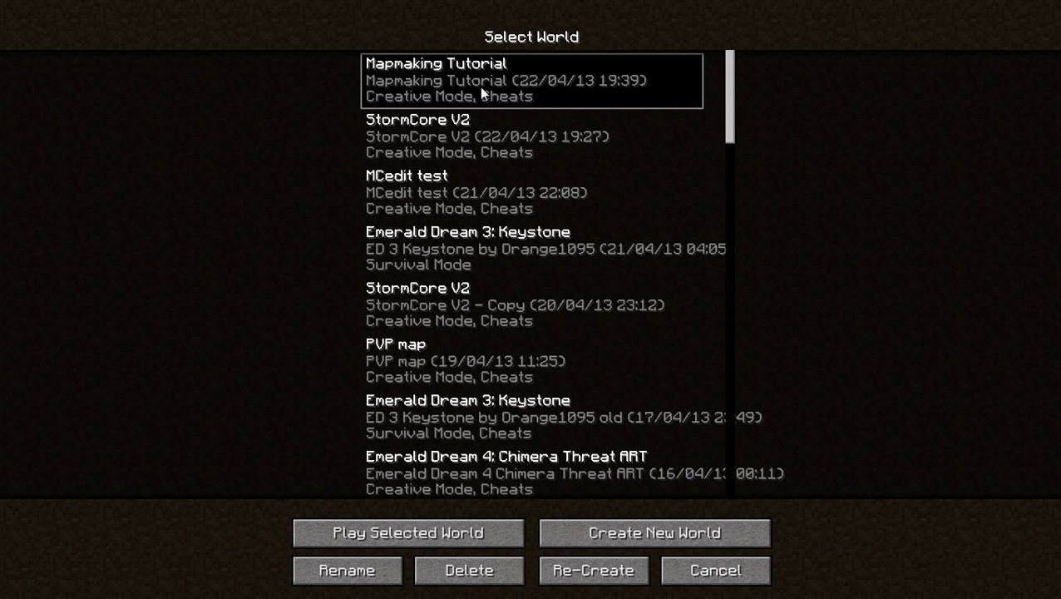
# Load the Mapmaking Tutorial world from the Select World list
pyautogui.click(403, 533)
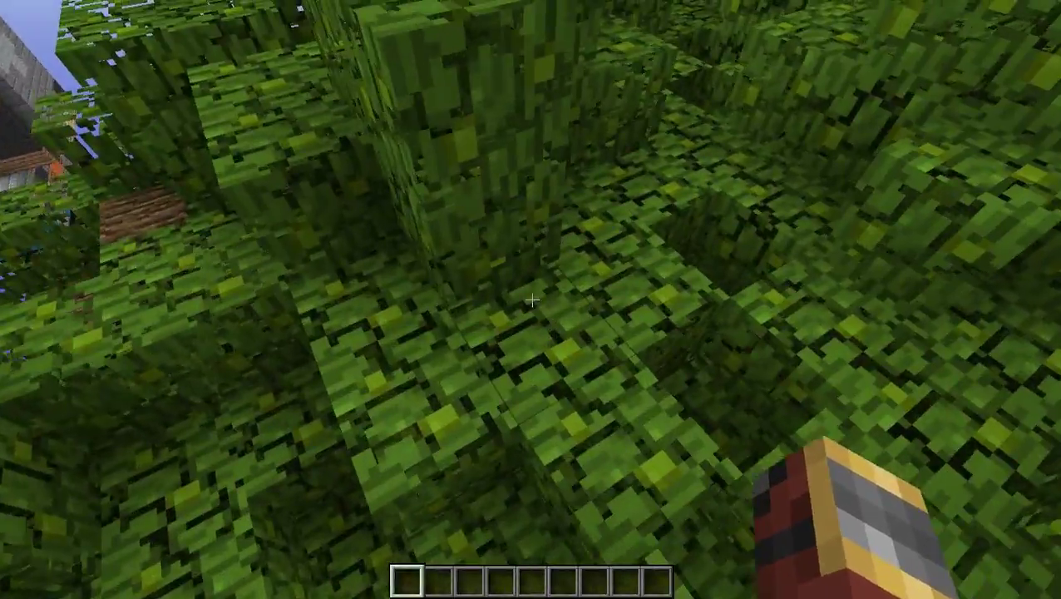
pyautogui.press('F3')
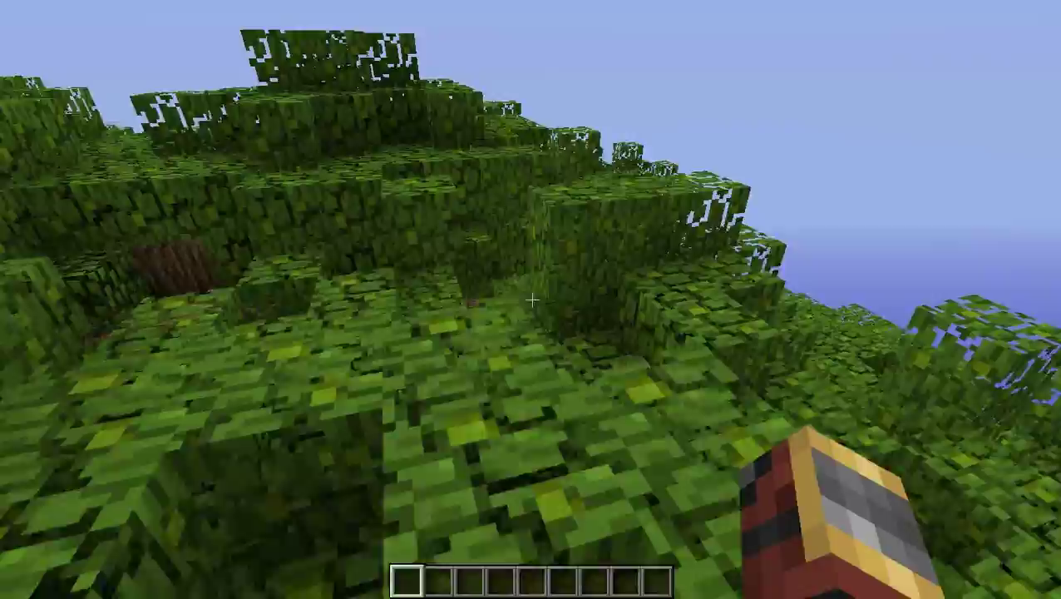
pyautogui.moveTo(531, 300)
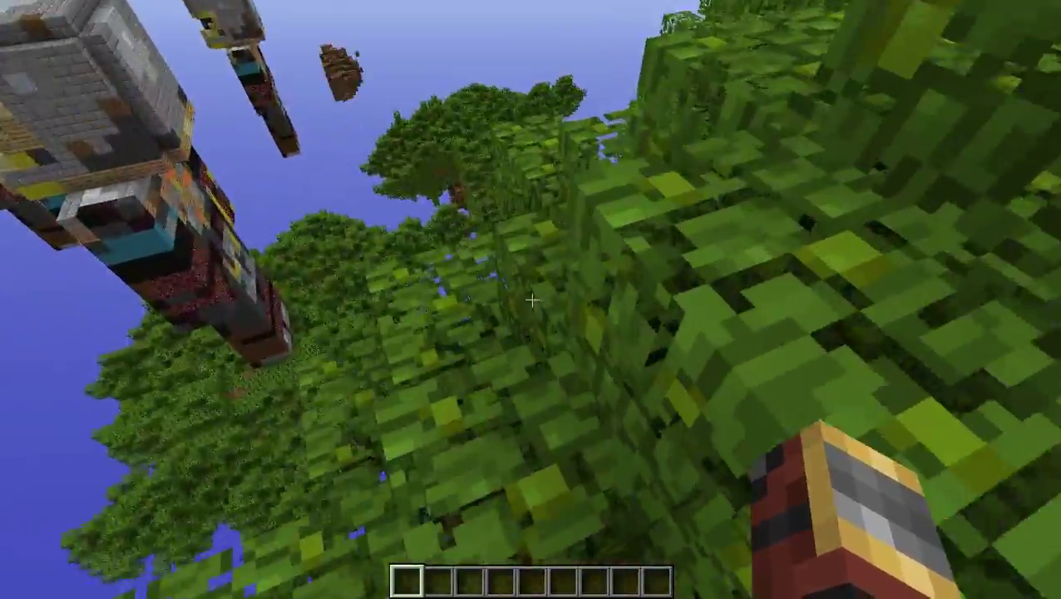
pyautogui.moveTo(530, 299)
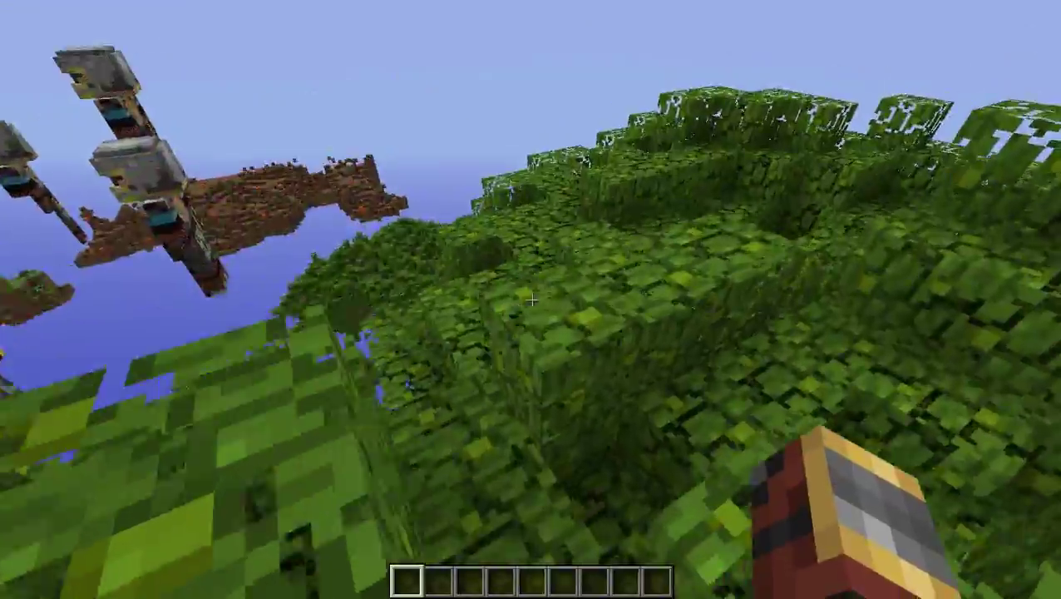
pyautogui.moveTo(530, 300)
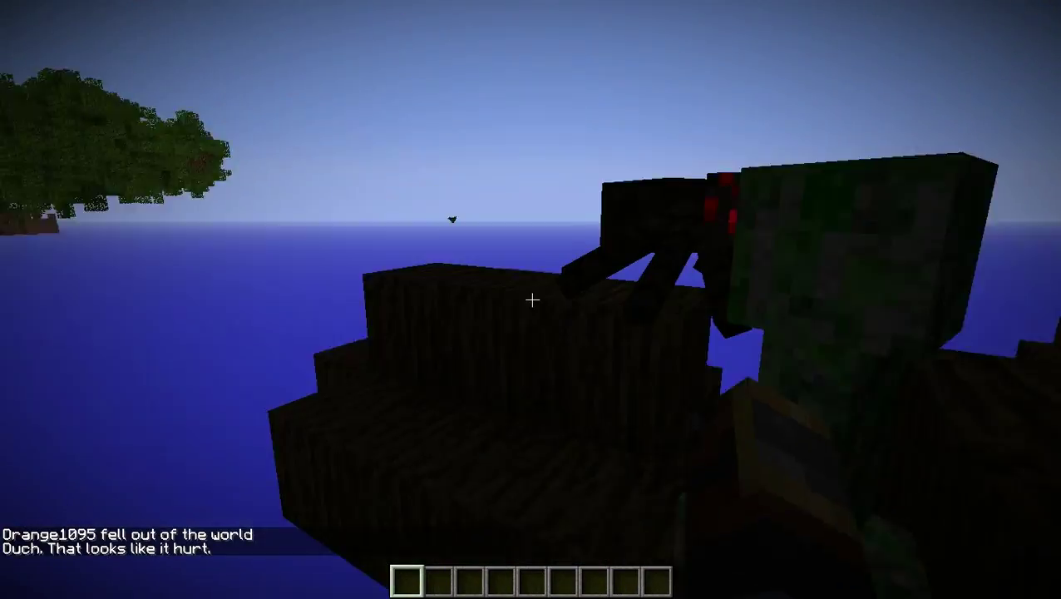
pyautogui.moveTo(532, 300)
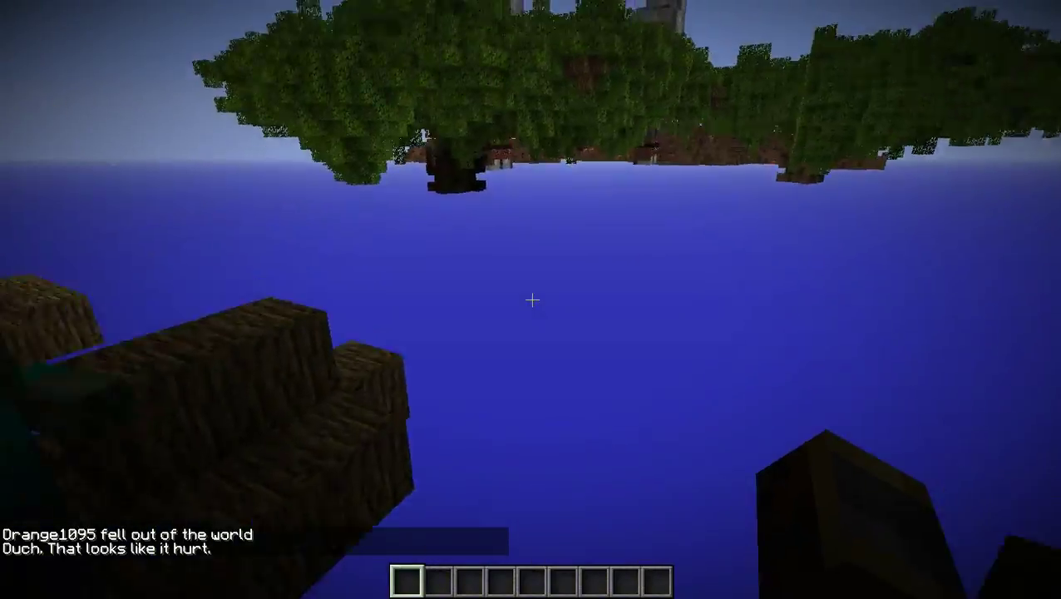
pyautogui.moveTo(530, 299)
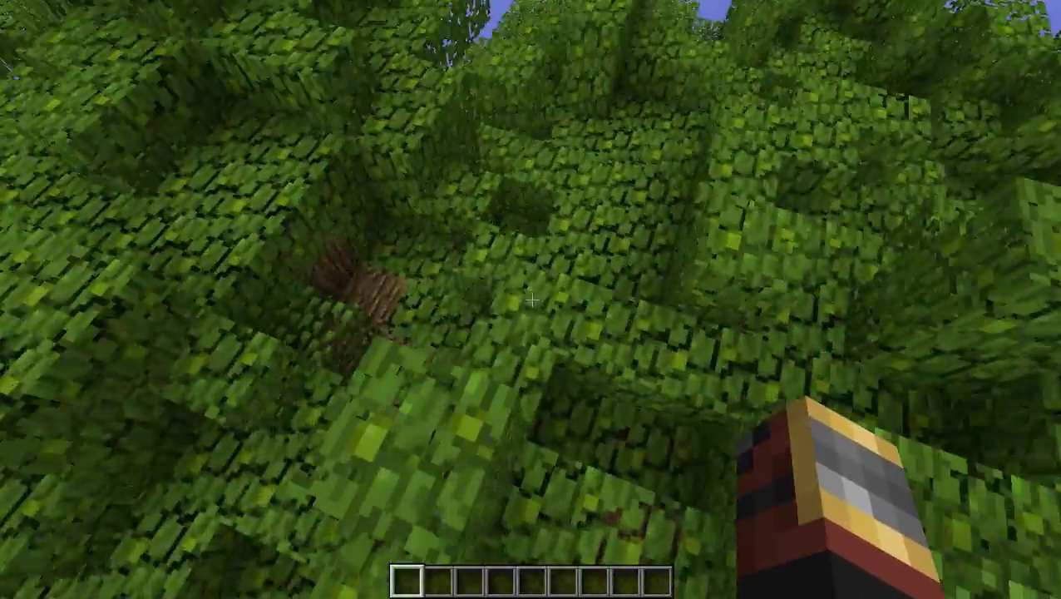
pyautogui.moveTo(532, 299)
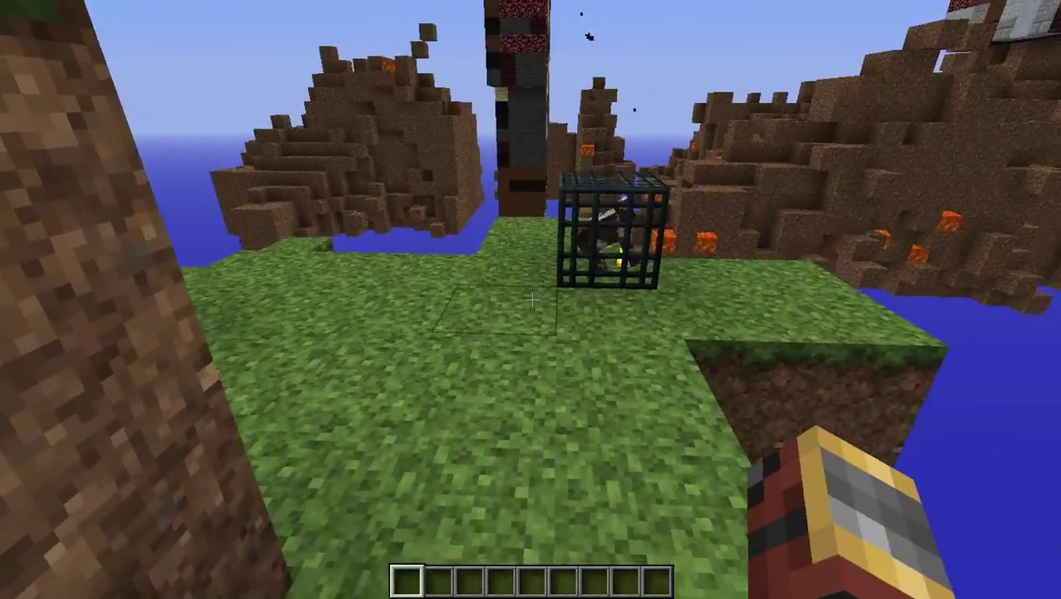
# Lower the sound volume to 15% from the pause menu options
pyautogui.press('Escape')
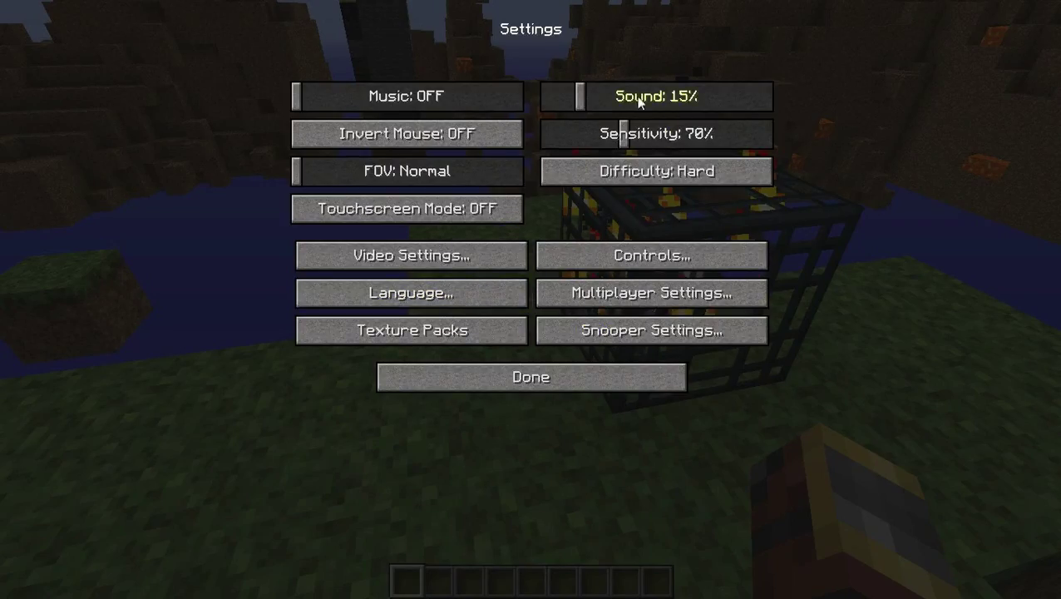
pyautogui.click(530, 376)
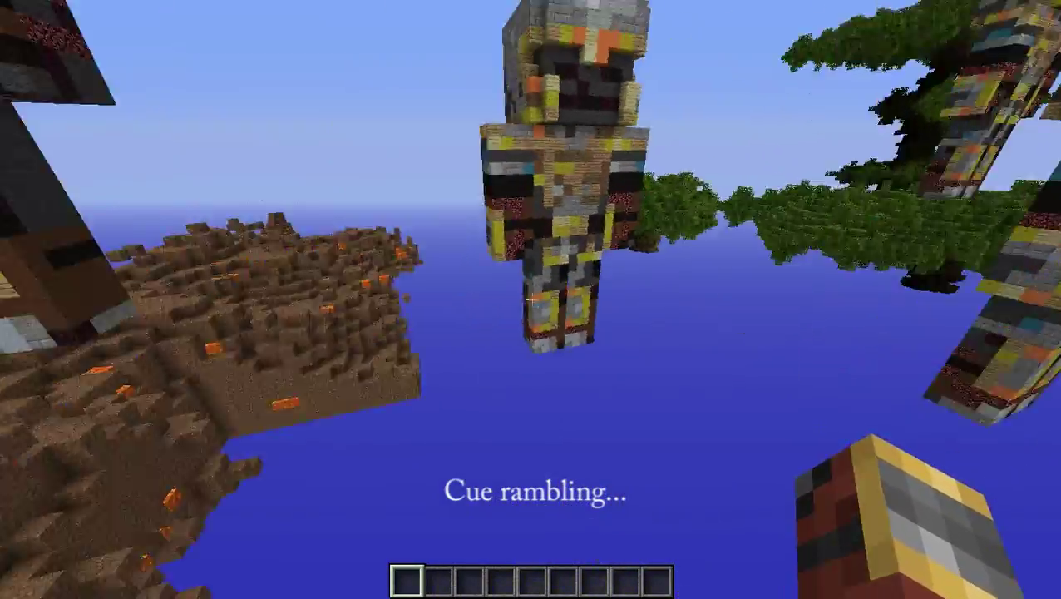
pyautogui.moveTo(532, 300)
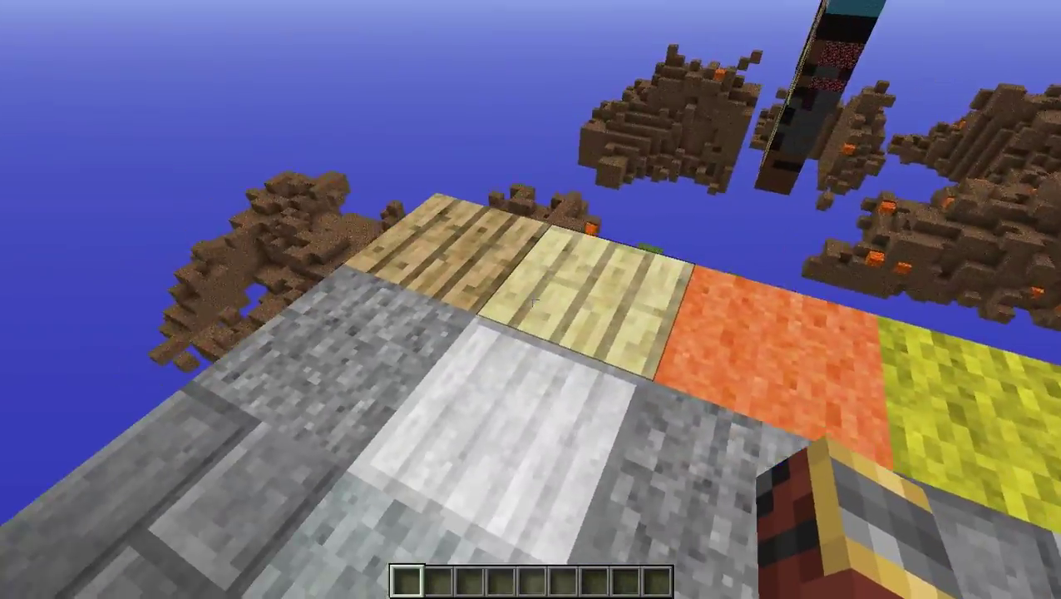
pyautogui.moveTo(530, 301)
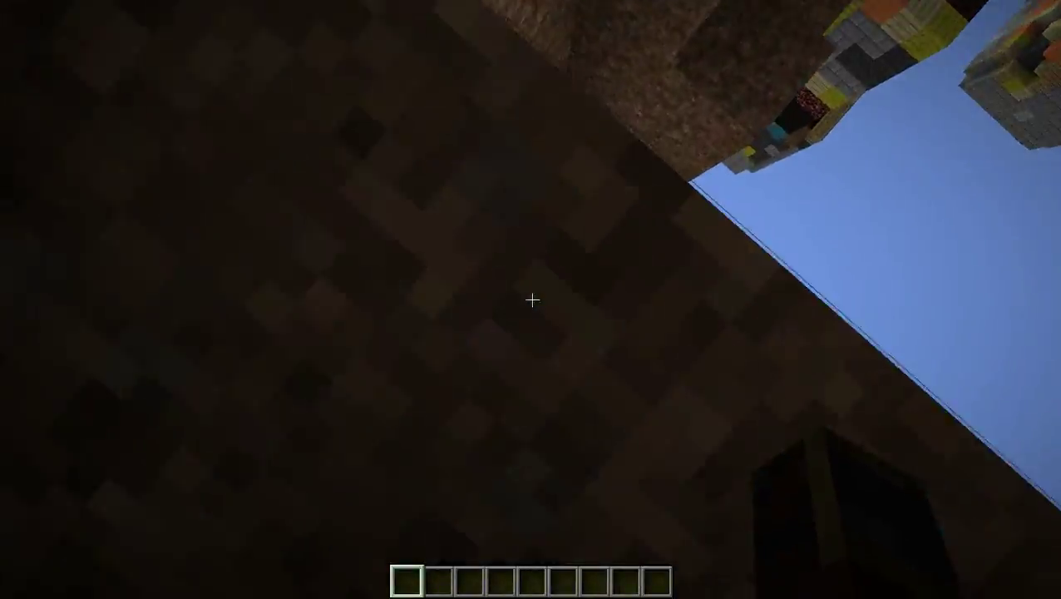
pyautogui.moveTo(530, 300)
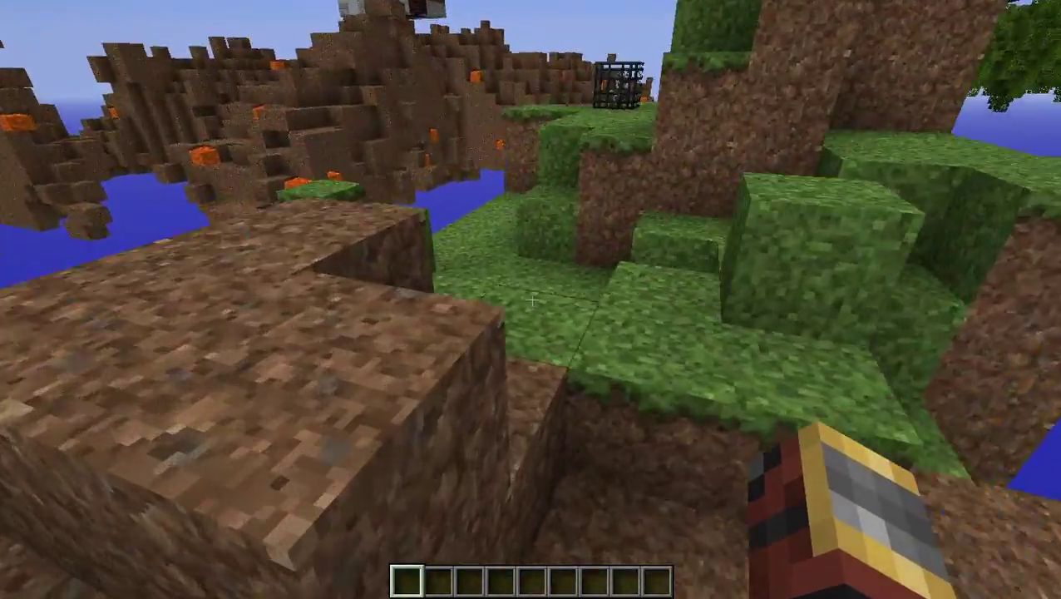
pyautogui.moveTo(530, 299)
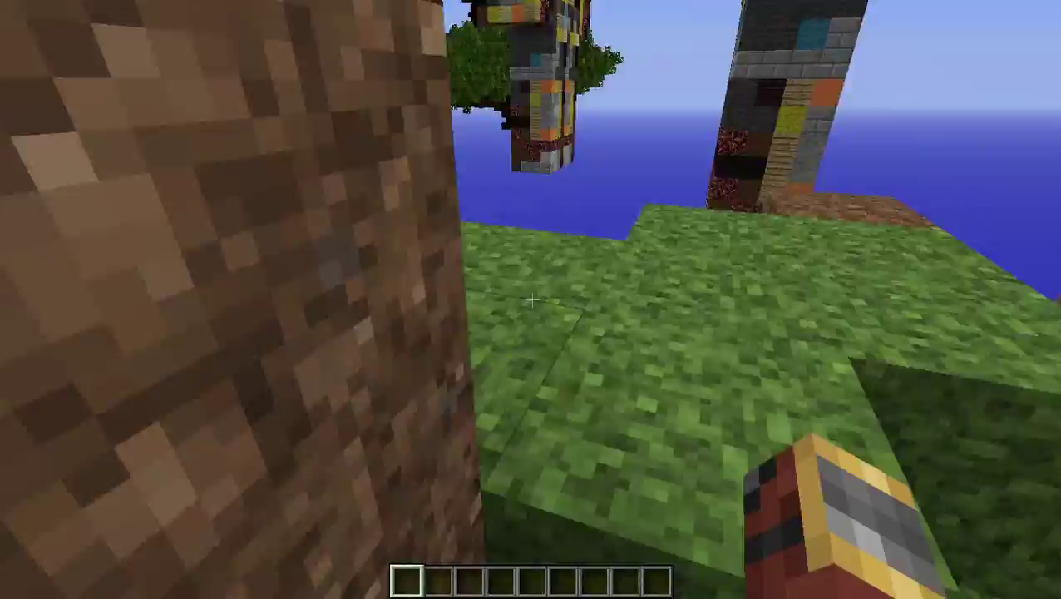
pyautogui.moveTo(531, 300)
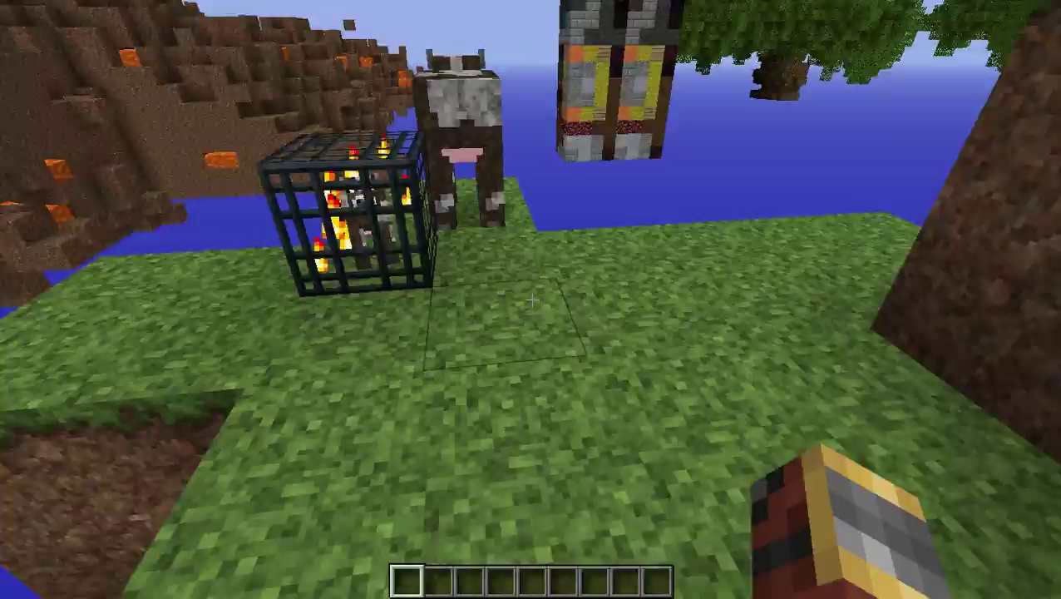
pyautogui.moveTo(530, 302)
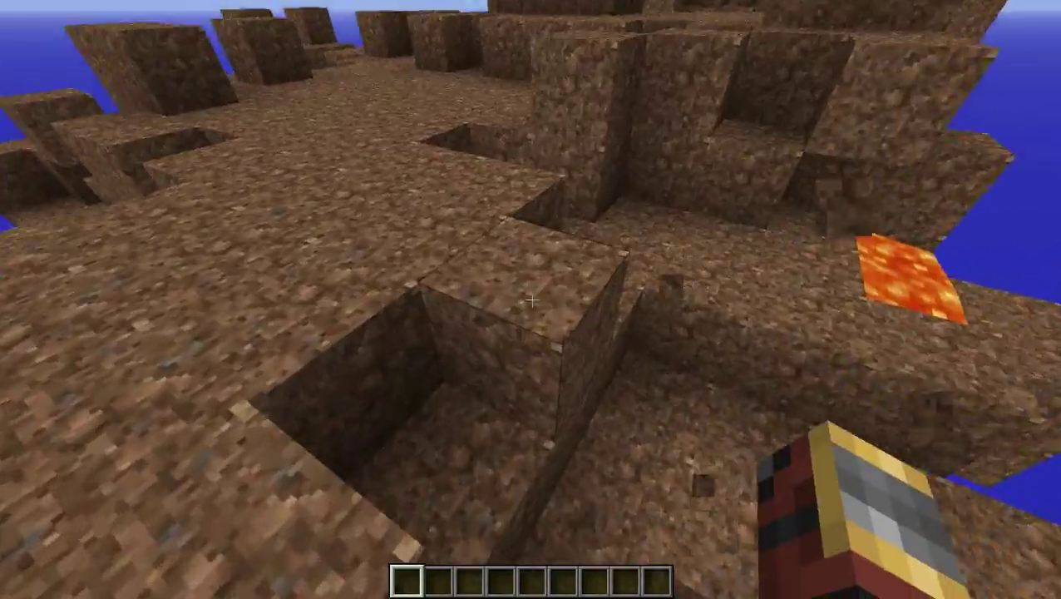
pyautogui.moveTo(530, 299)
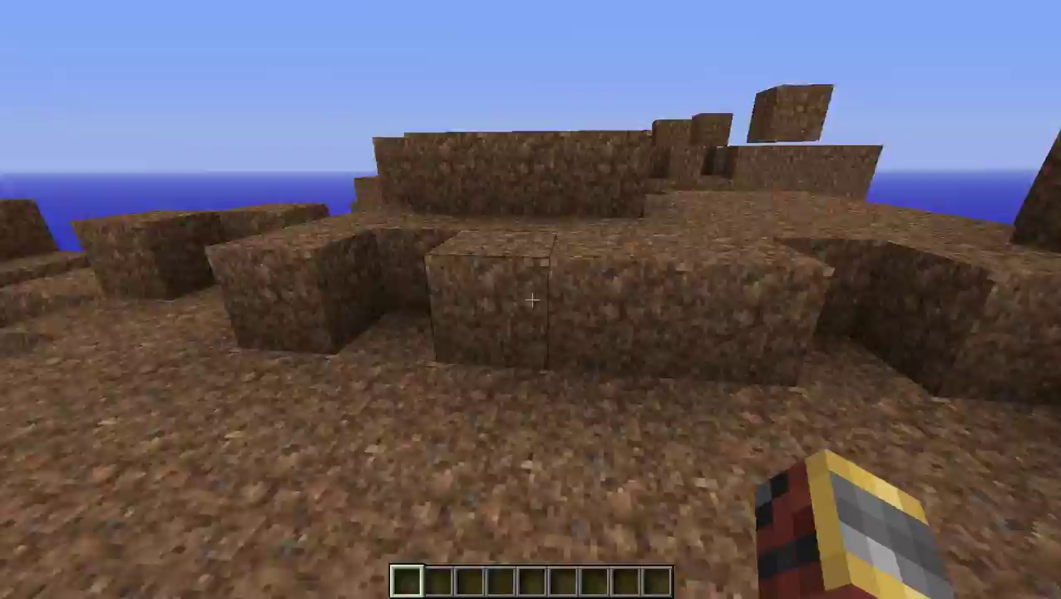